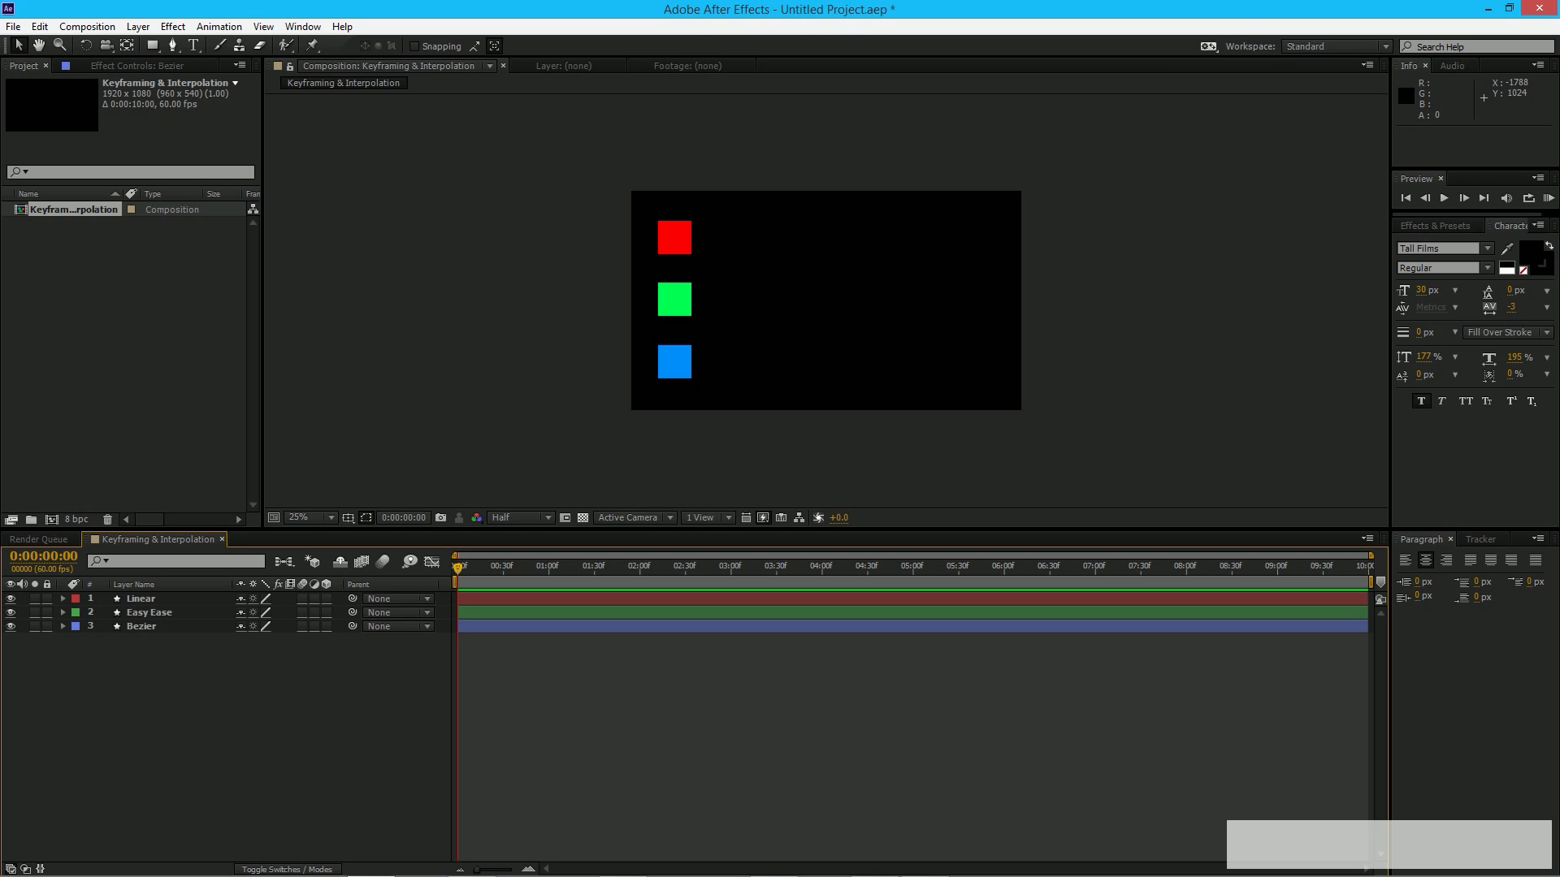
mouse_move(180, 686)
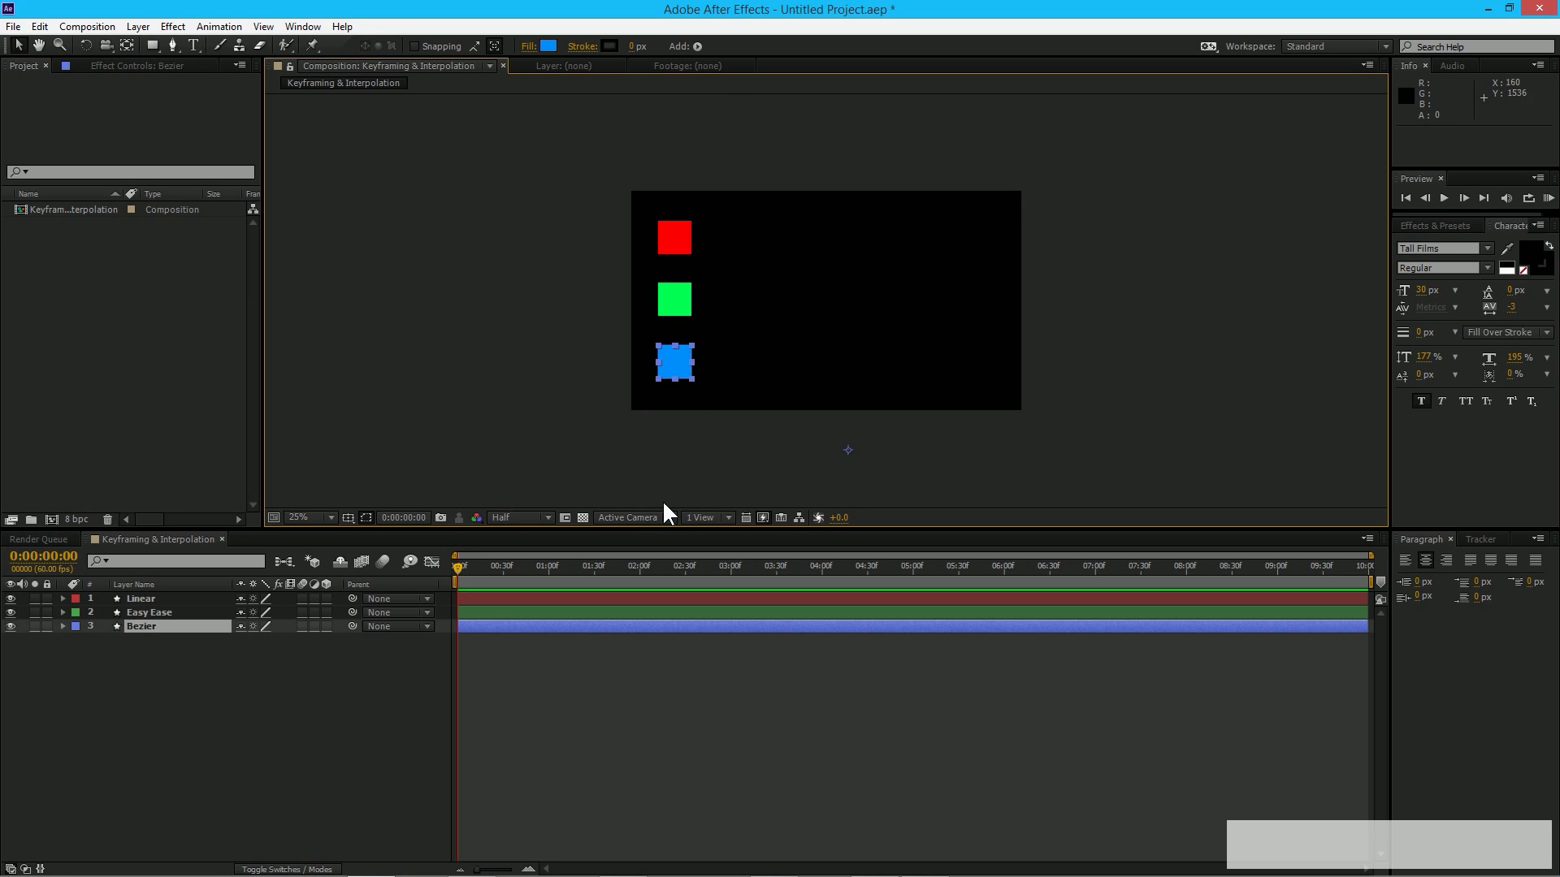
- Select the Linear, Bezier and Easy Ease squares in turn, ending on the Linear layer
click(142, 598)
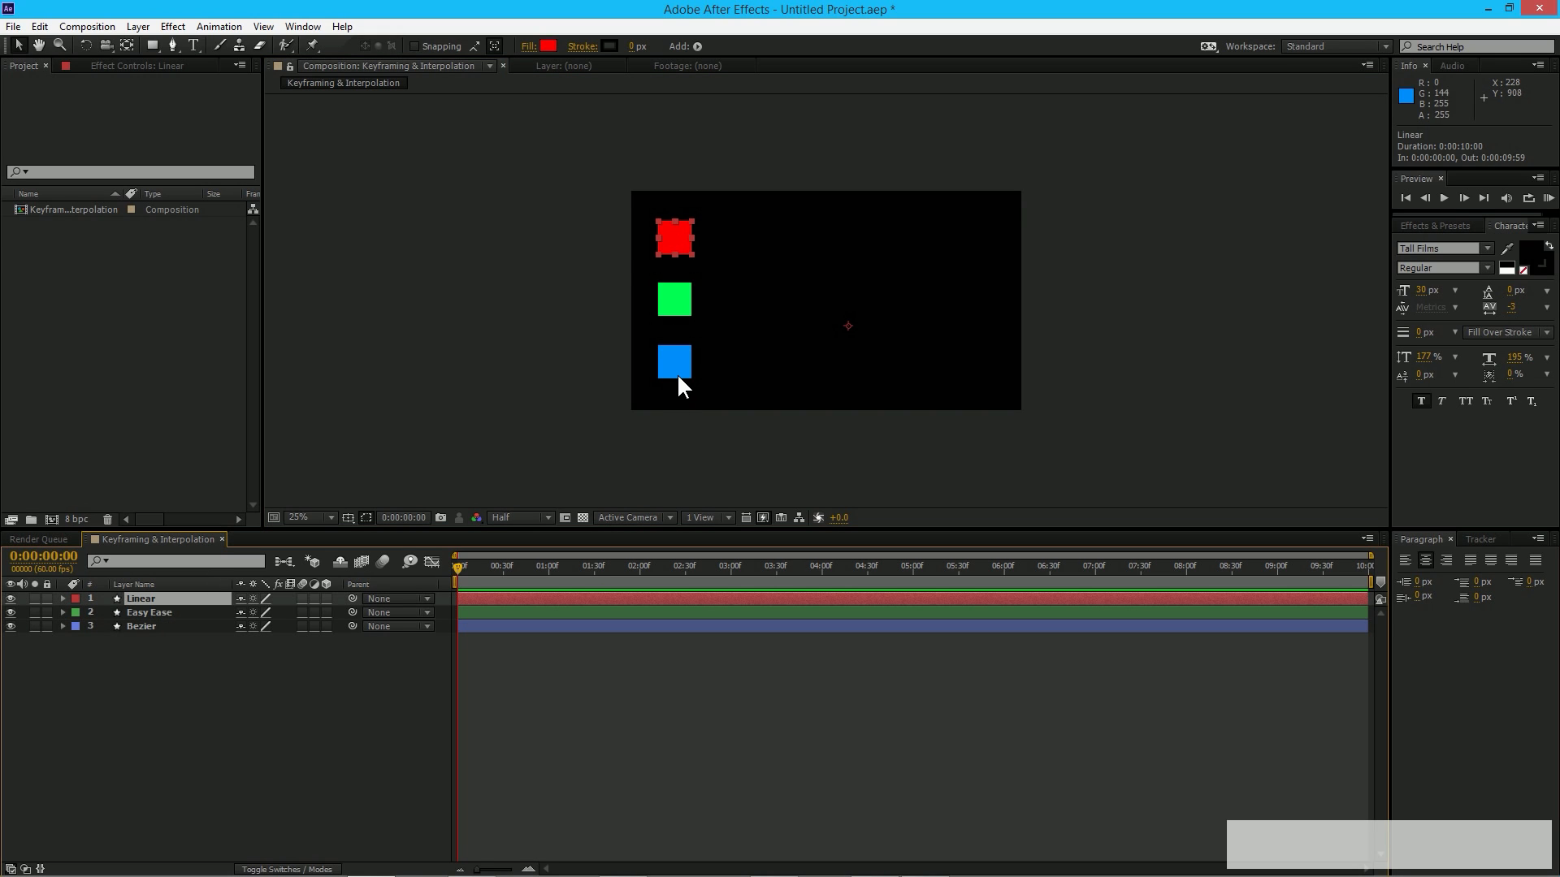
mouse_move(661, 256)
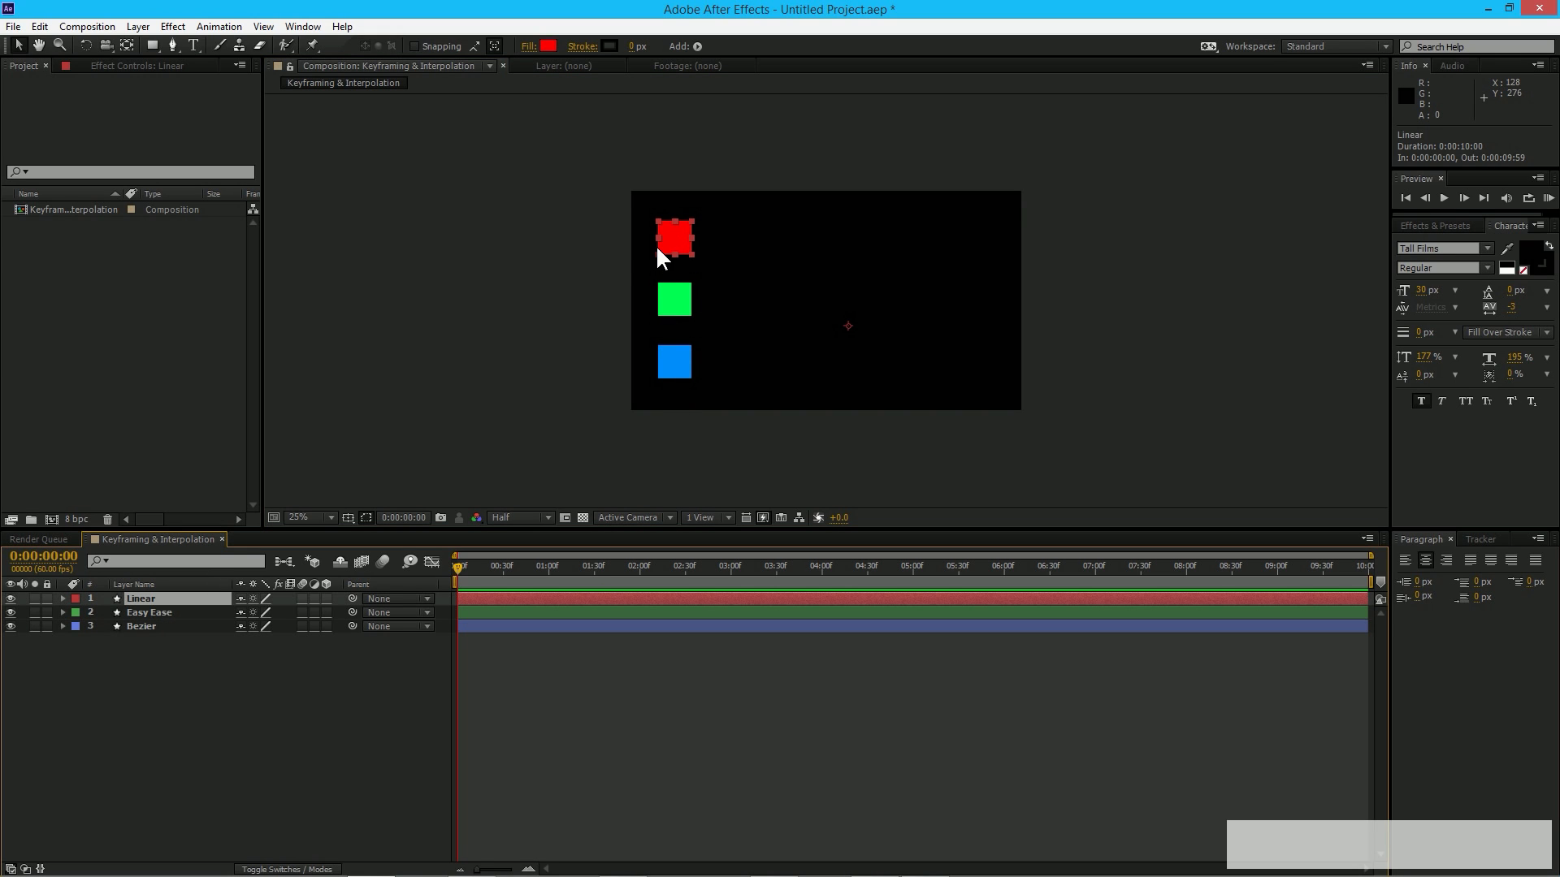
mouse_move(900, 255)
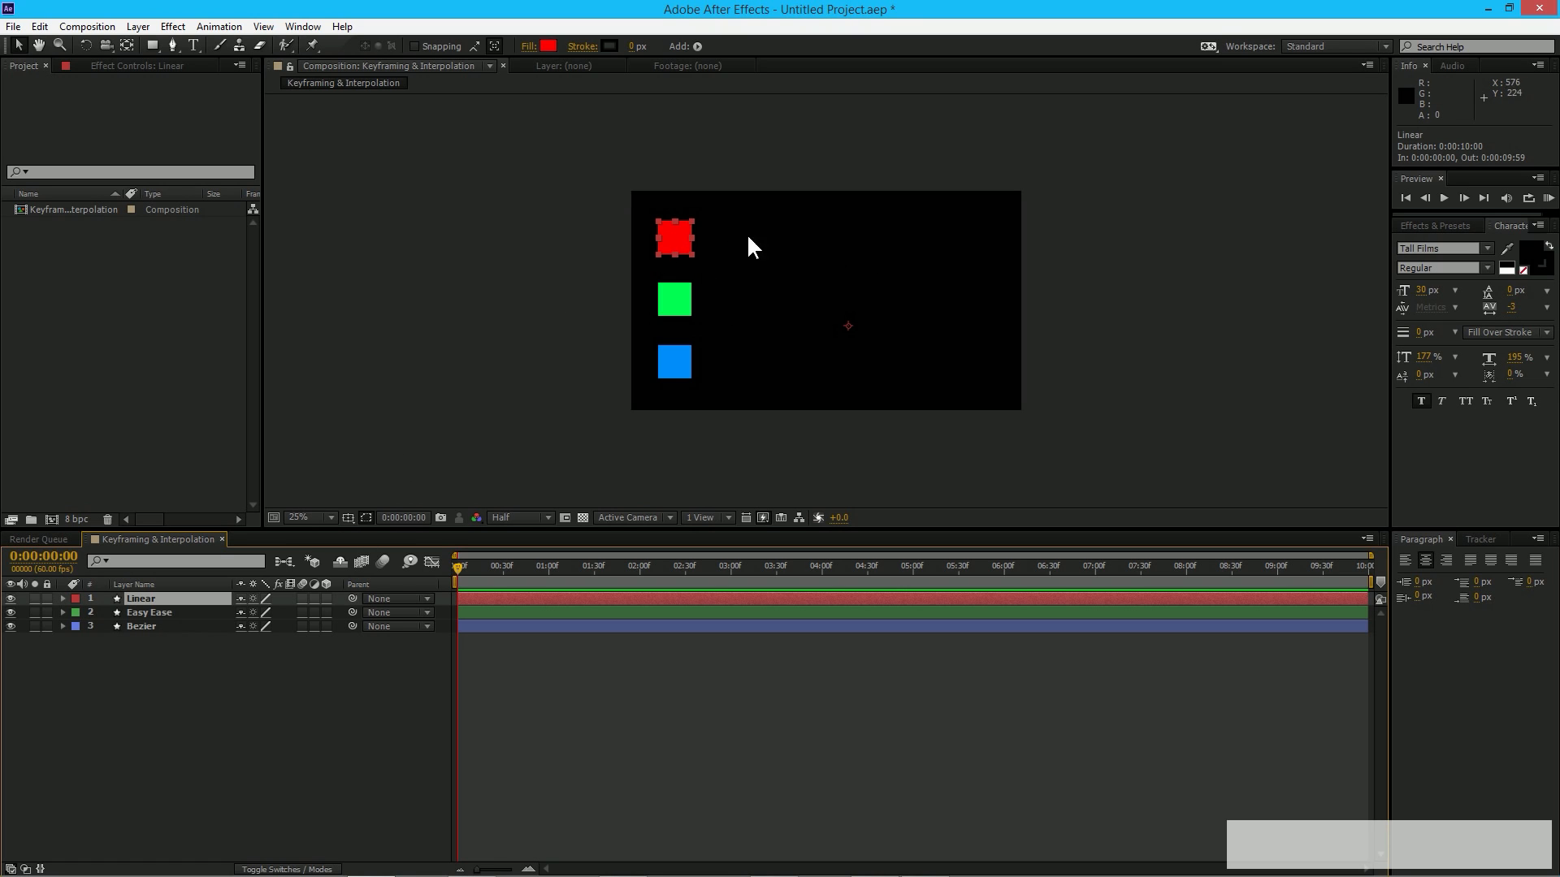
mouse_move(978, 264)
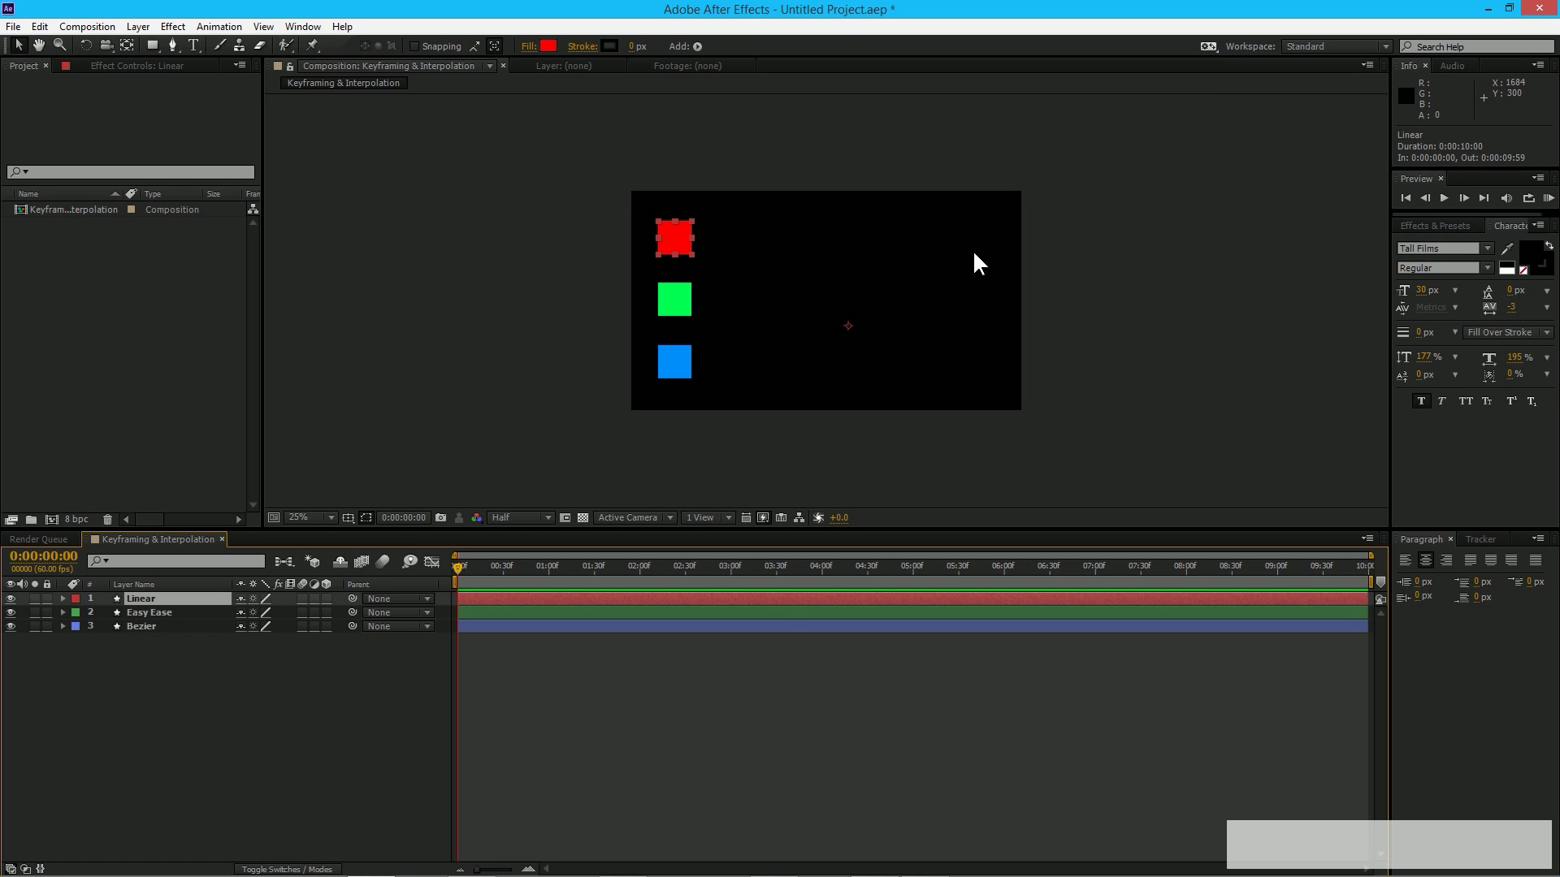
mouse_move(861, 263)
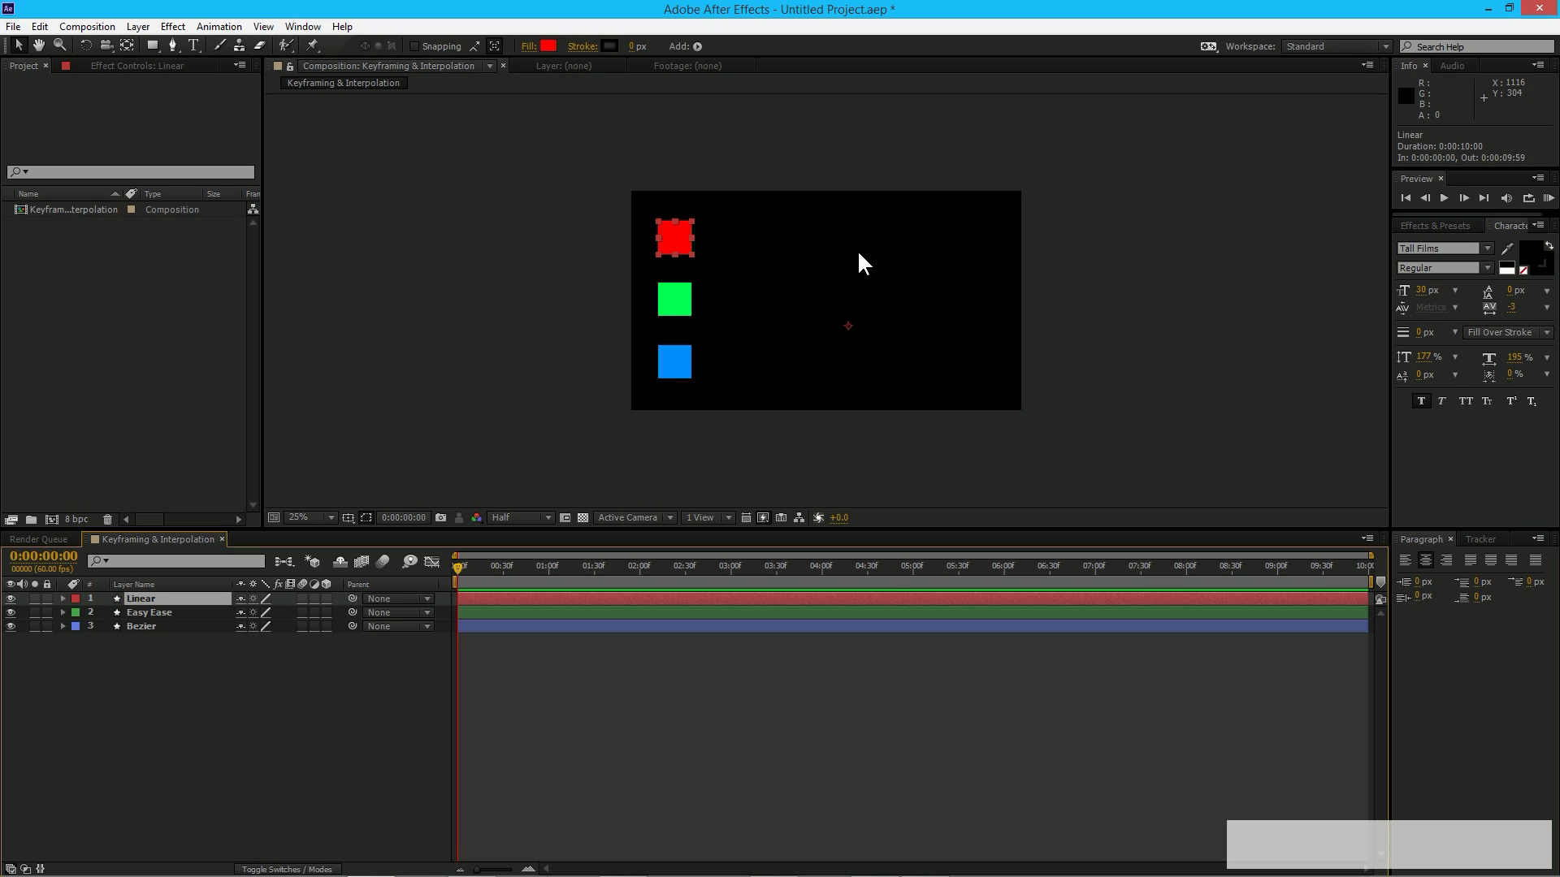
mouse_move(836, 276)
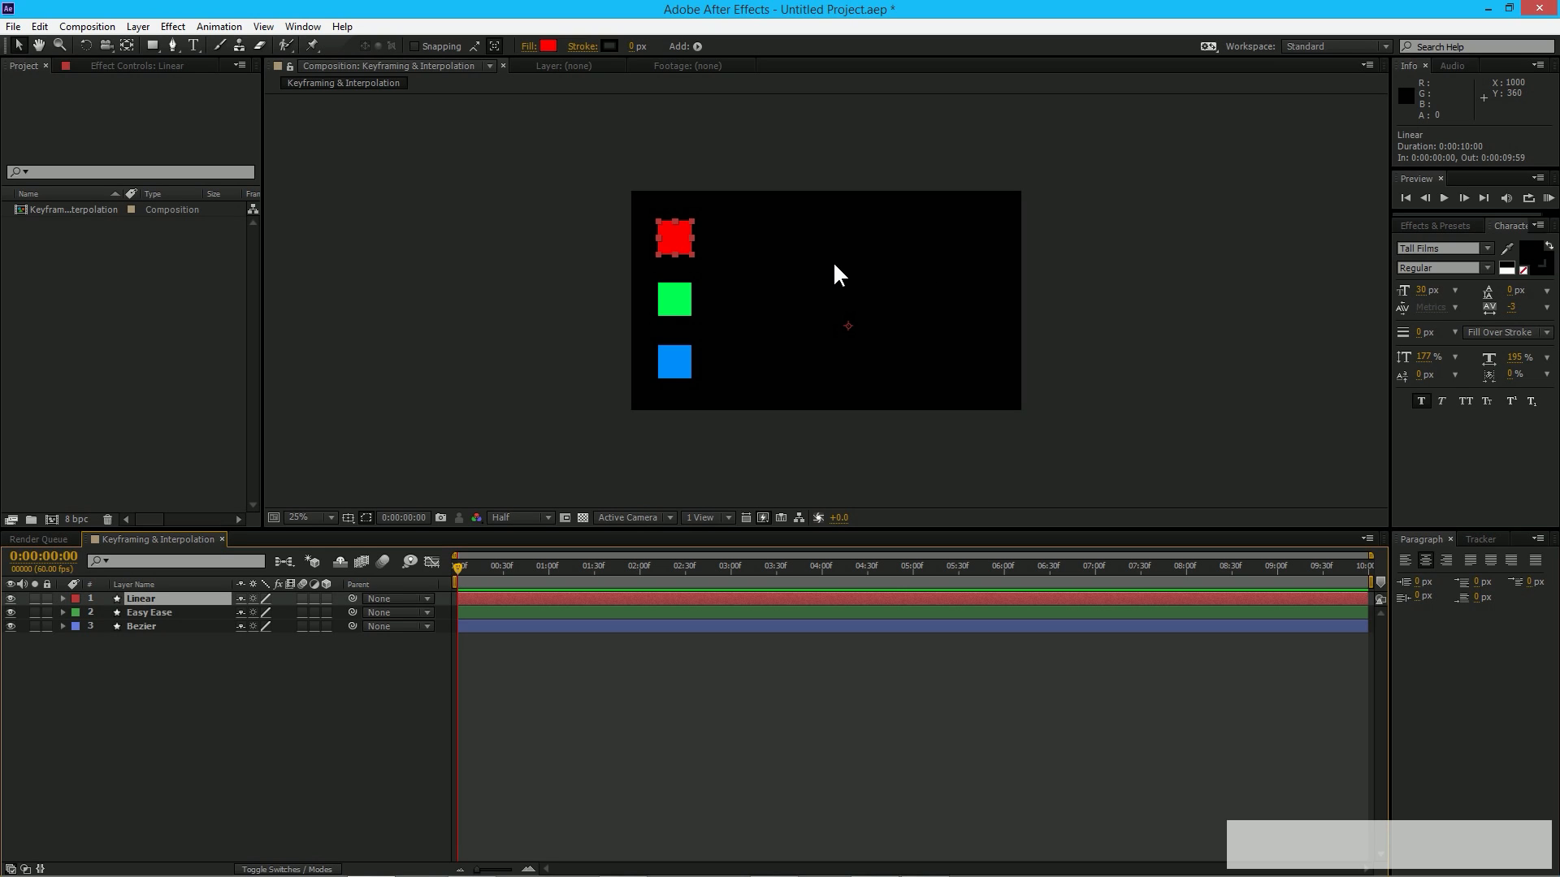
mouse_move(529, 318)
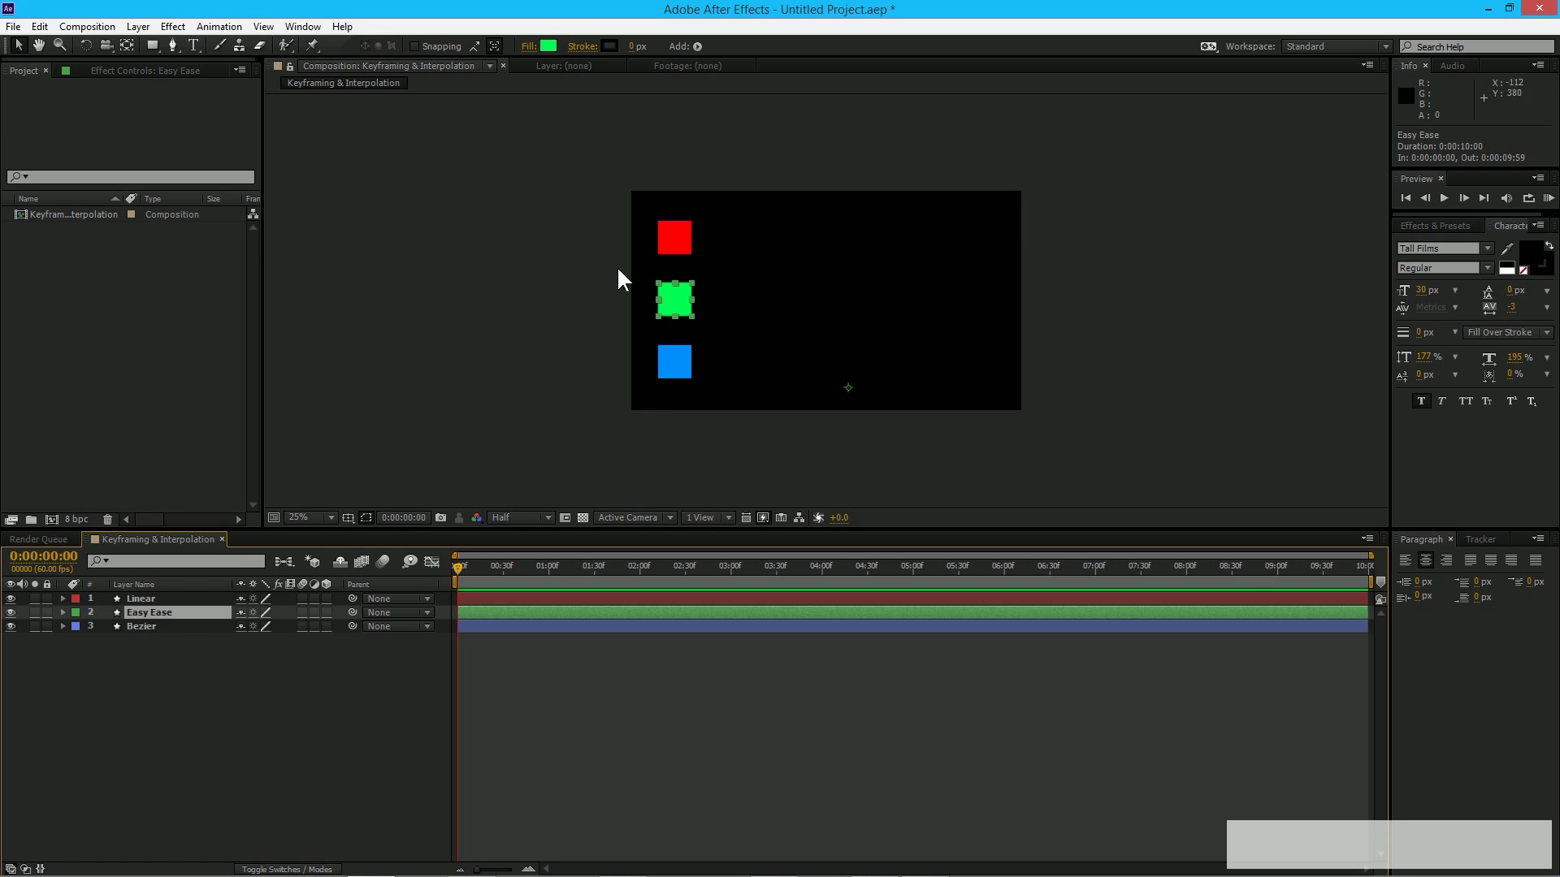
mouse_move(314, 557)
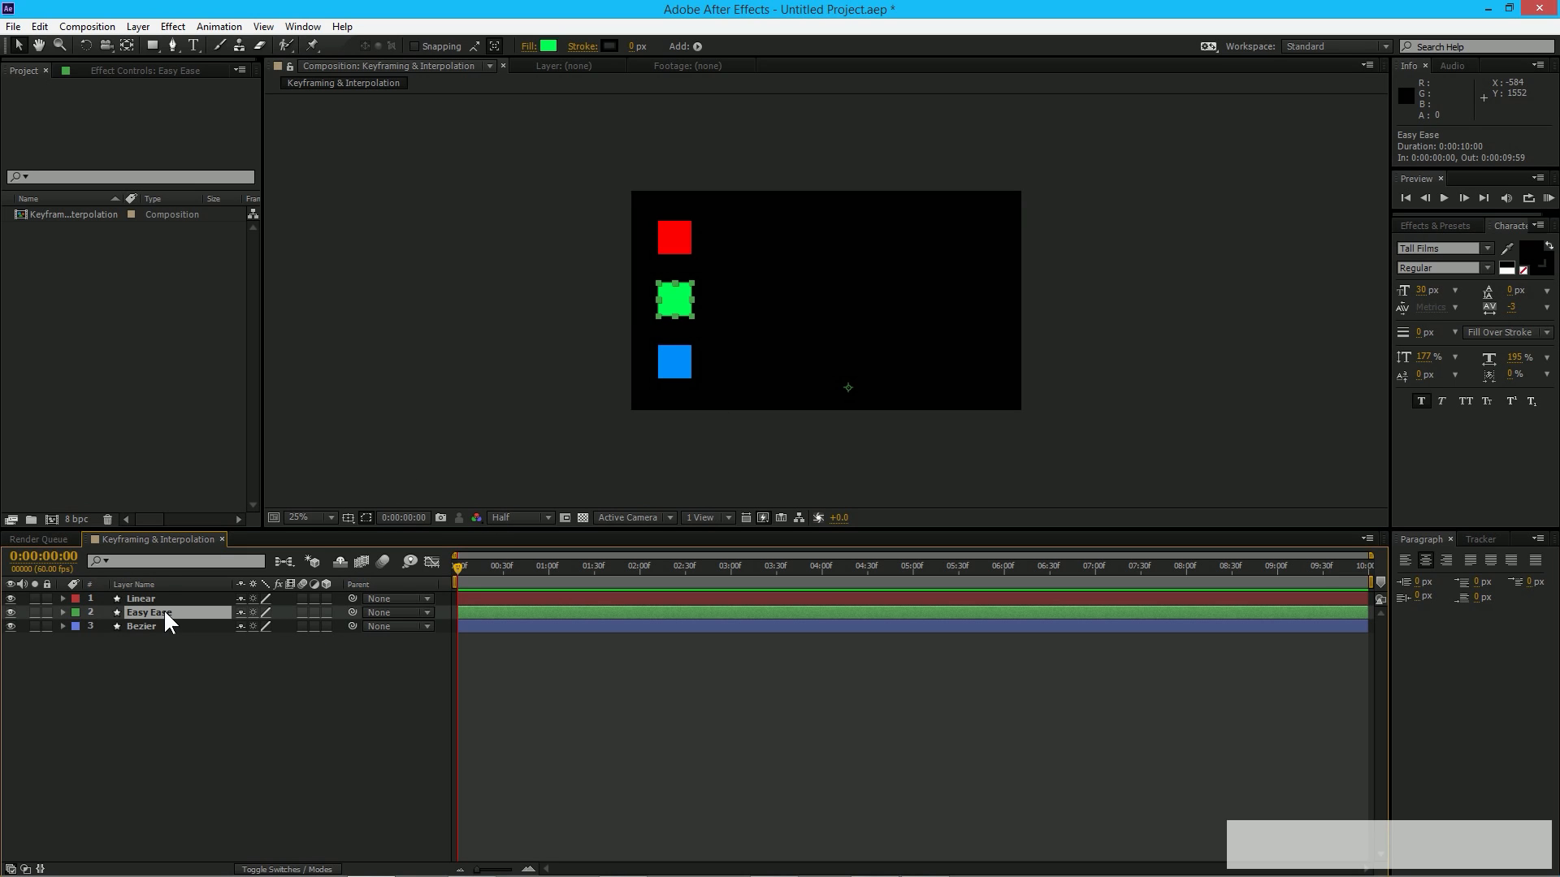
mouse_move(169, 622)
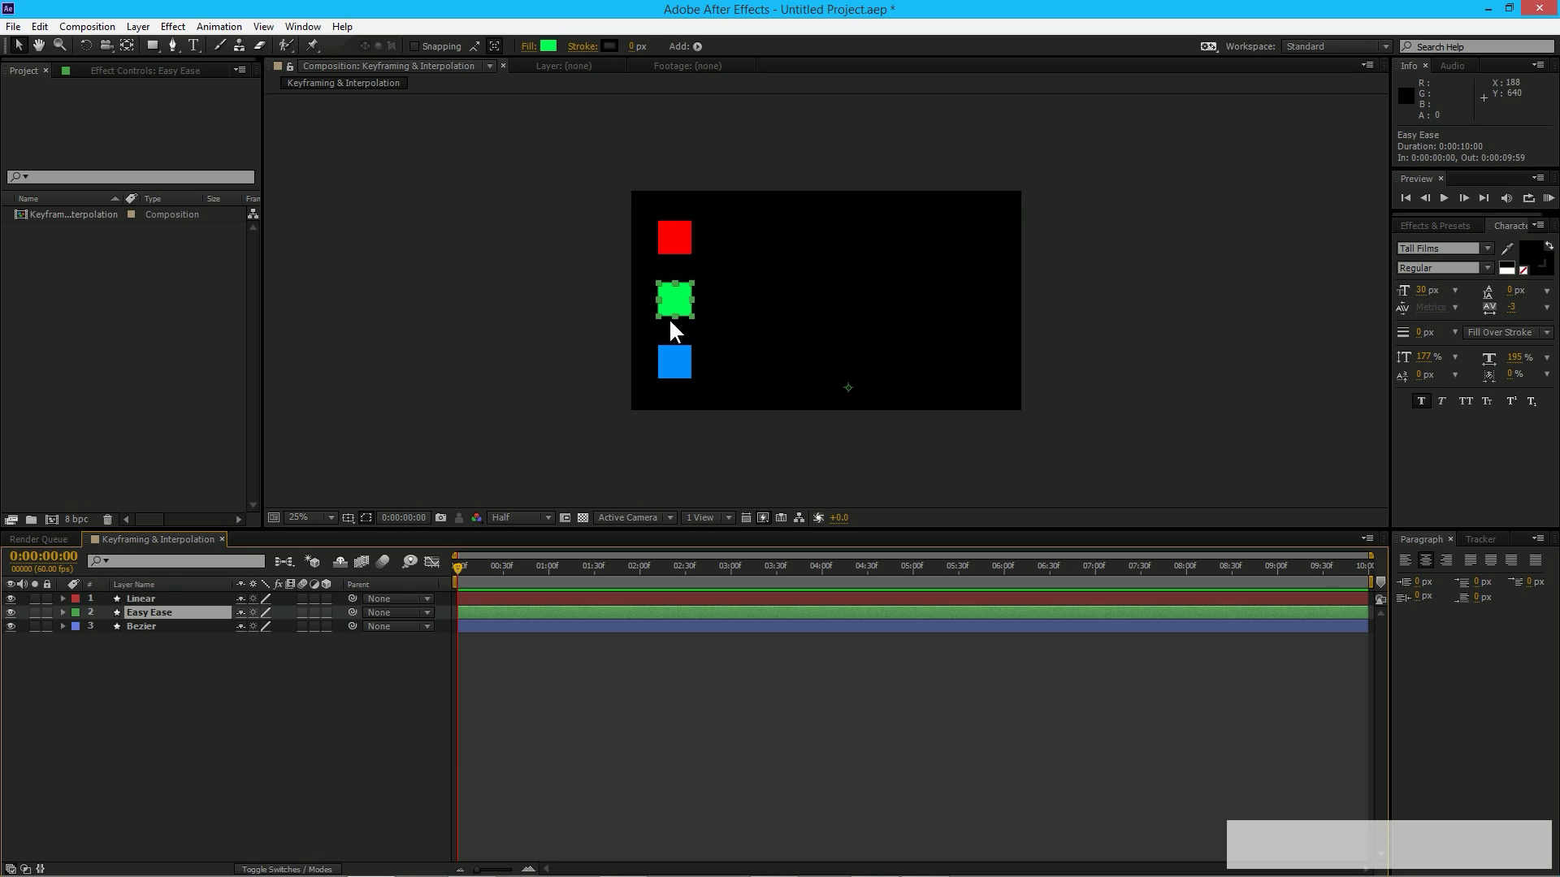
mouse_move(862, 313)
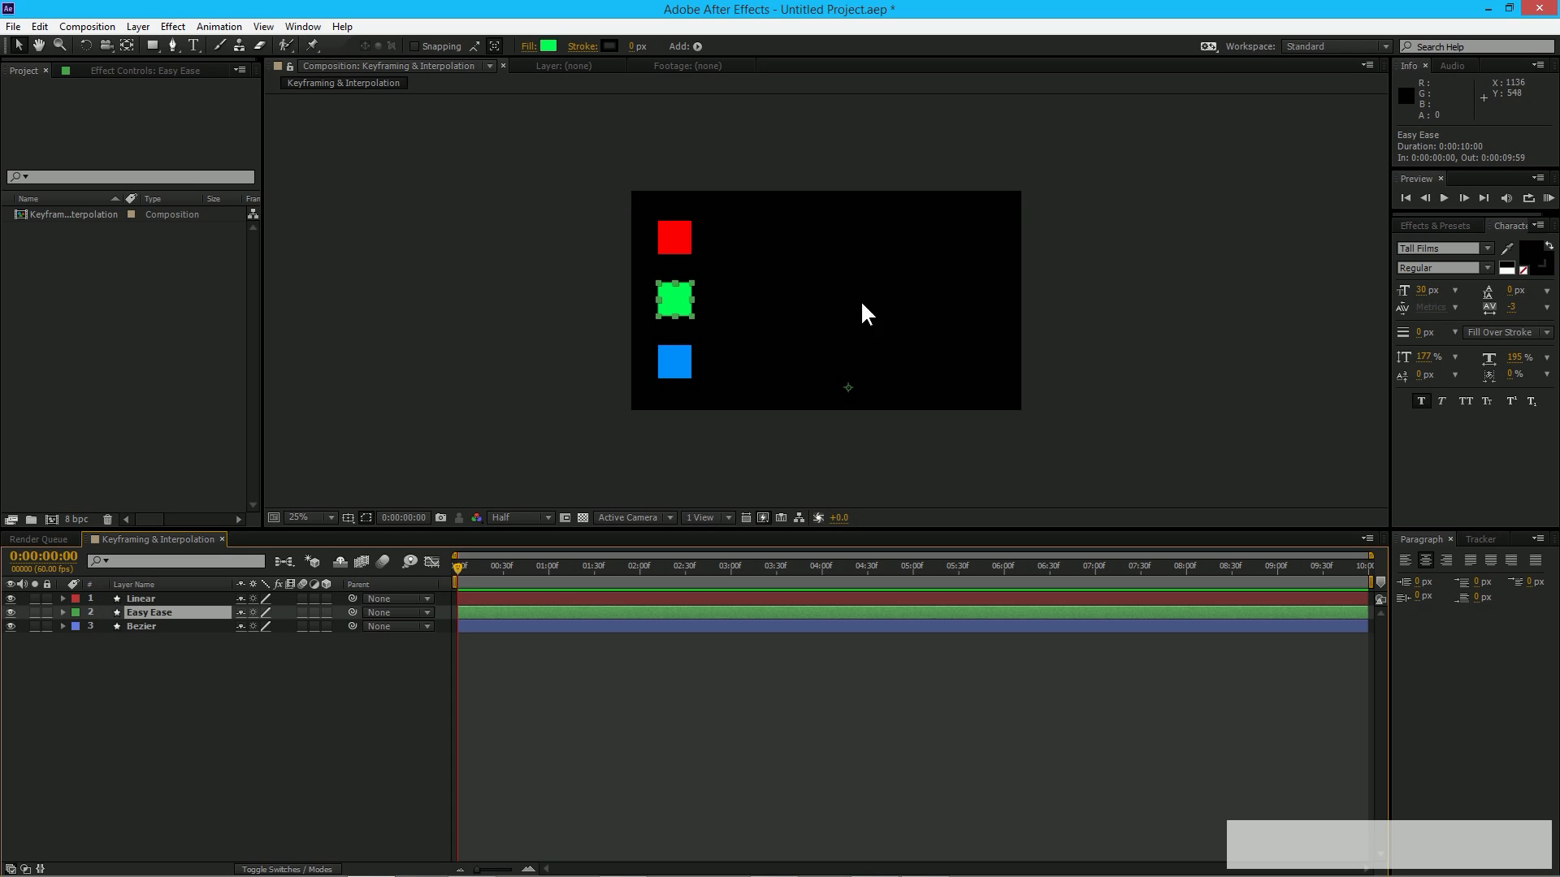
mouse_move(609, 429)
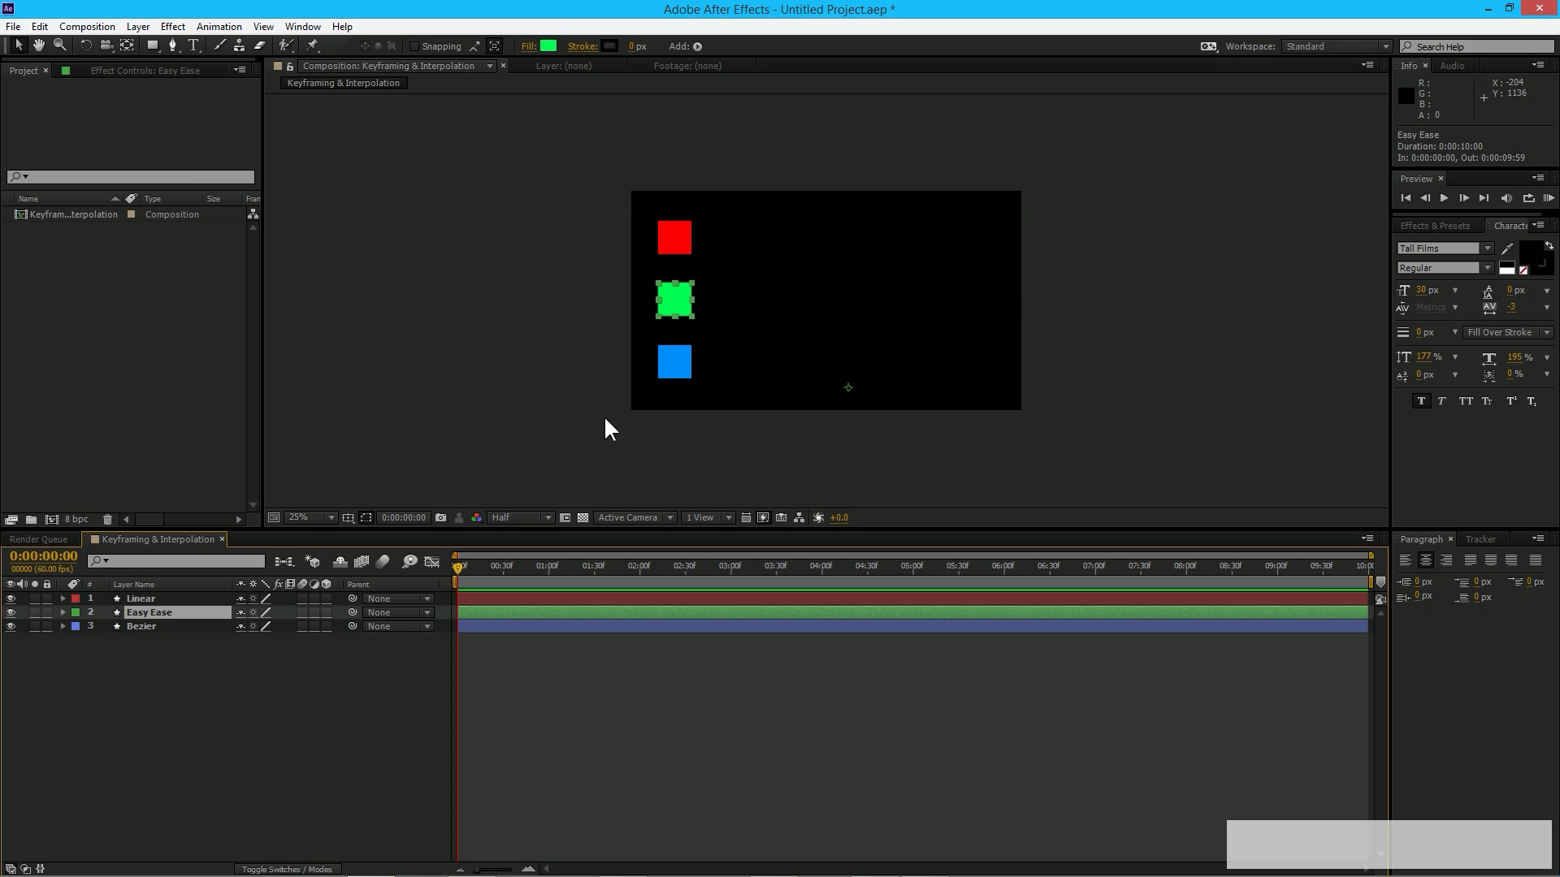
mouse_move(232, 632)
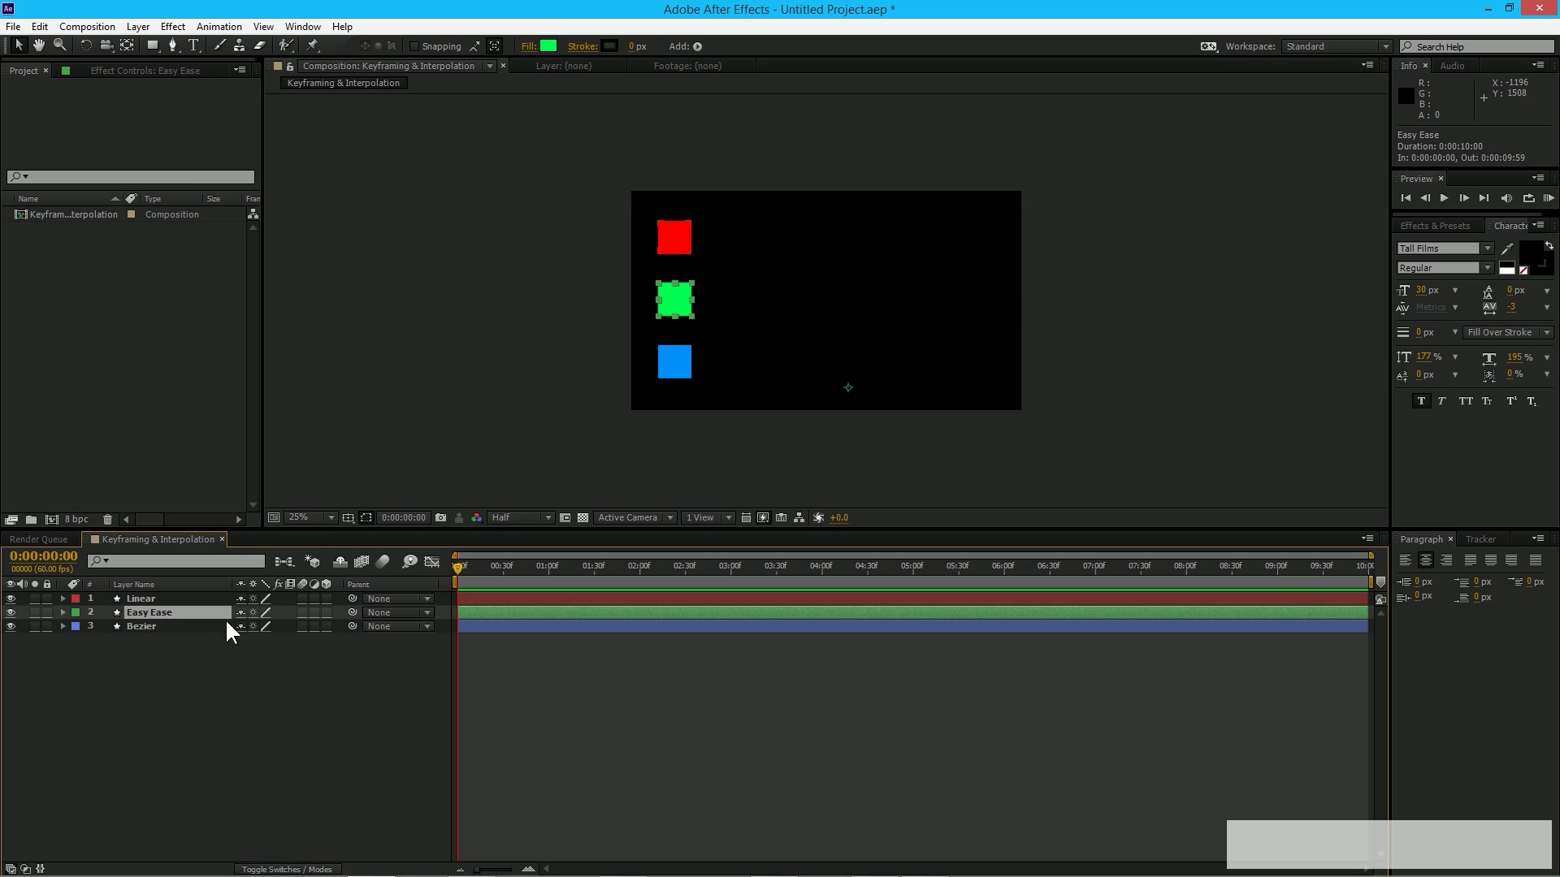
click(140, 598)
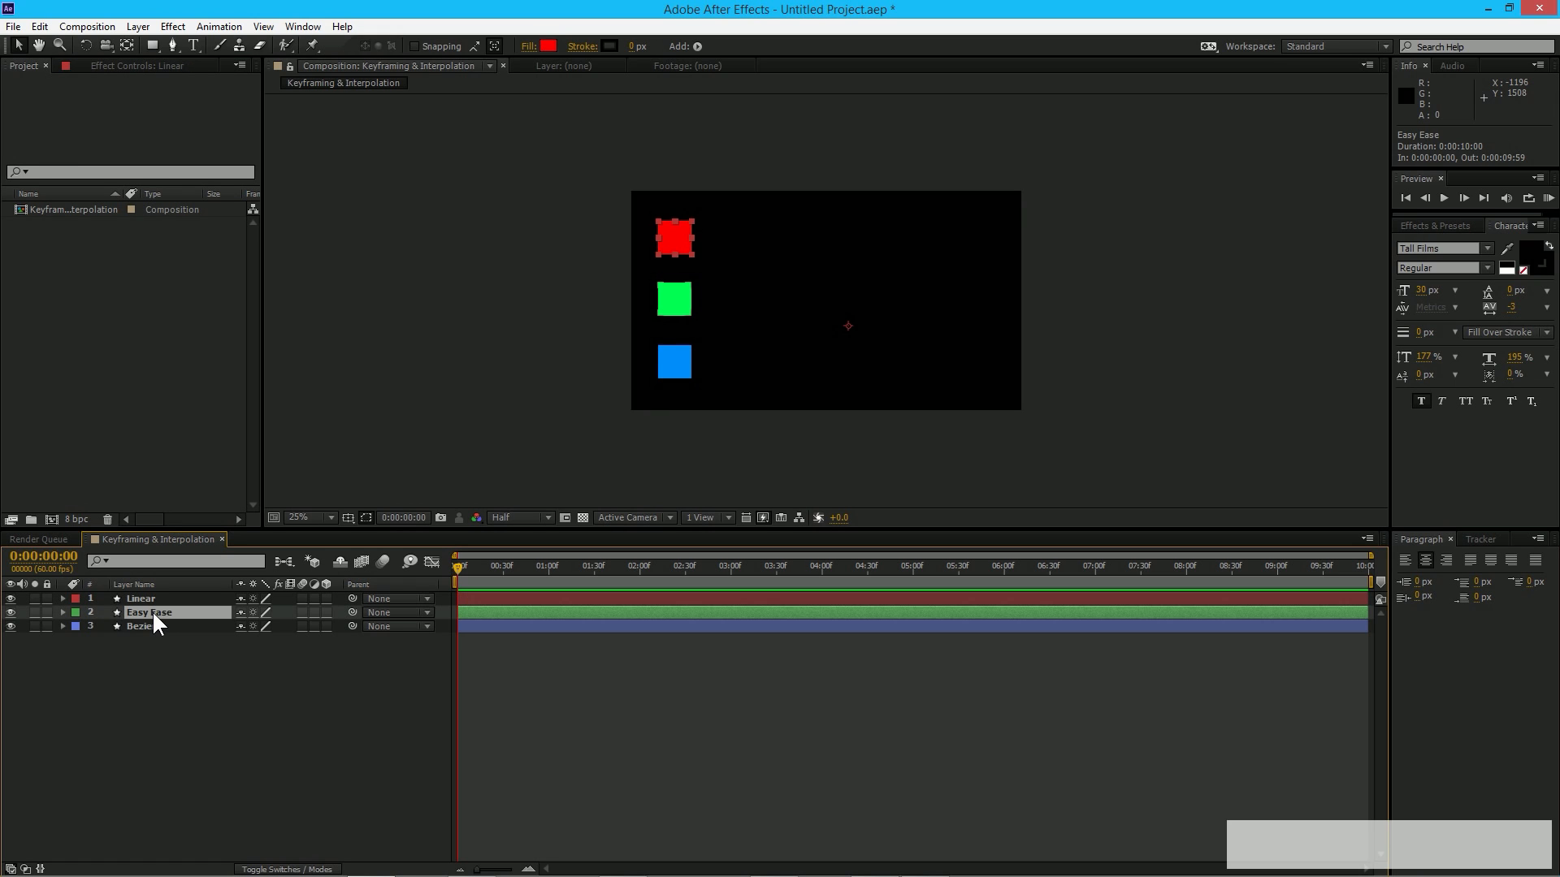
click(140, 626)
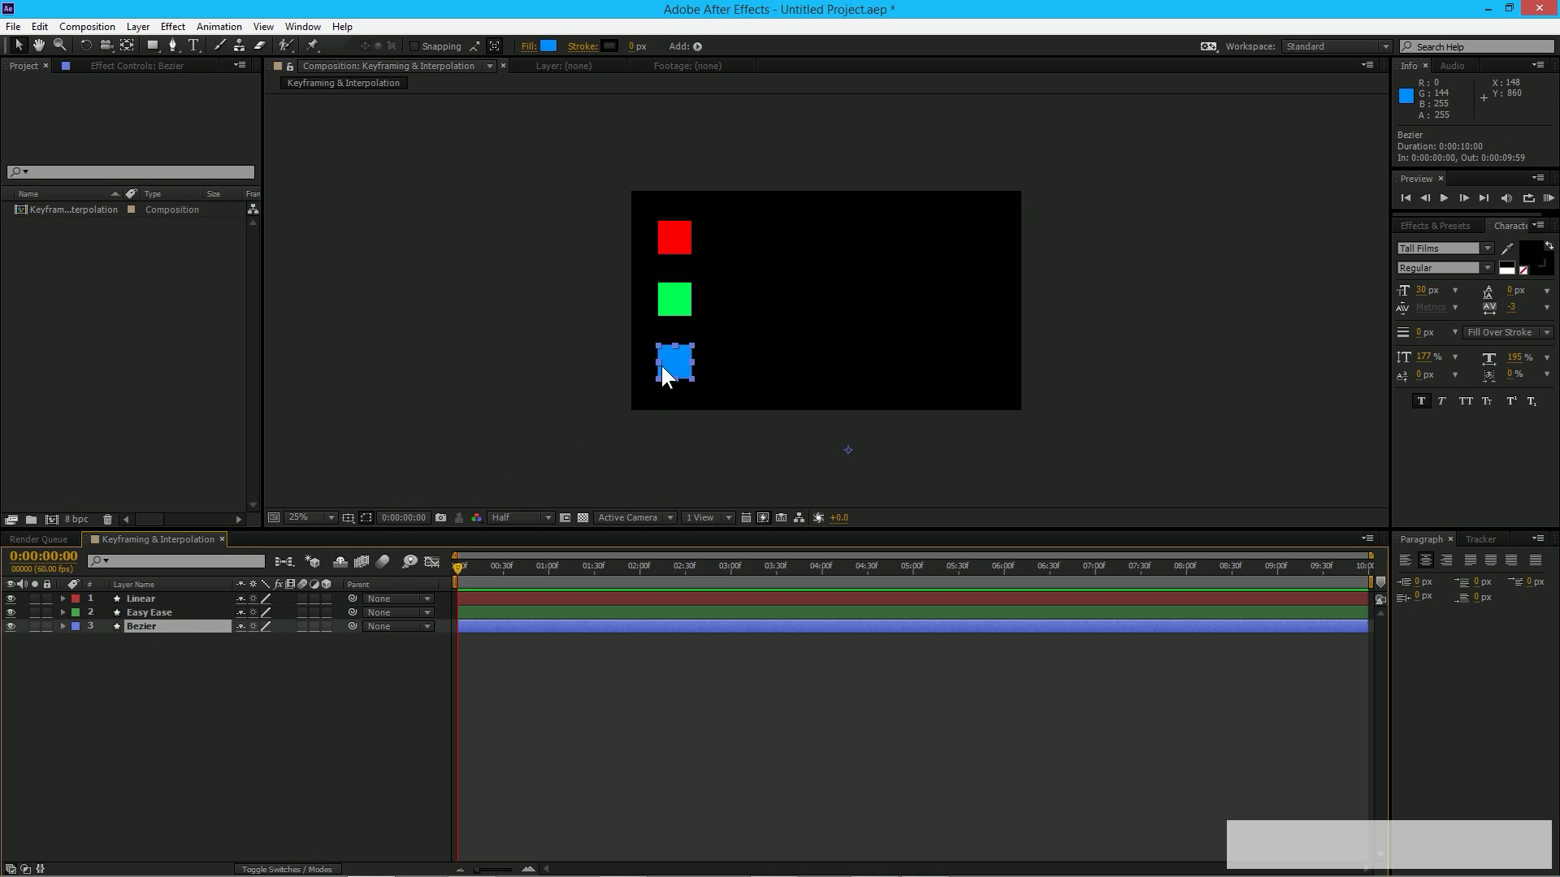
mouse_move(679, 375)
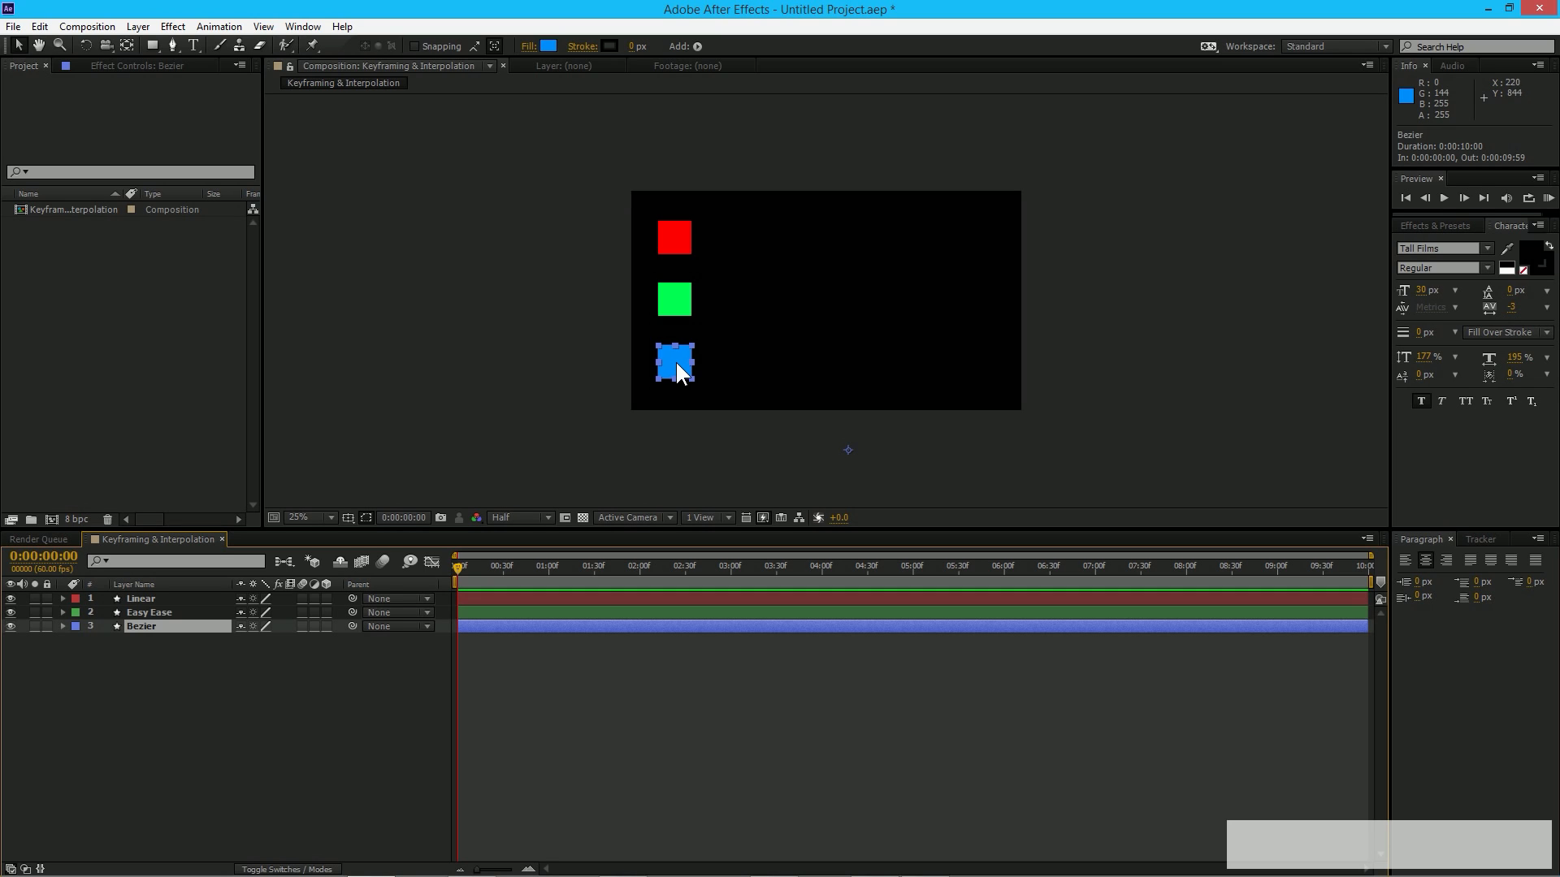
mouse_move(690, 379)
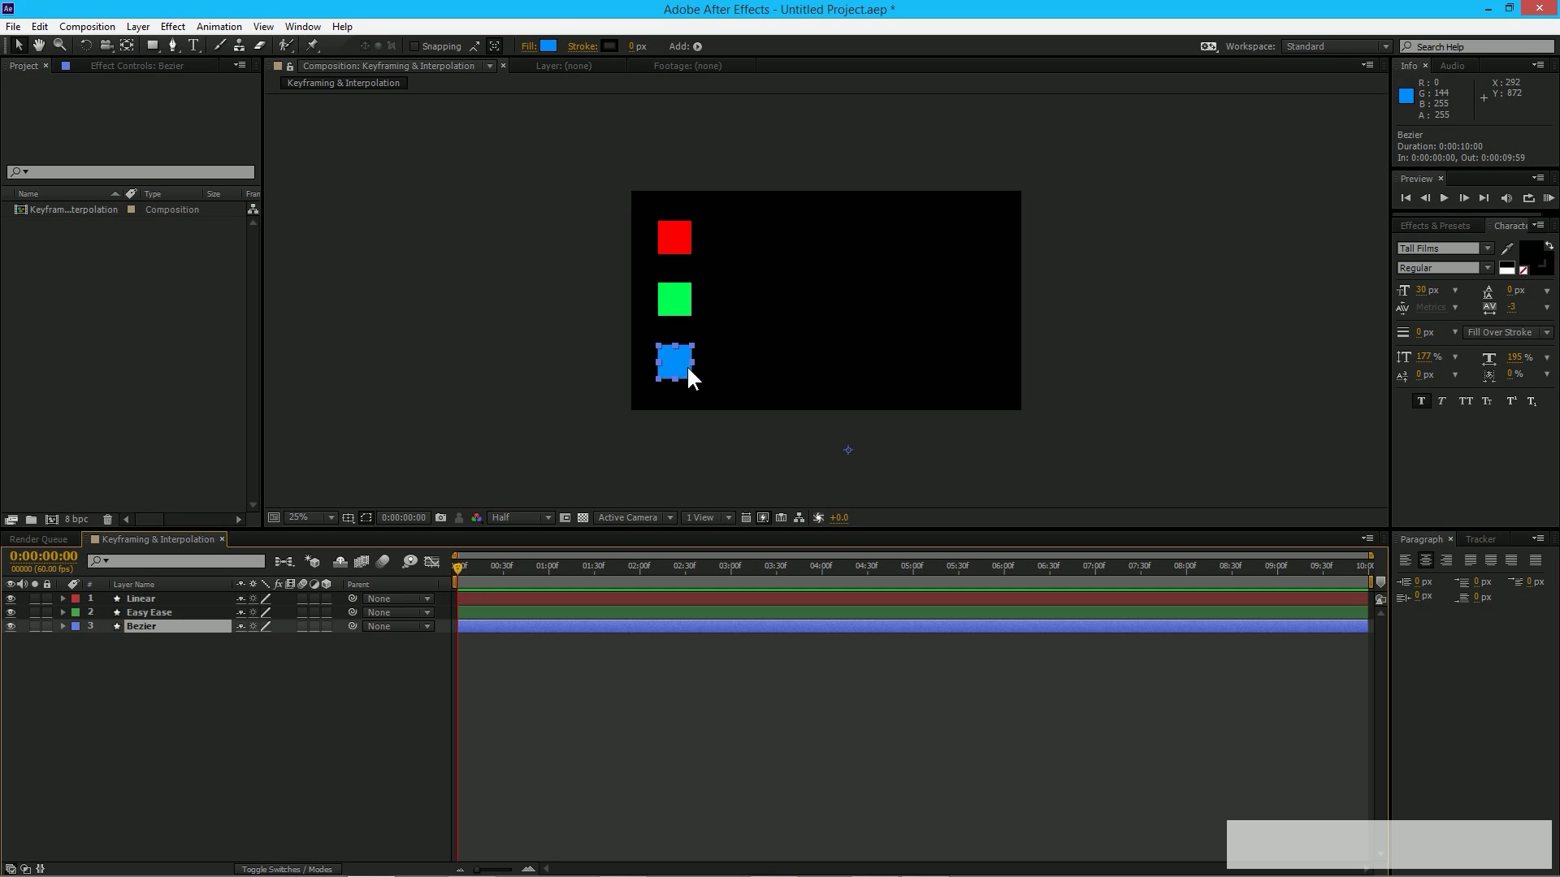
mouse_move(679, 371)
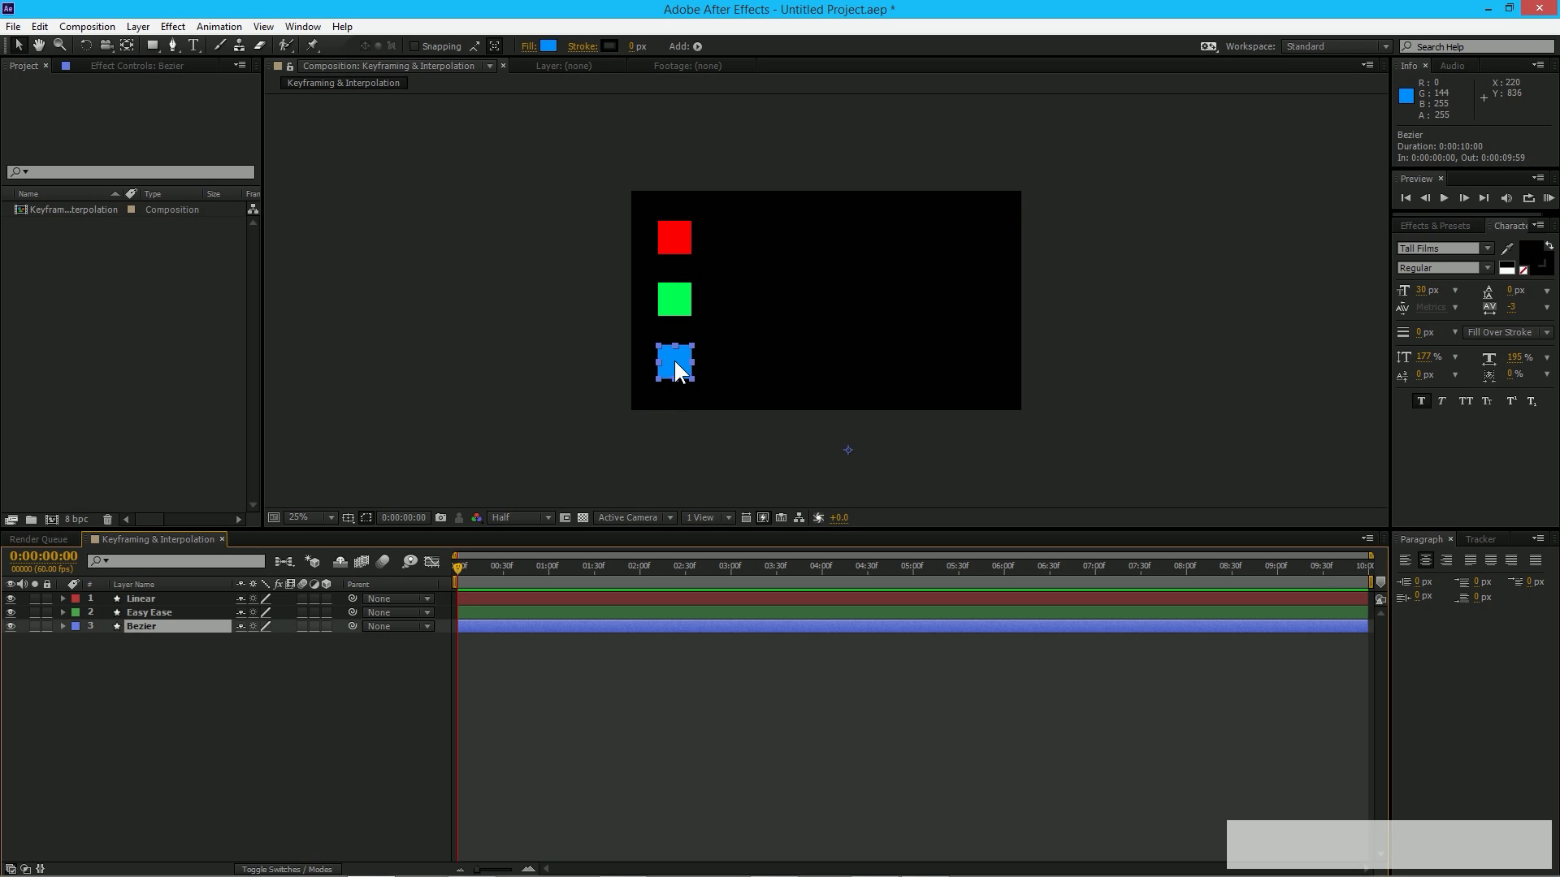
mouse_move(702, 333)
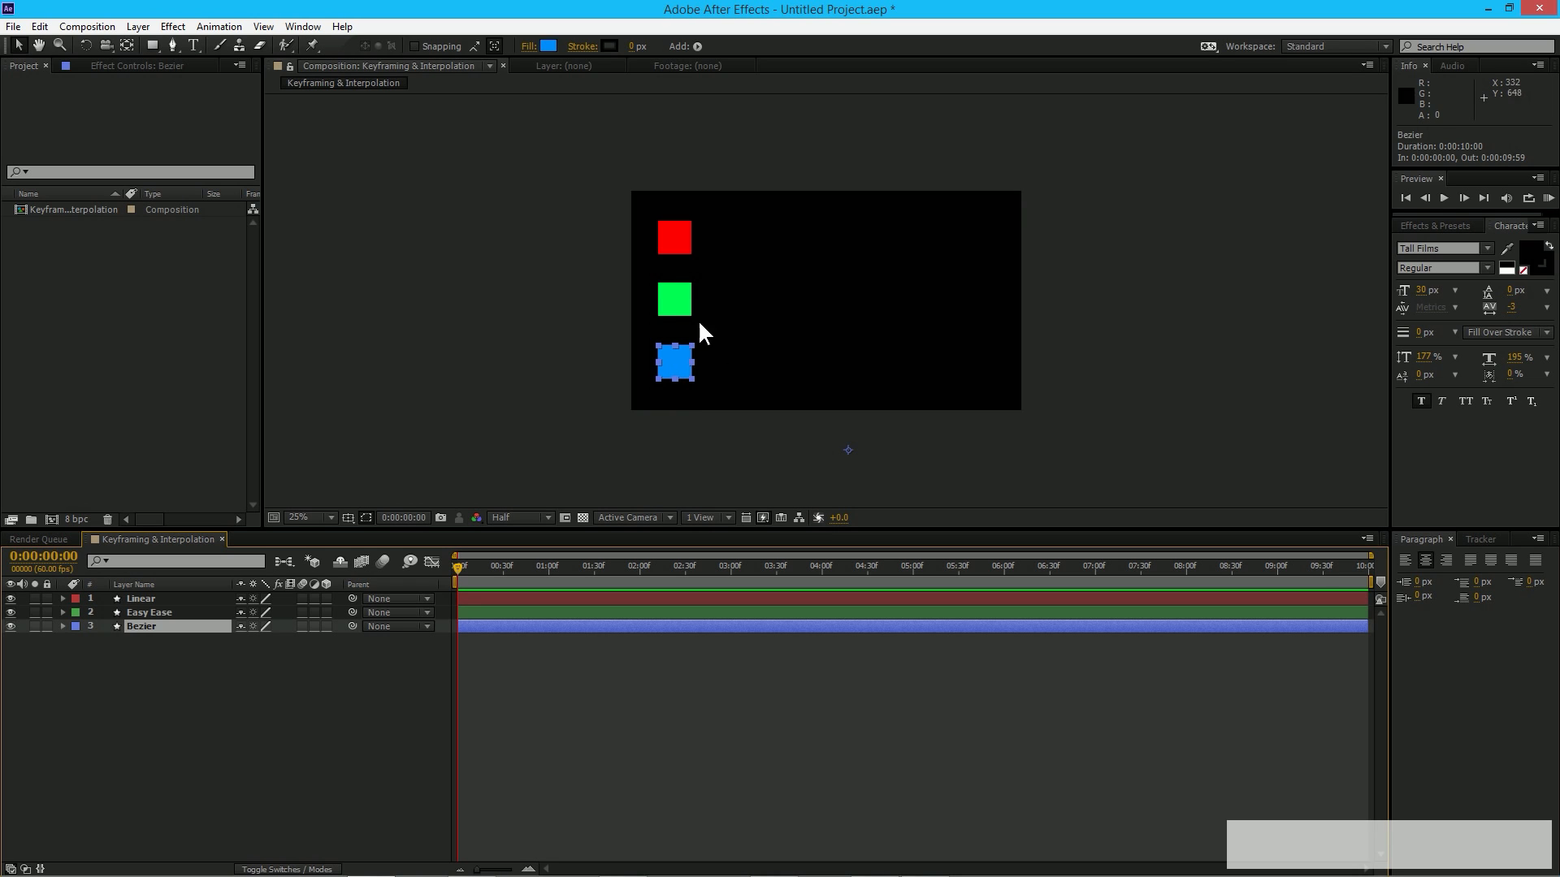
click(673, 299)
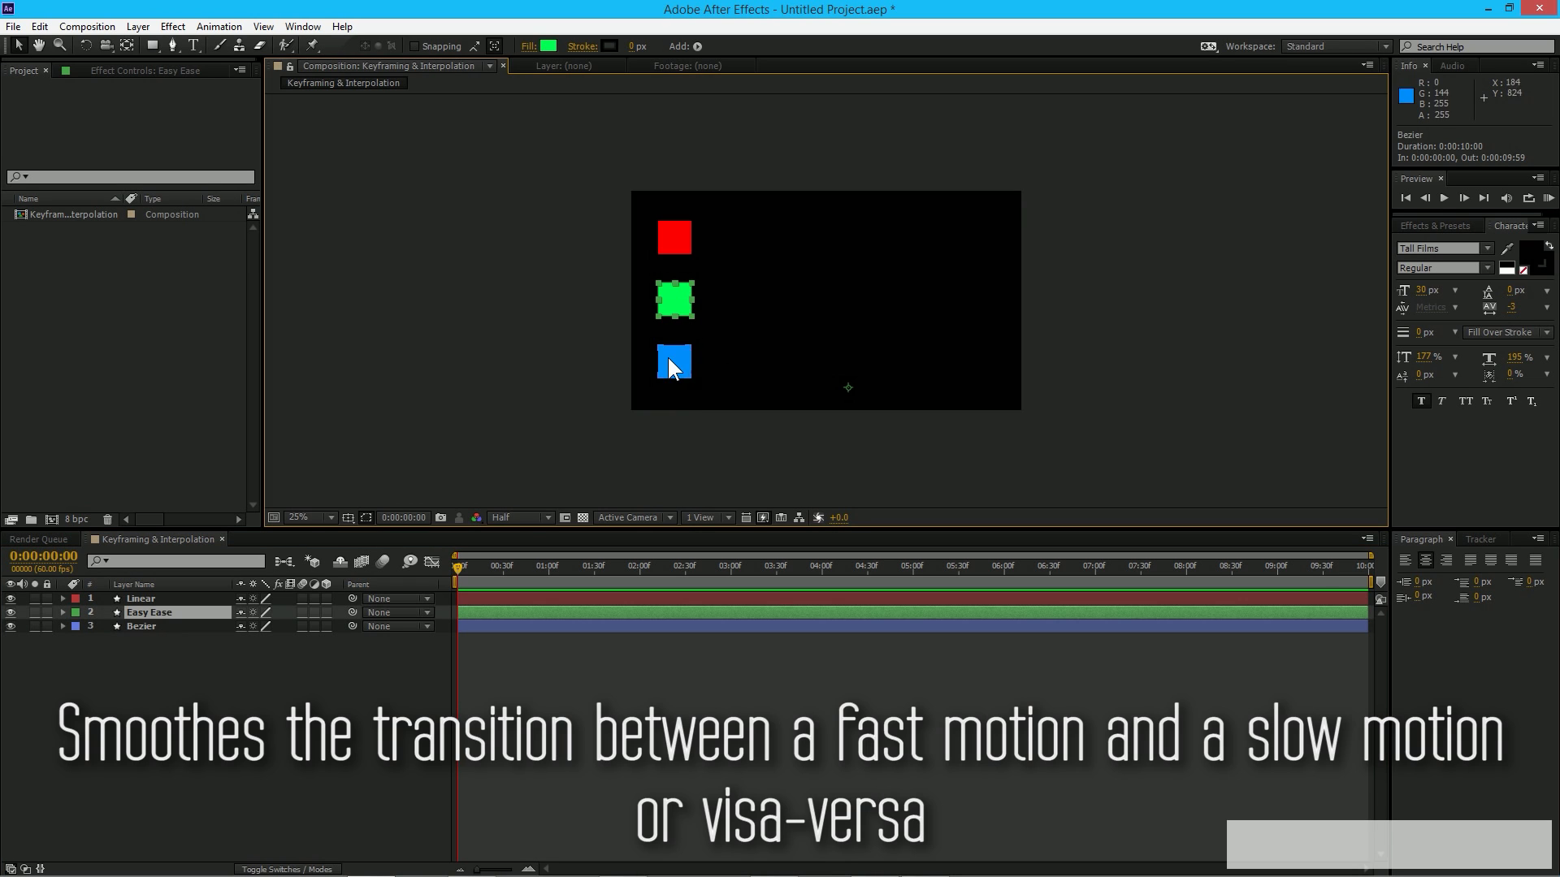
click(139, 625)
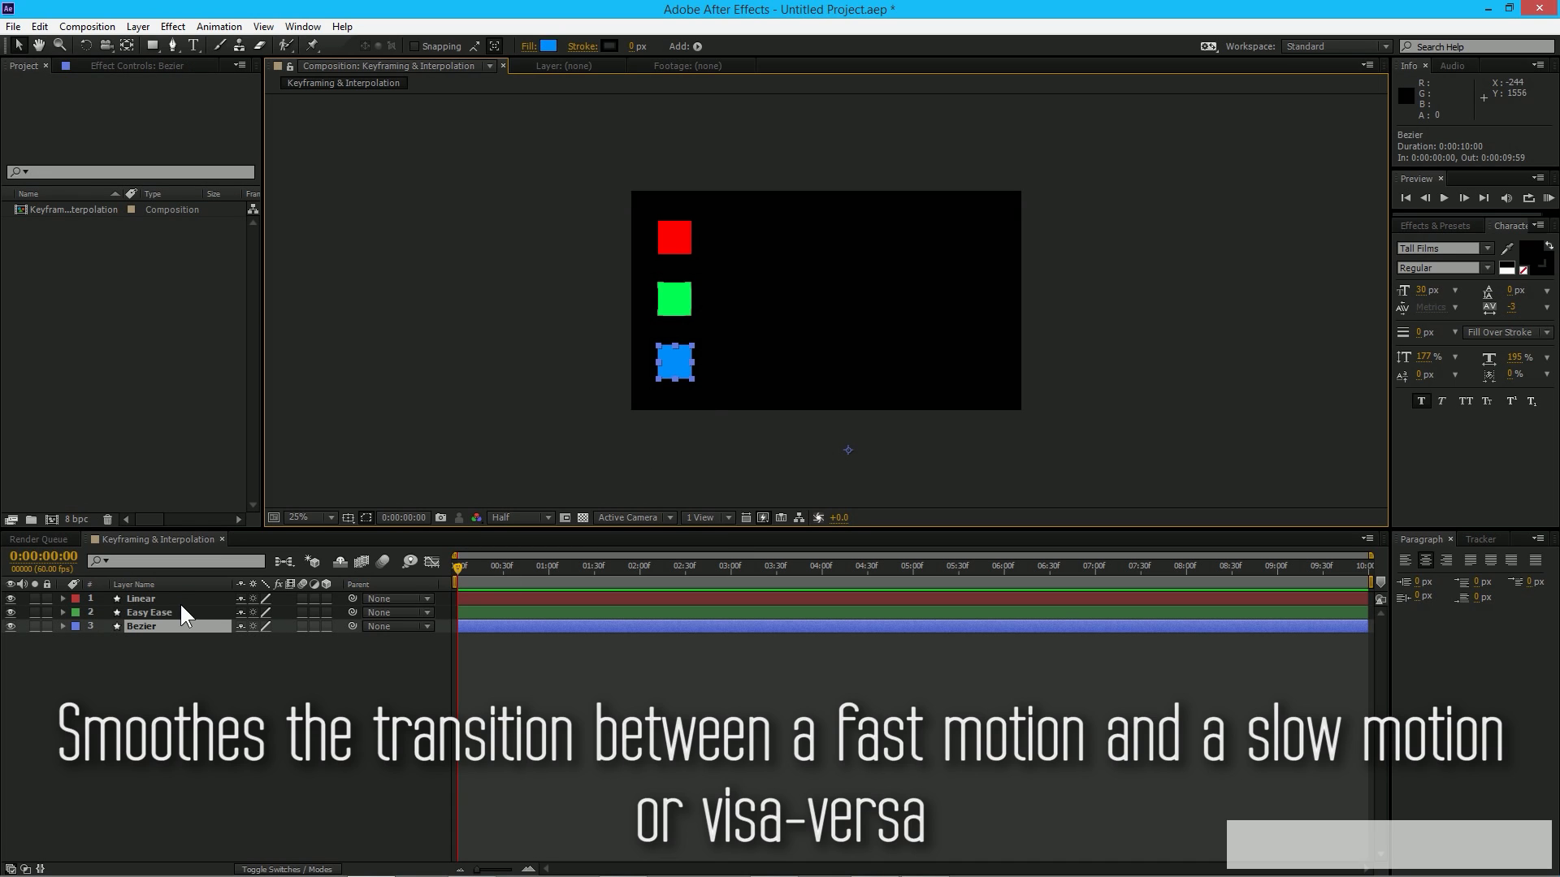
click(140, 598)
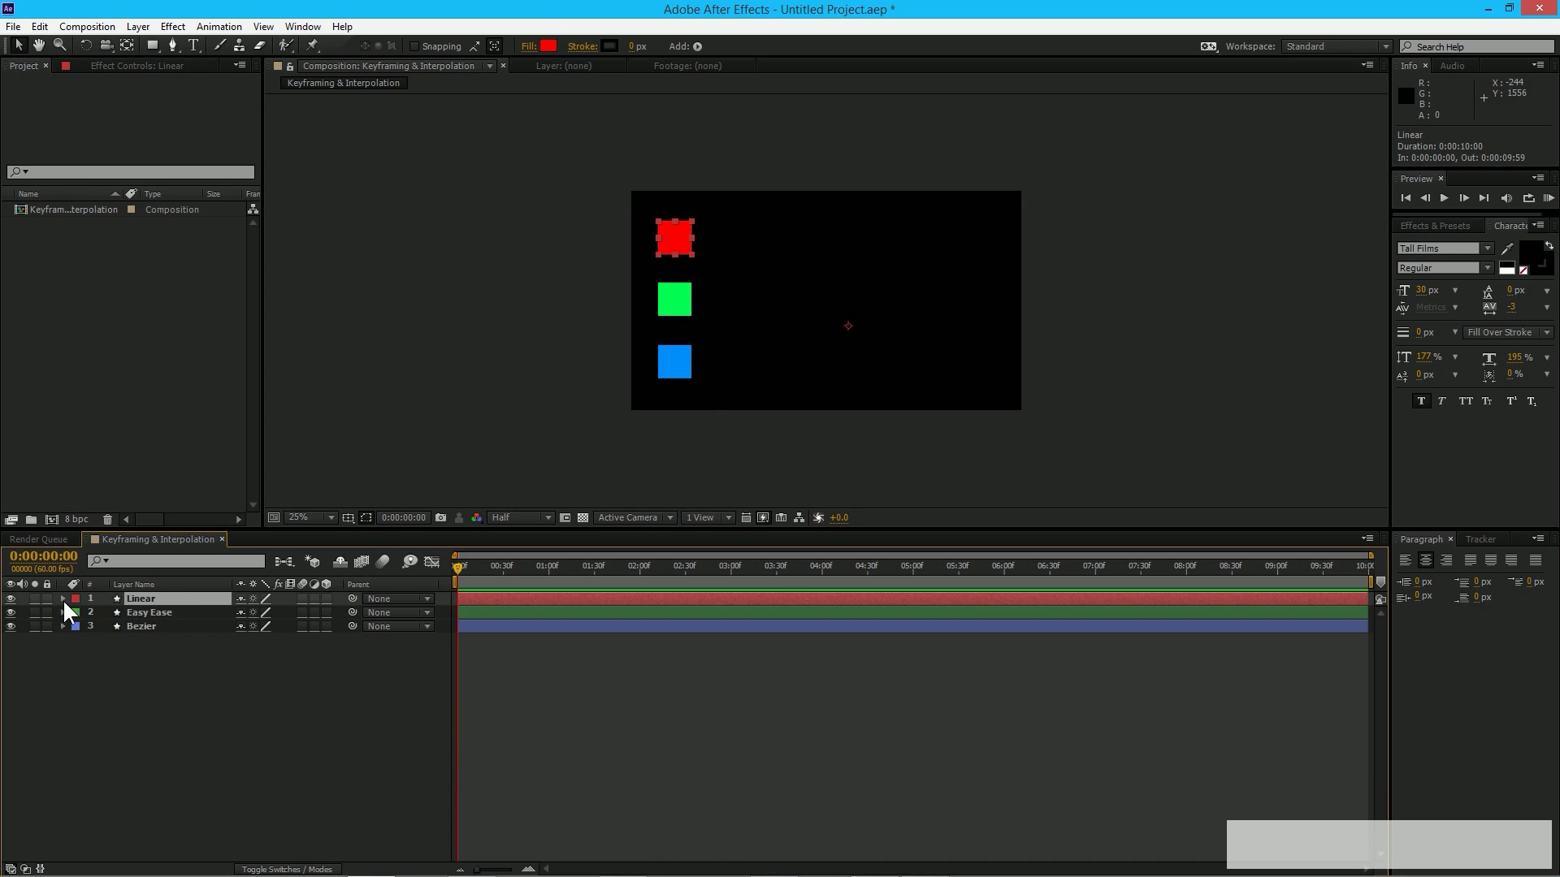
- Reveal the Linear layer's Transform properties and undo the accidental value change
click(64, 597)
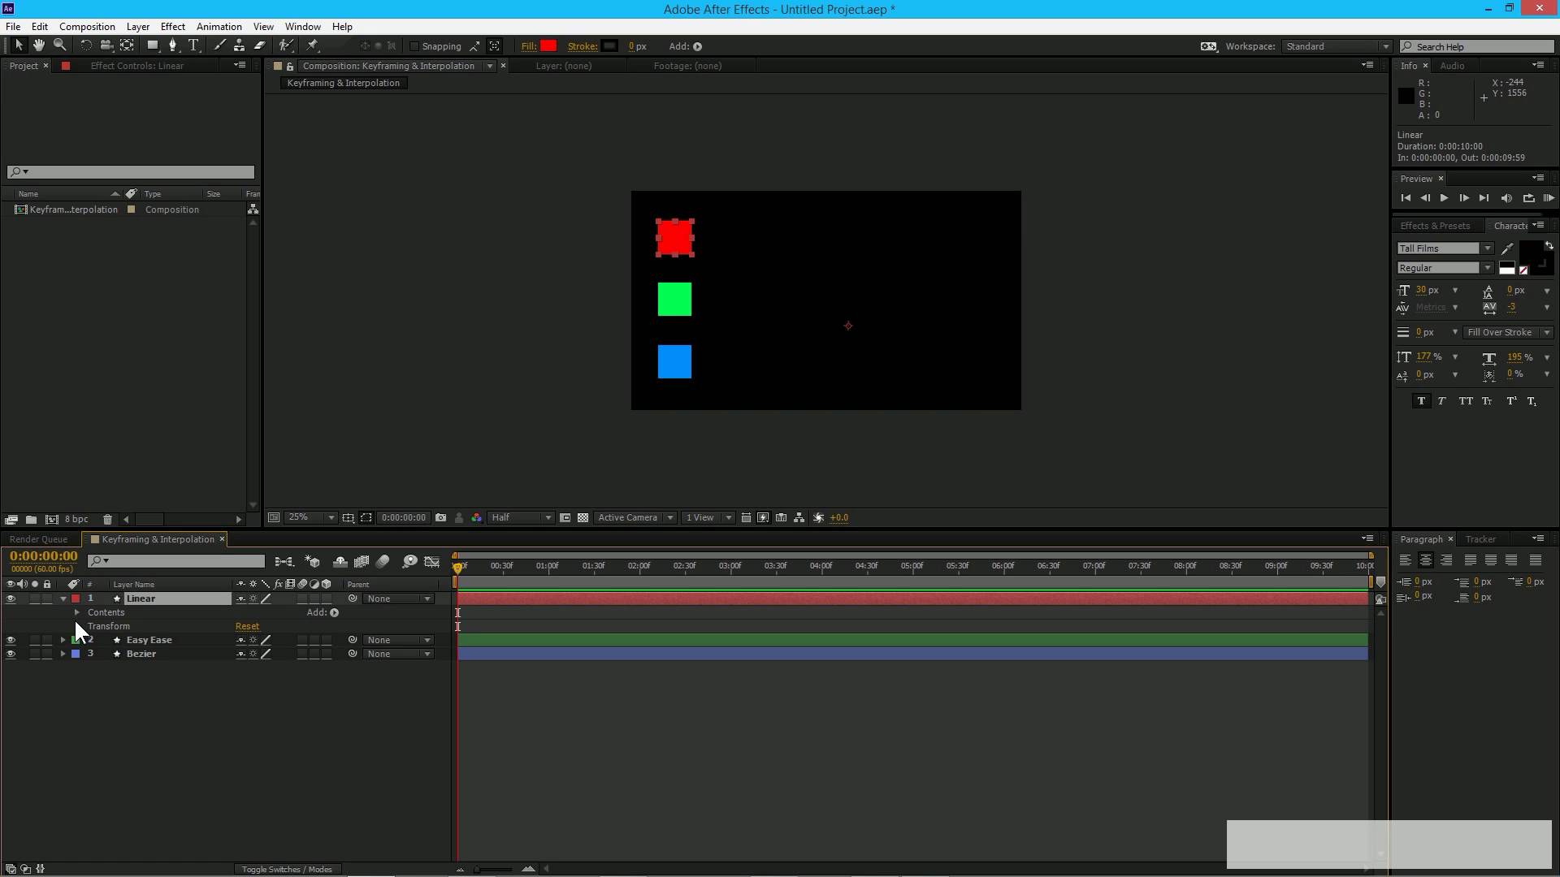
click(76, 626)
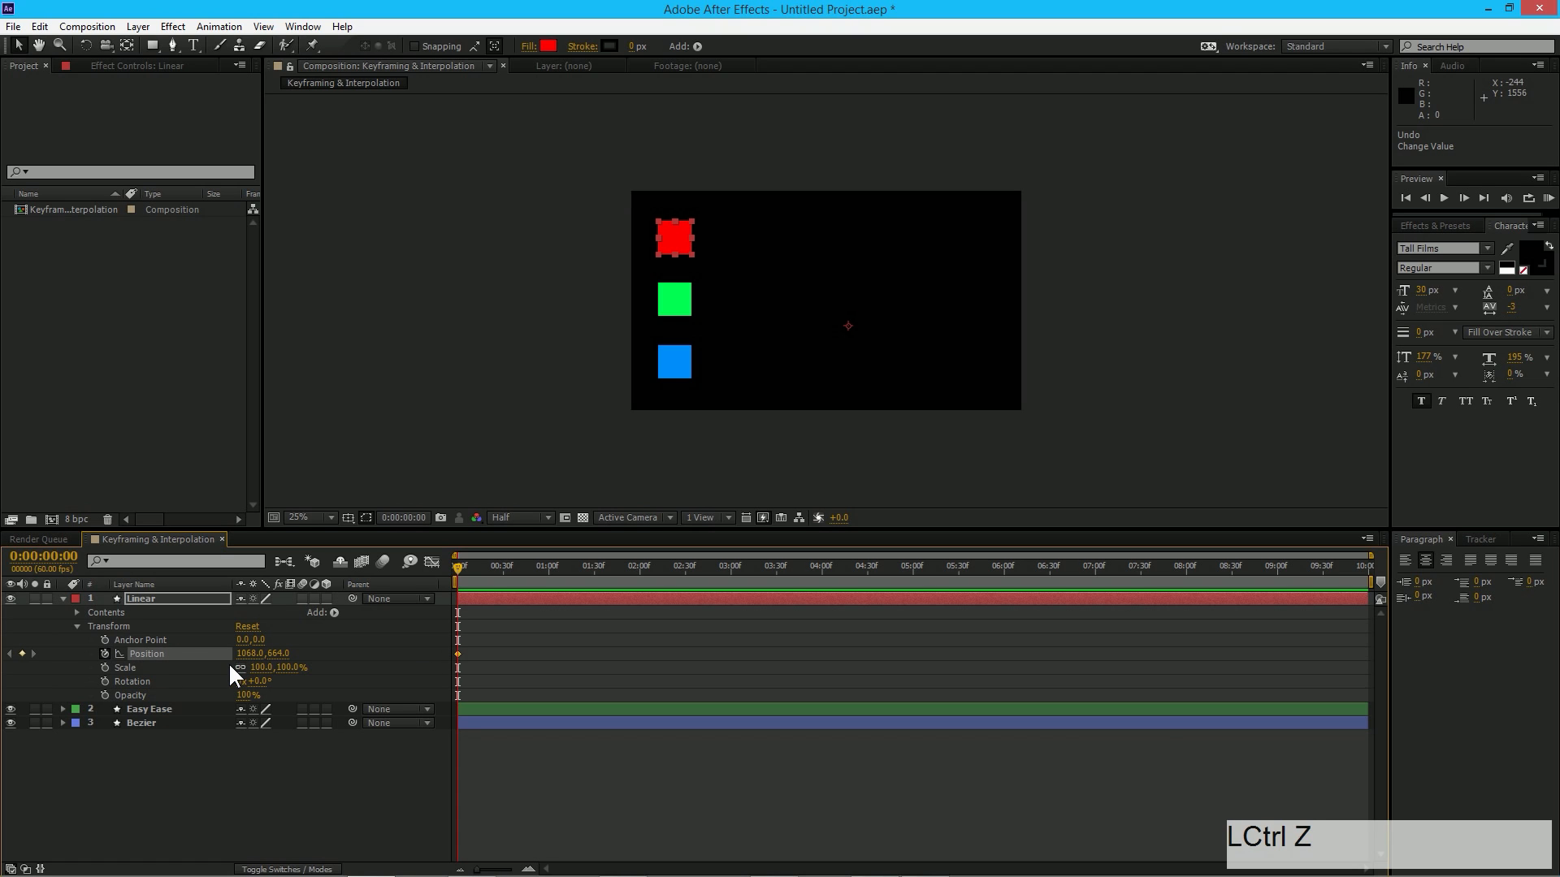
key(ctrl+z)
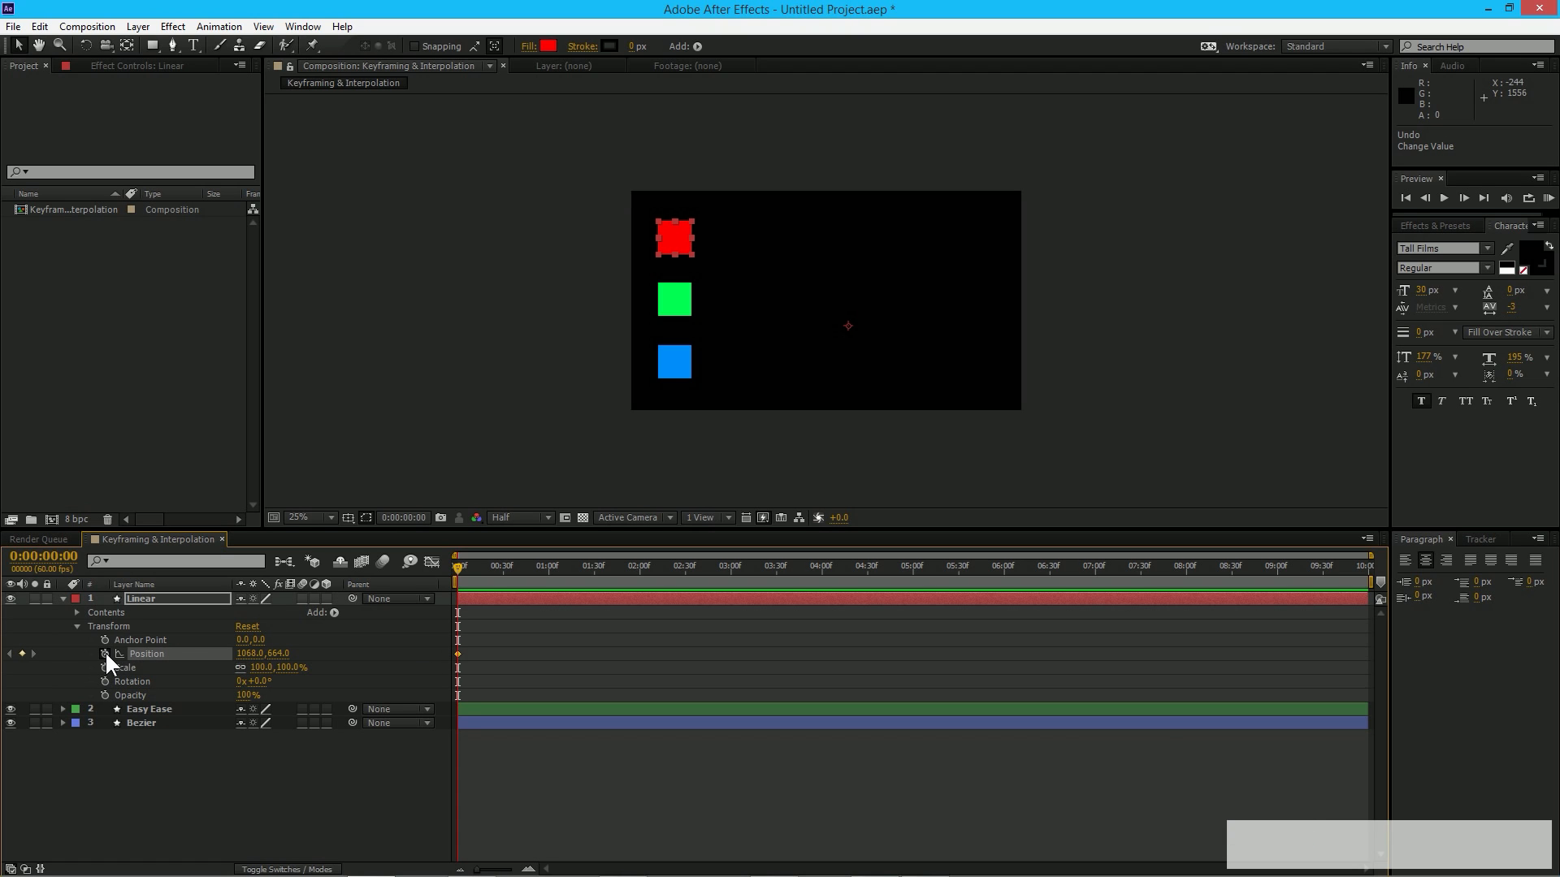
mouse_move(182, 669)
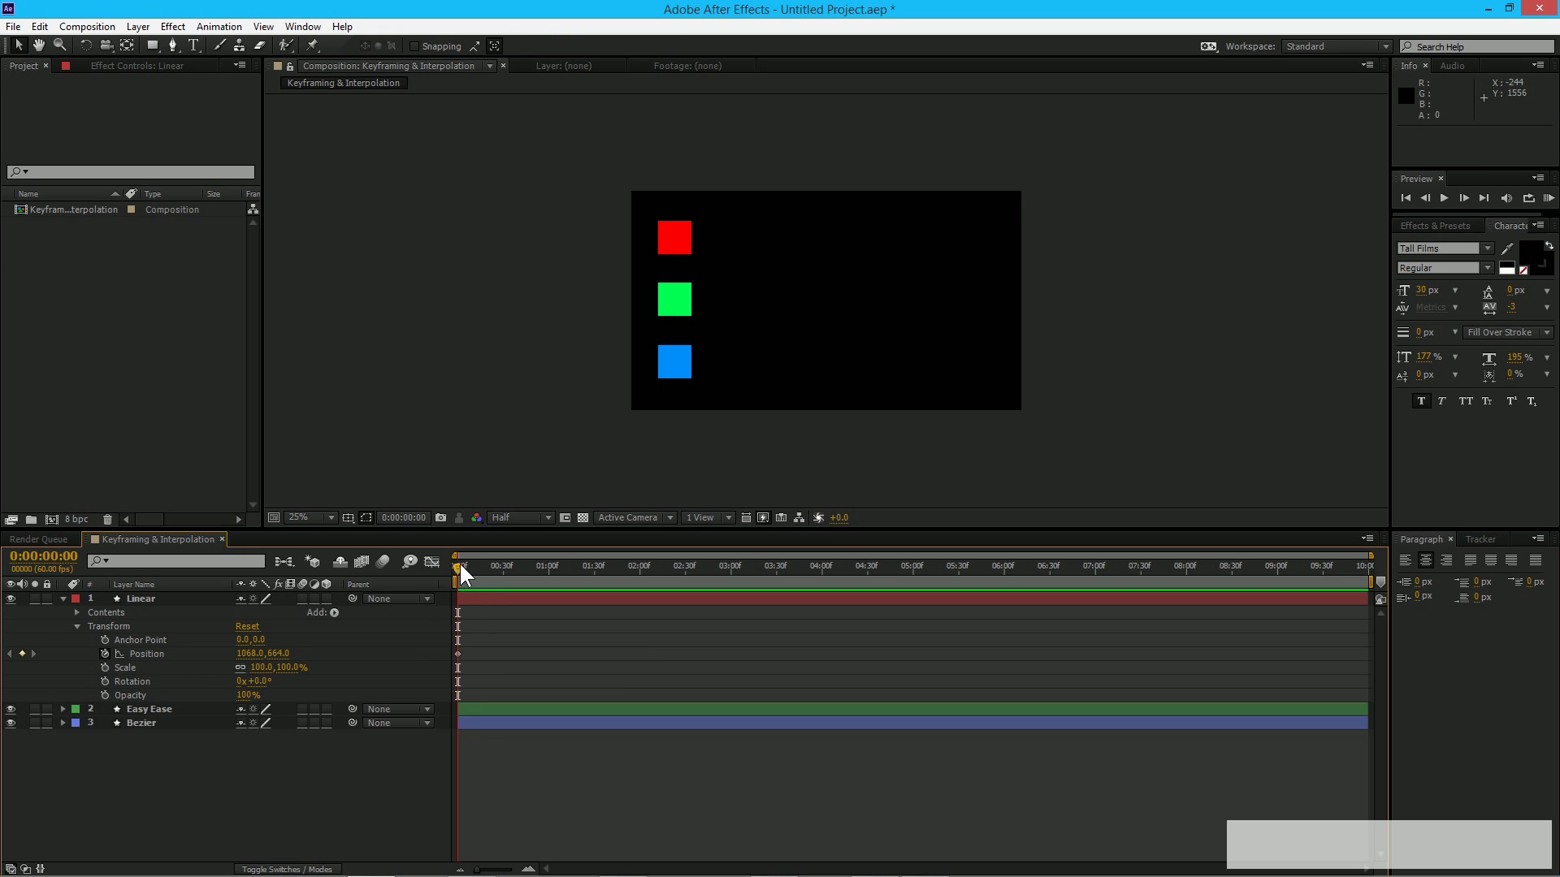
mouse_move(459, 661)
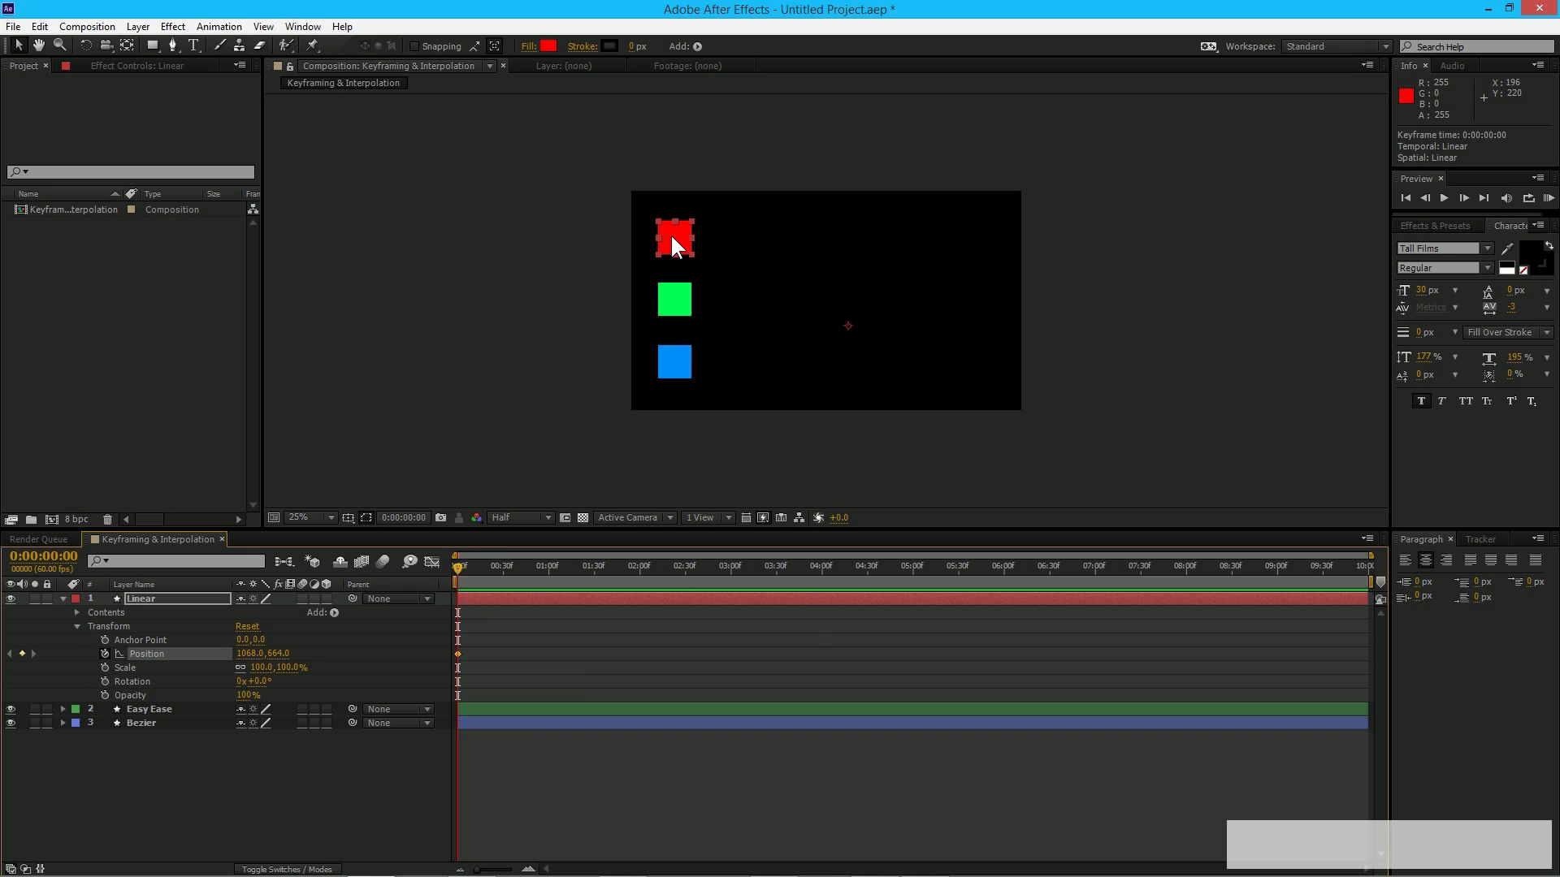
- Move the red square to the right edge at 2 s for a second Position keyframe, preview, and return to frame 0
click(649, 565)
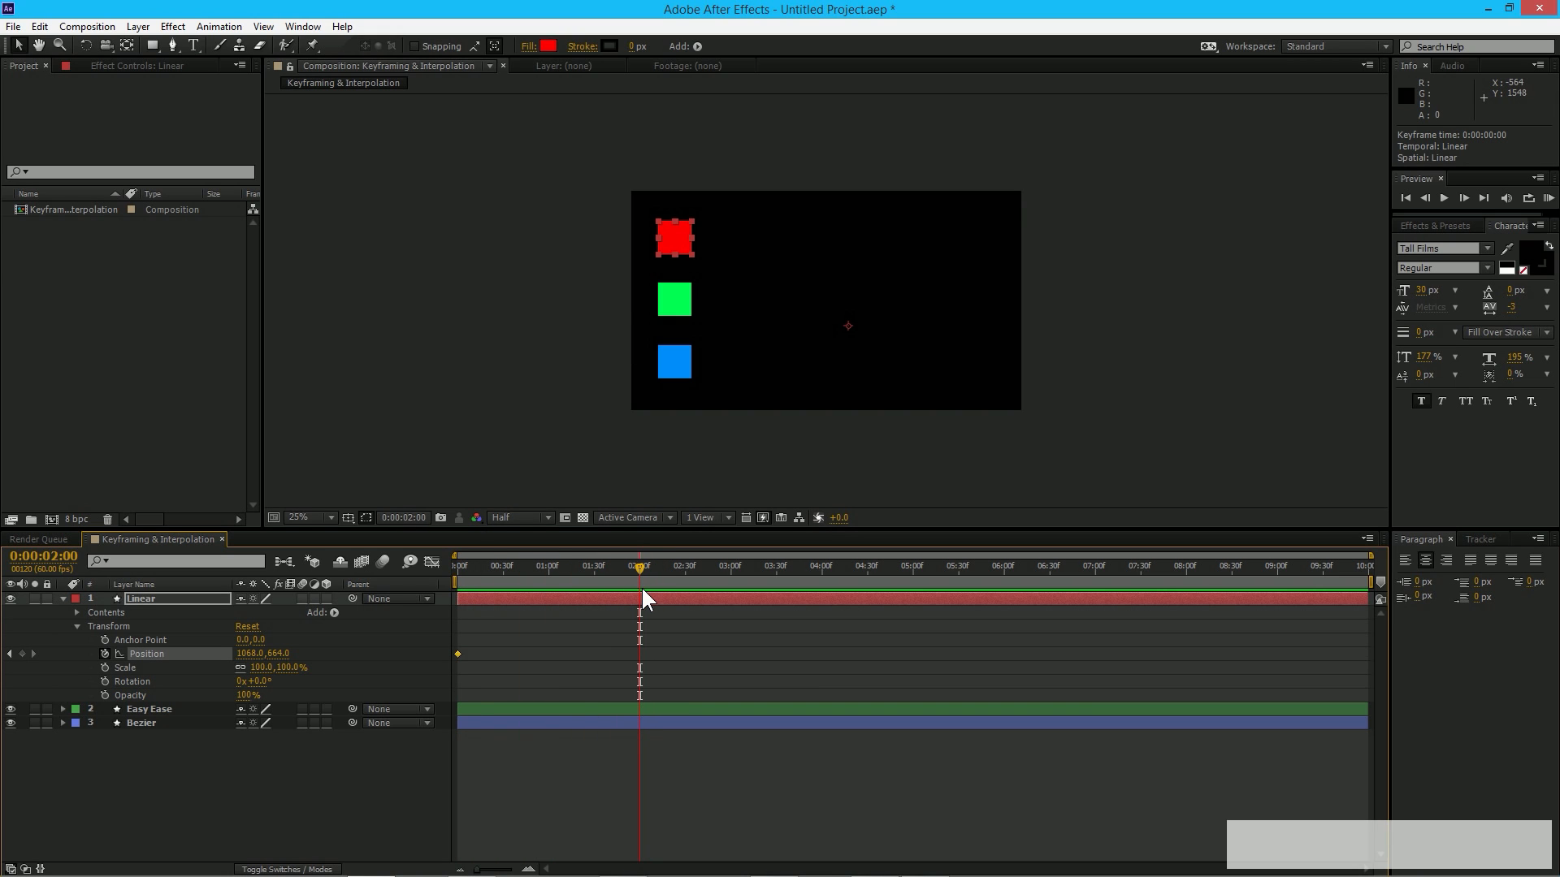
drag(674, 237, 957, 238)
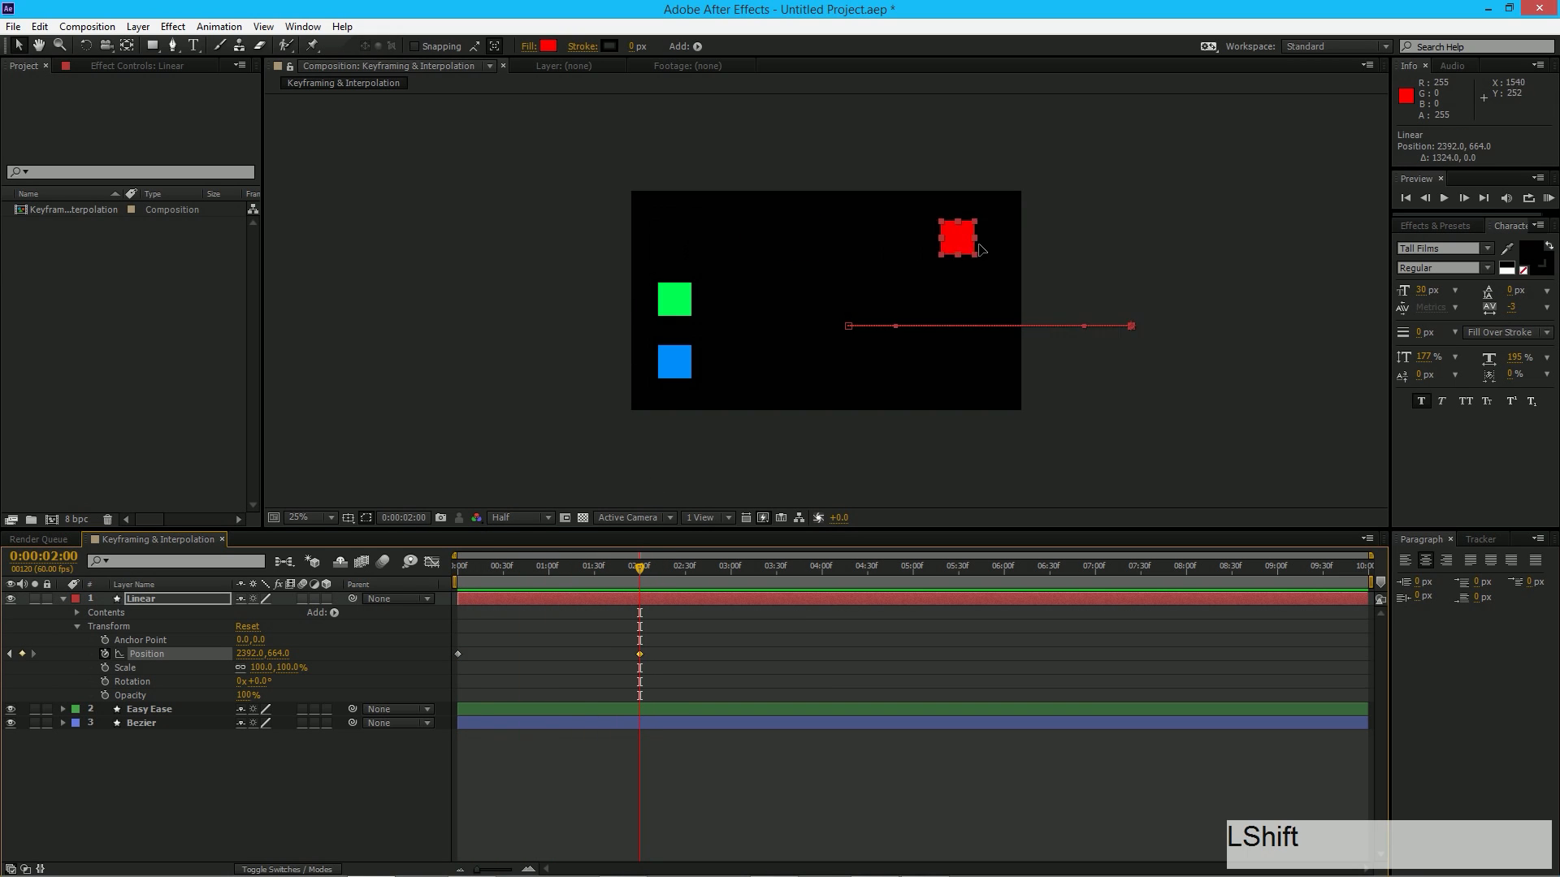
drag(957, 237, 976, 237)
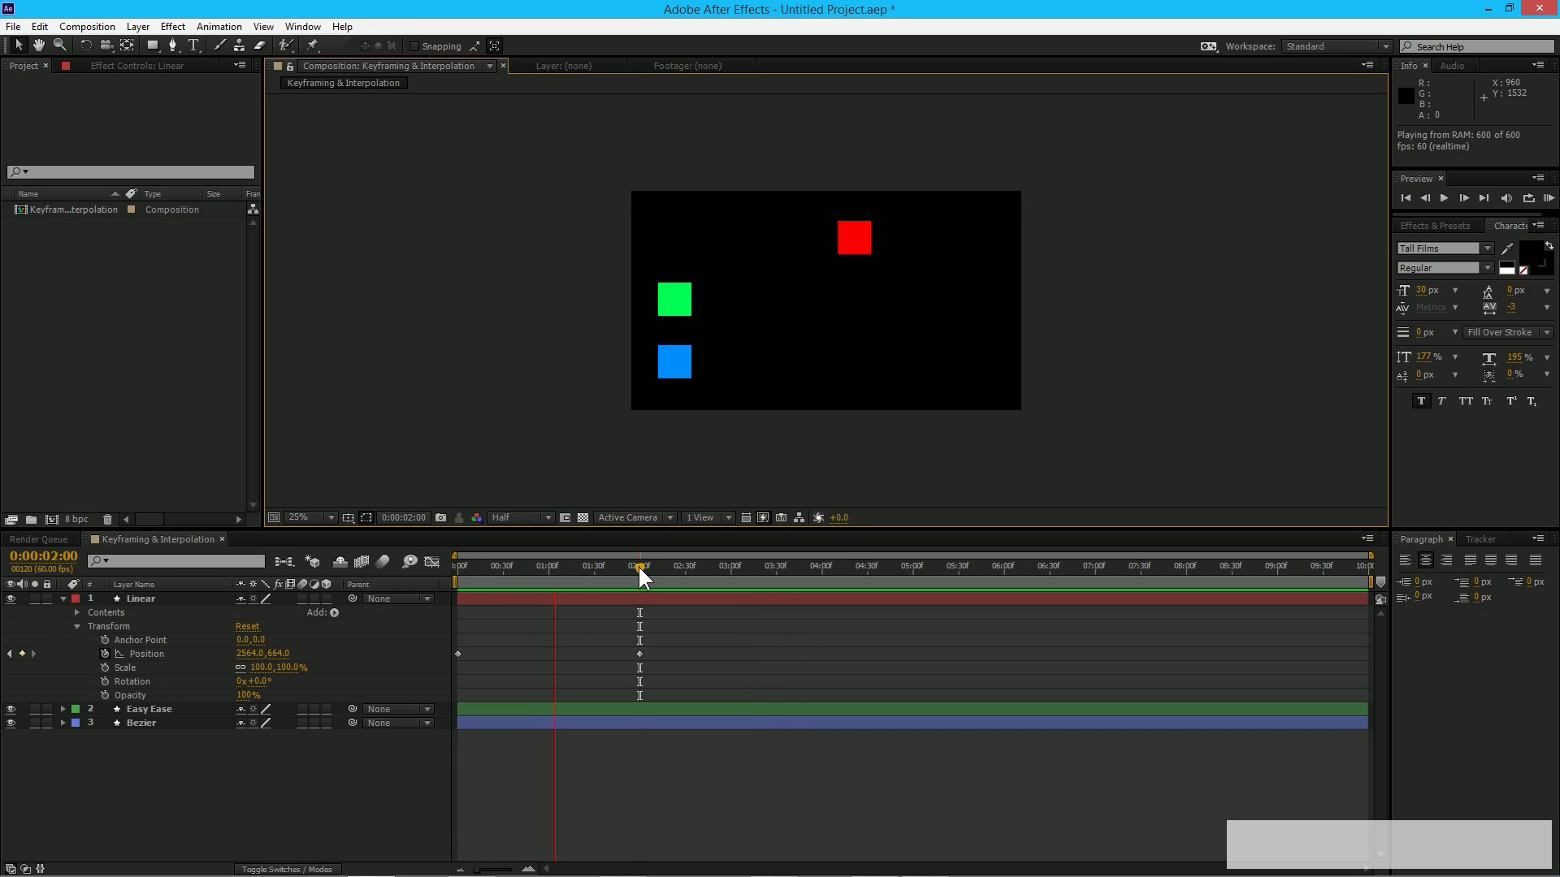
key(Numpad0)
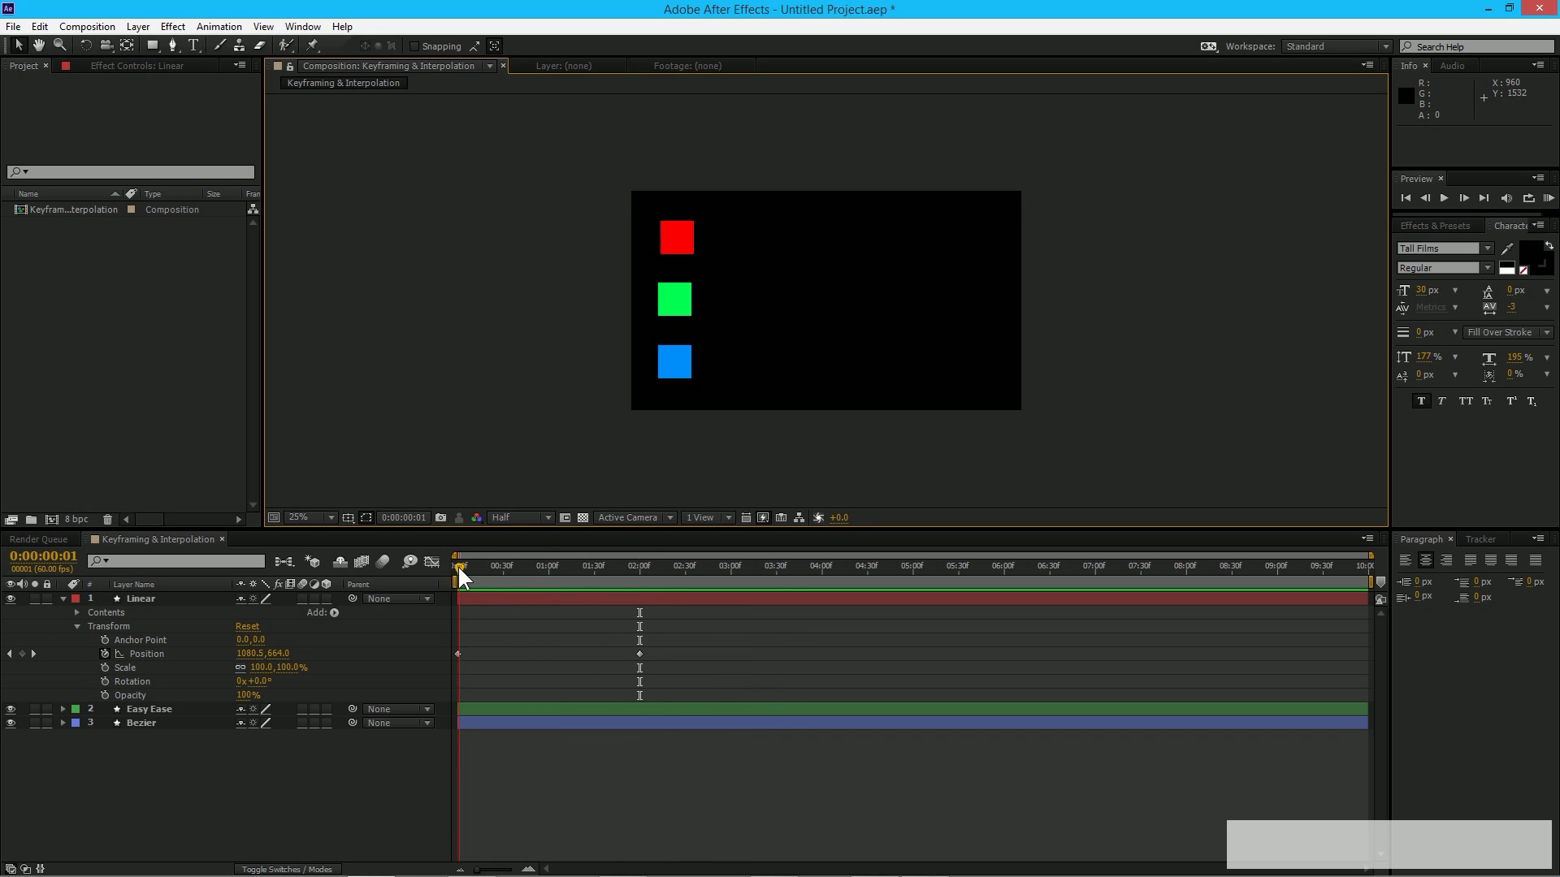
drag(458, 565, 497, 565)
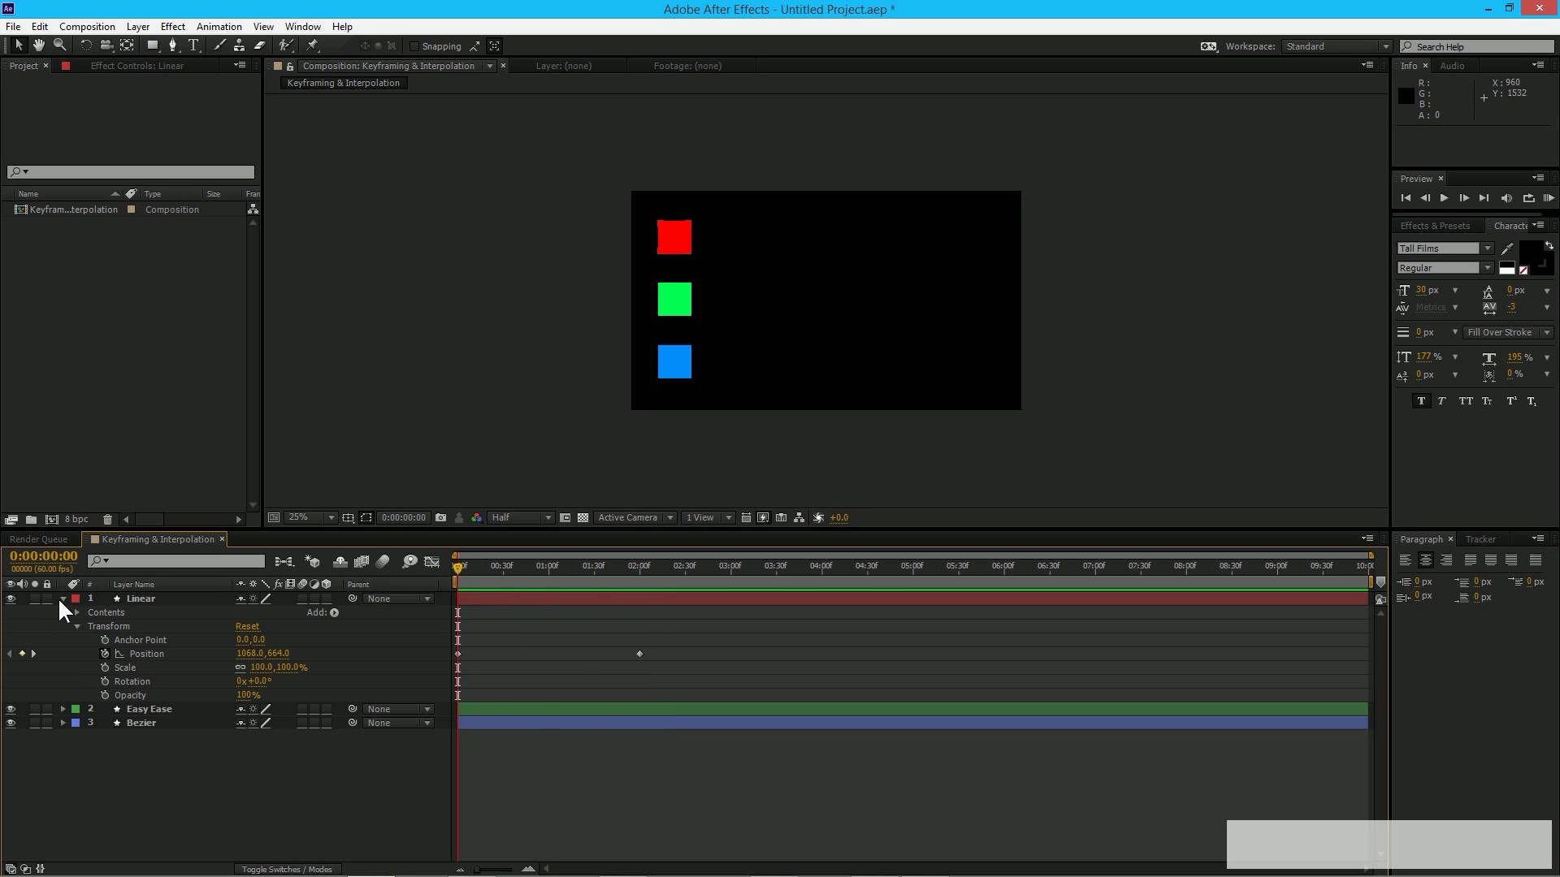
- Collapse Linear, expand the Easy Ease layer's Transform and set a starting Position keyframe
click(63, 598)
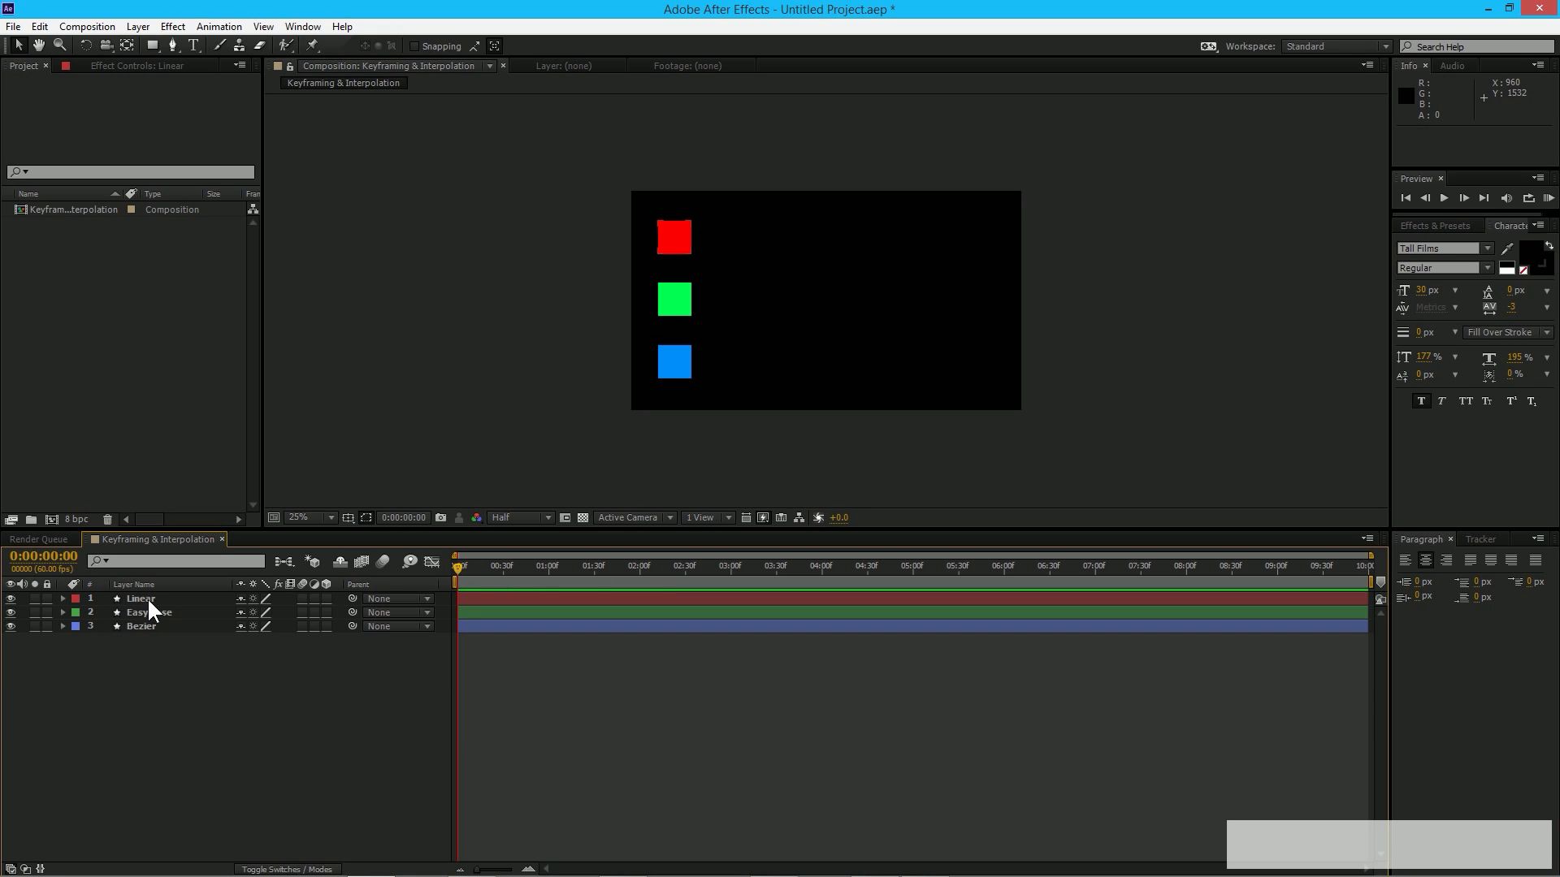
click(149, 613)
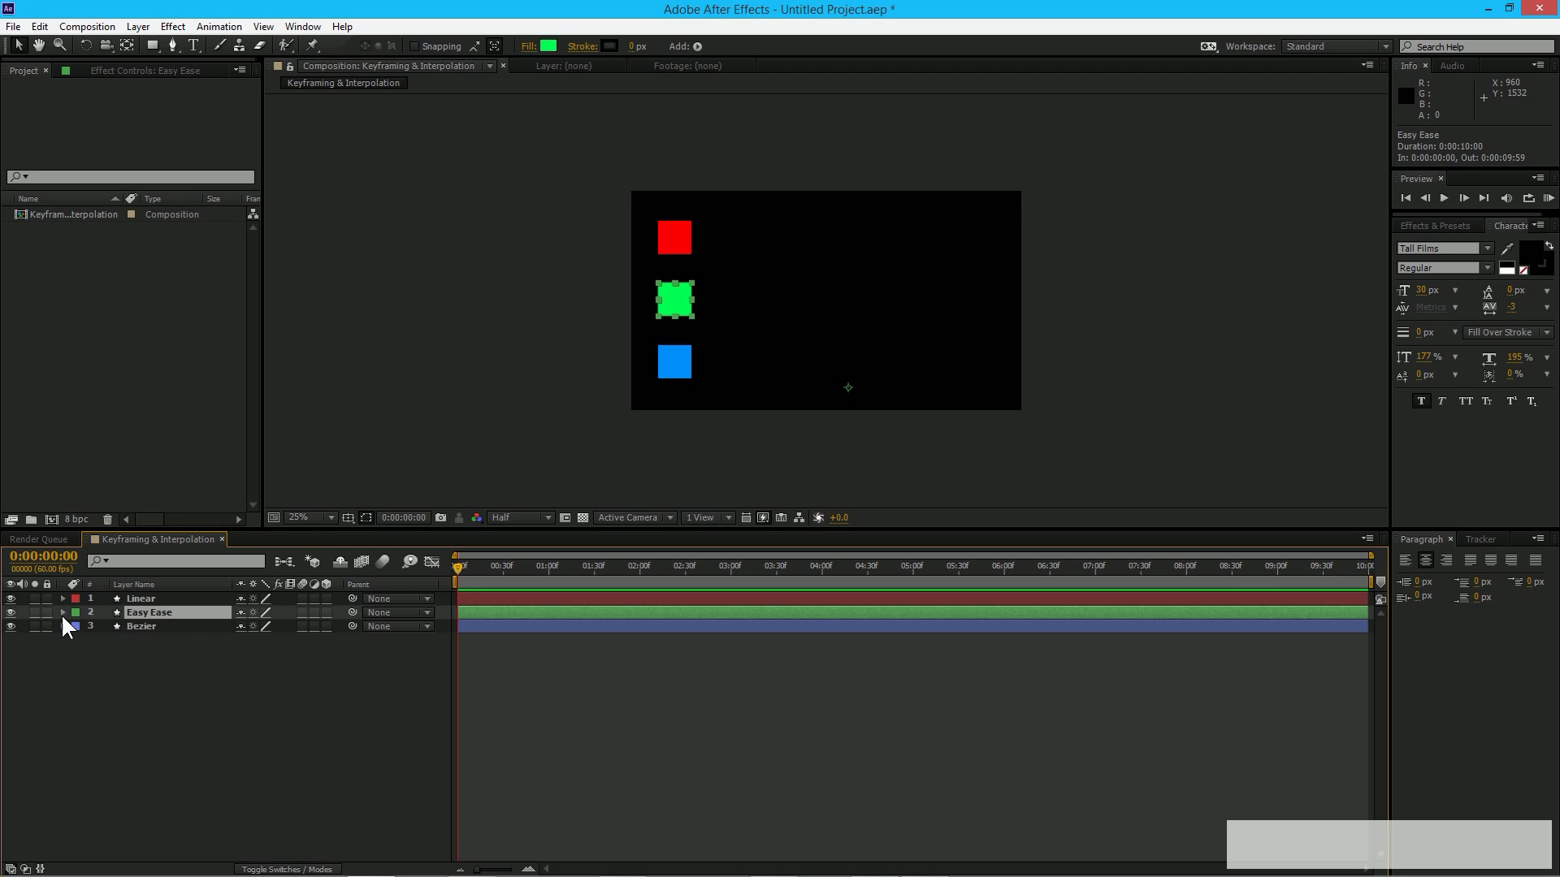
click(64, 612)
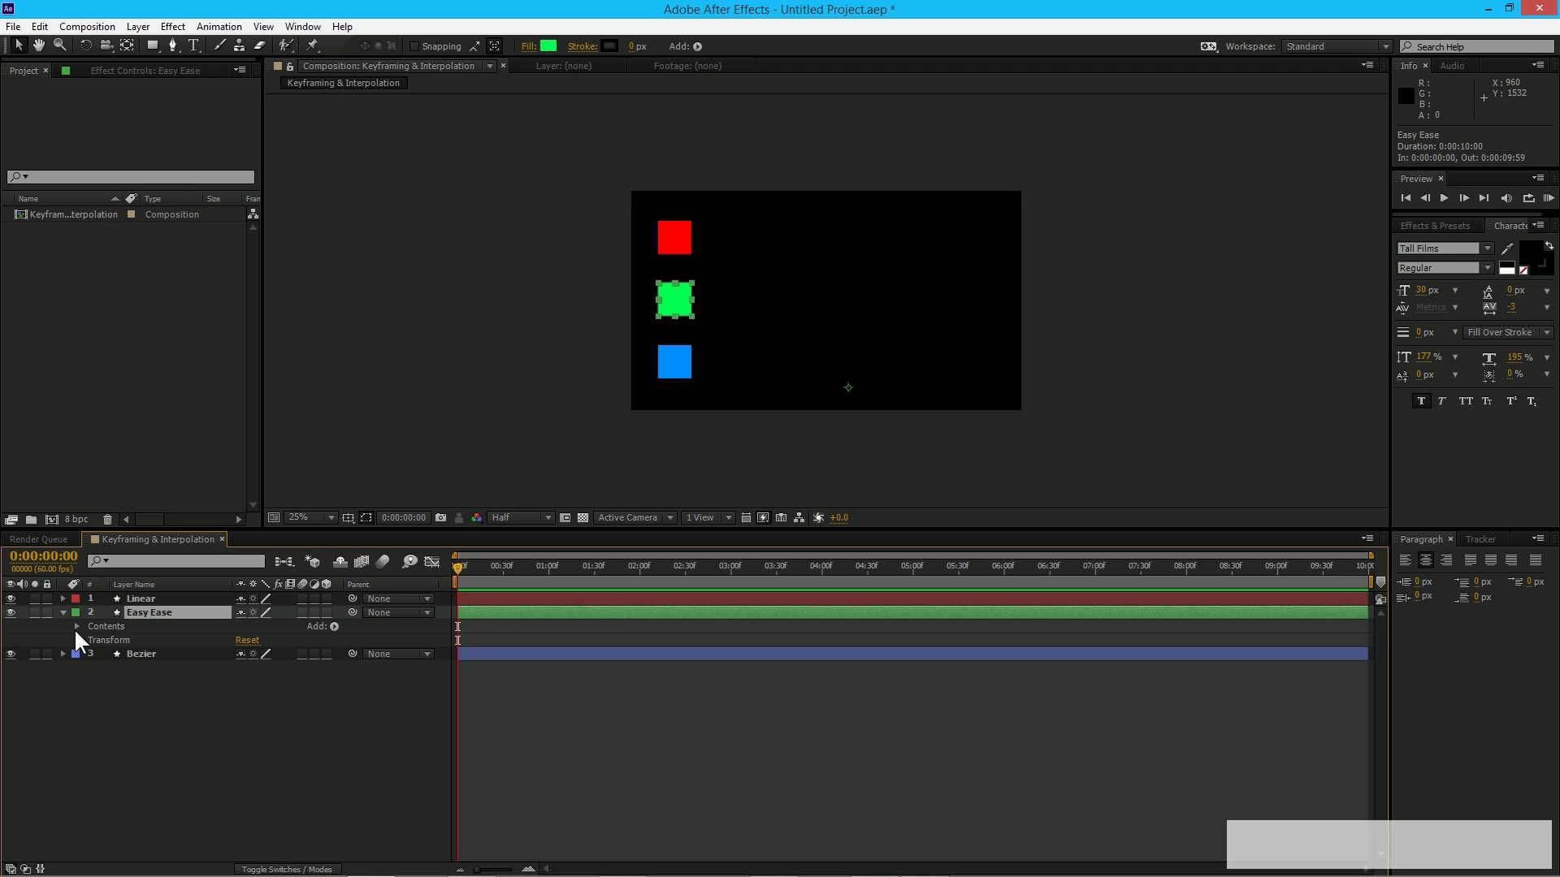
click(64, 640)
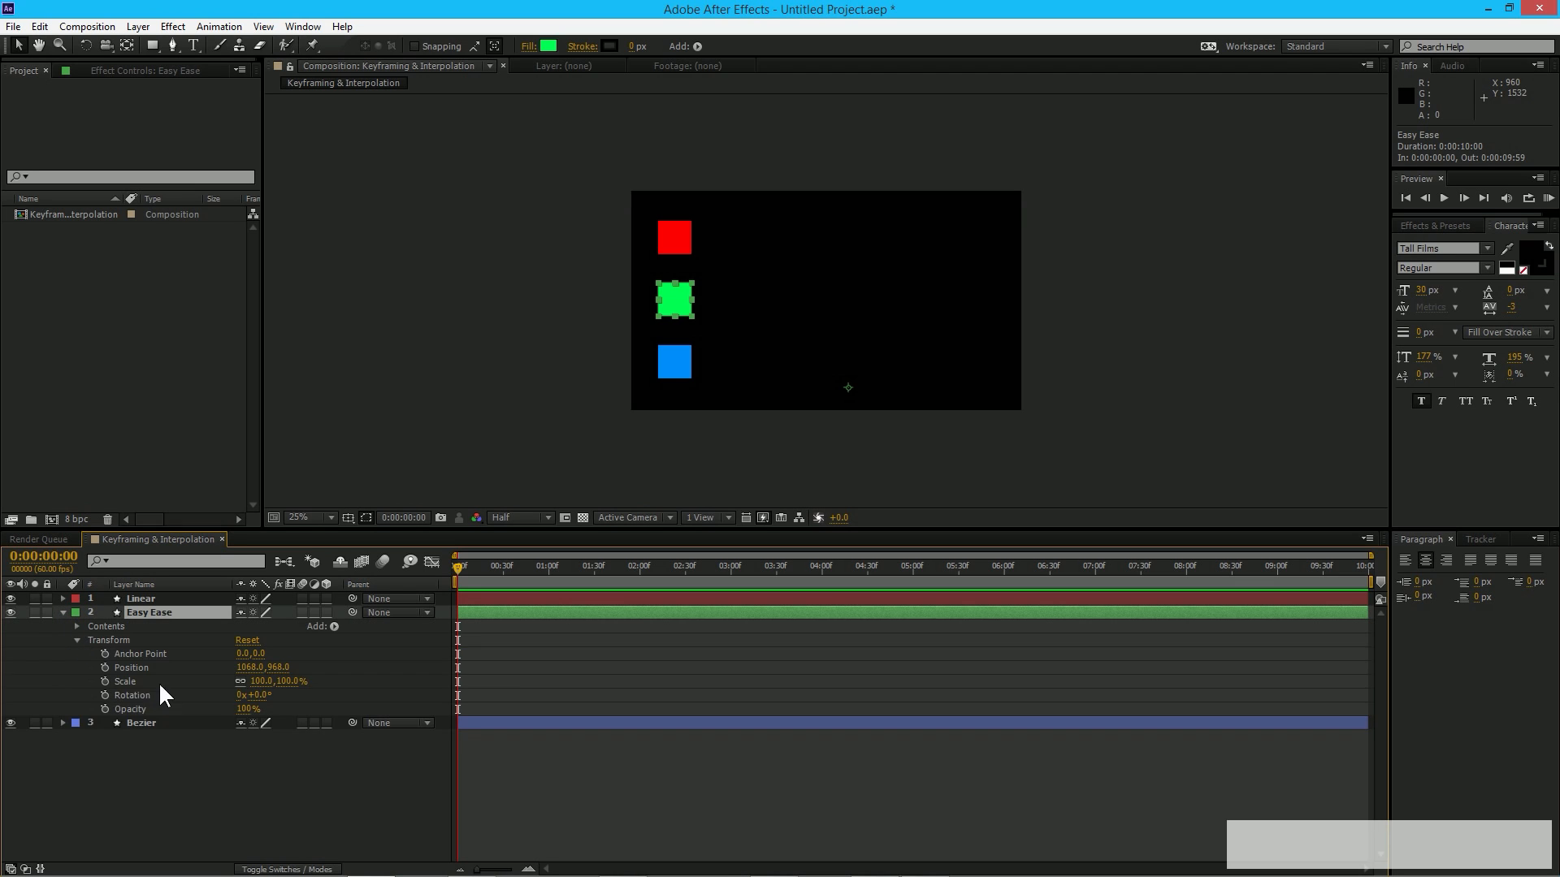
mouse_move(353, 565)
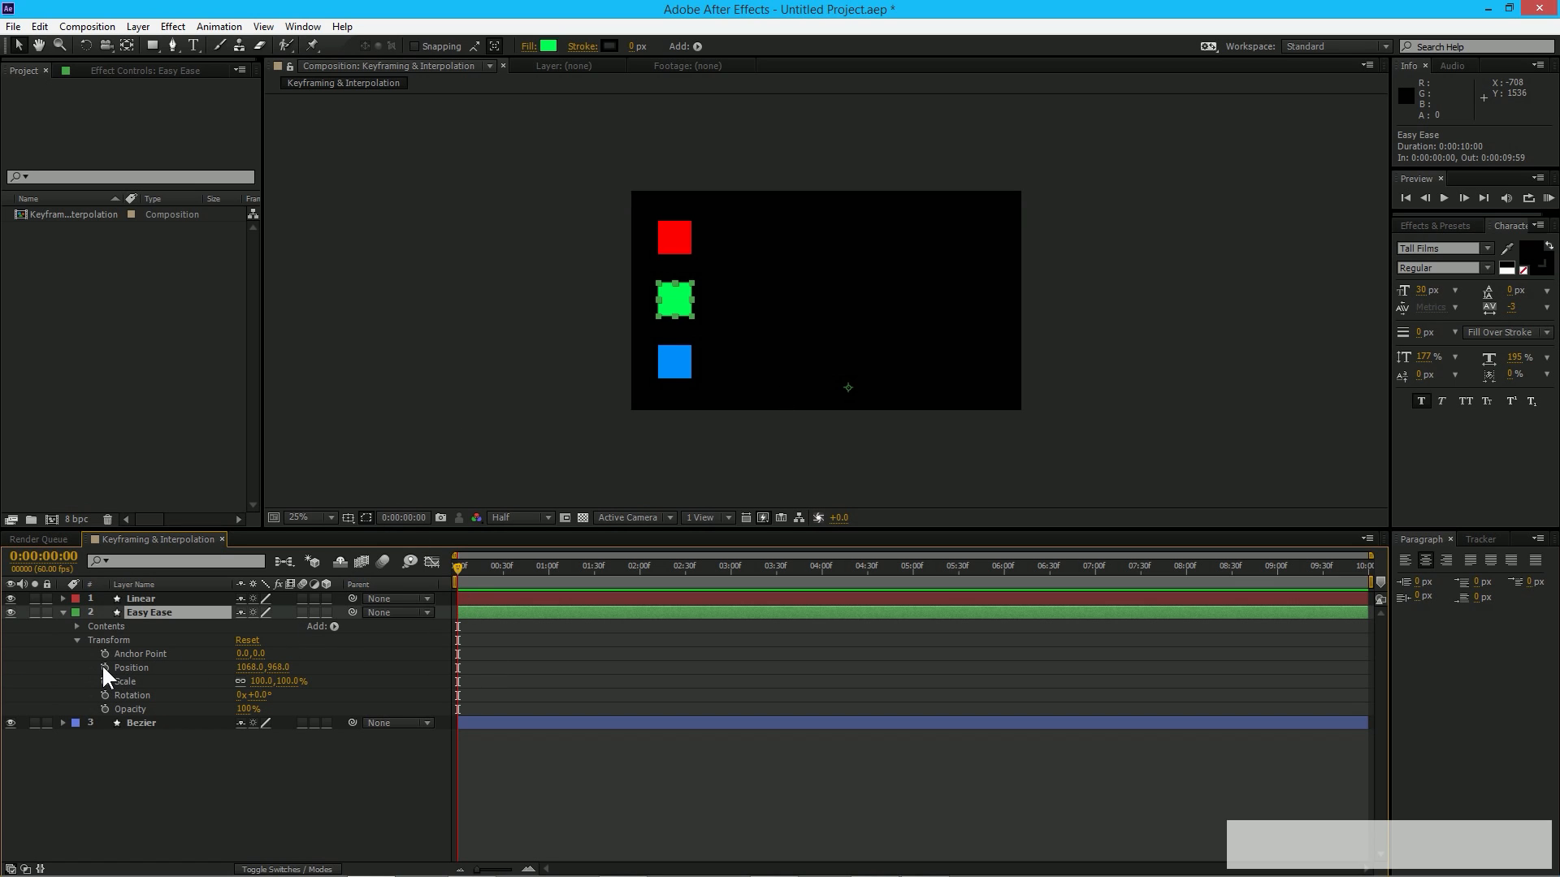
click(108, 668)
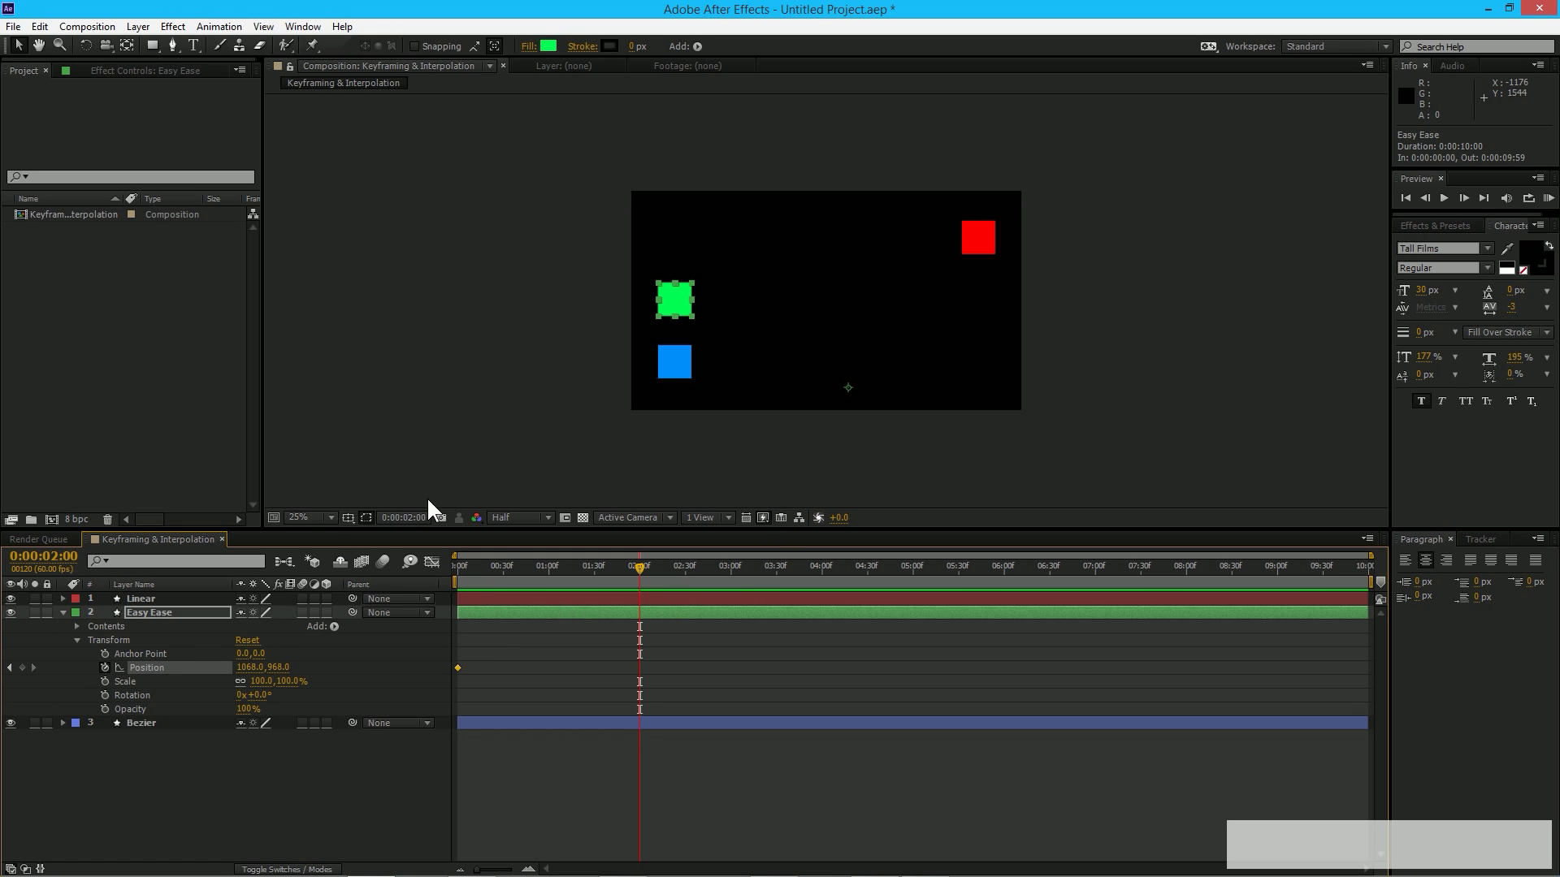
- Slide the green square right at 2 s and line it up under the red square
drag(675, 300, 958, 302)
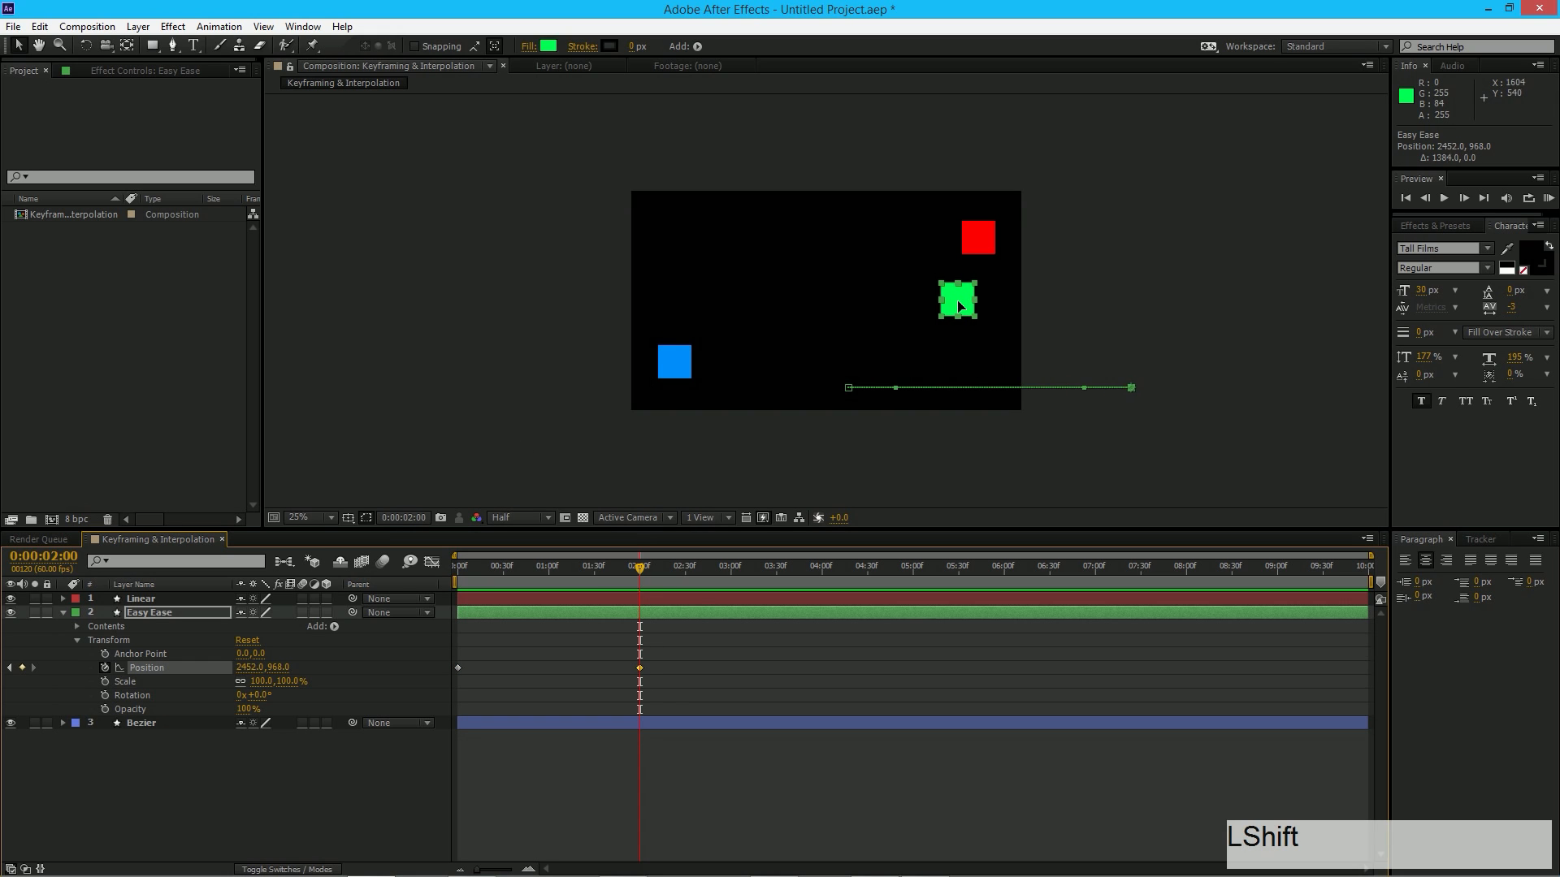
drag(958, 301, 940, 300)
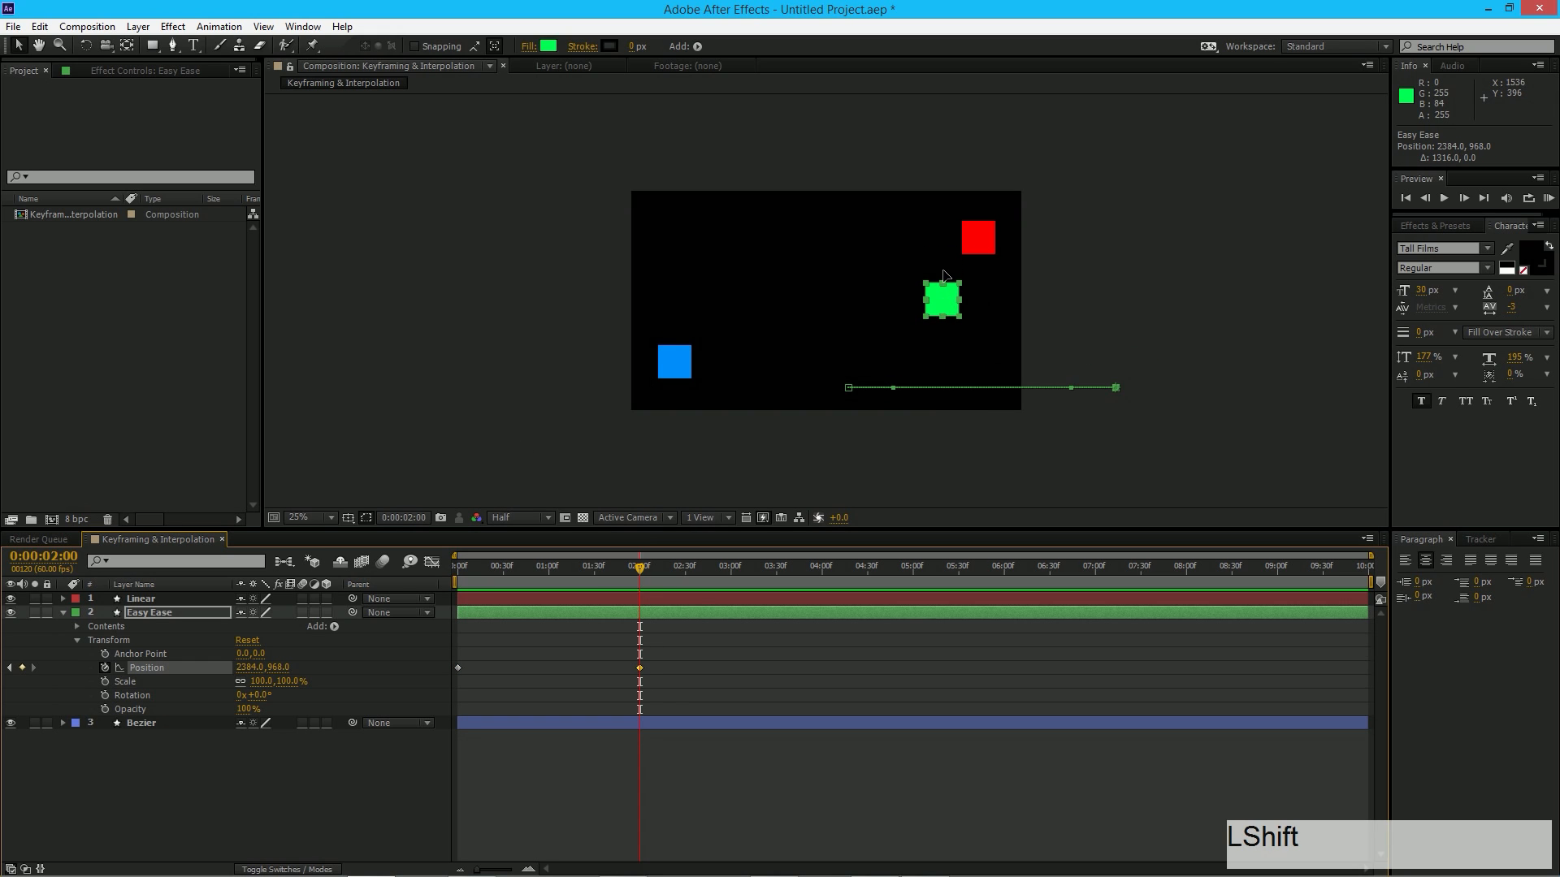
drag(941, 299, 950, 299)
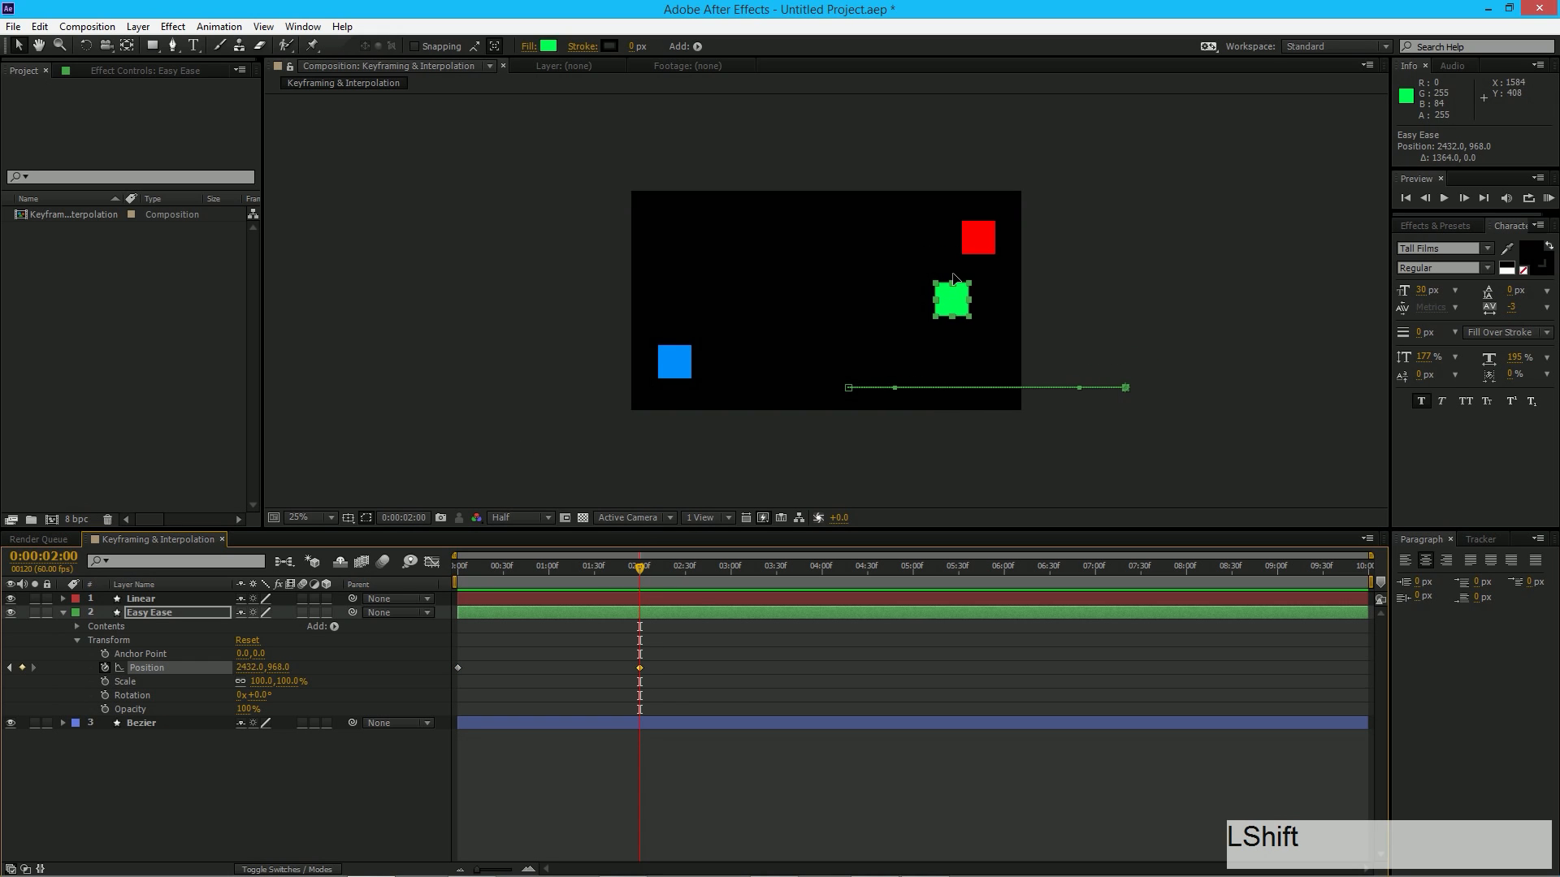
drag(950, 298, 978, 302)
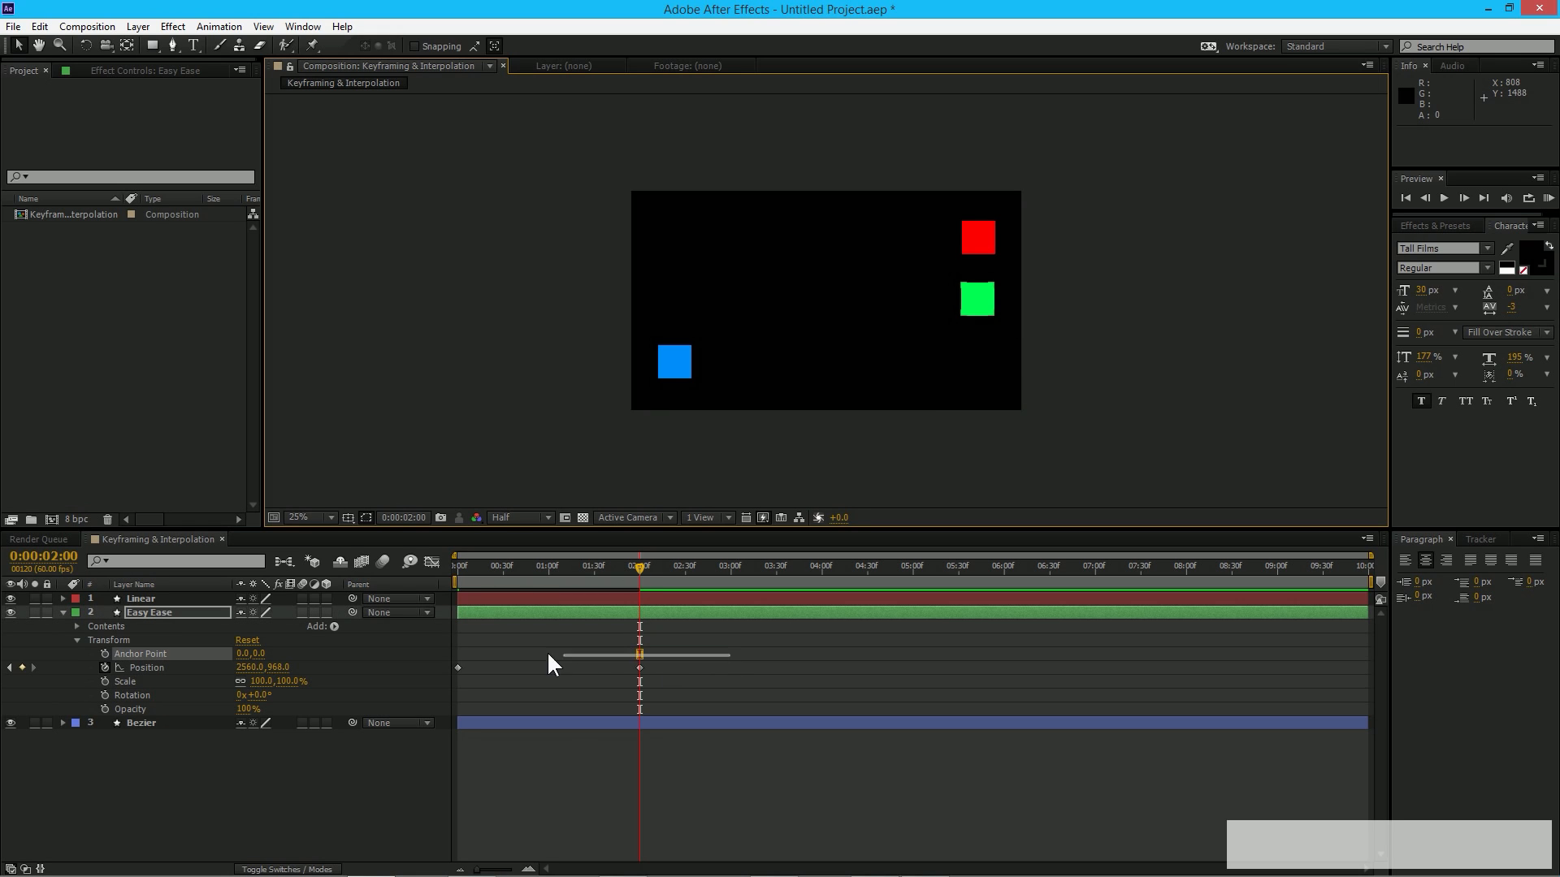
- Select both Position keyframes and apply Easy Ease (F9) to them
click(147, 666)
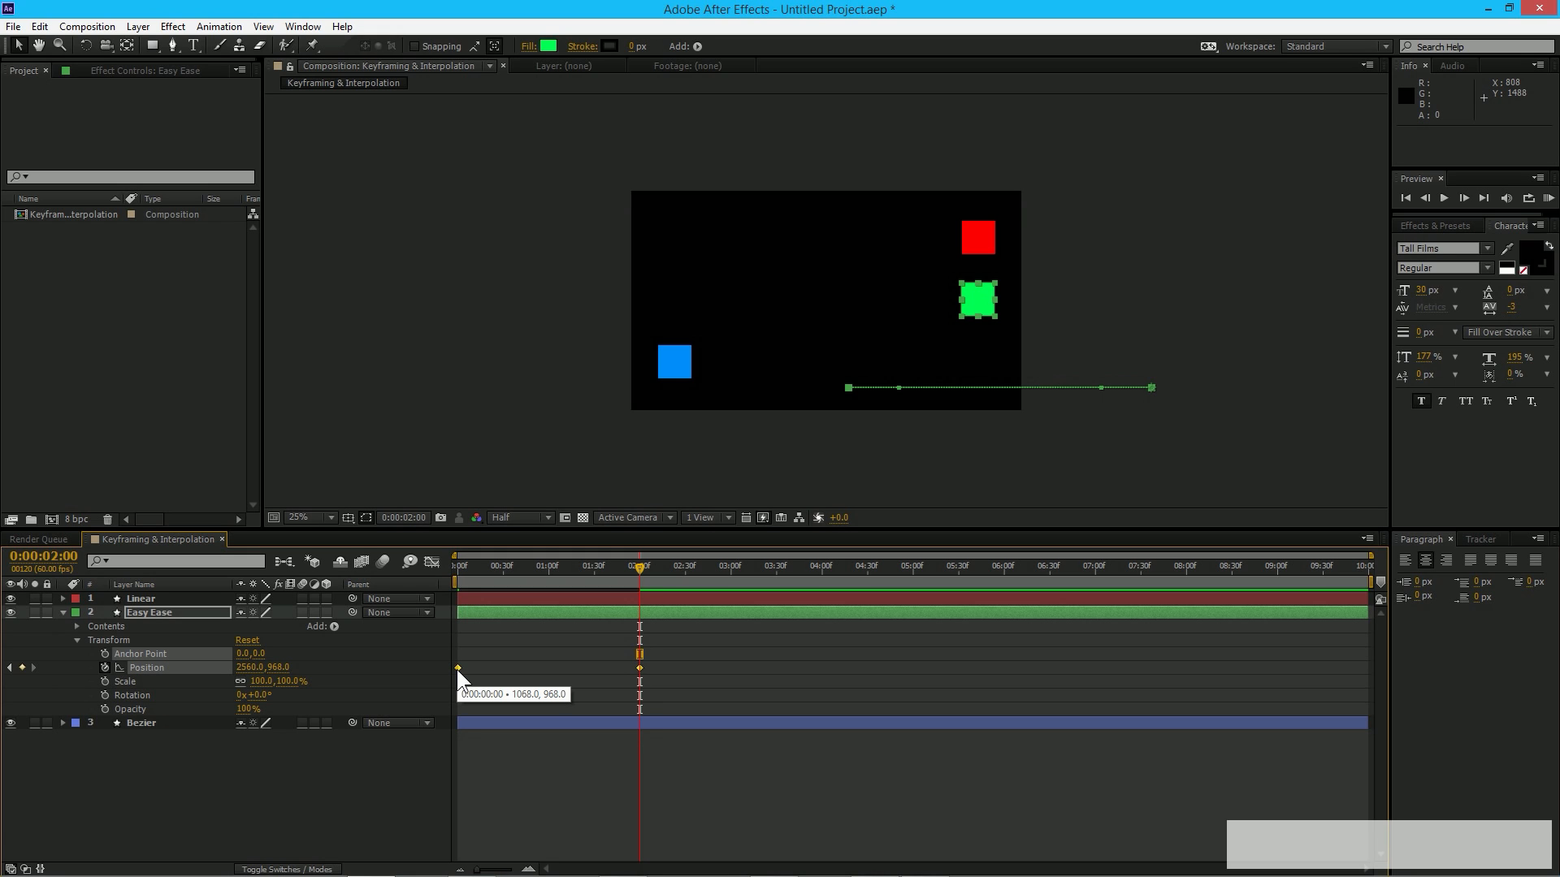
right_click(458, 668)
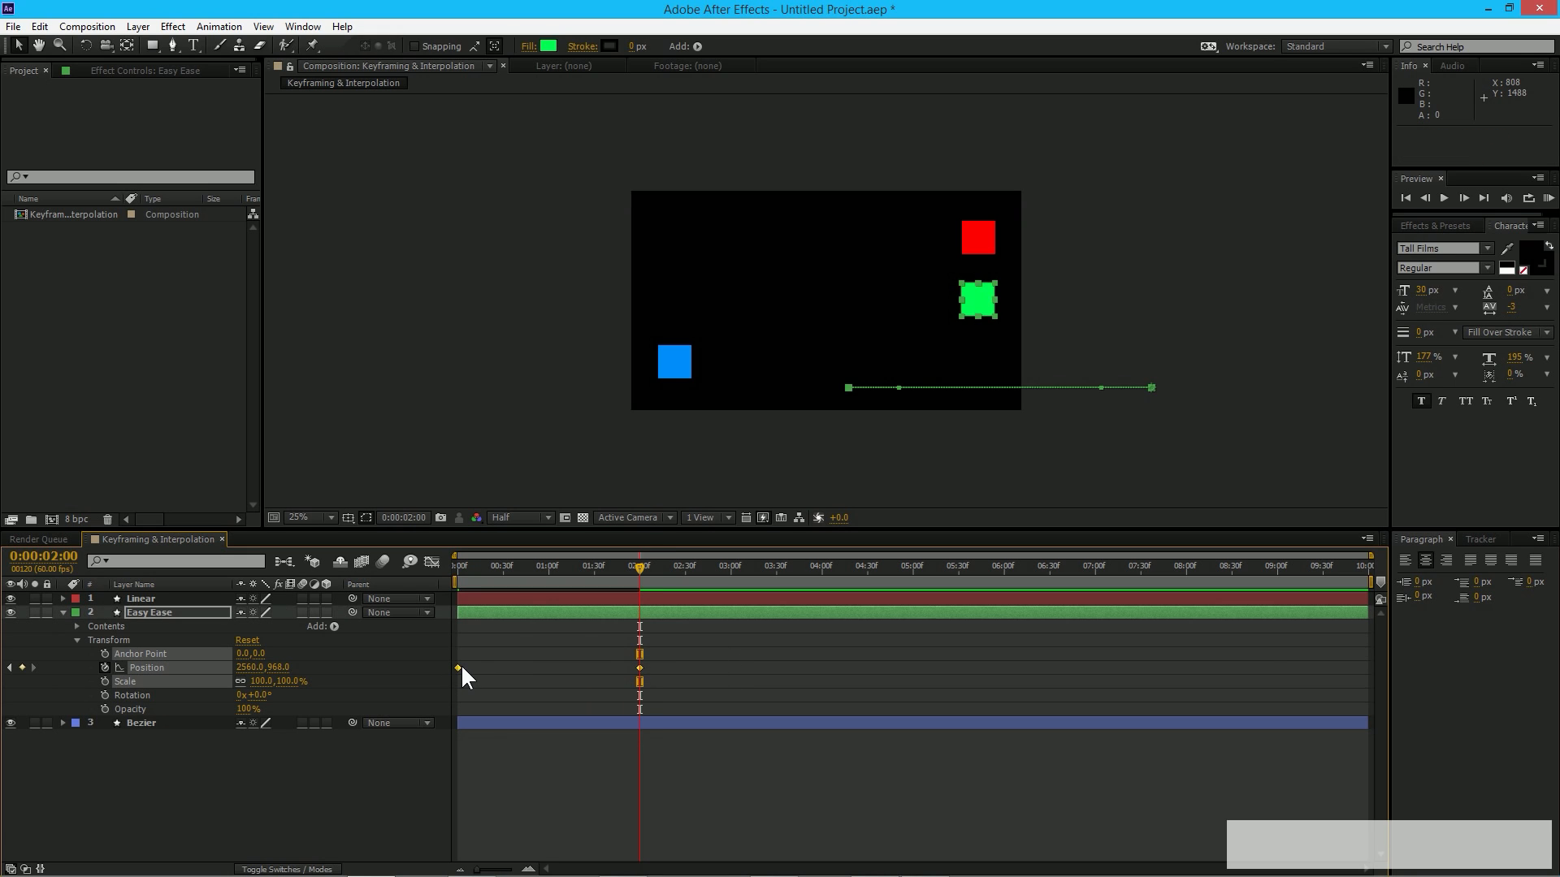
right_click(458, 668)
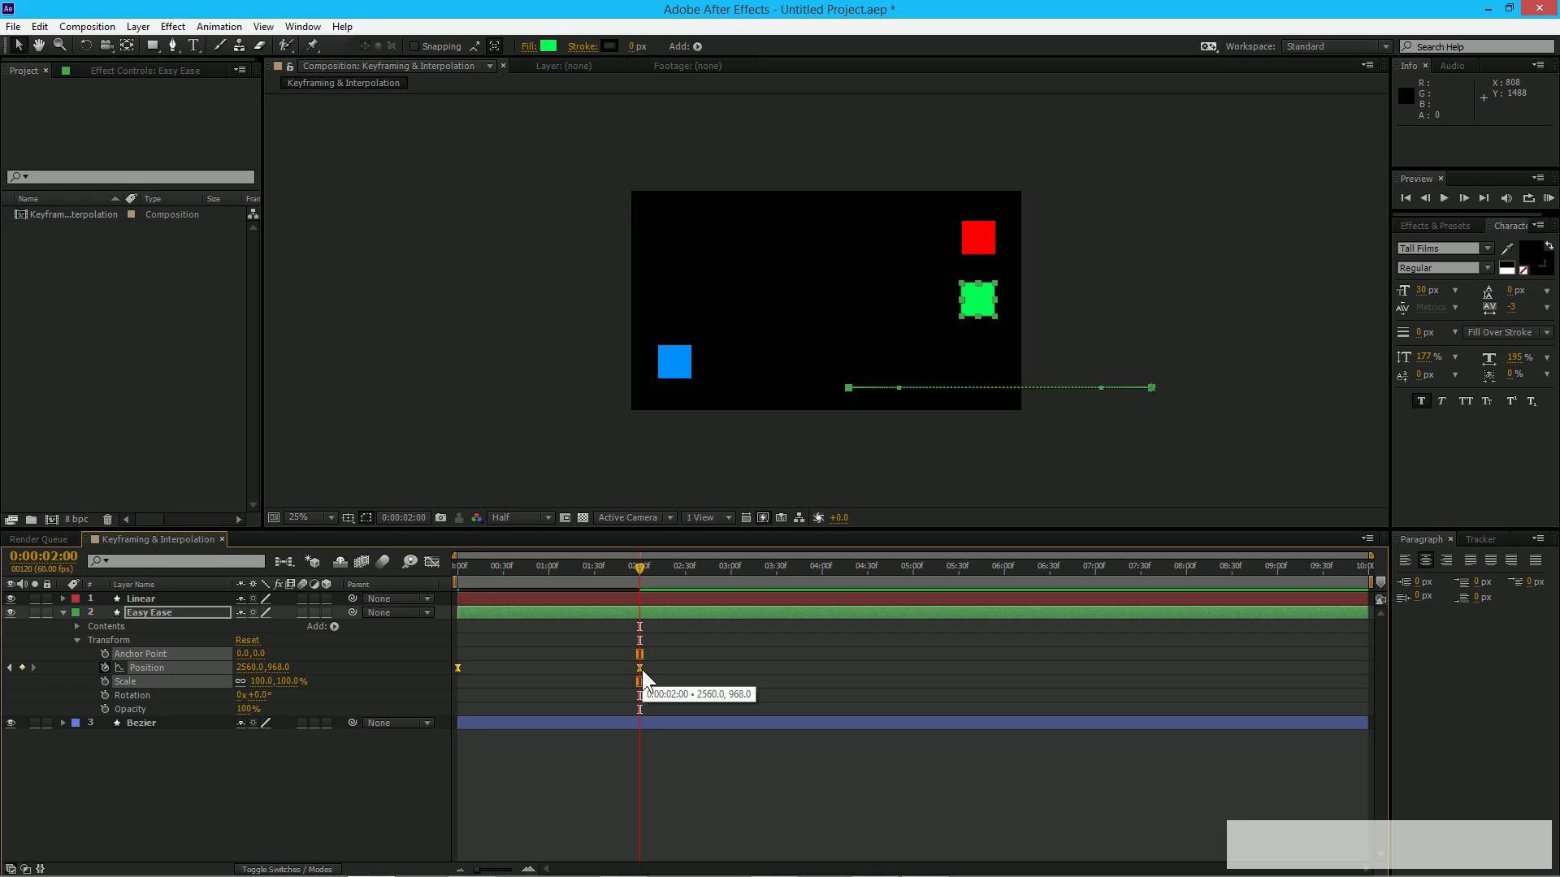
key(ctrl)
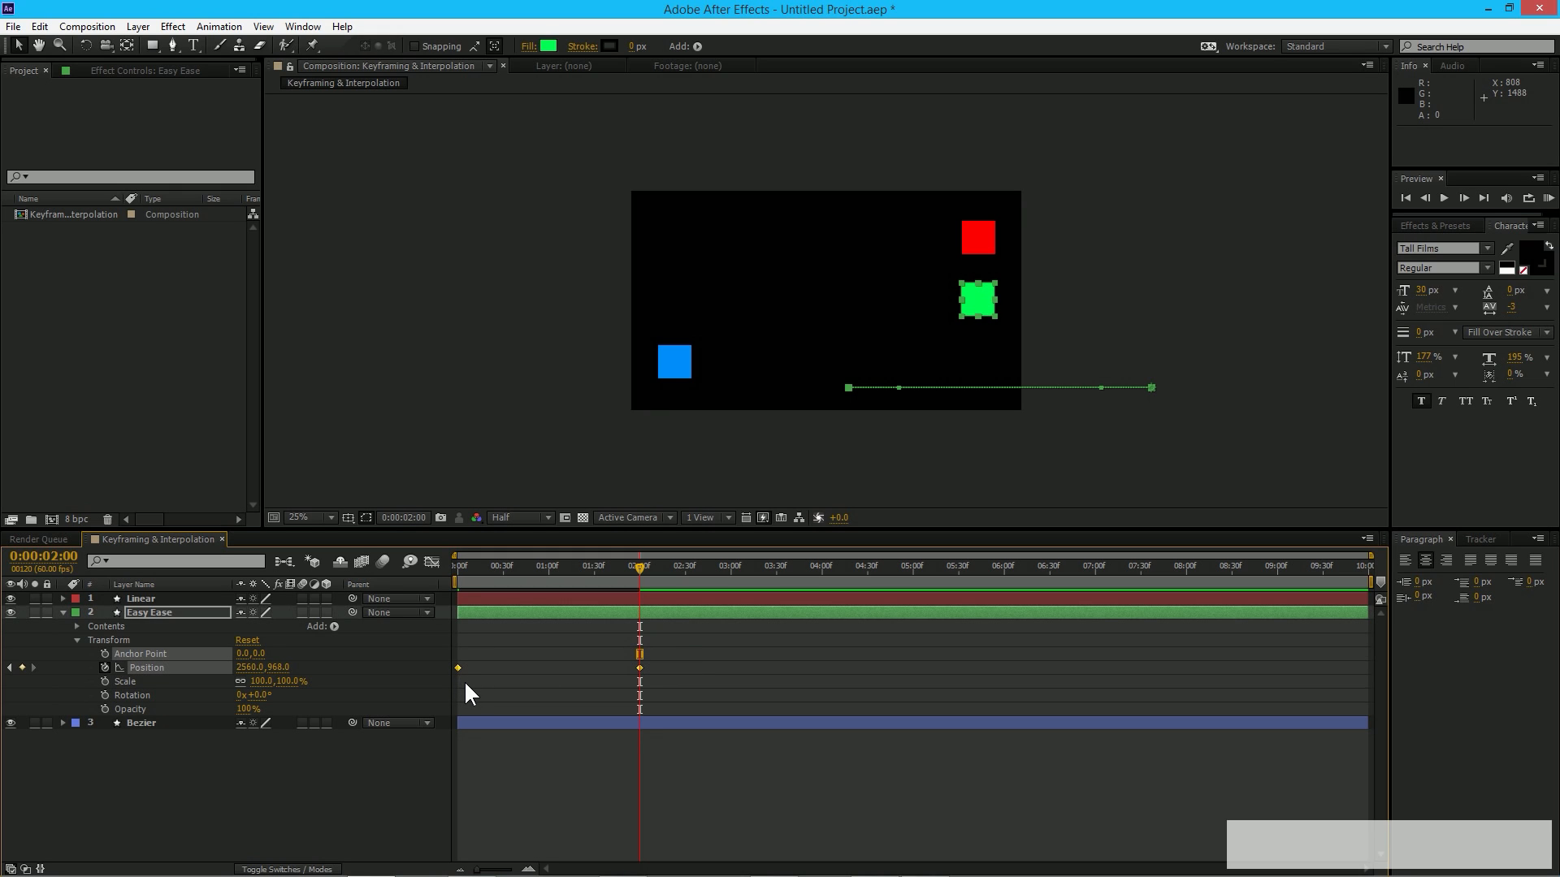
key(F9)
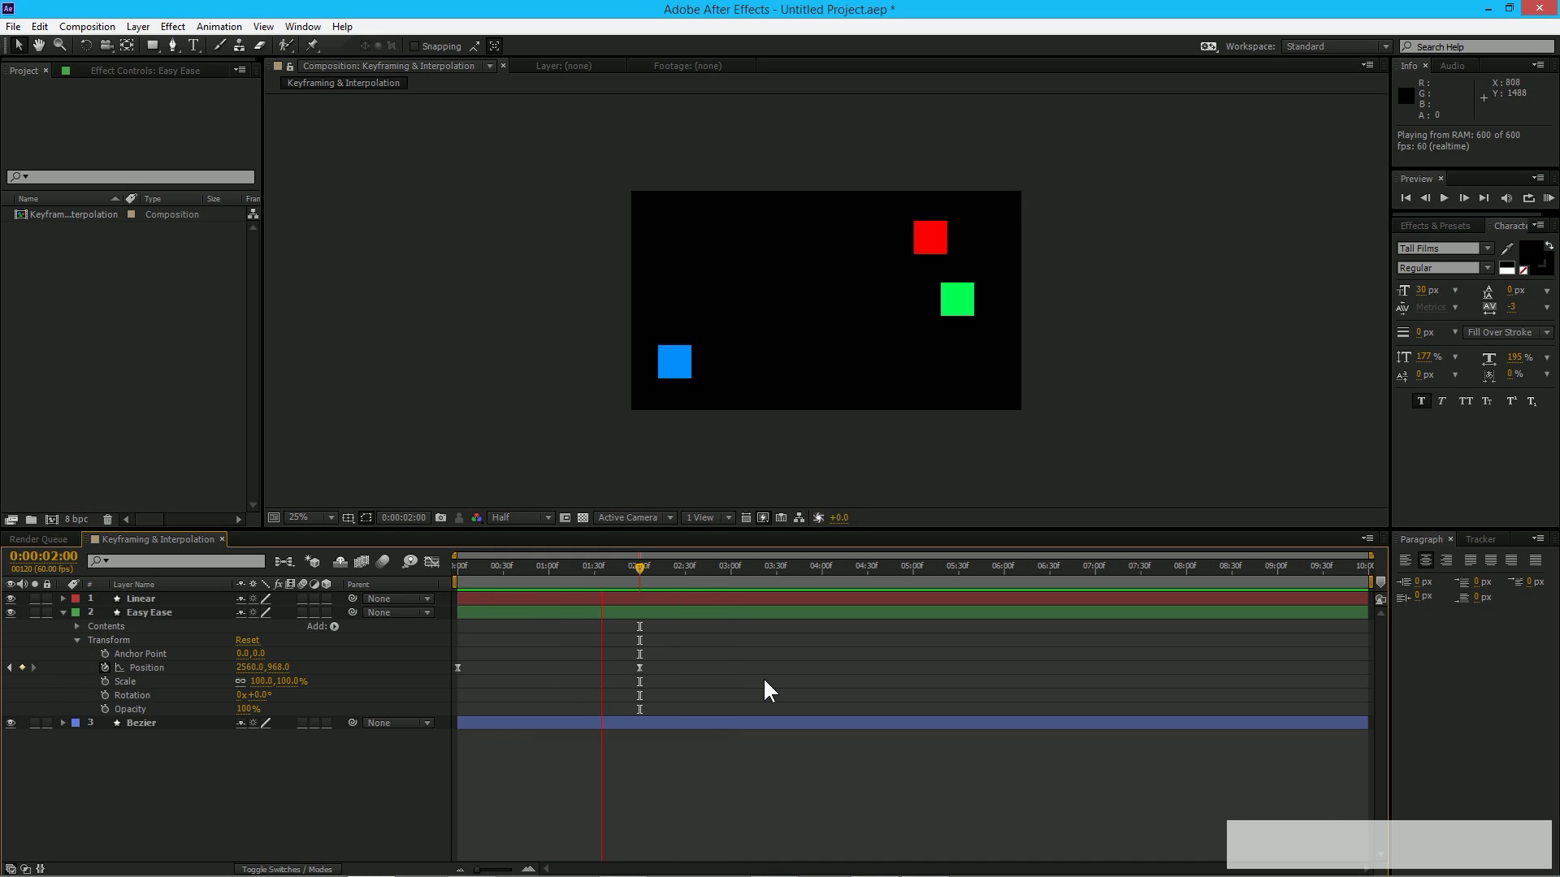
- Replay the preview several times to compare the eased and linear motions, then return to frame 0
key(Numpad0)
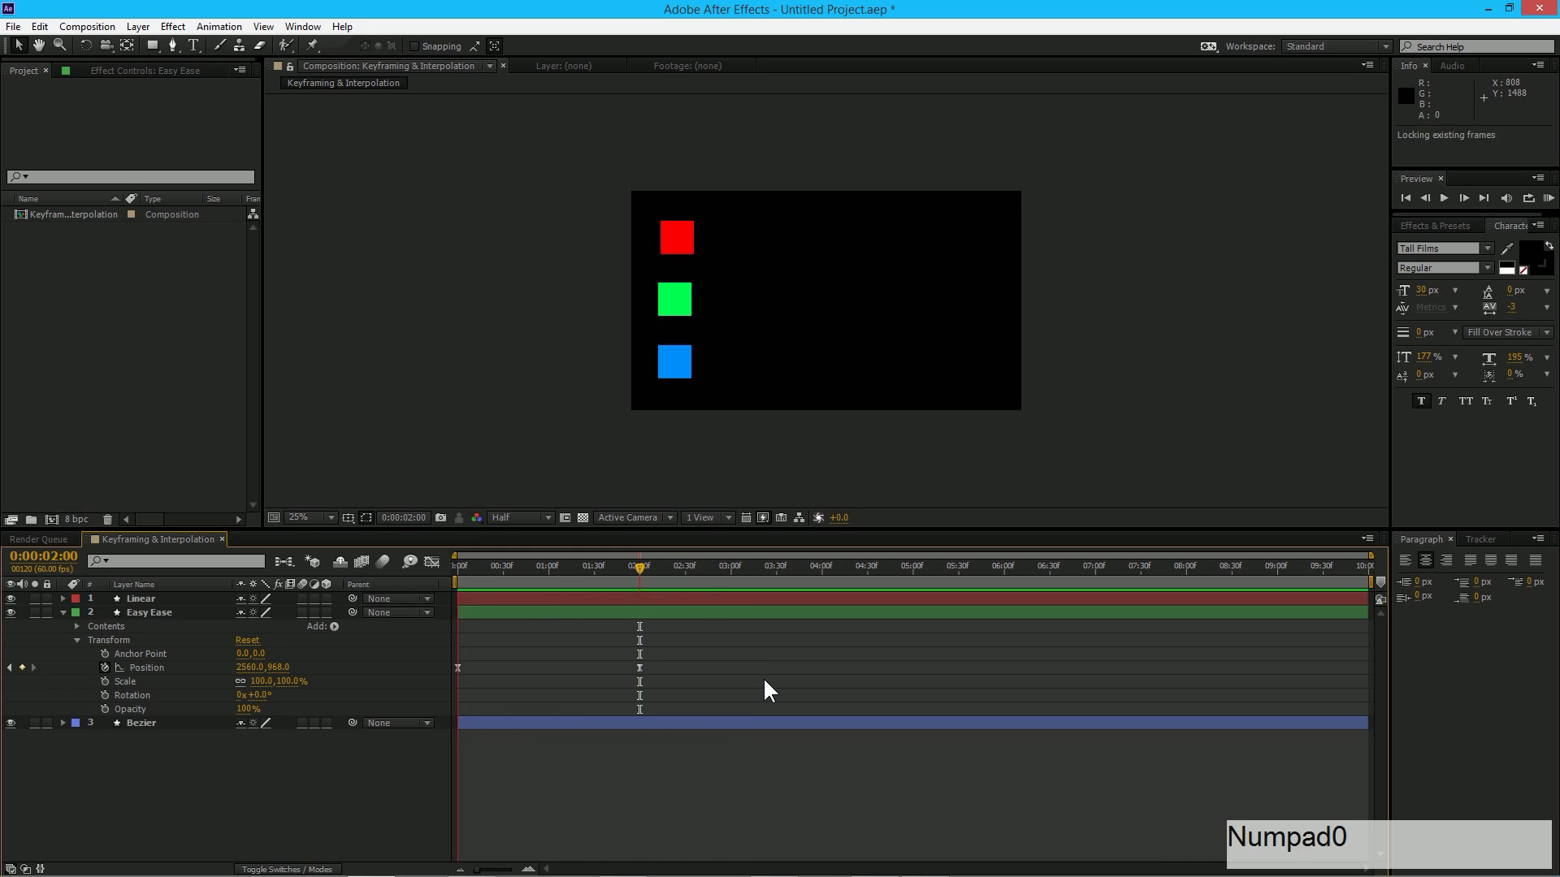
key(Numpad0)
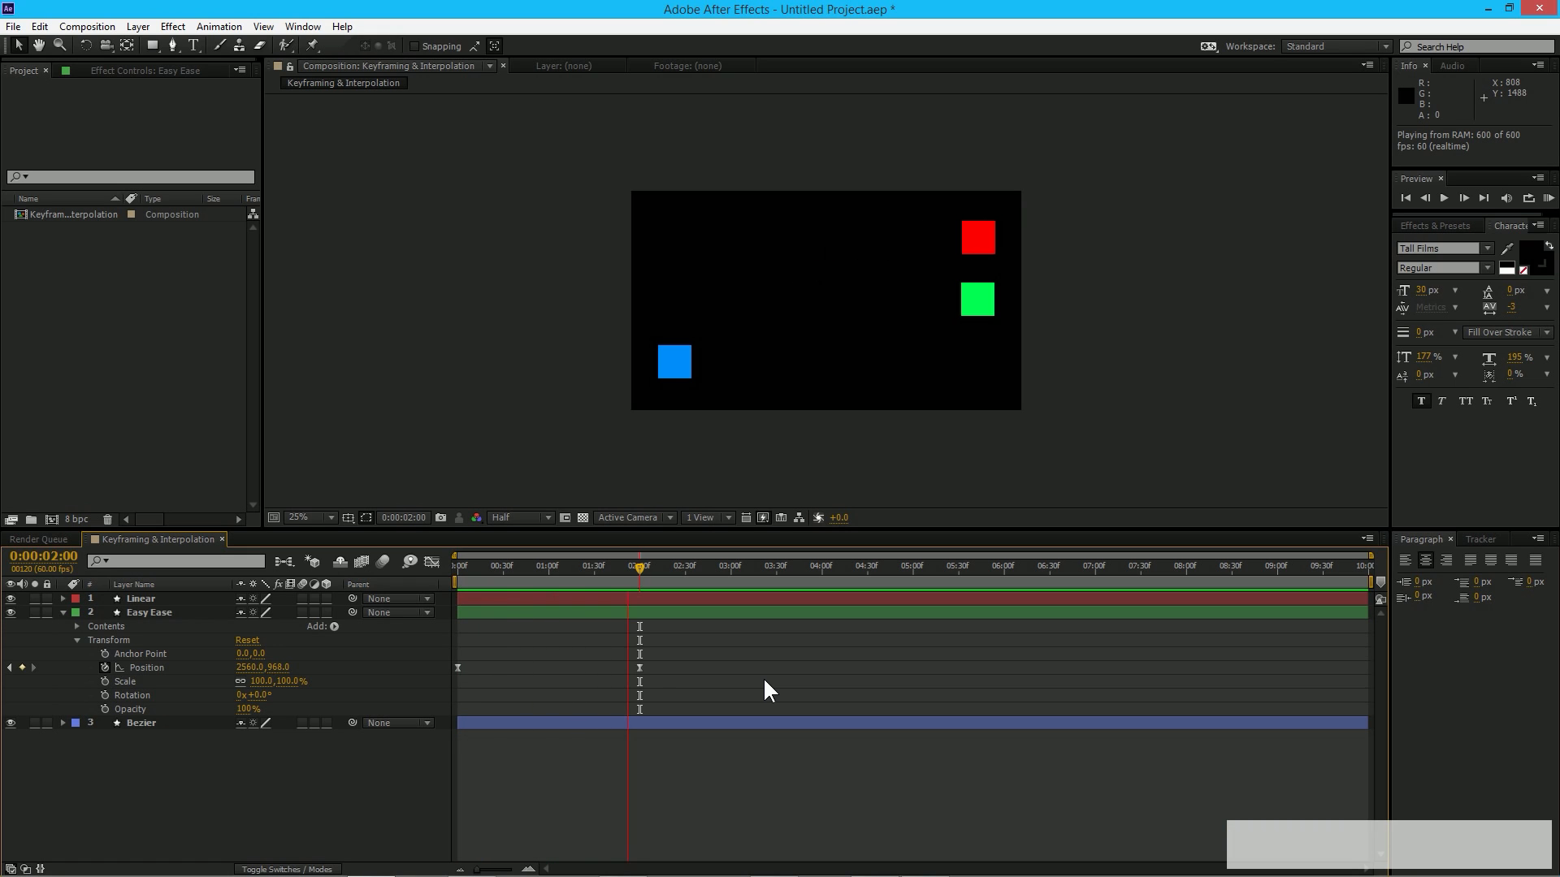
key(Numpad0)
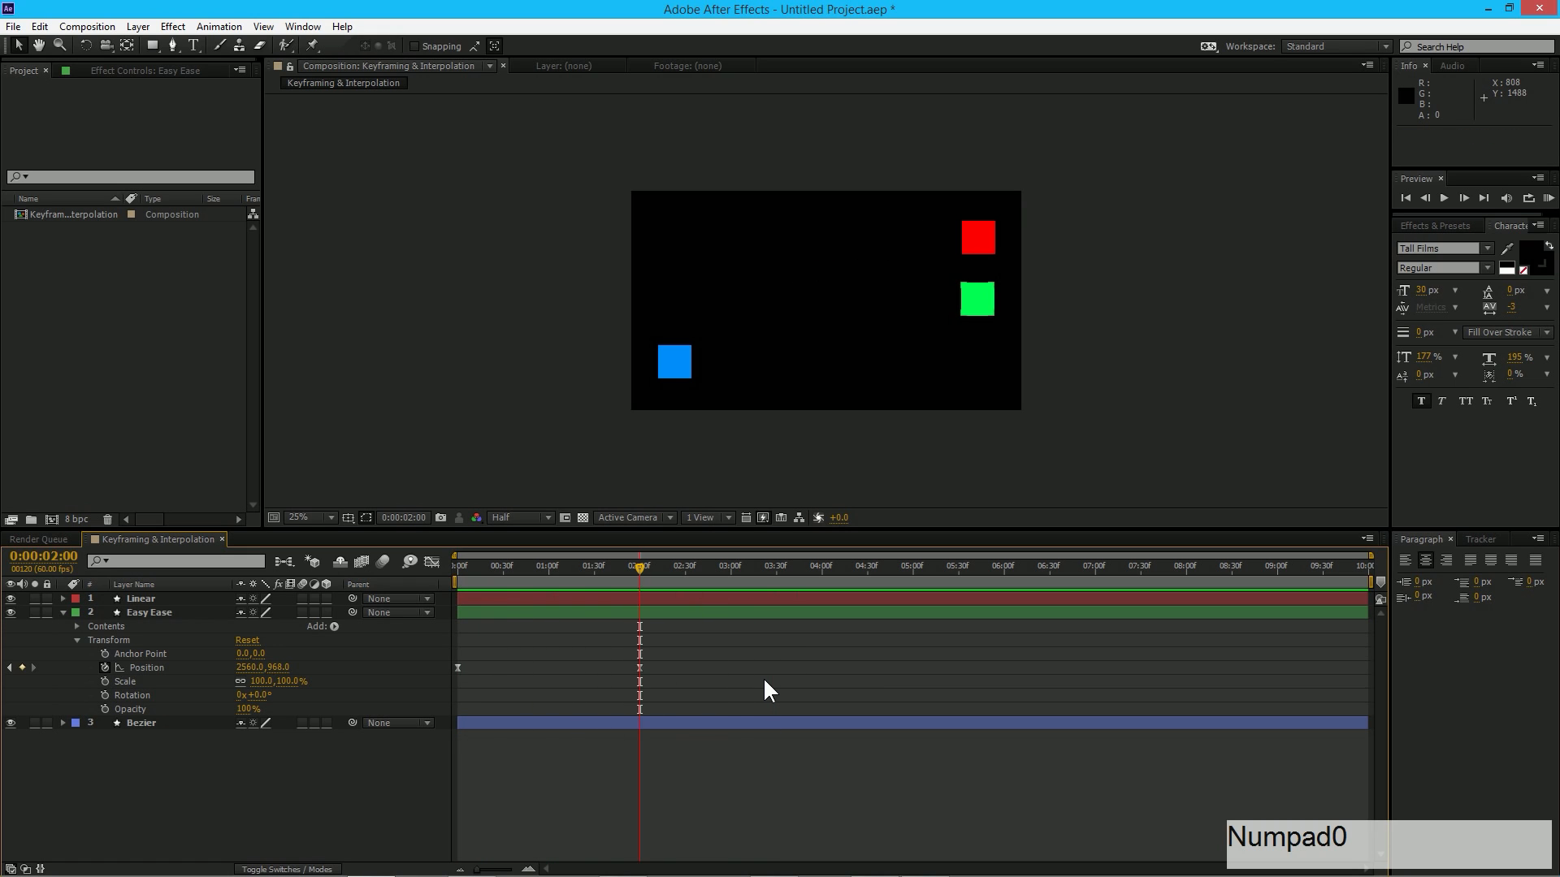
key(Numpad0)
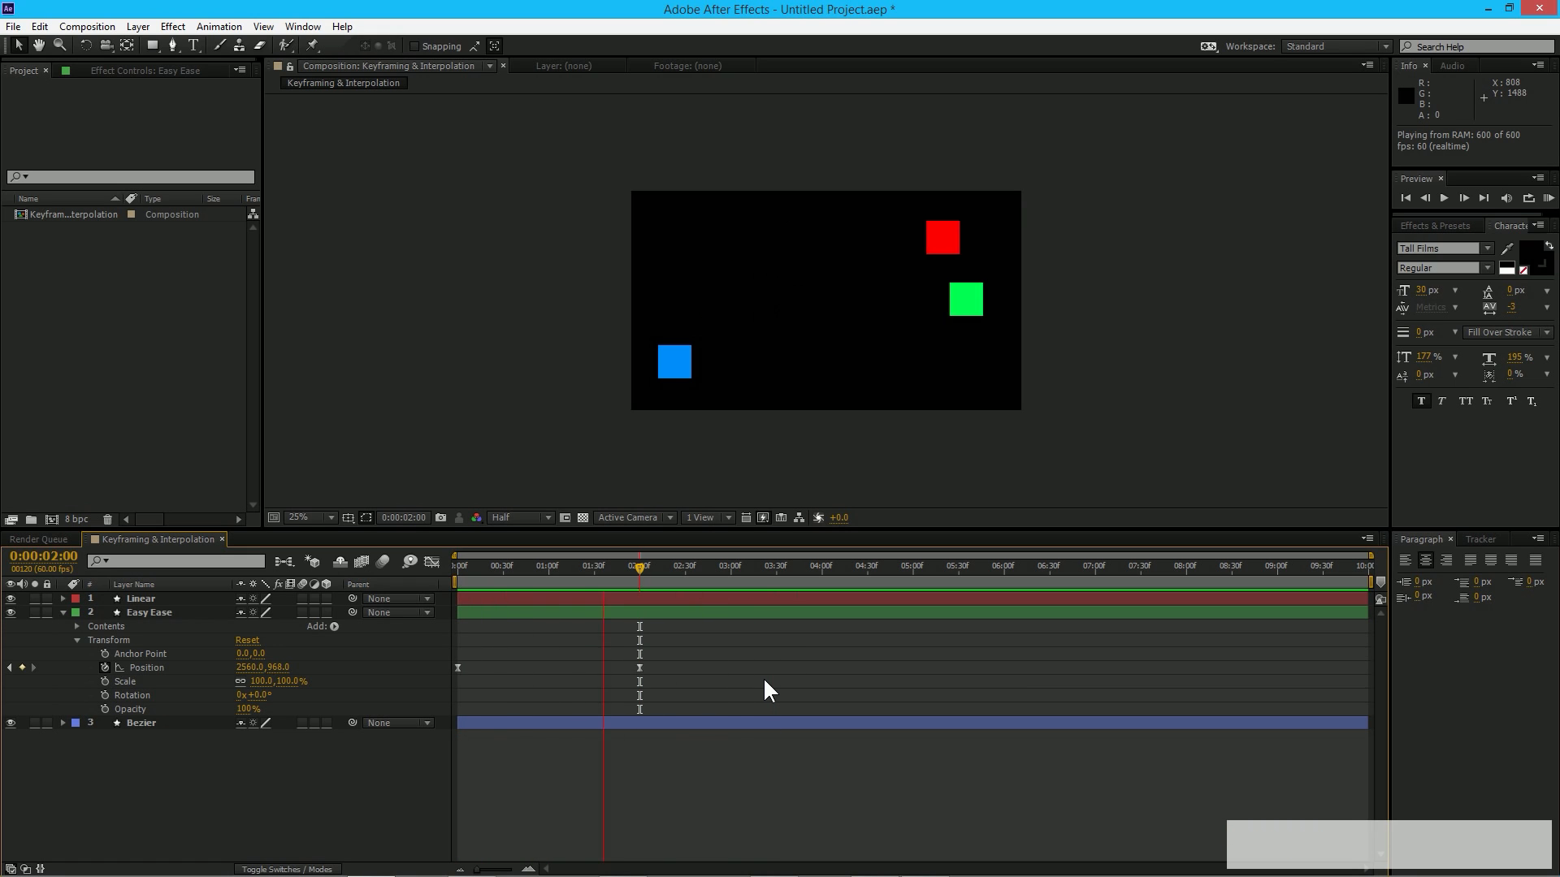
key(Numpad0)
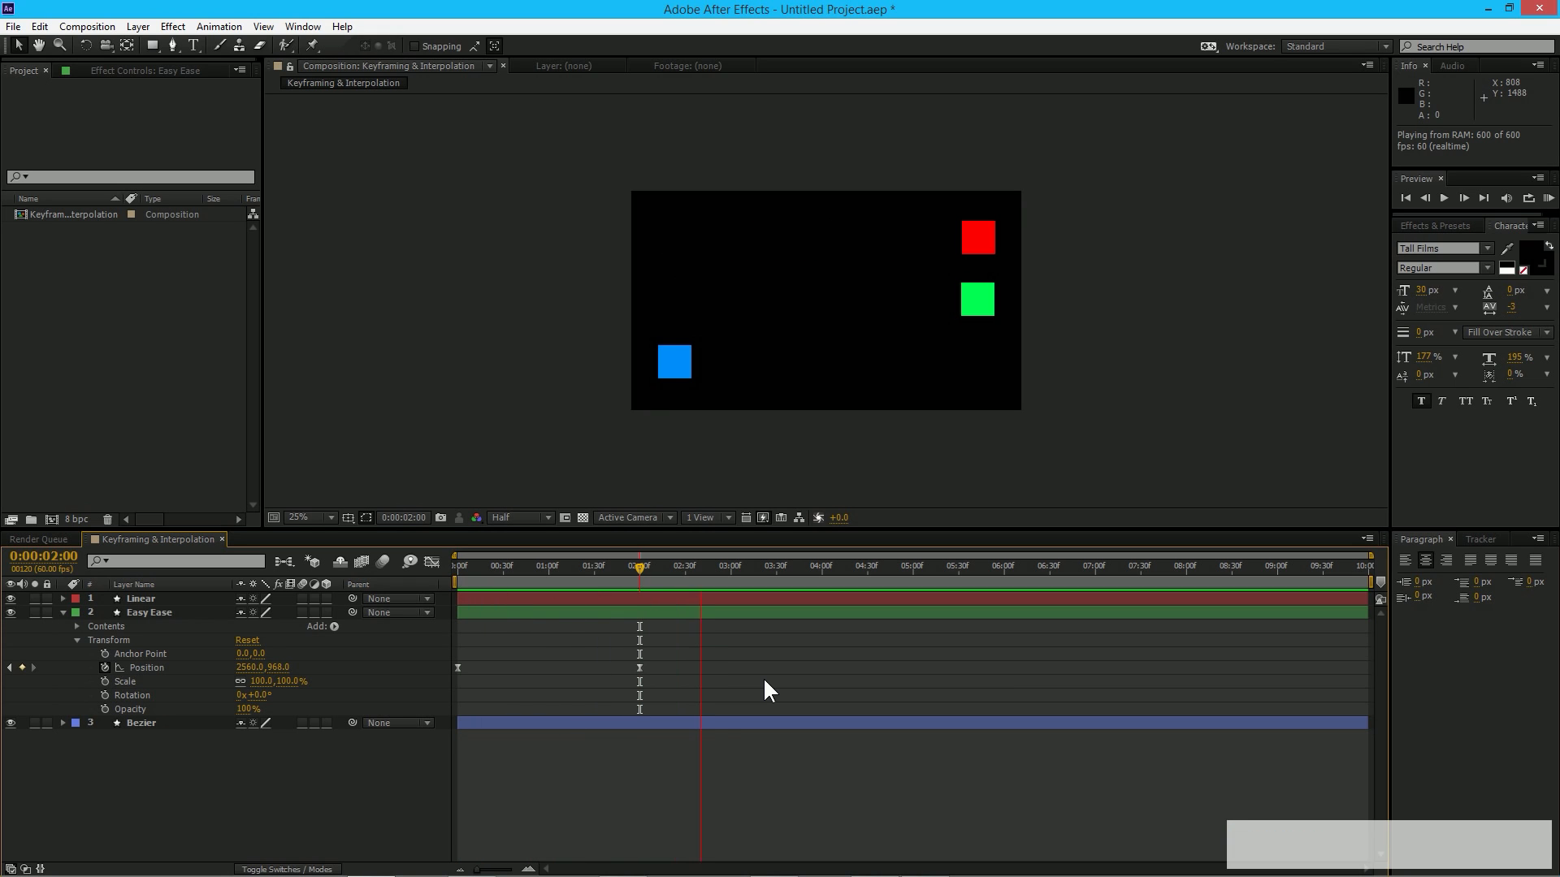
key(Numpad0)
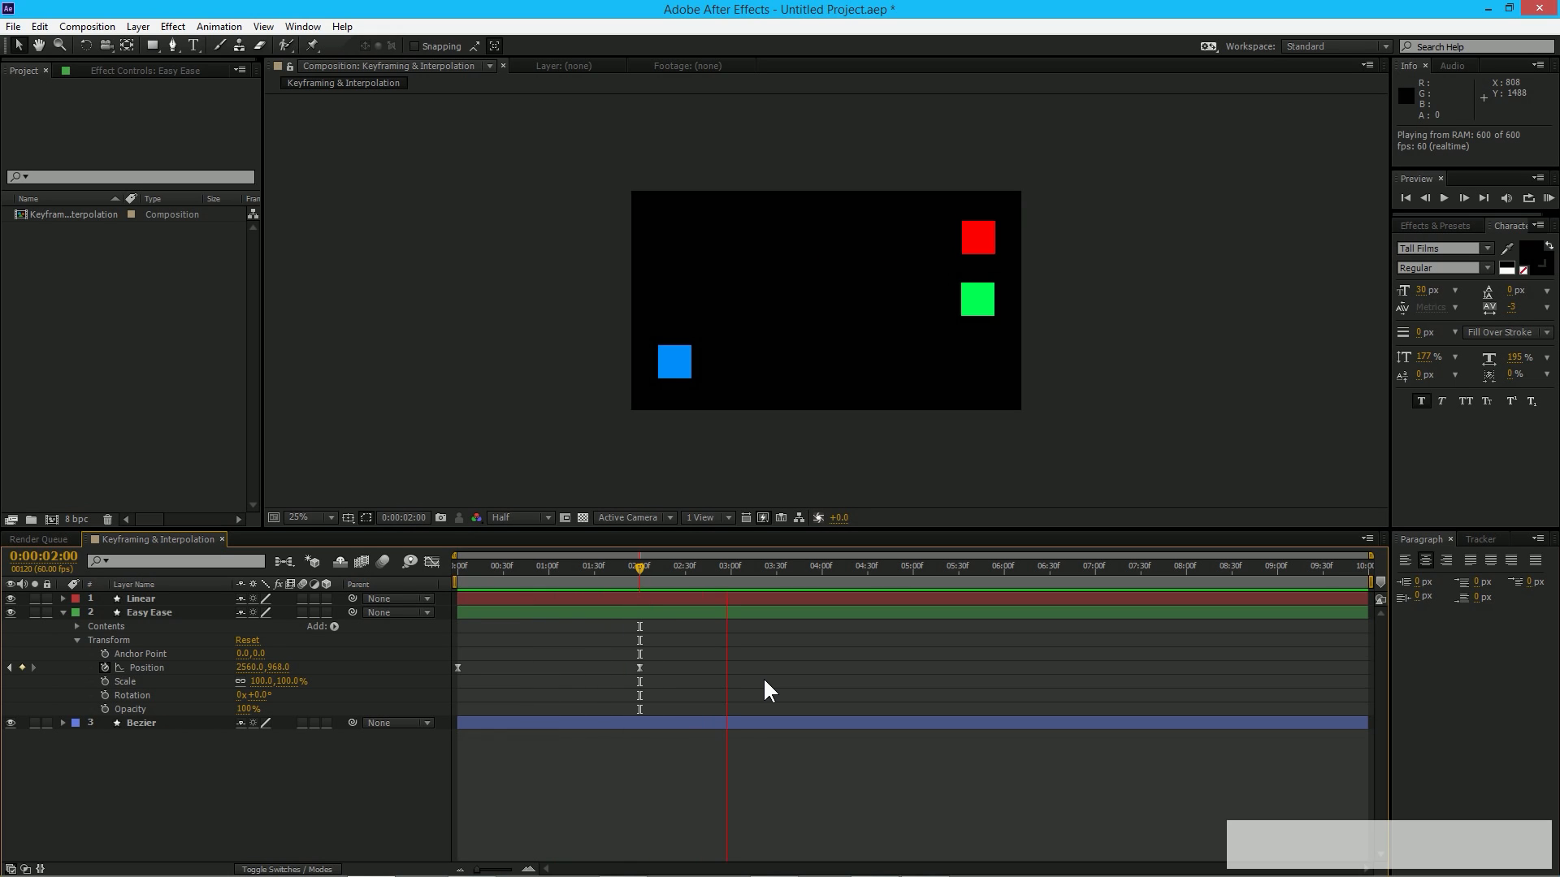
key(Numpad0)
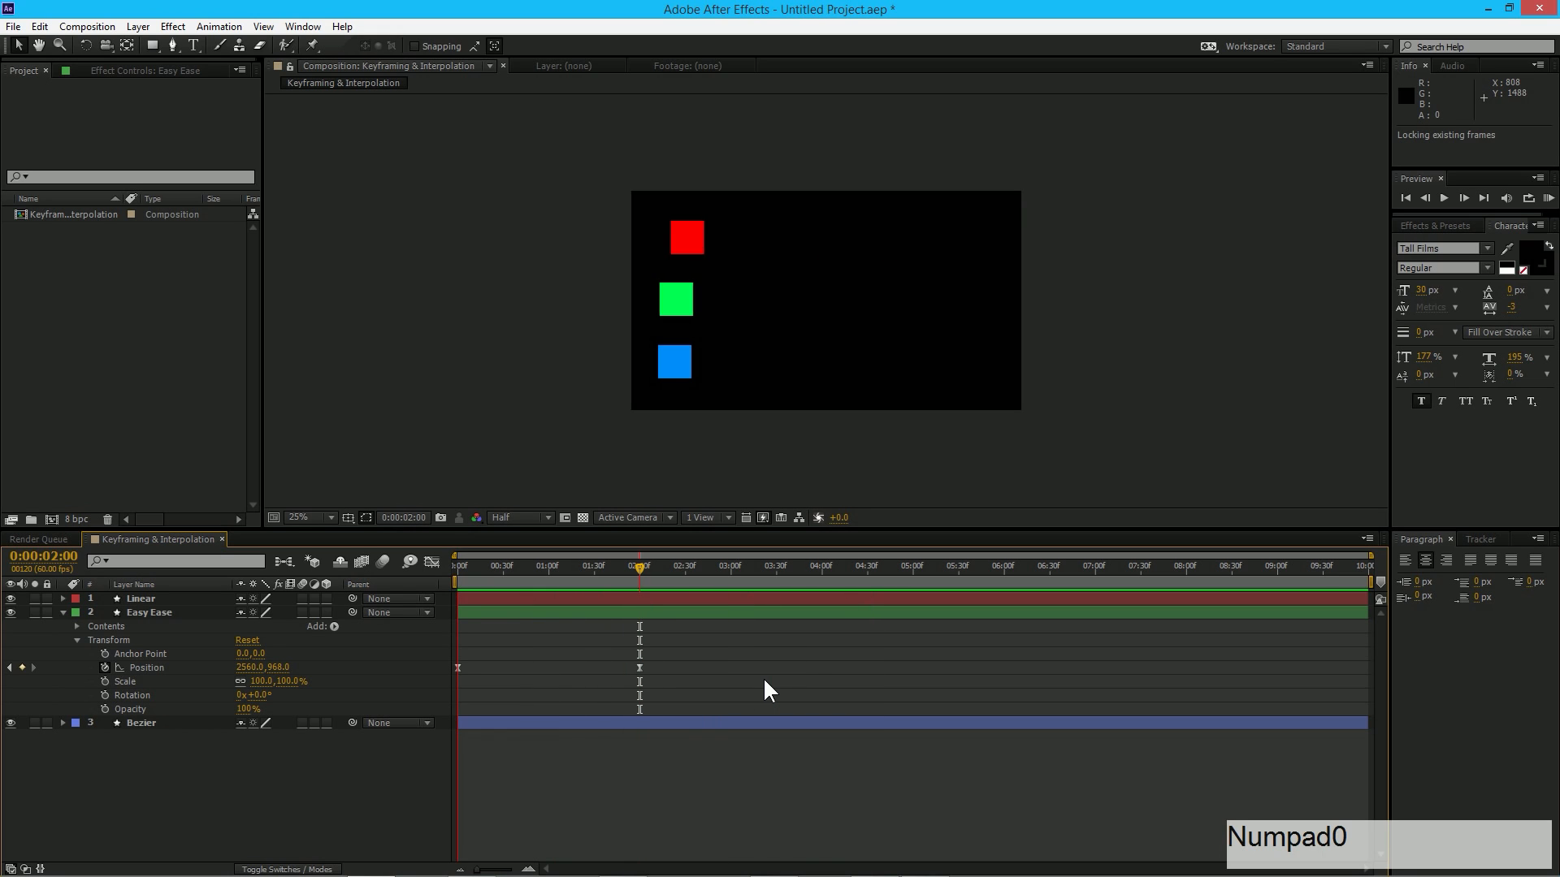
key(Numpad0)
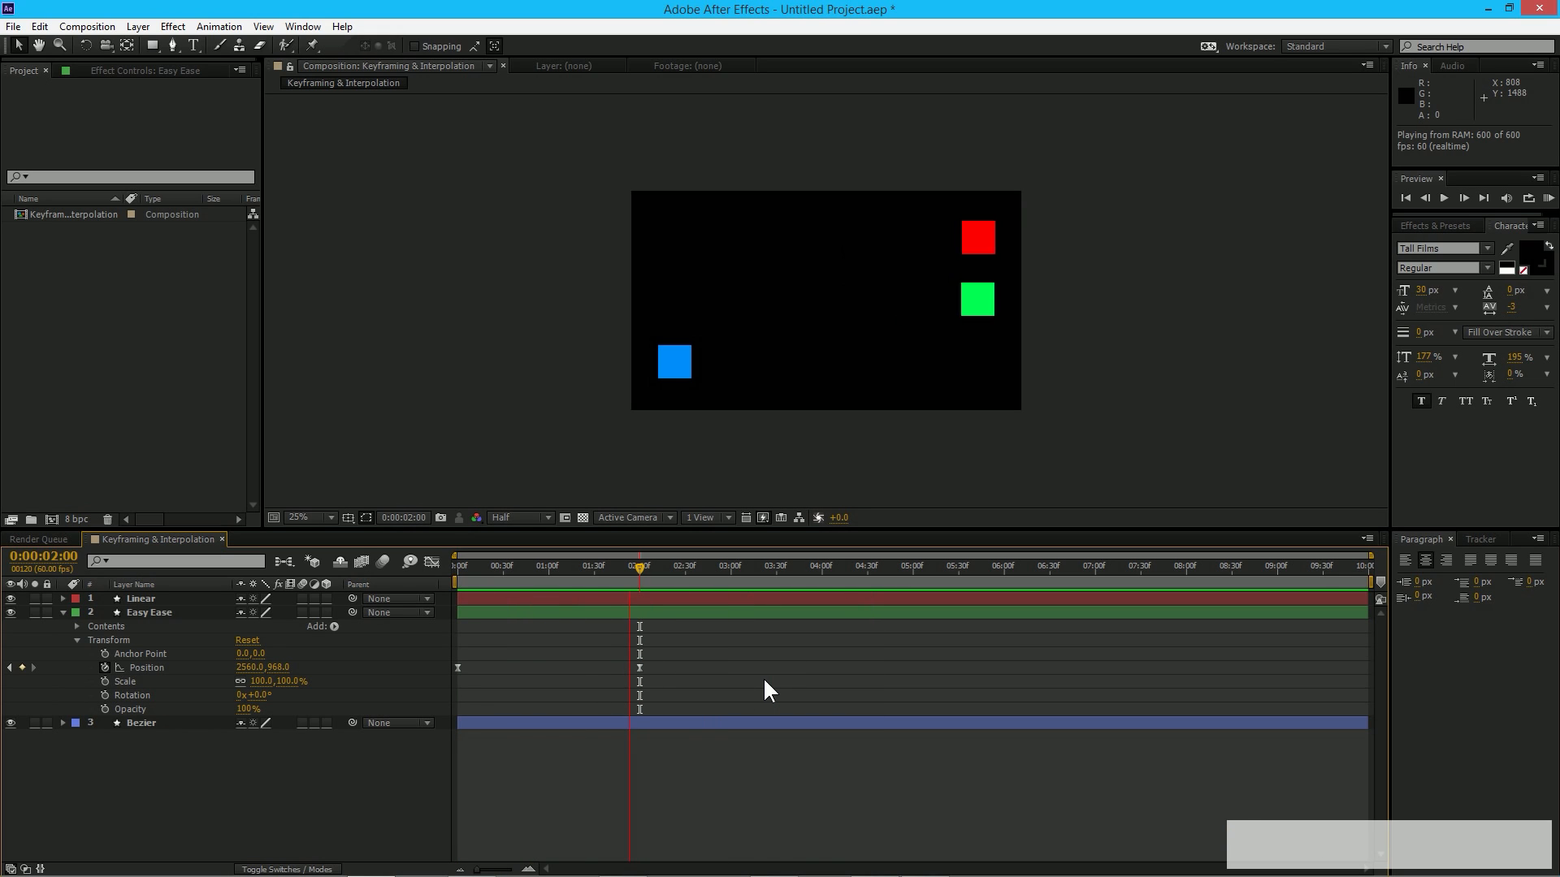
drag(636, 568, 606, 568)
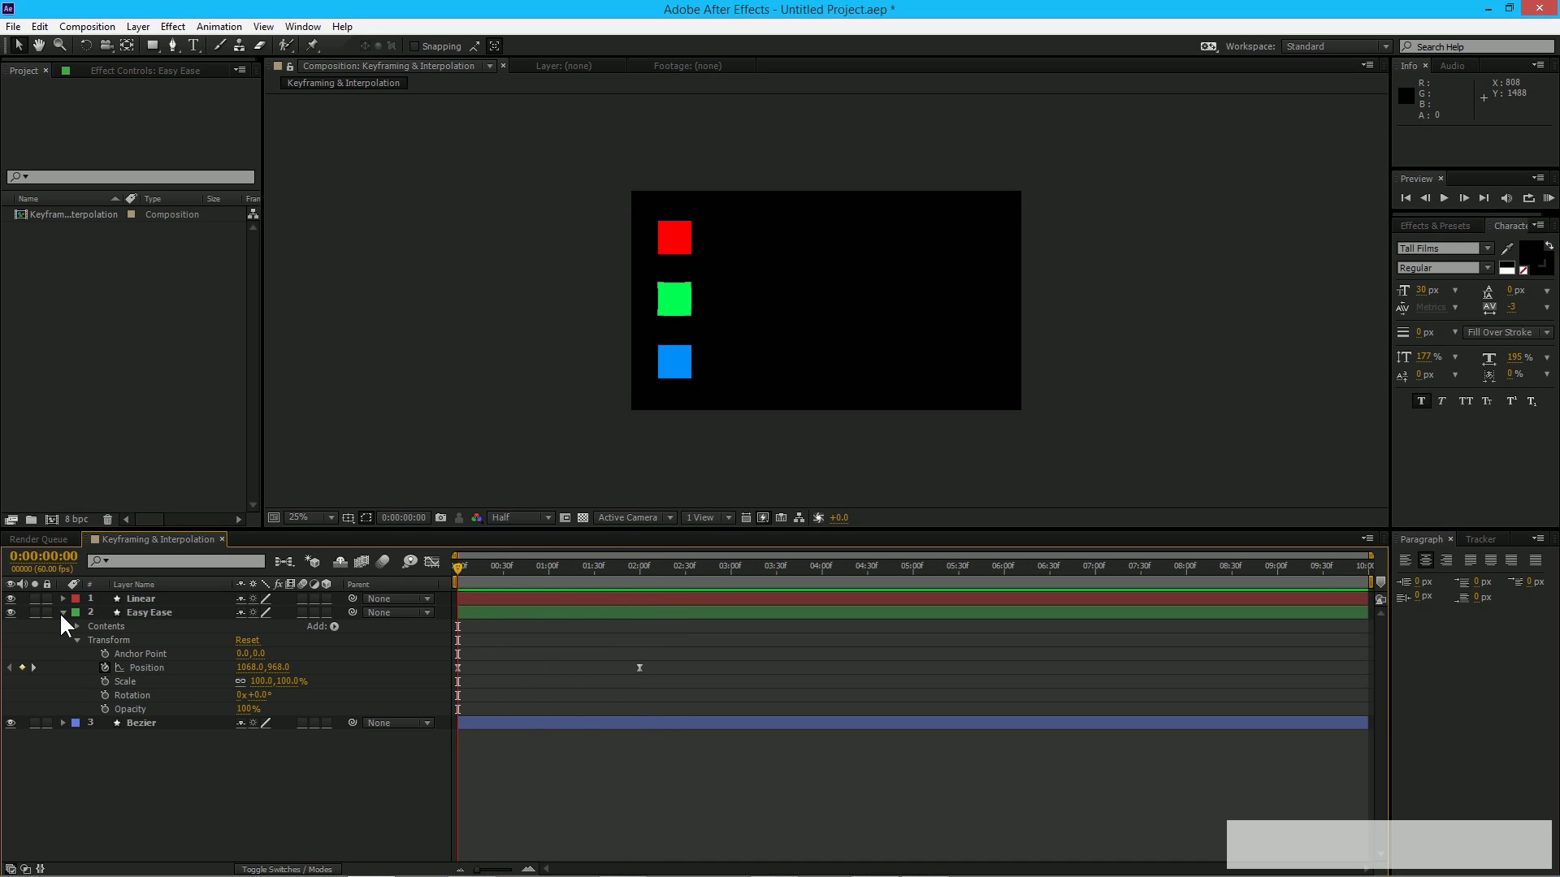
- Expand the Bezier layer's Transform, keyframe Position at 0 and move the blue square far right at 2 s
click(63, 613)
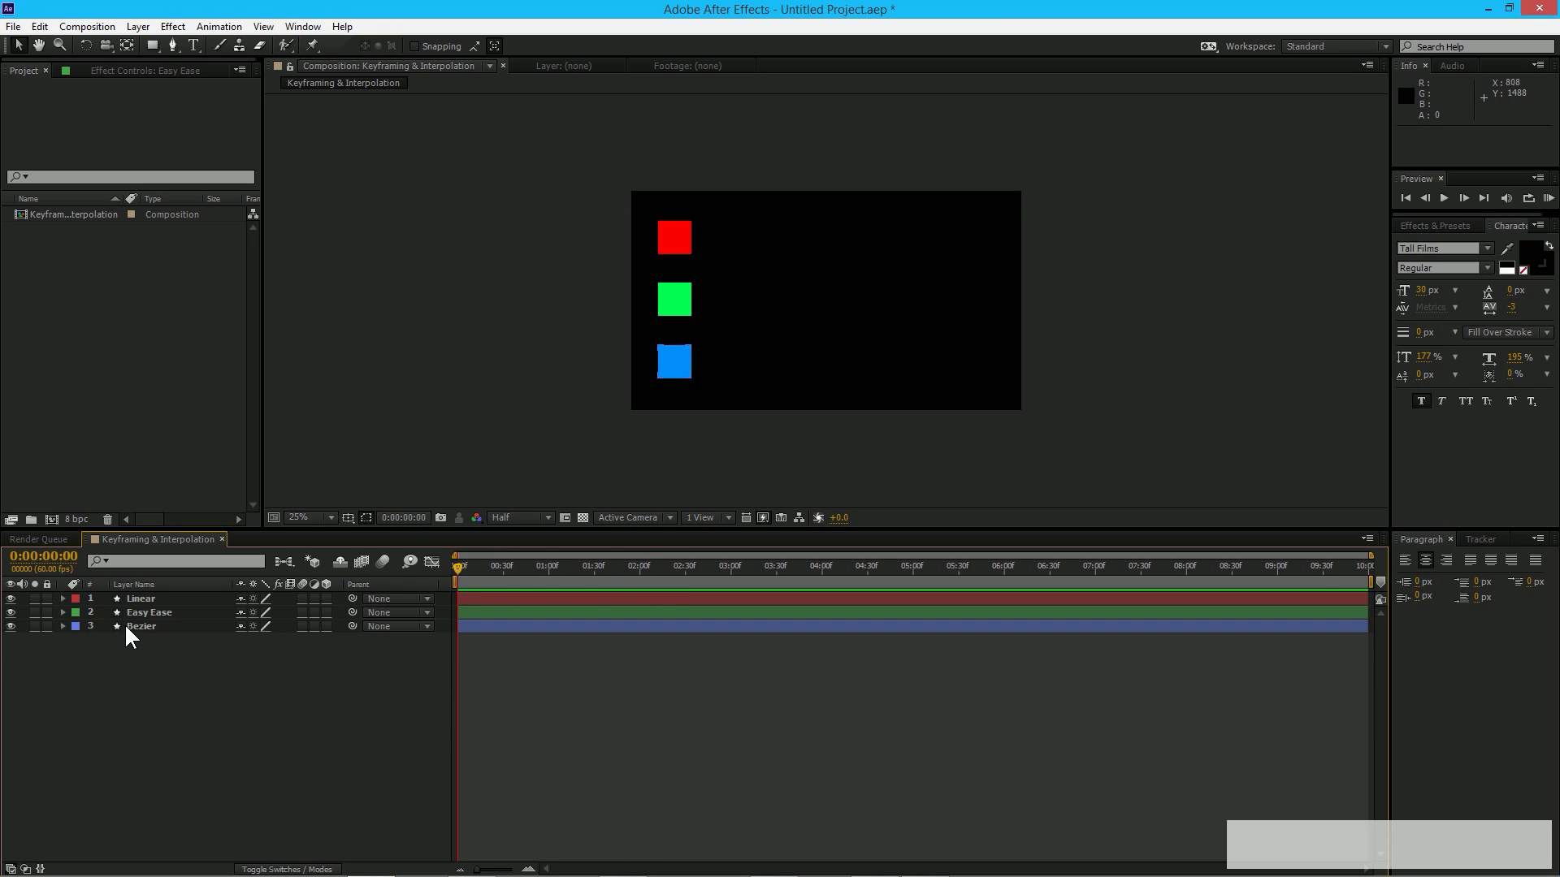
click(142, 625)
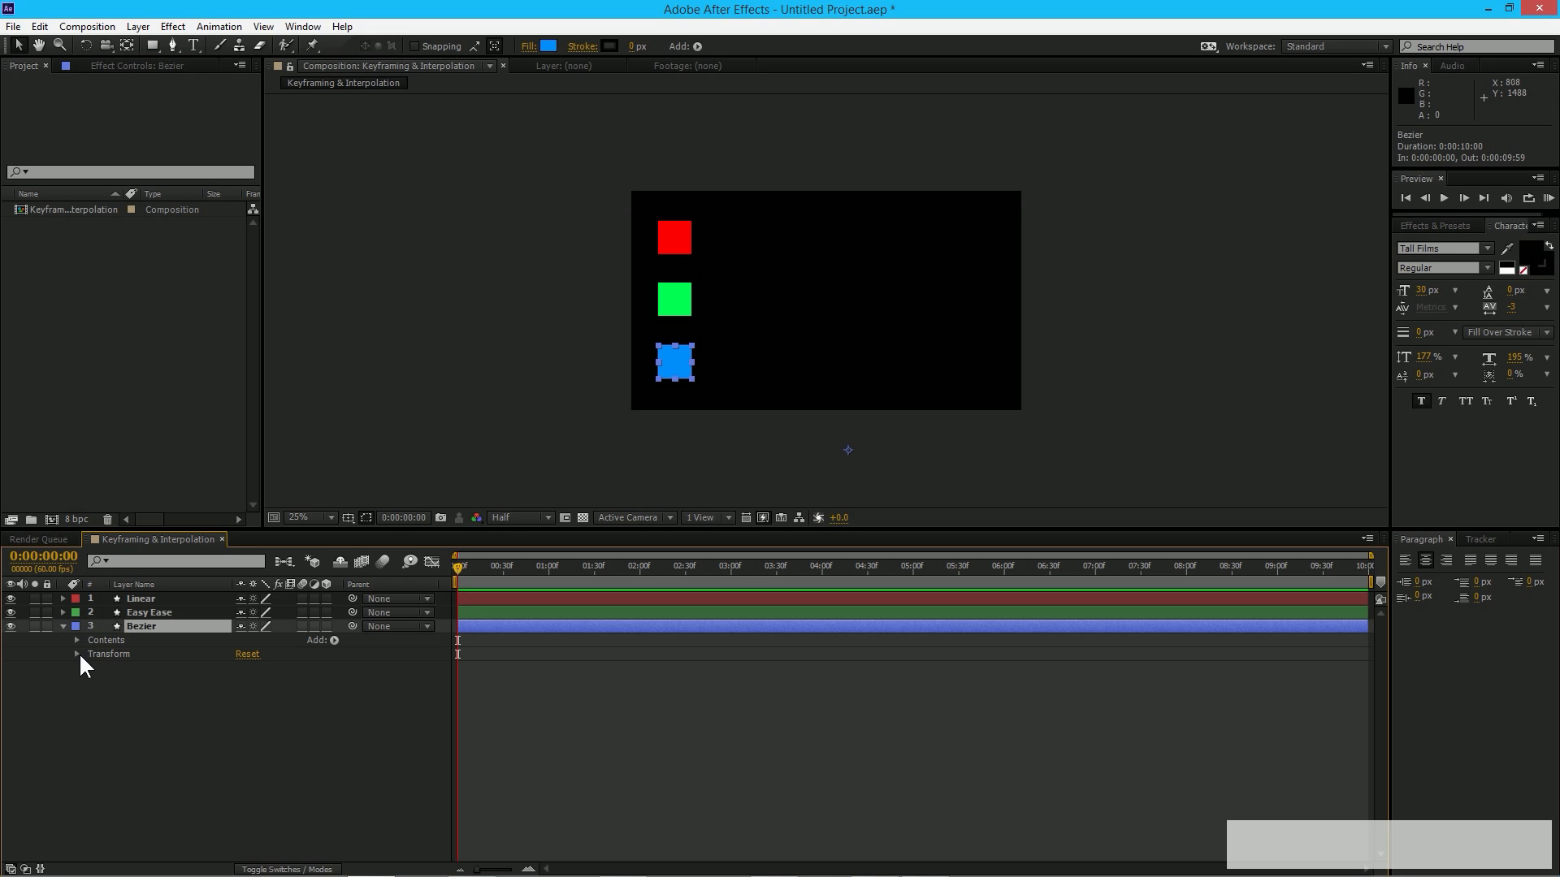
click(76, 653)
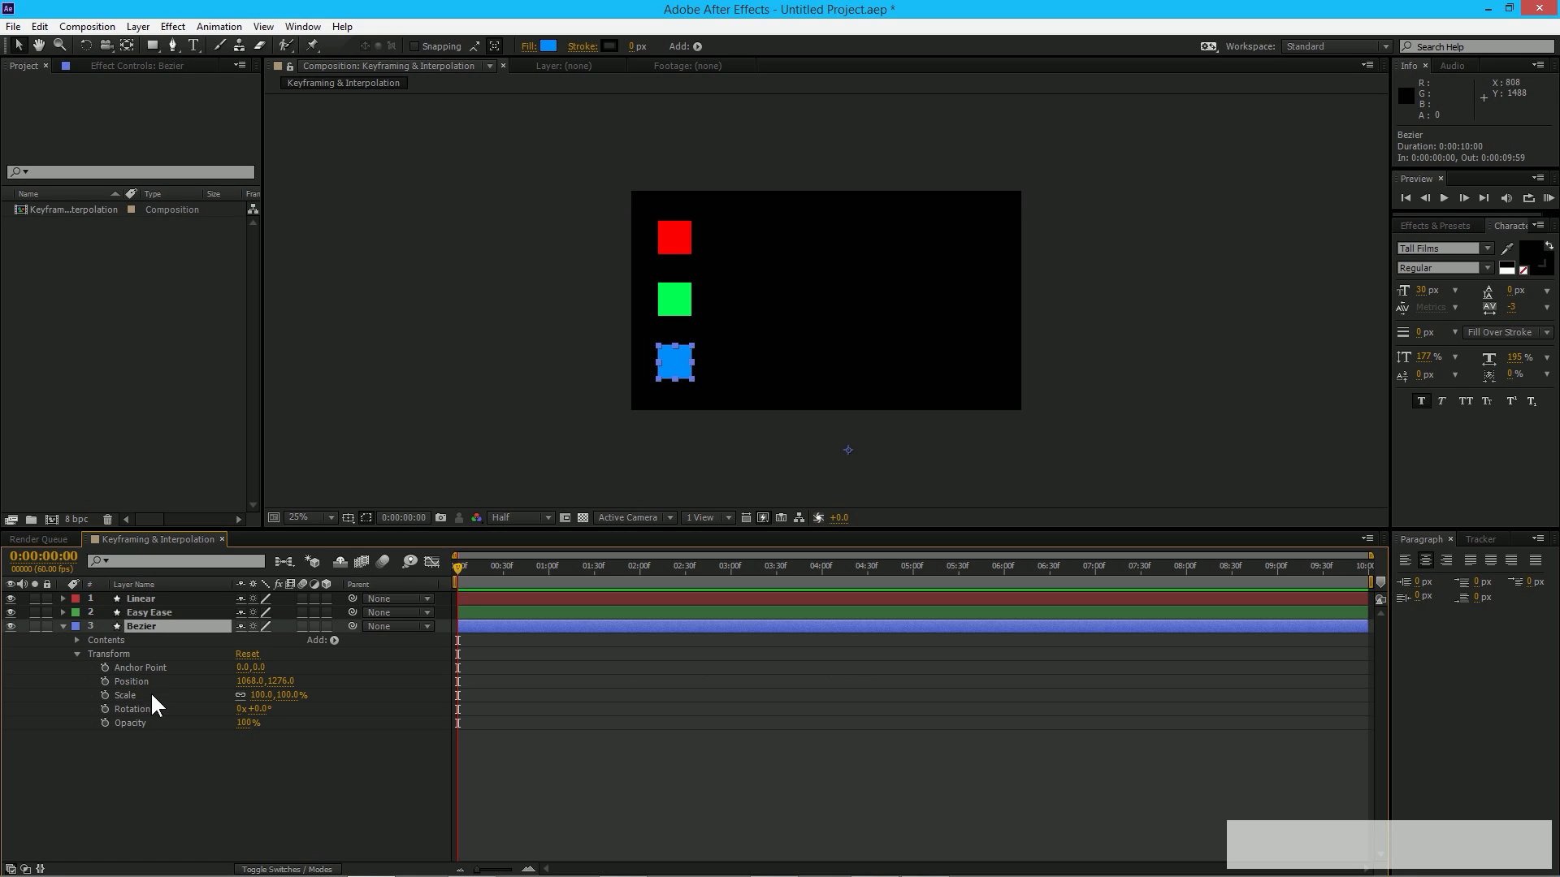
click(104, 681)
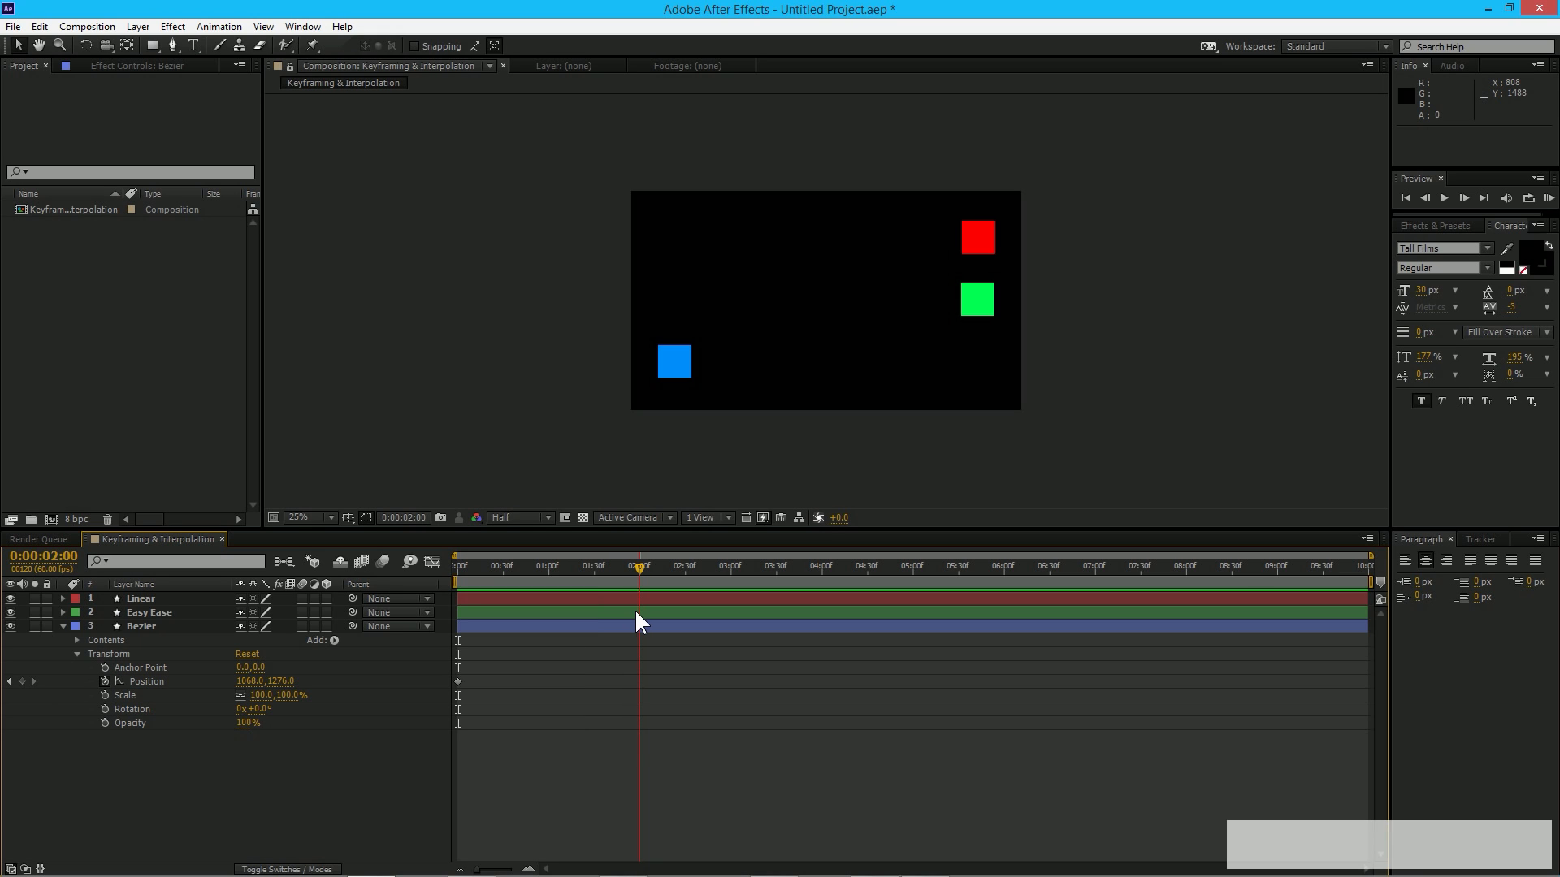
click(673, 361)
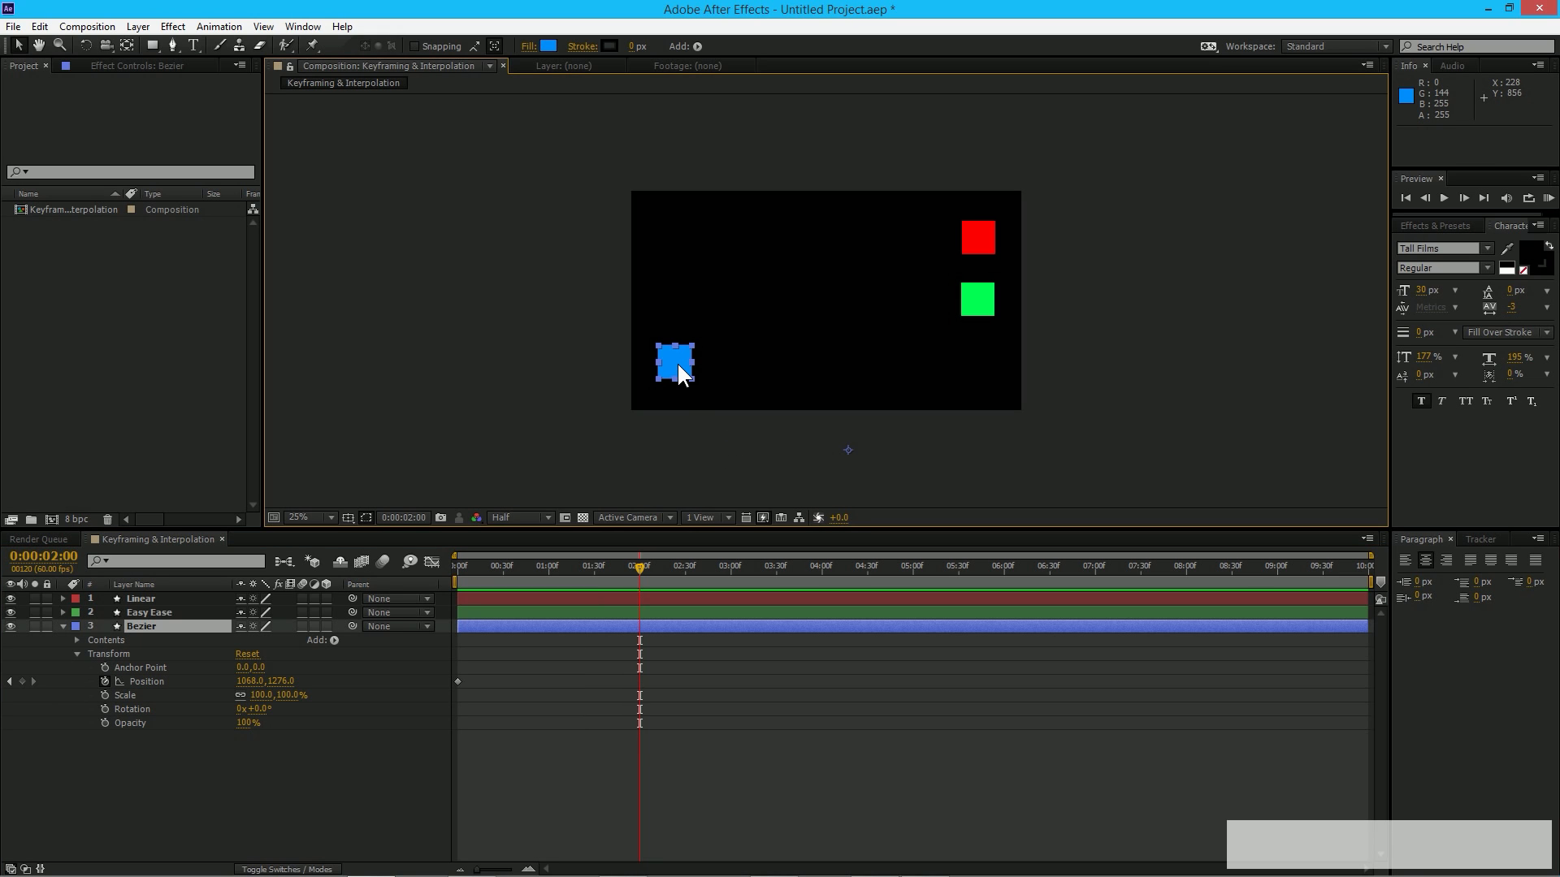
drag(675, 361, 978, 360)
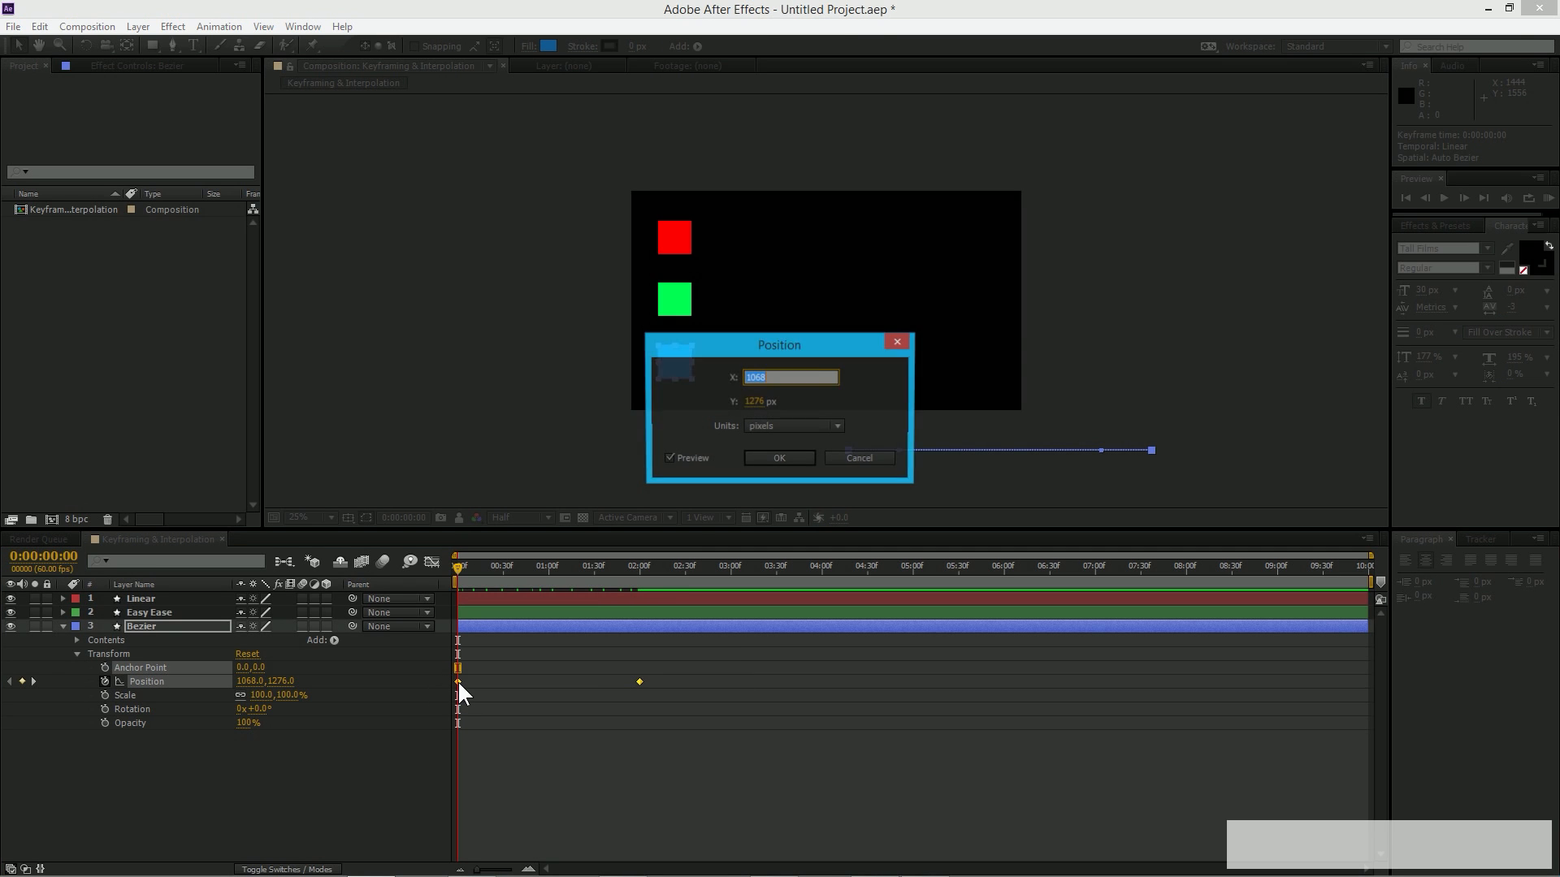
- Set the 2 s Position keyframe to Bezier temporal interpolation via Keyframe Interpolation and confirm
click(779, 459)
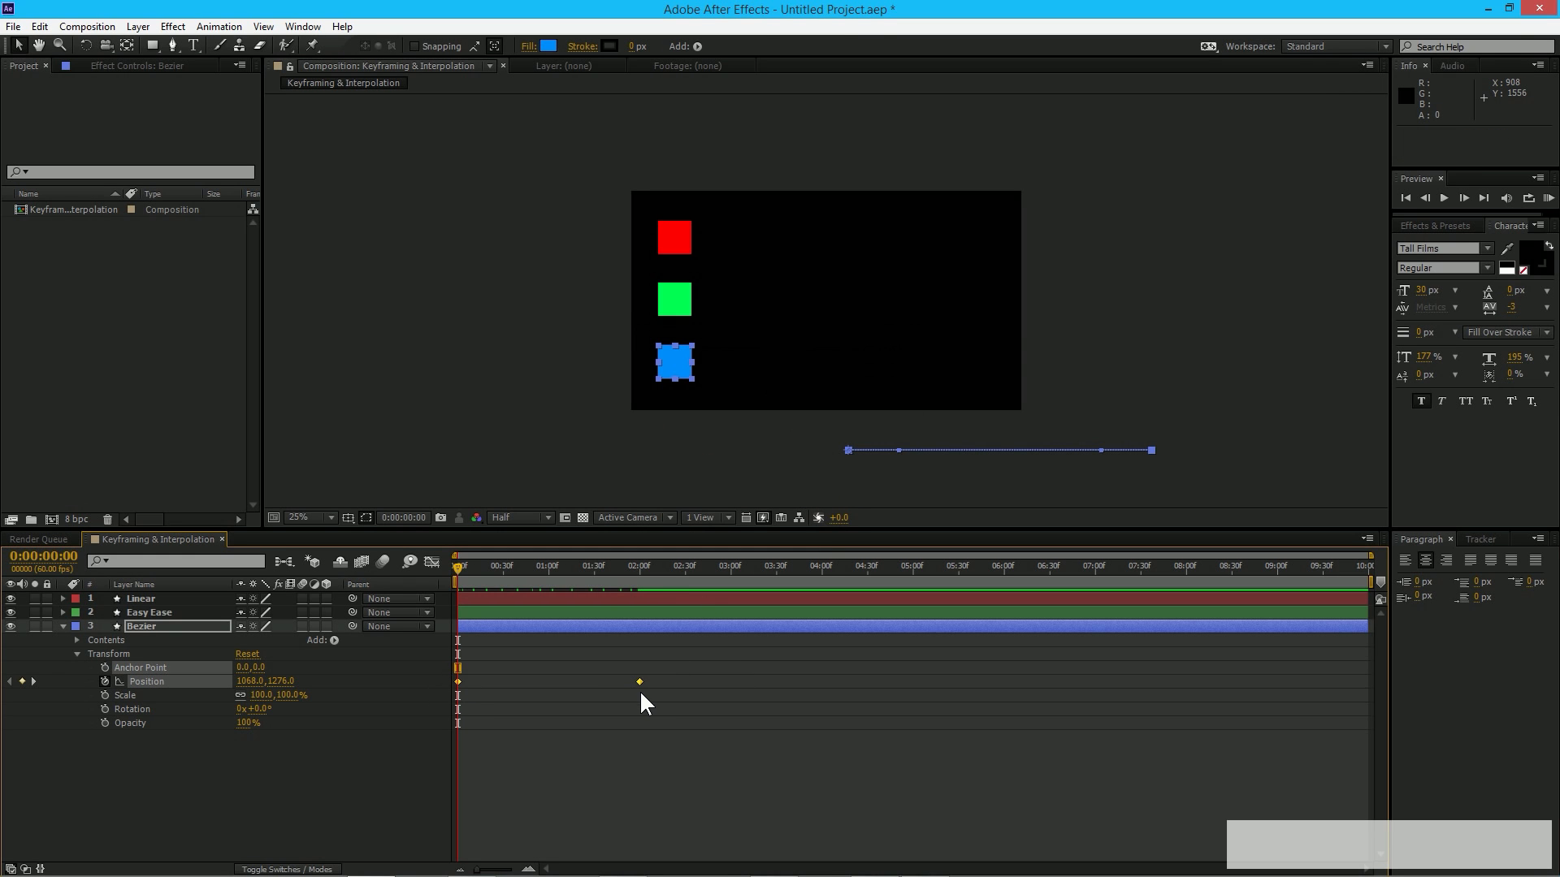
right_click(639, 680)
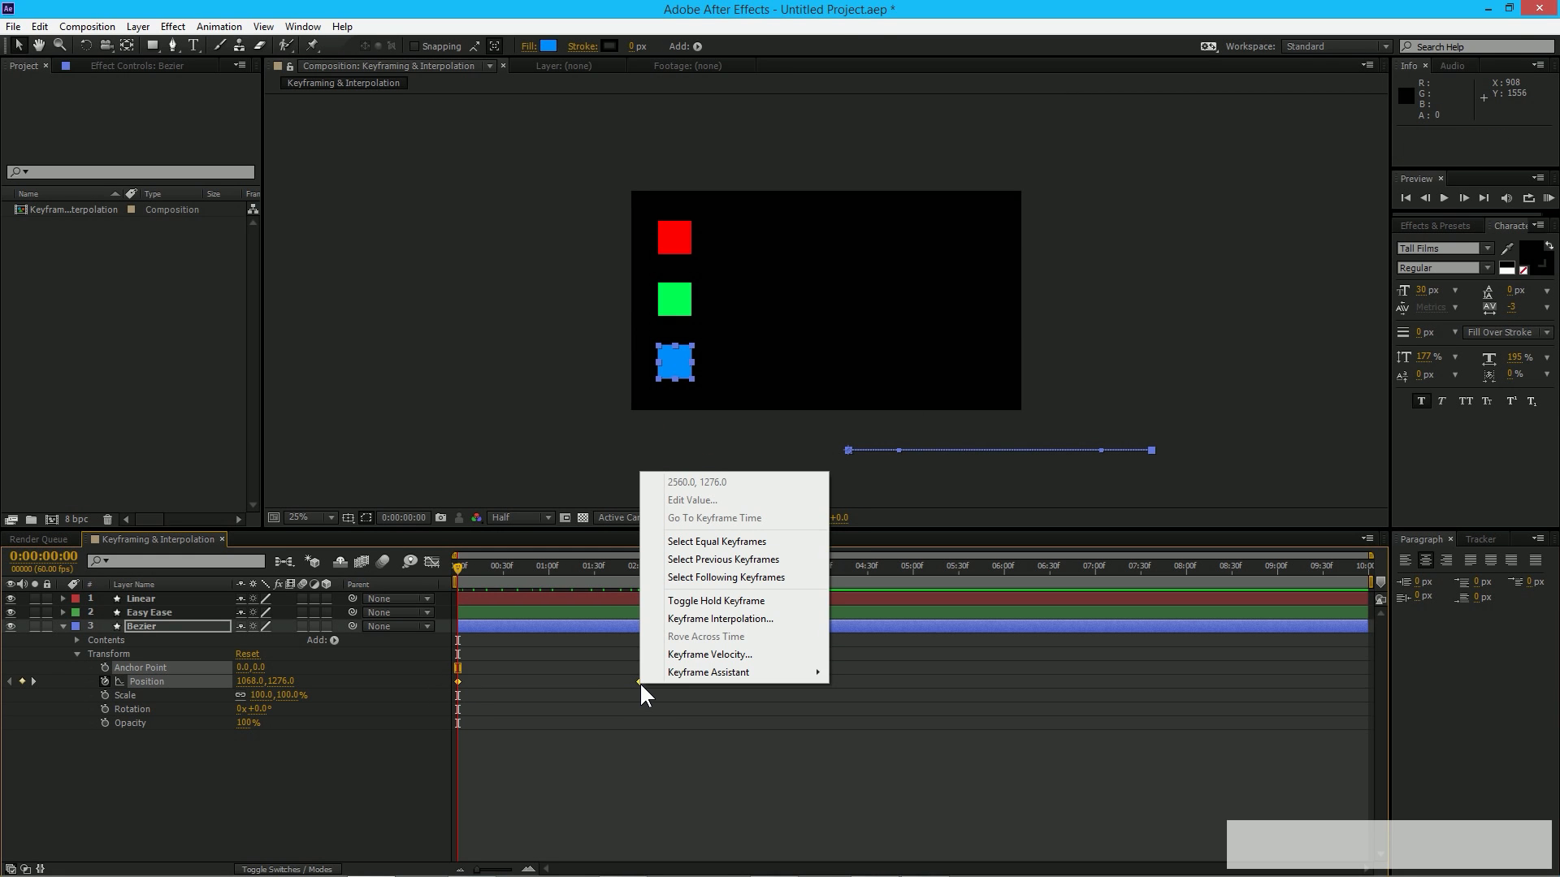
mouse_move(690, 619)
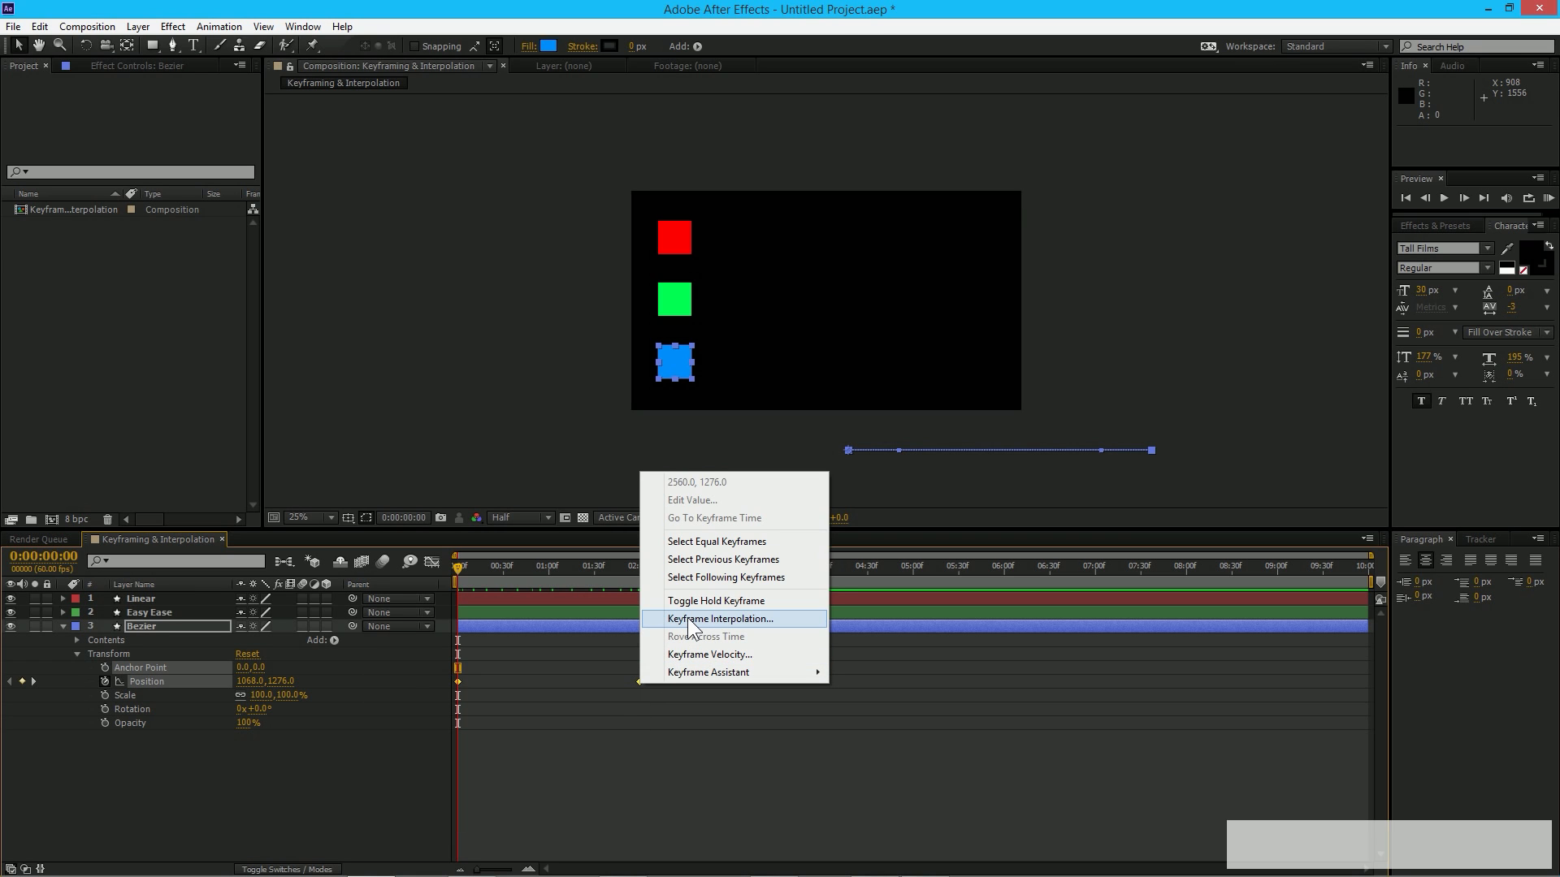
click(718, 619)
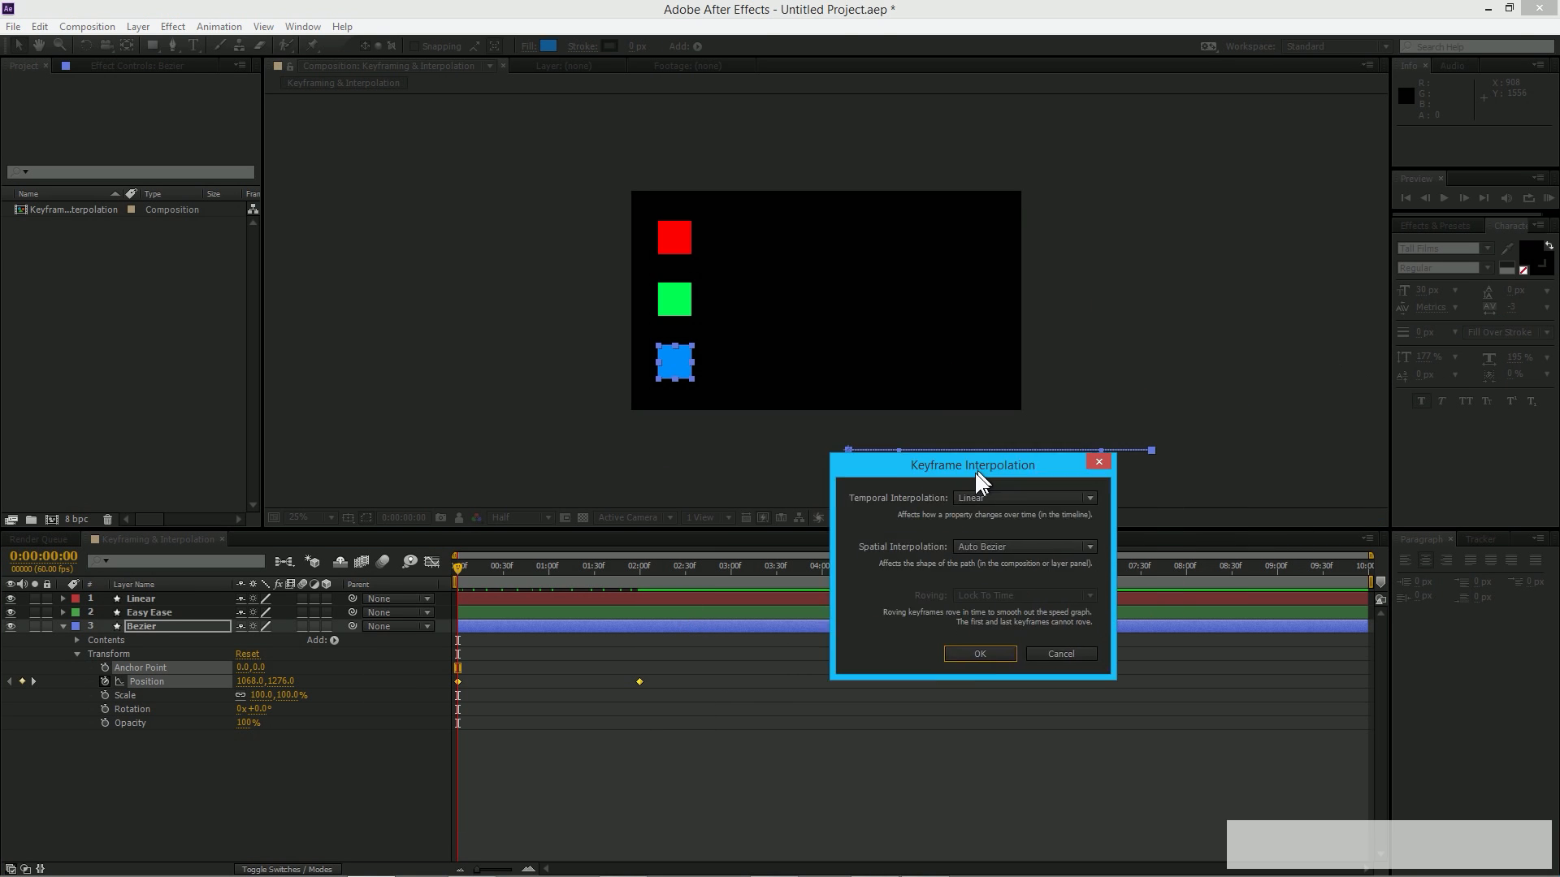
drag(973, 465, 913, 549)
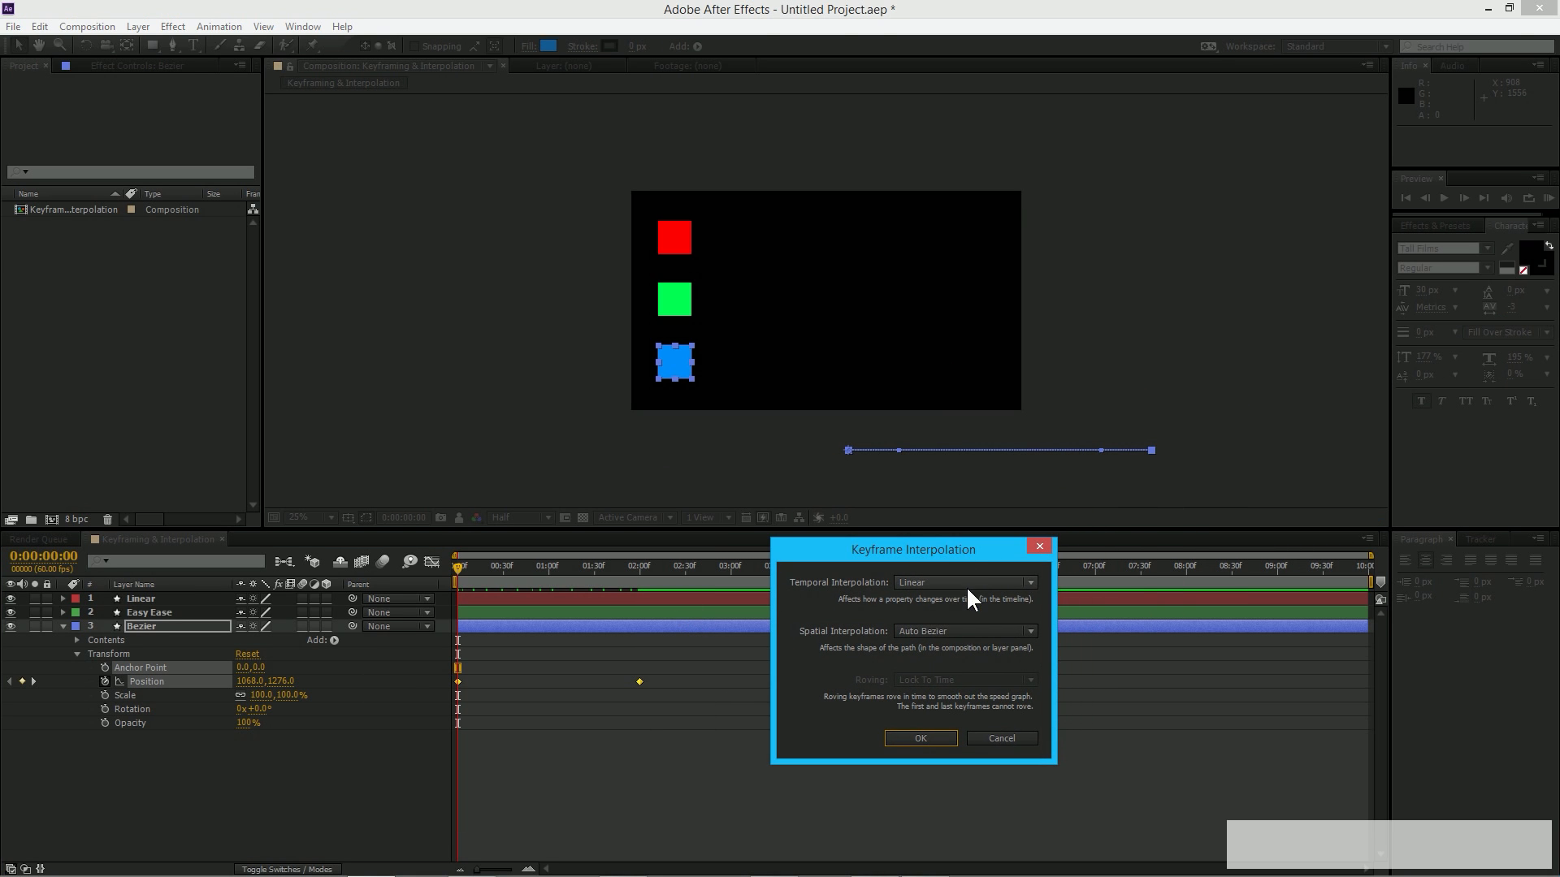
mouse_move(843, 614)
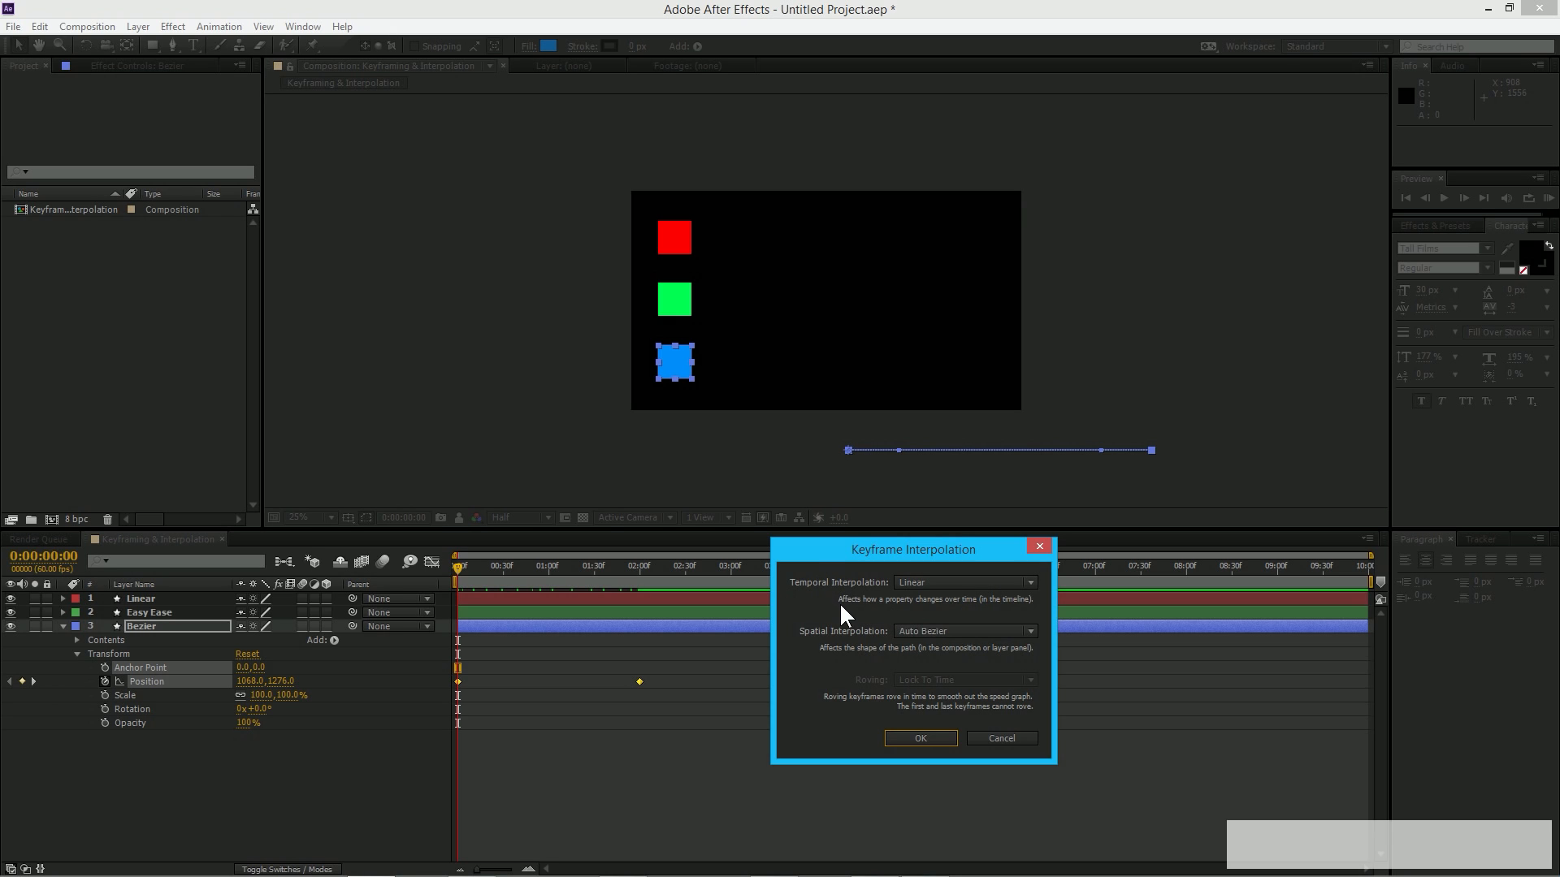
mouse_move(1030, 614)
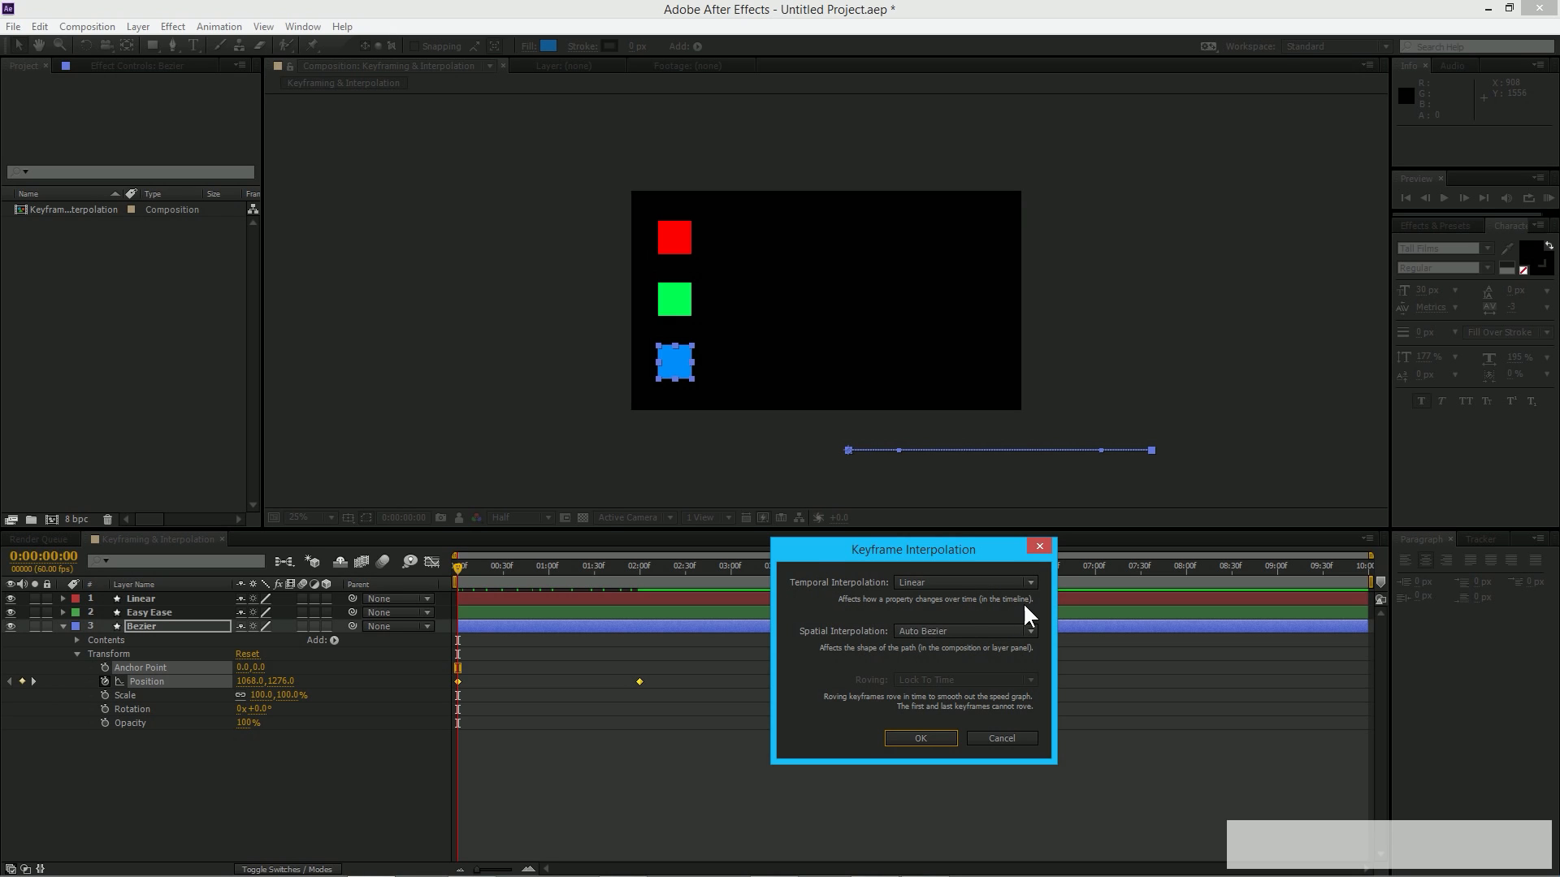
click(962, 581)
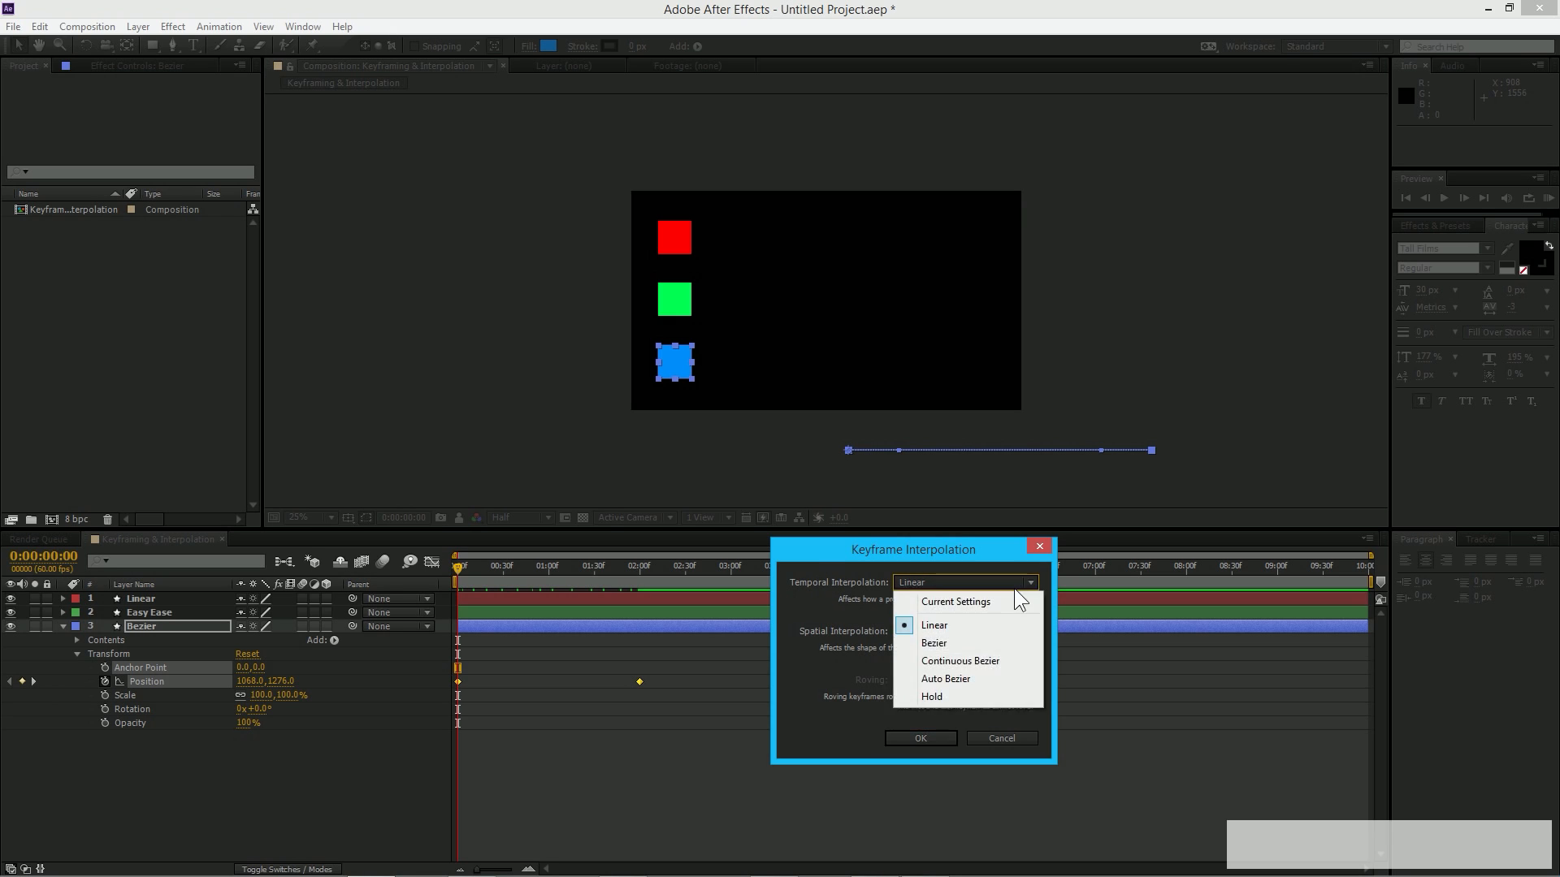
mouse_move(940, 682)
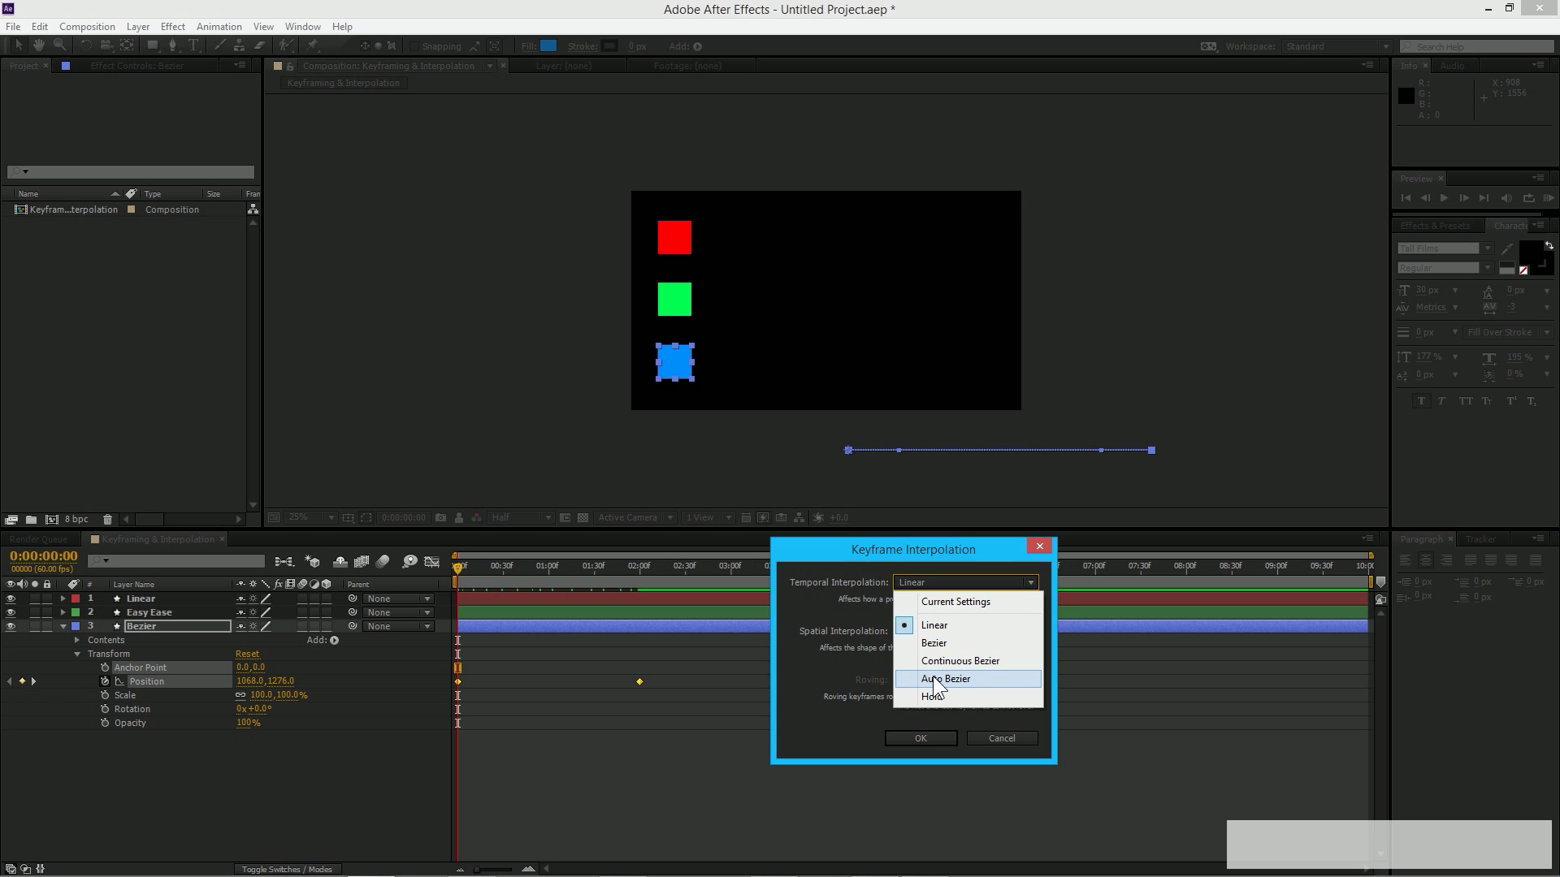
mouse_move(933, 643)
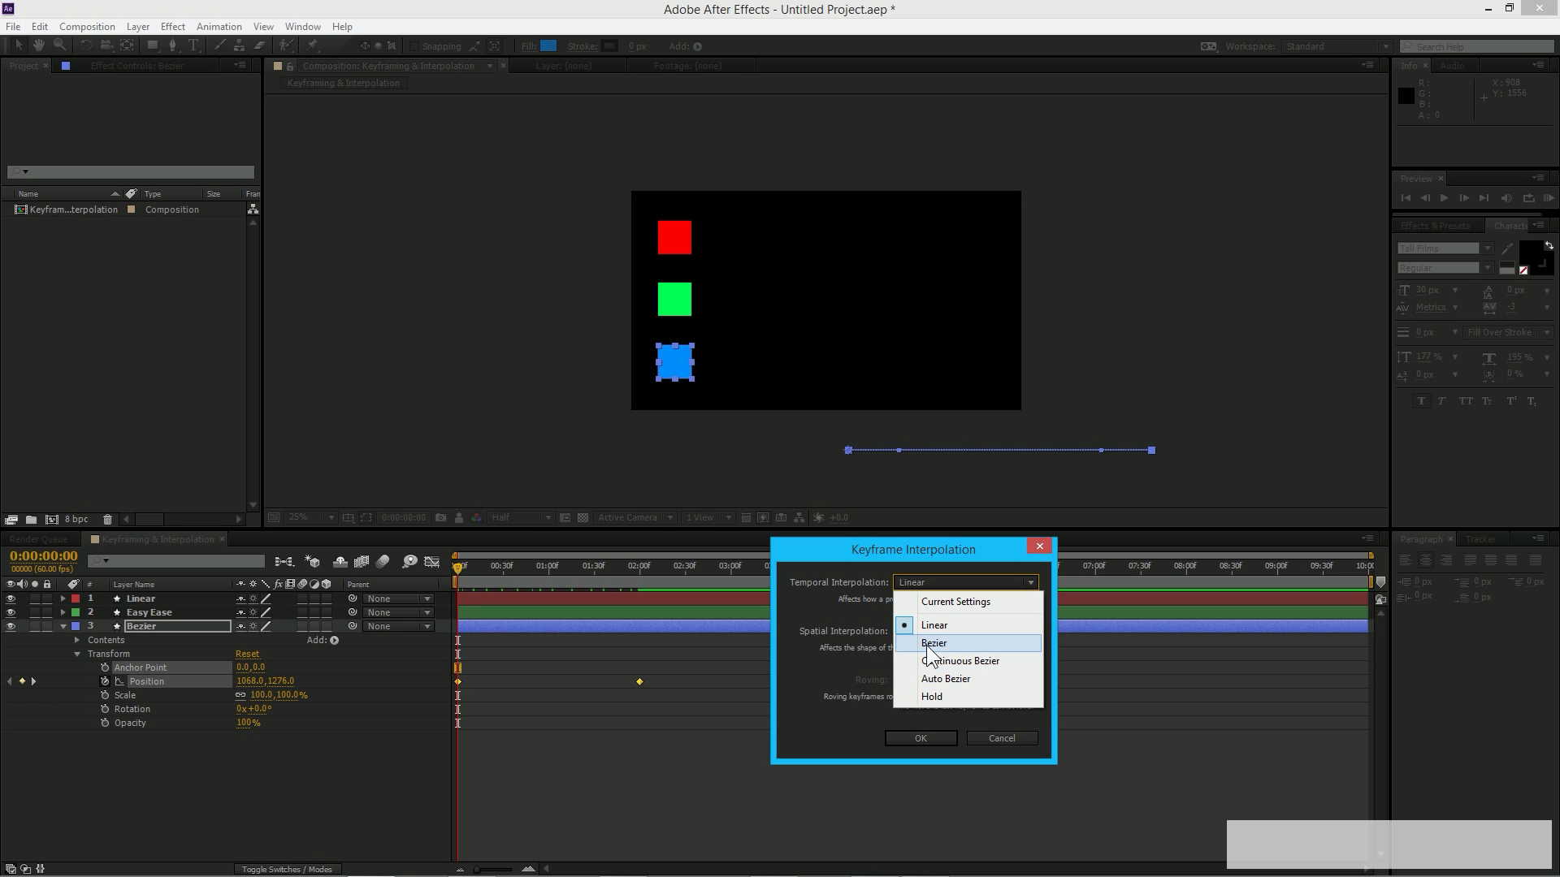
click(933, 643)
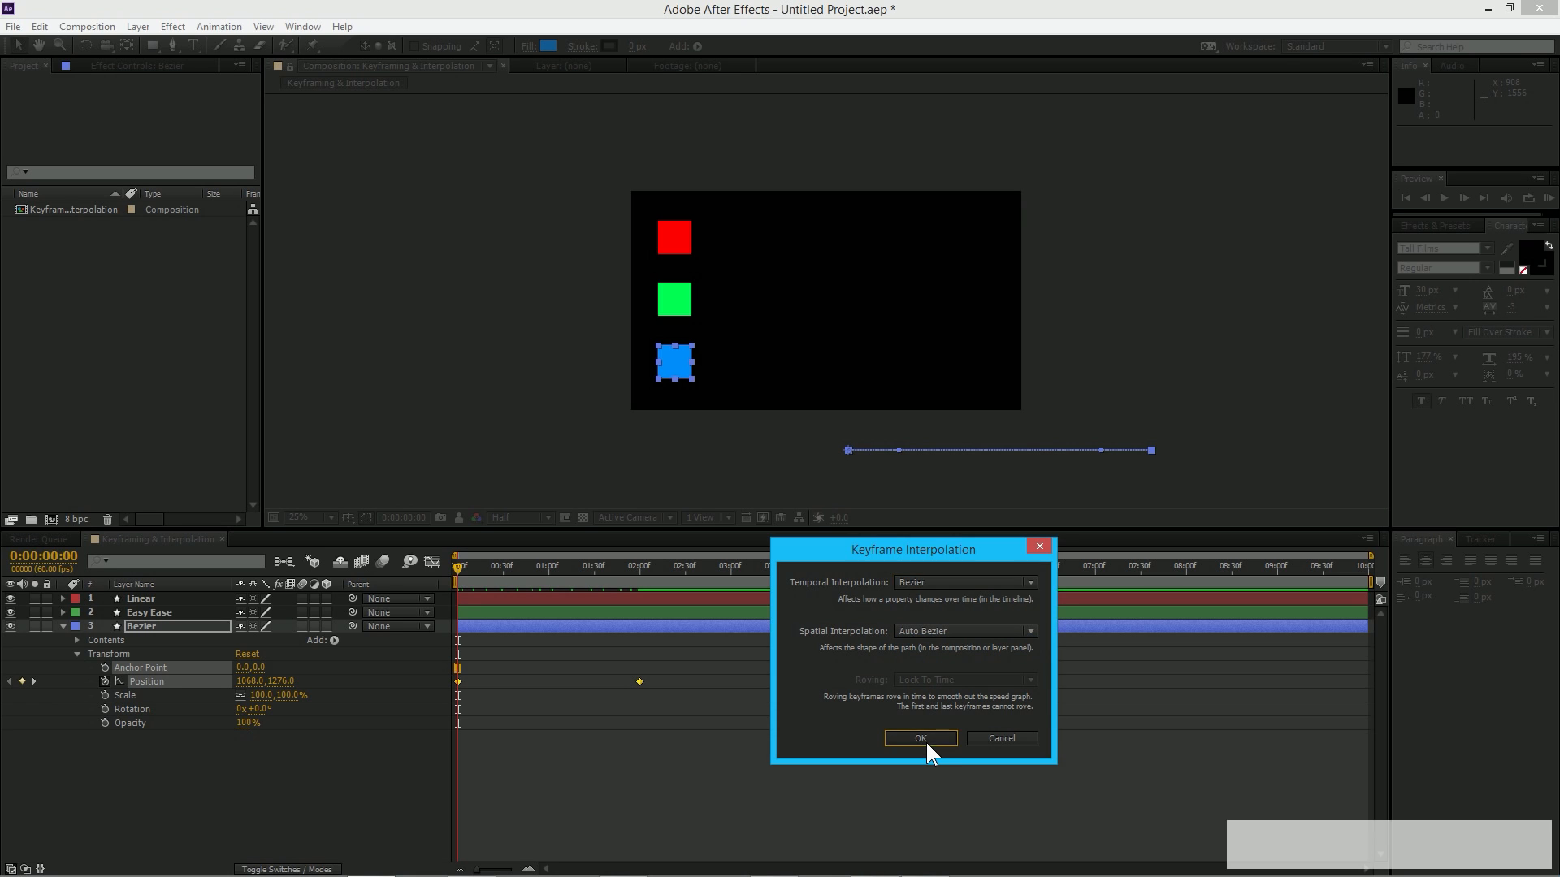
click(918, 737)
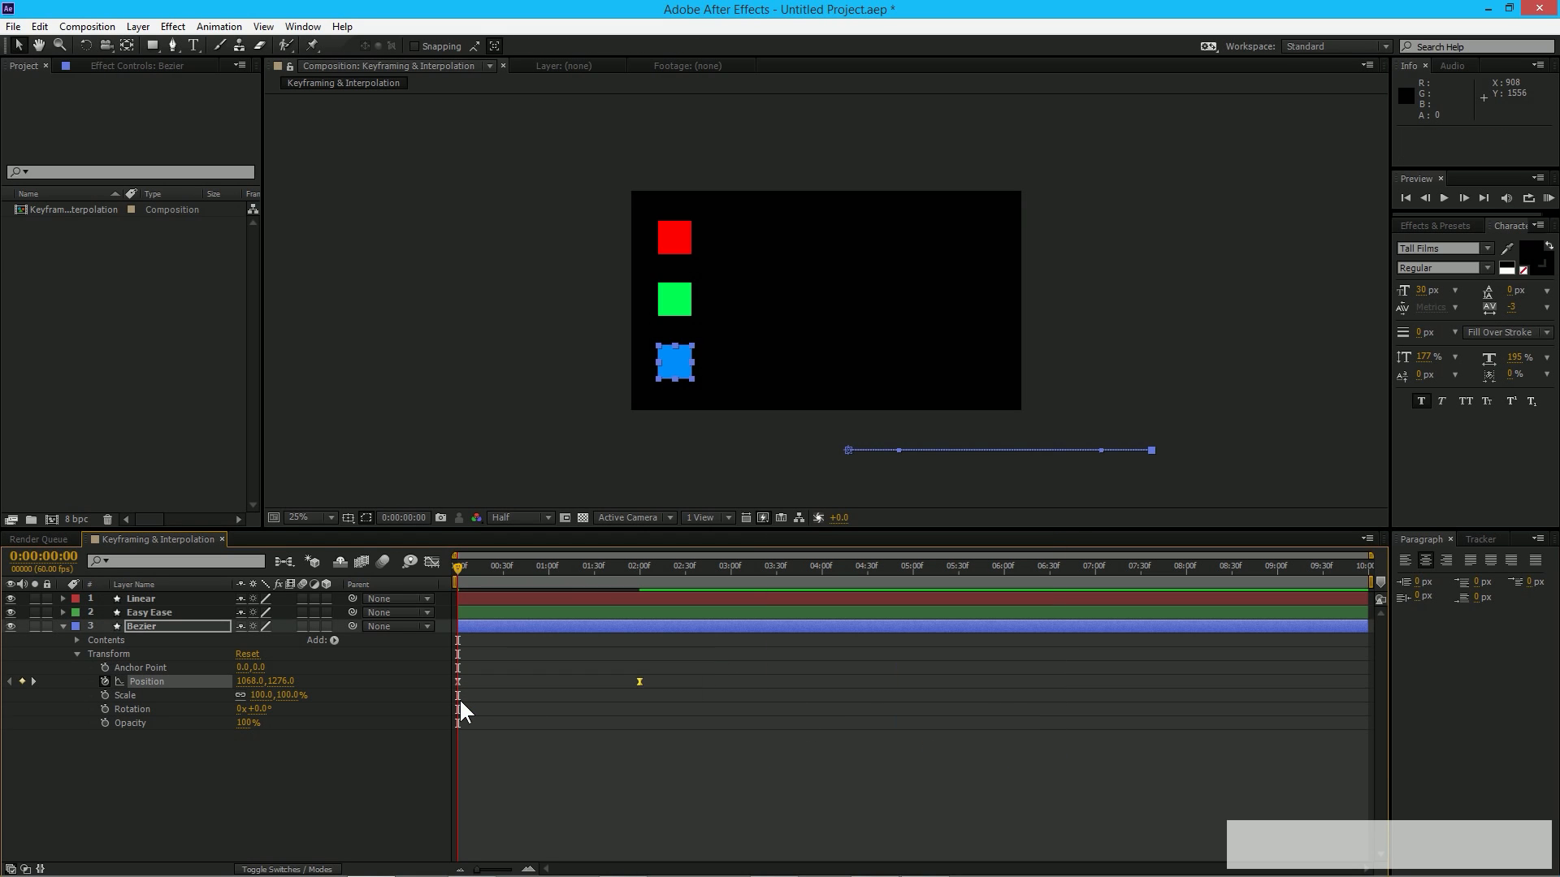
key(Numpad0)
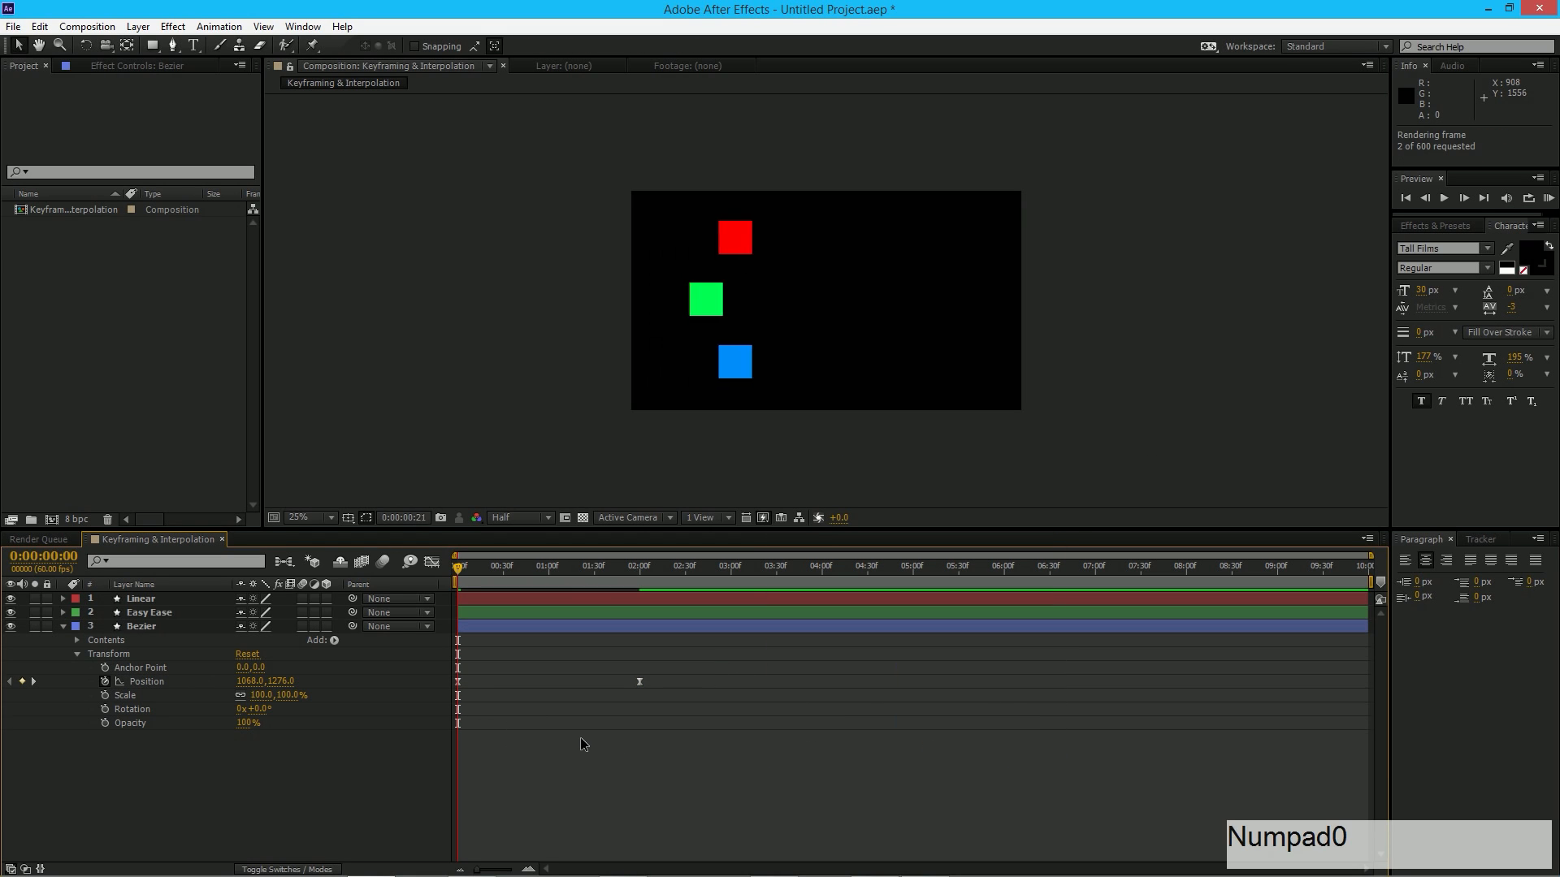
key(numpad0)
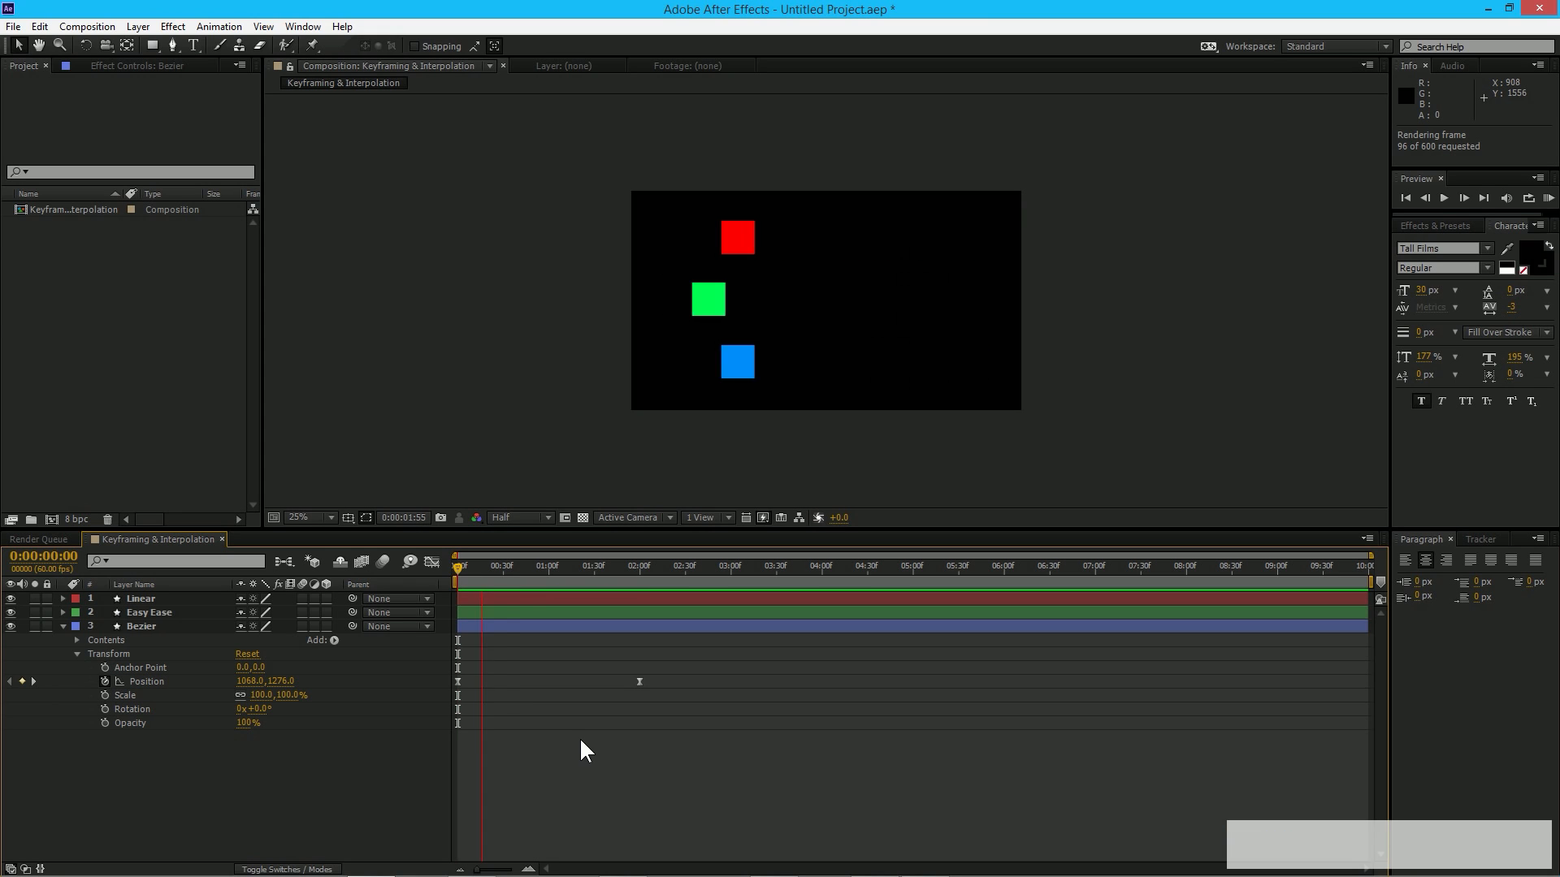
click(1442, 196)
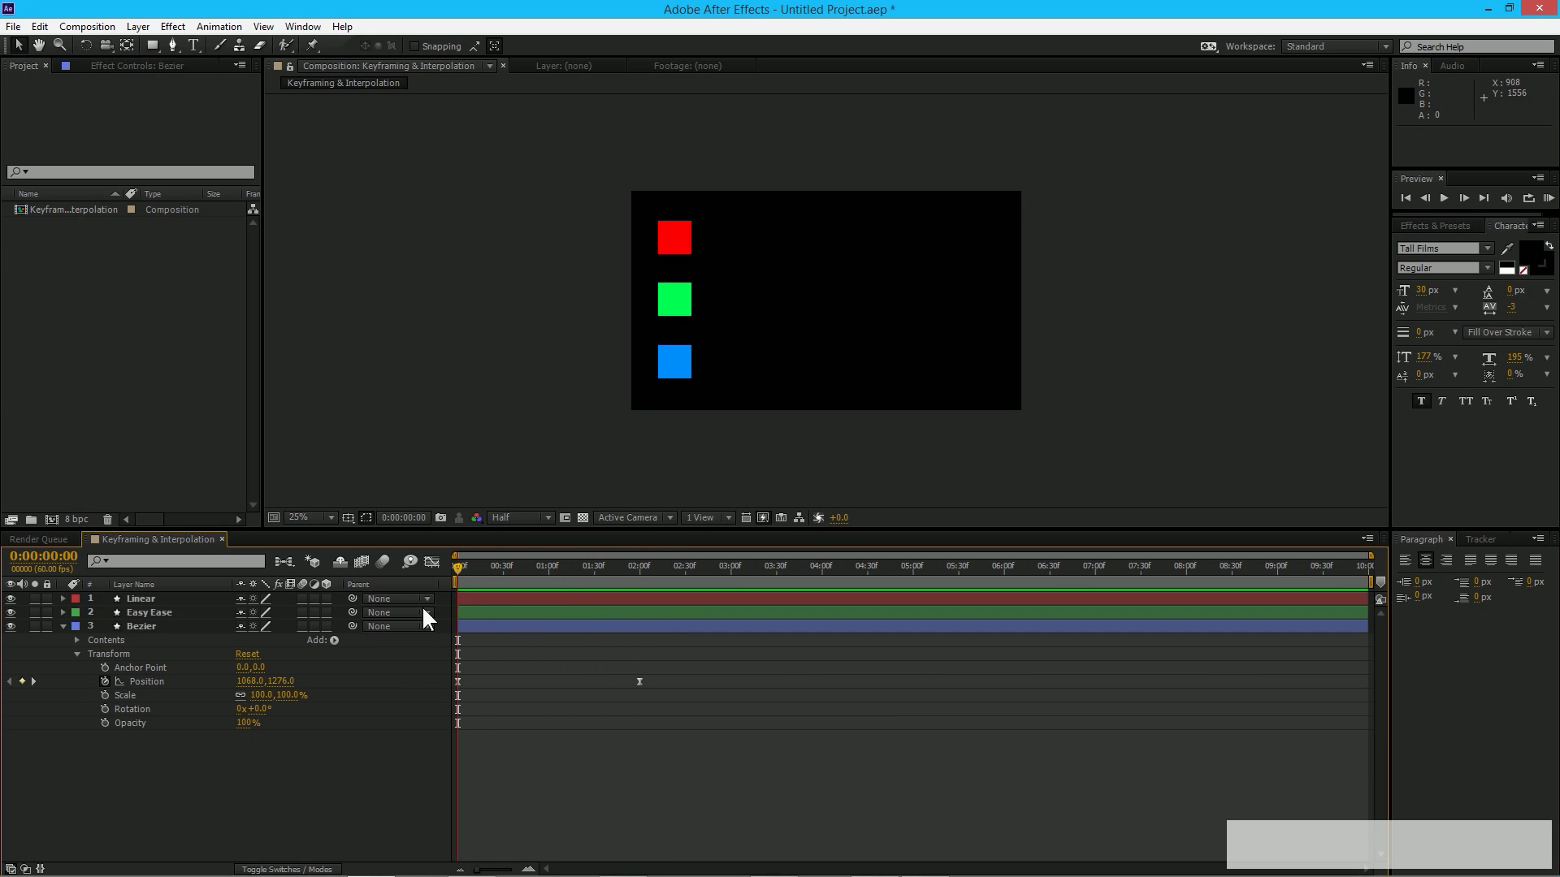
mouse_move(68, 636)
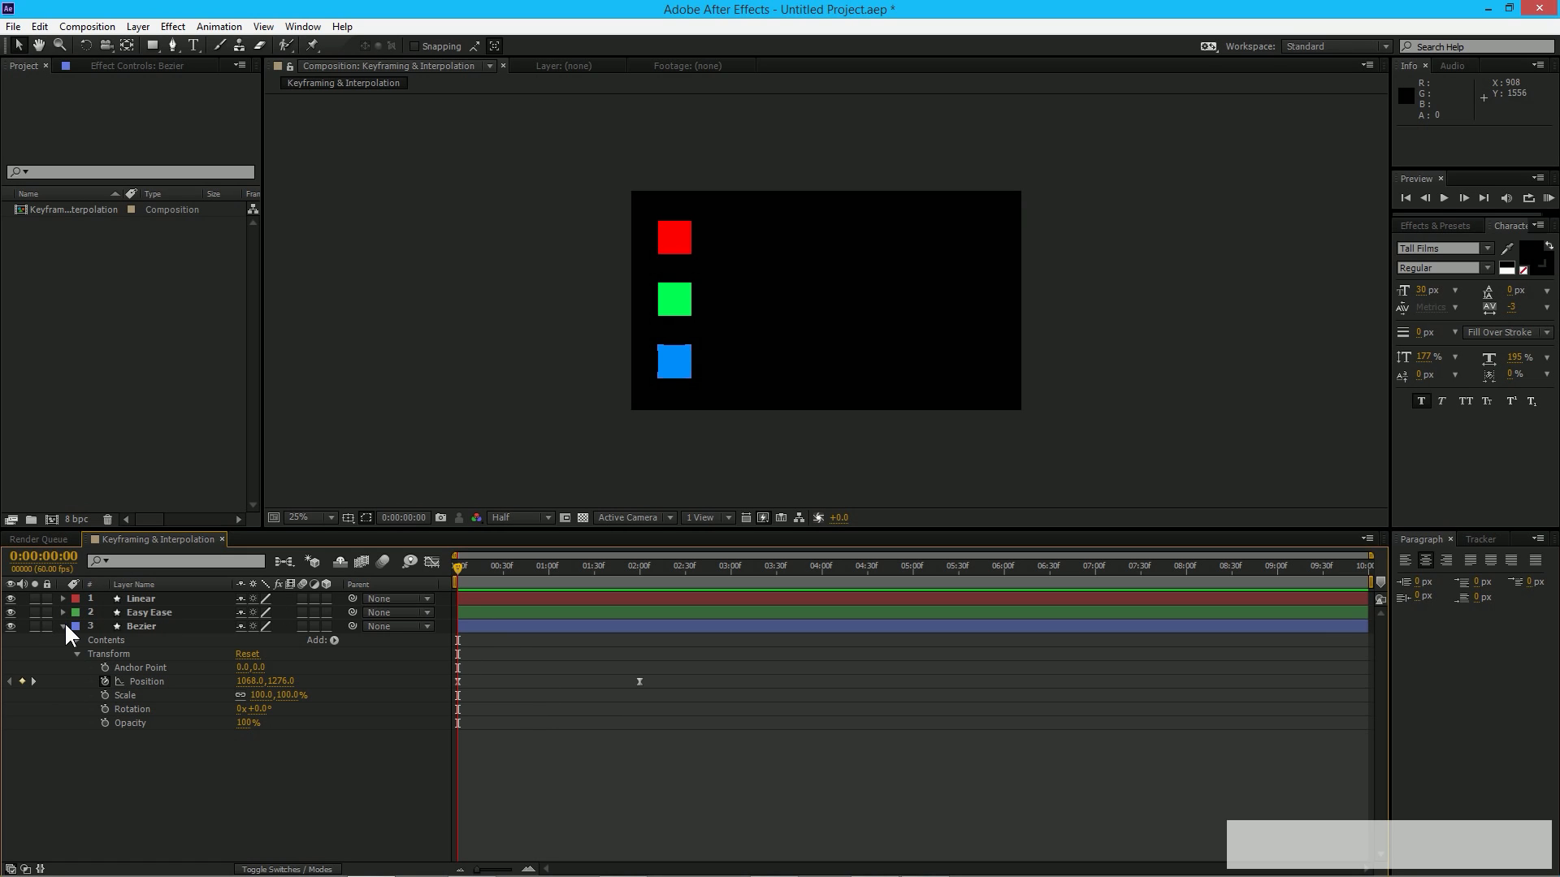
- Collapse Bezier, select the Linear layer and bend a point on the red square's motion path into a wave
click(63, 626)
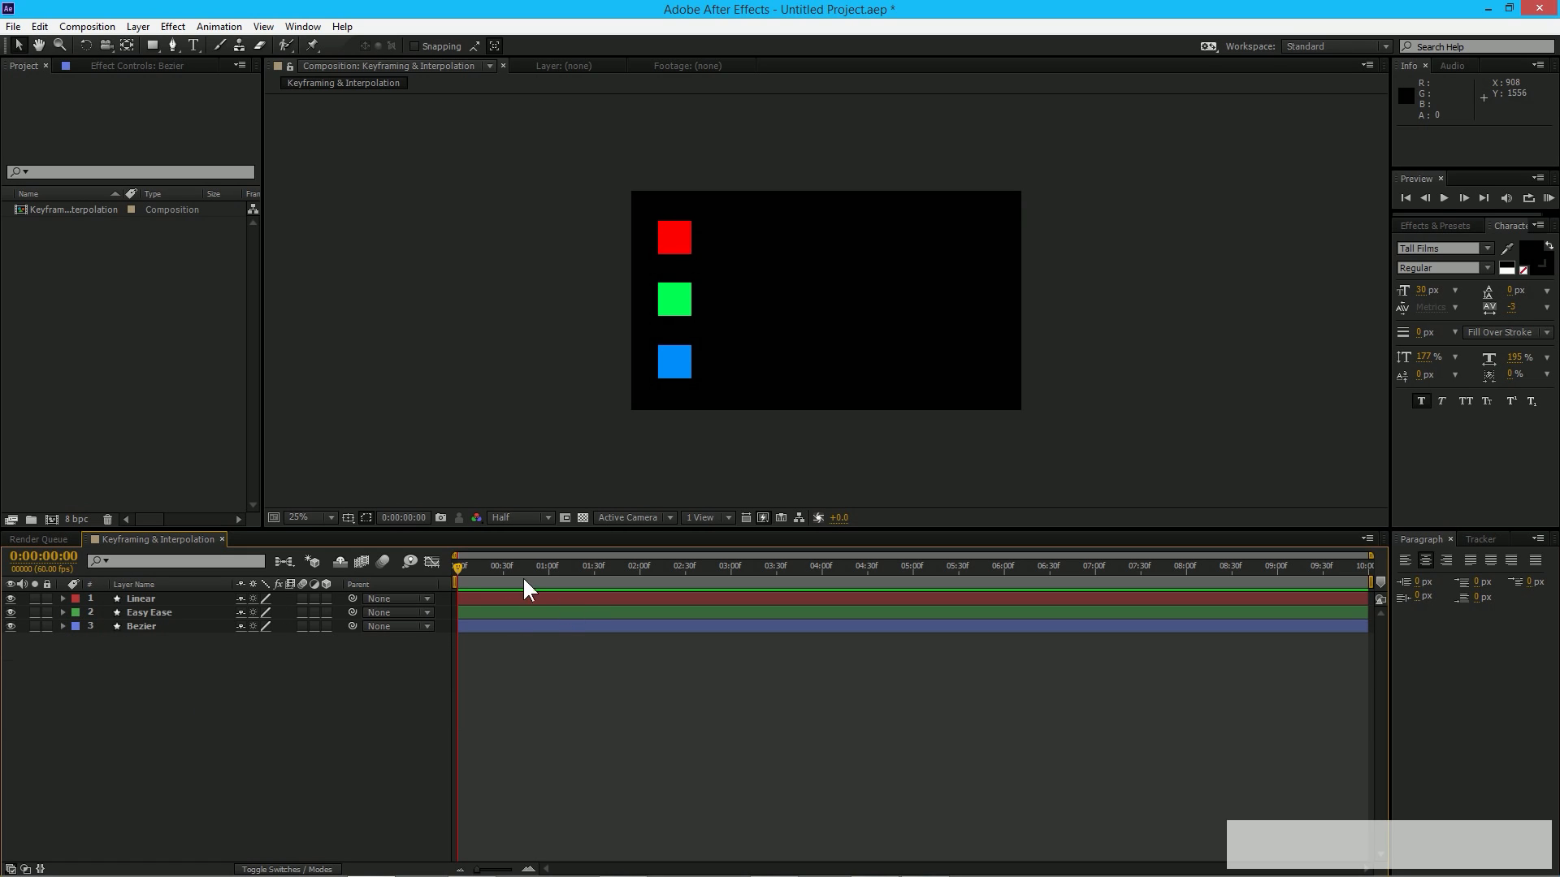
mouse_move(498, 679)
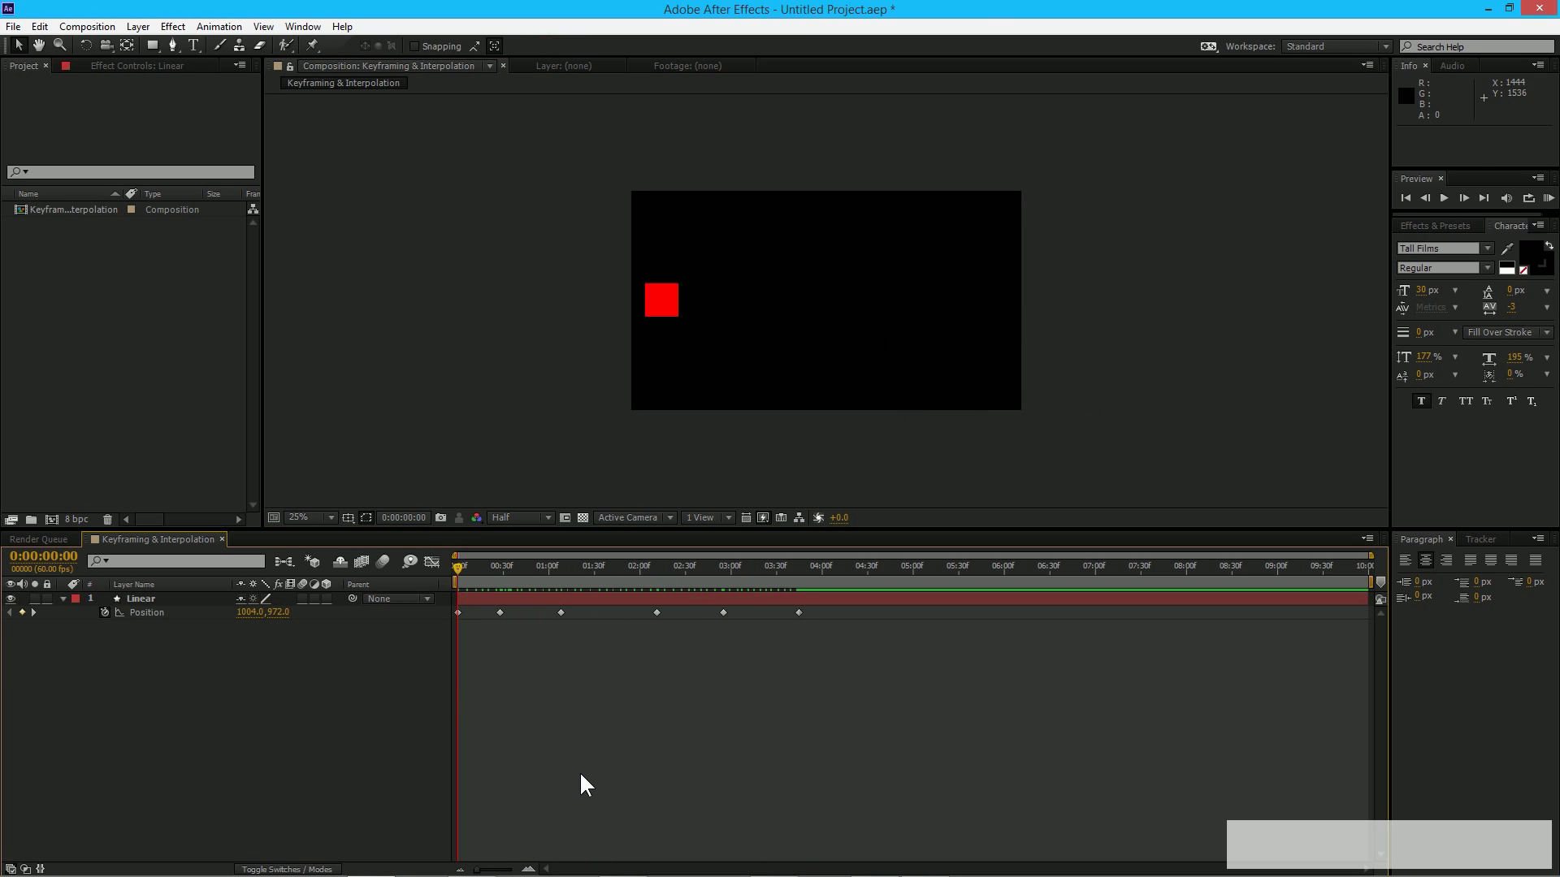
click(141, 598)
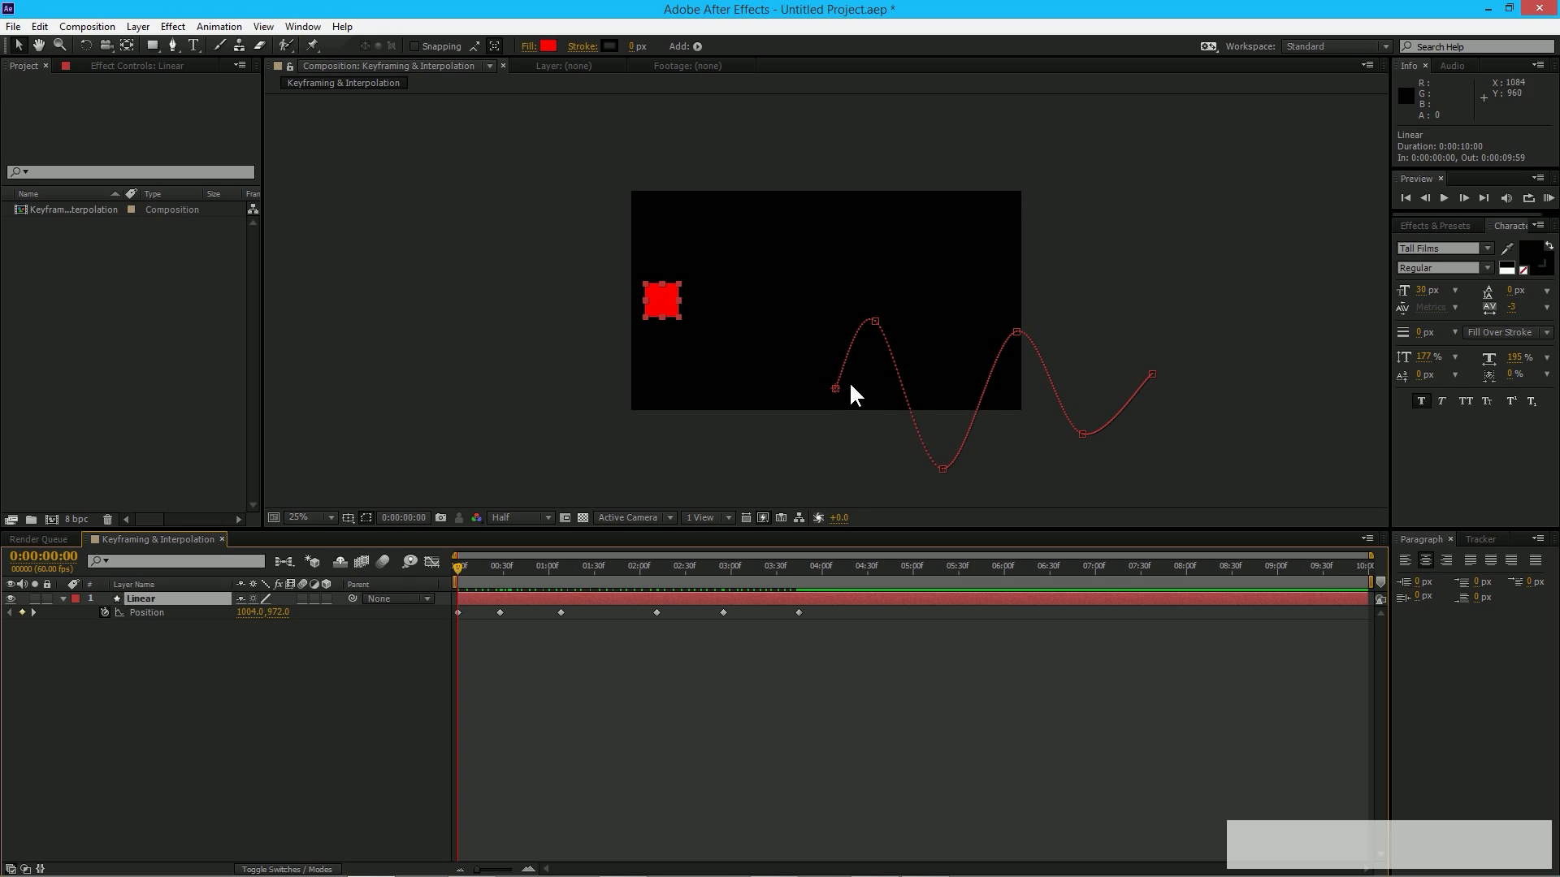
mouse_move(840, 389)
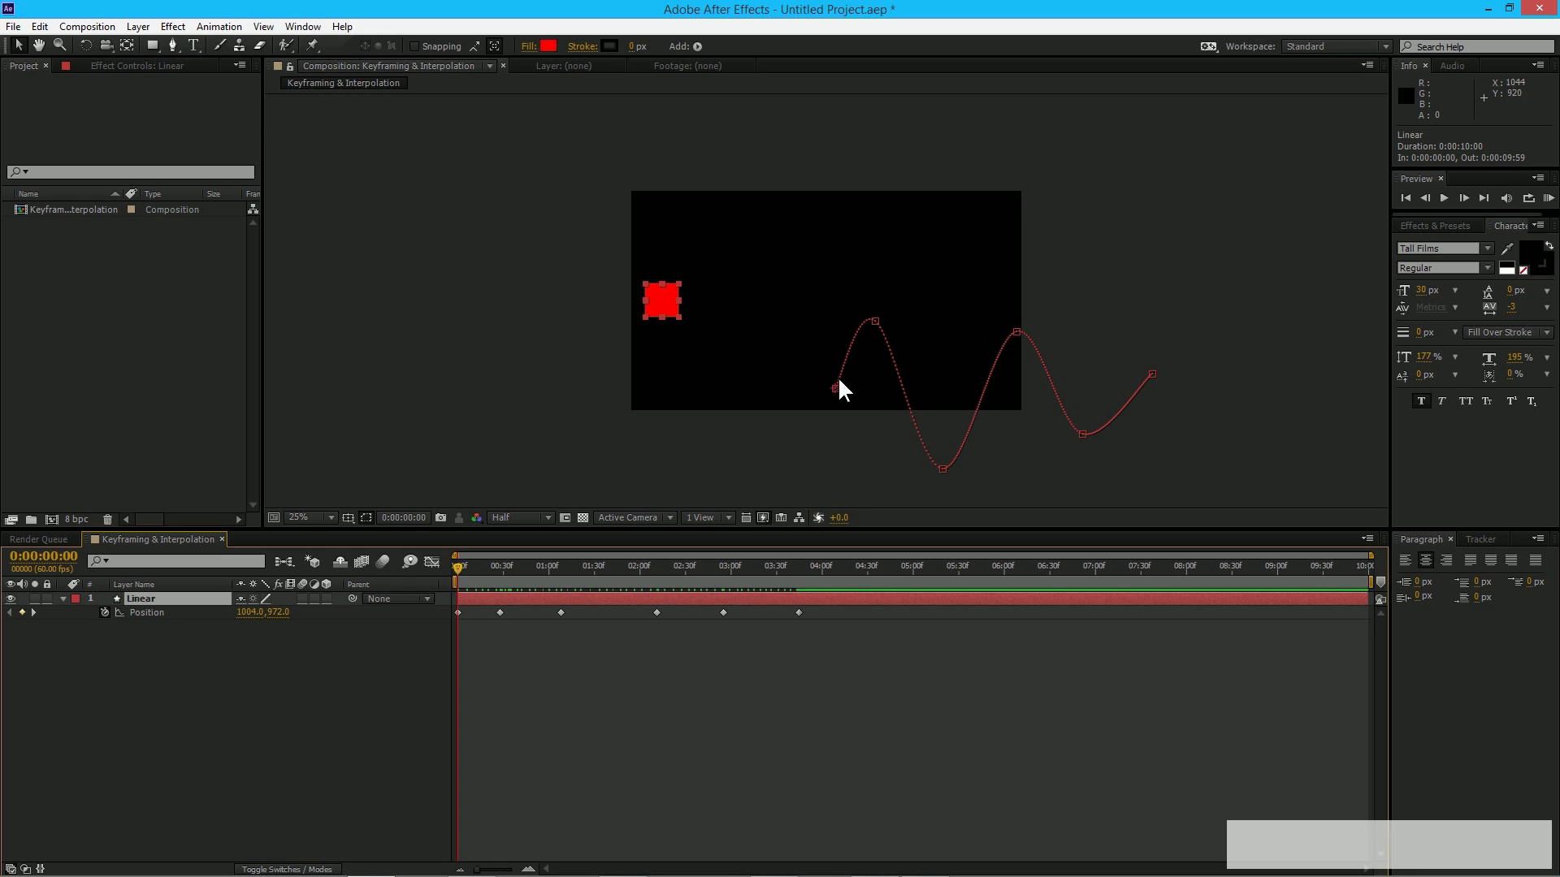
mouse_move(655, 312)
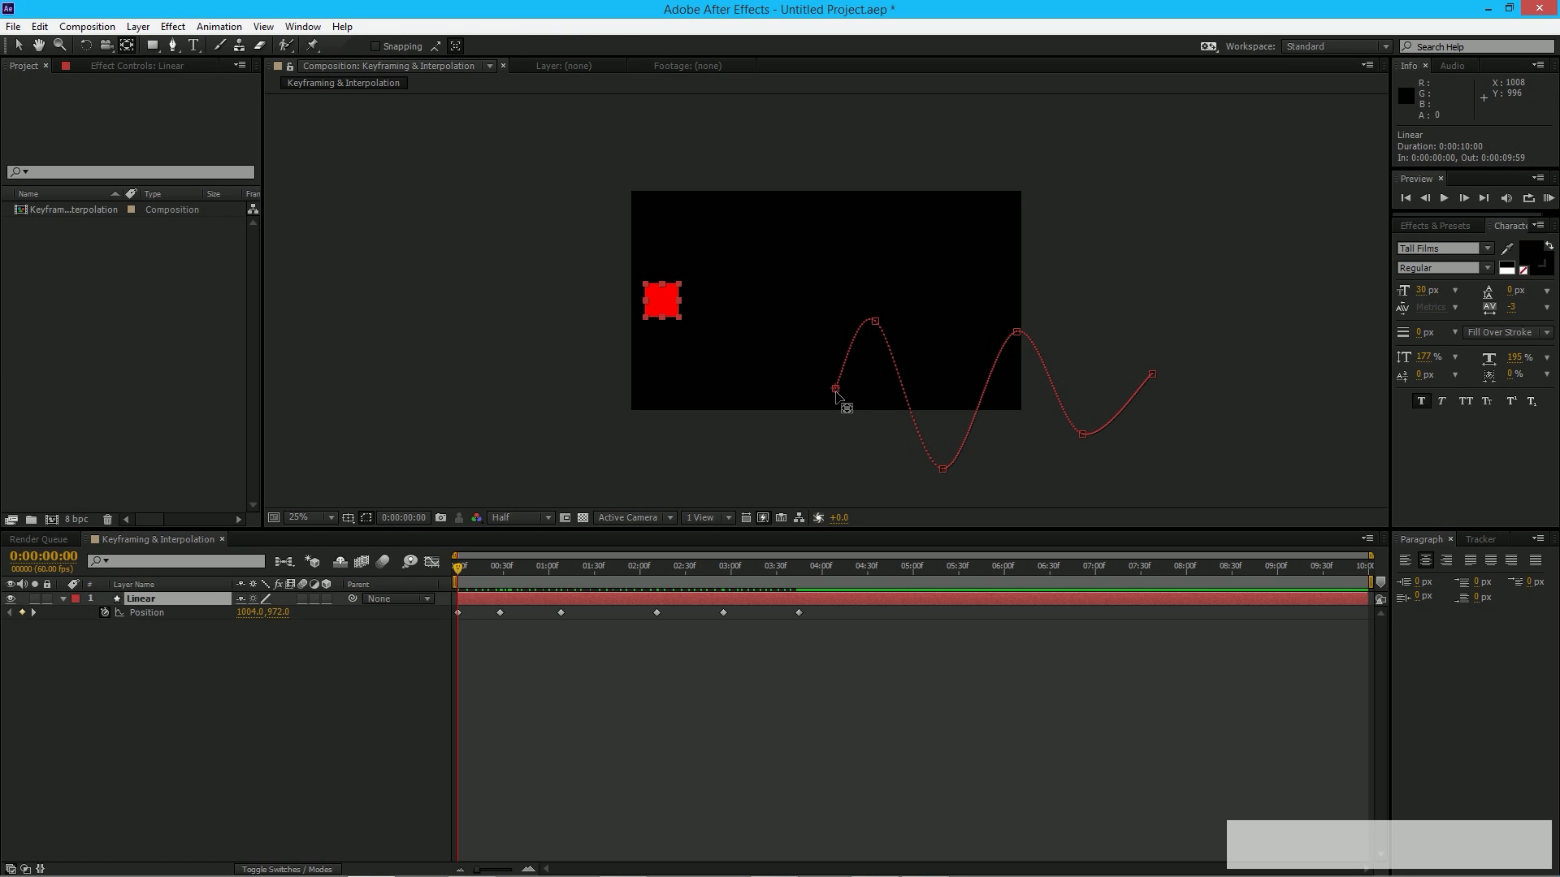
drag(835, 389, 661, 304)
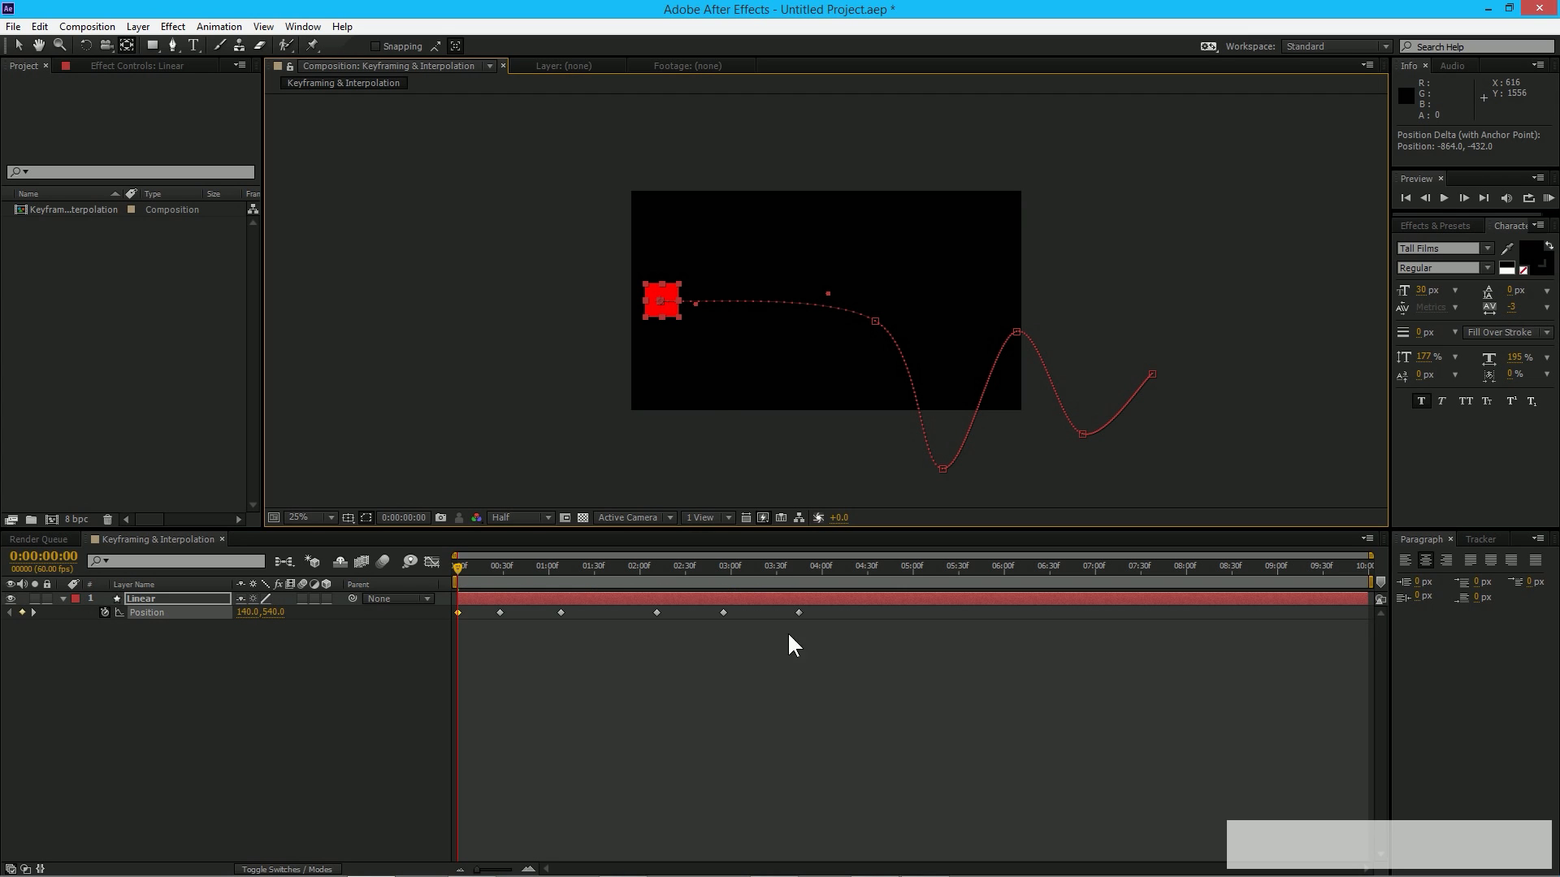
click(497, 566)
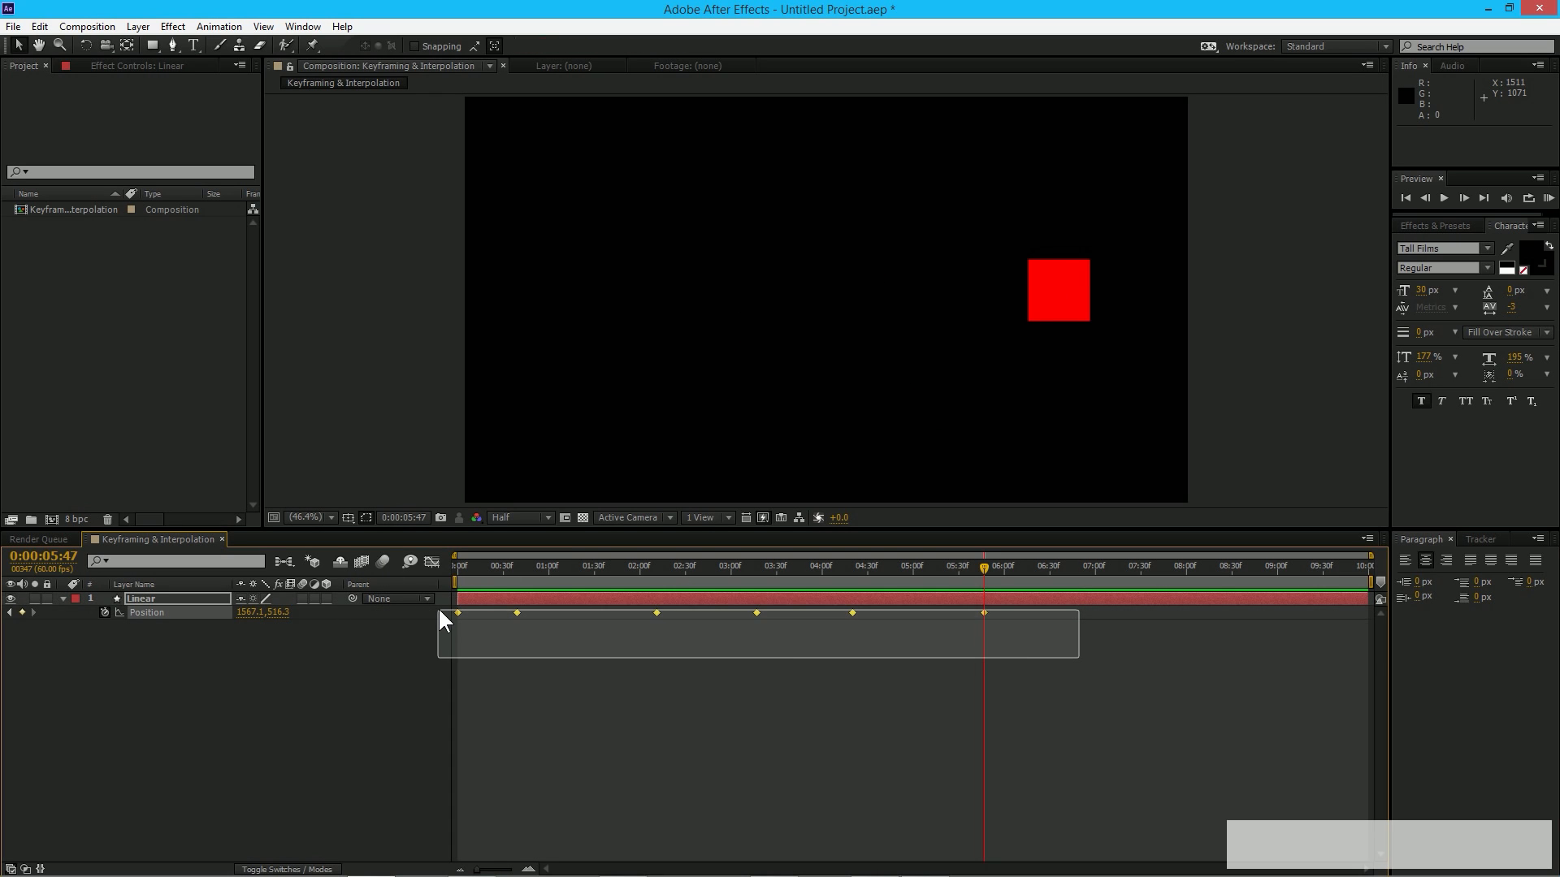
- Bring up Keyframe Interpolation for the selected keyframes and set Spatial Interpolation to Linear
right_click(457, 612)
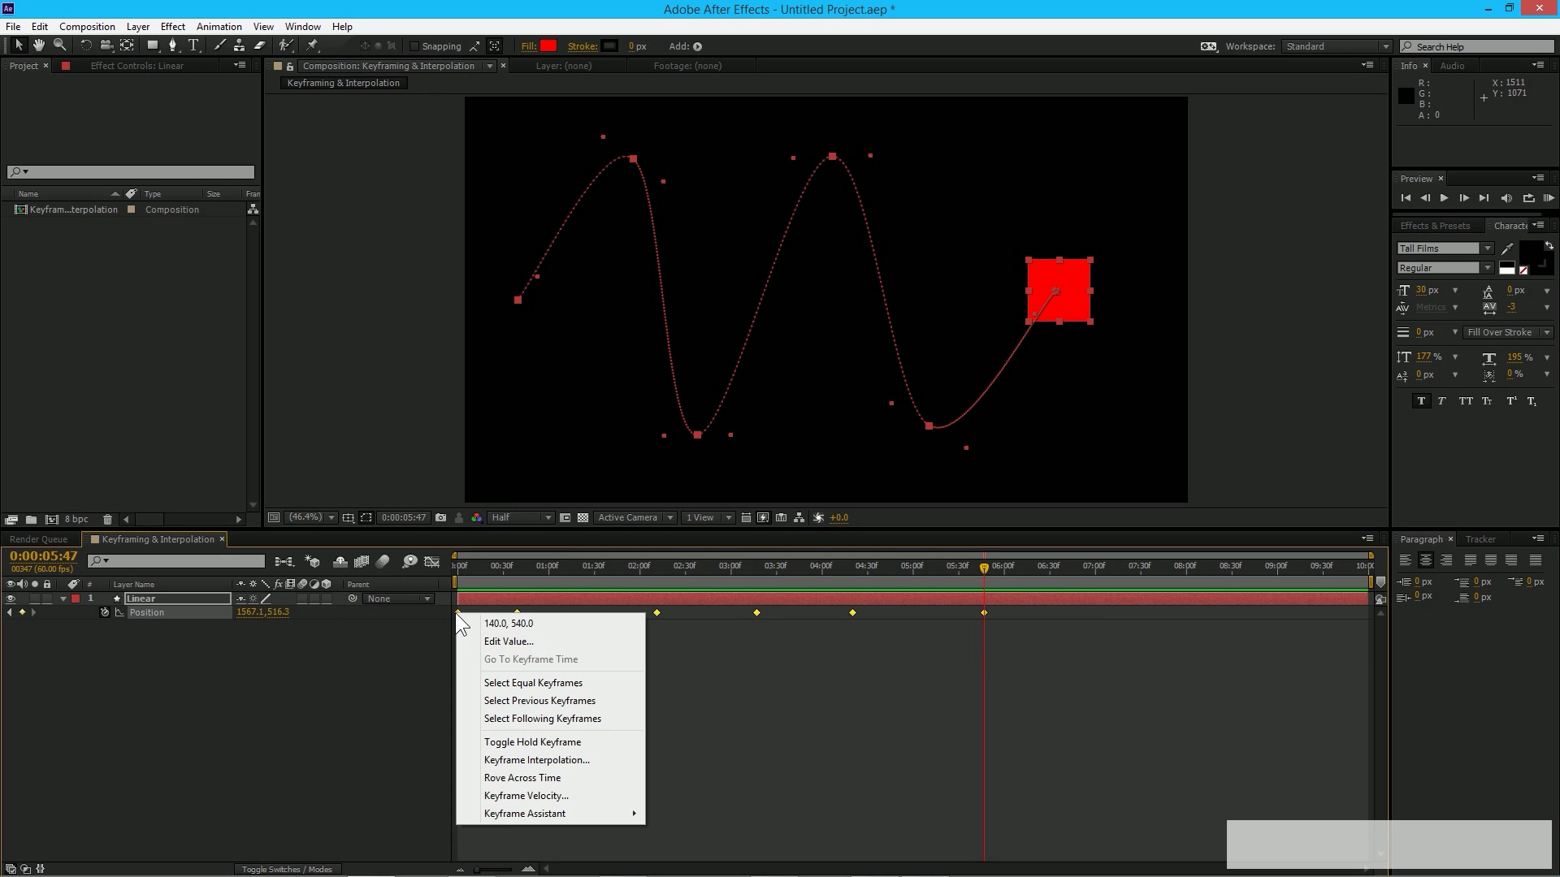
click(536, 761)
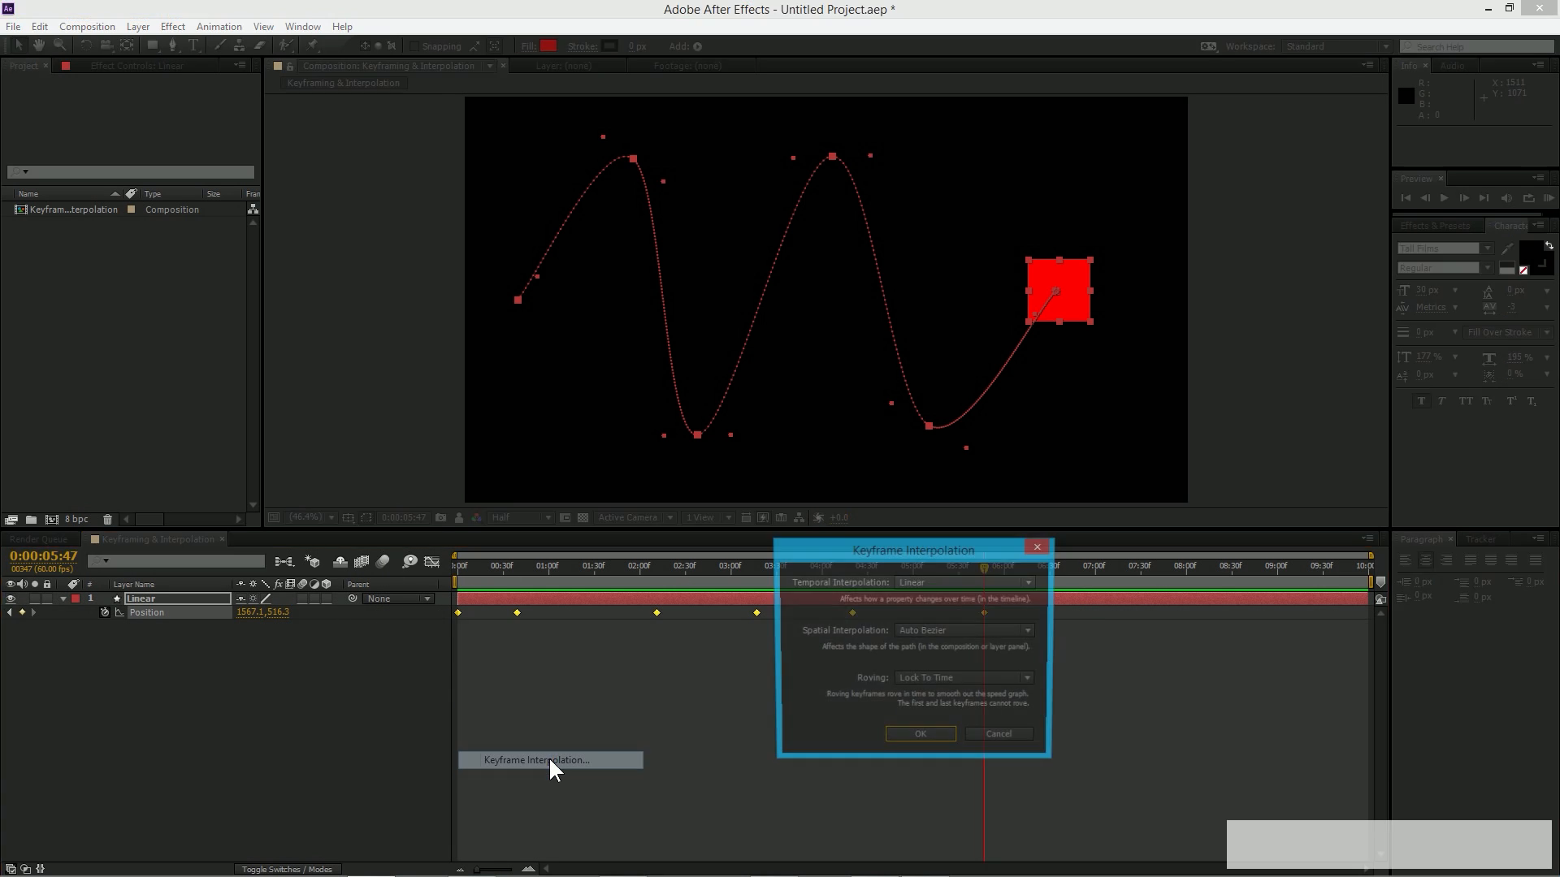
drag(911, 549, 251, 296)
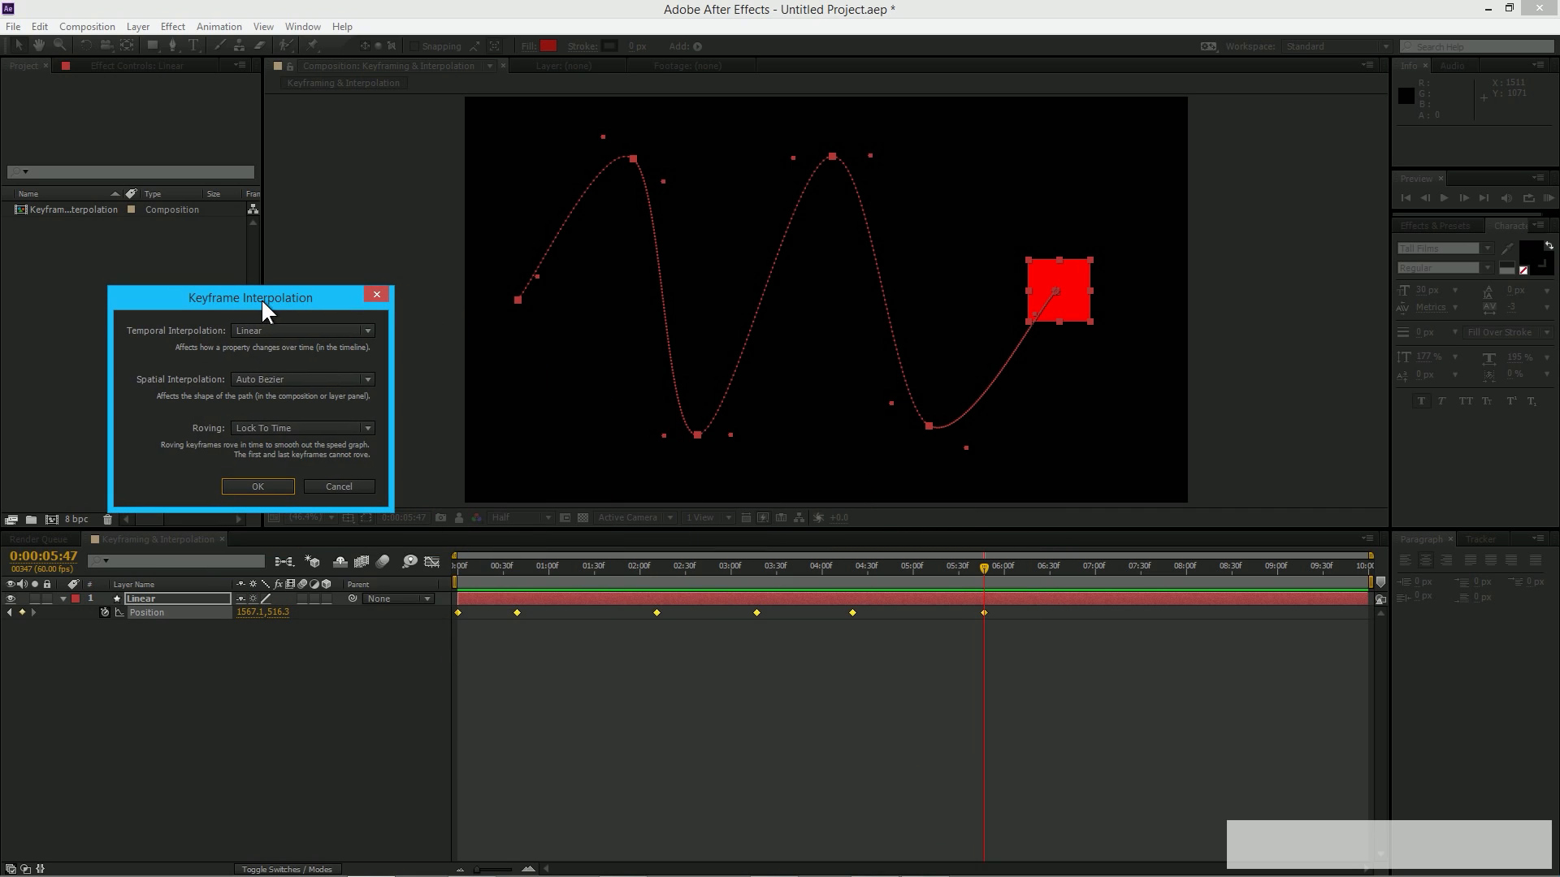
mouse_move(193, 403)
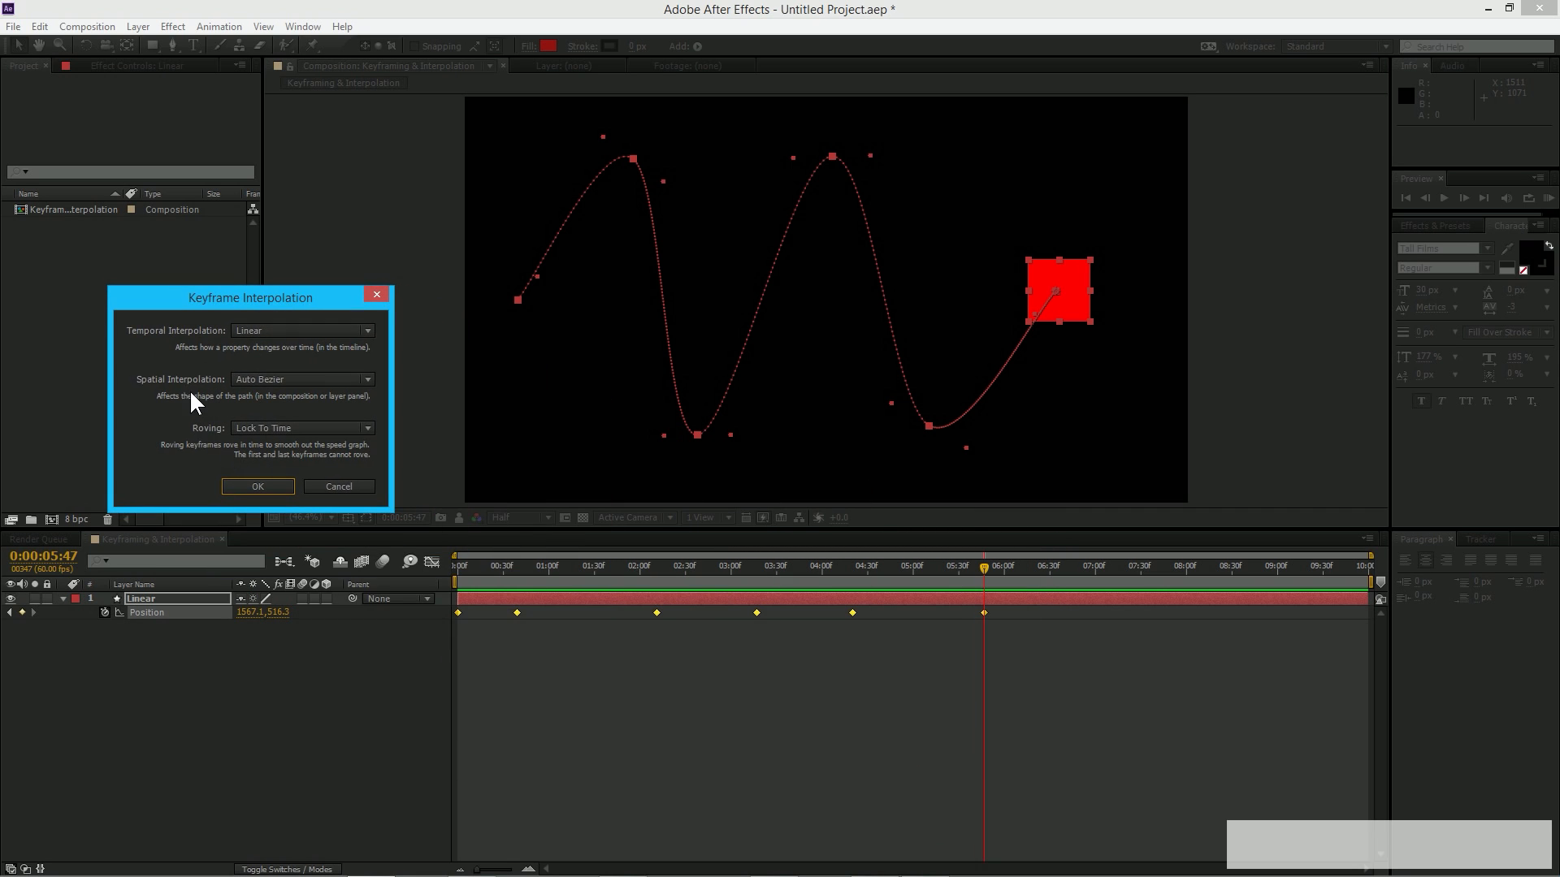
mouse_move(196, 361)
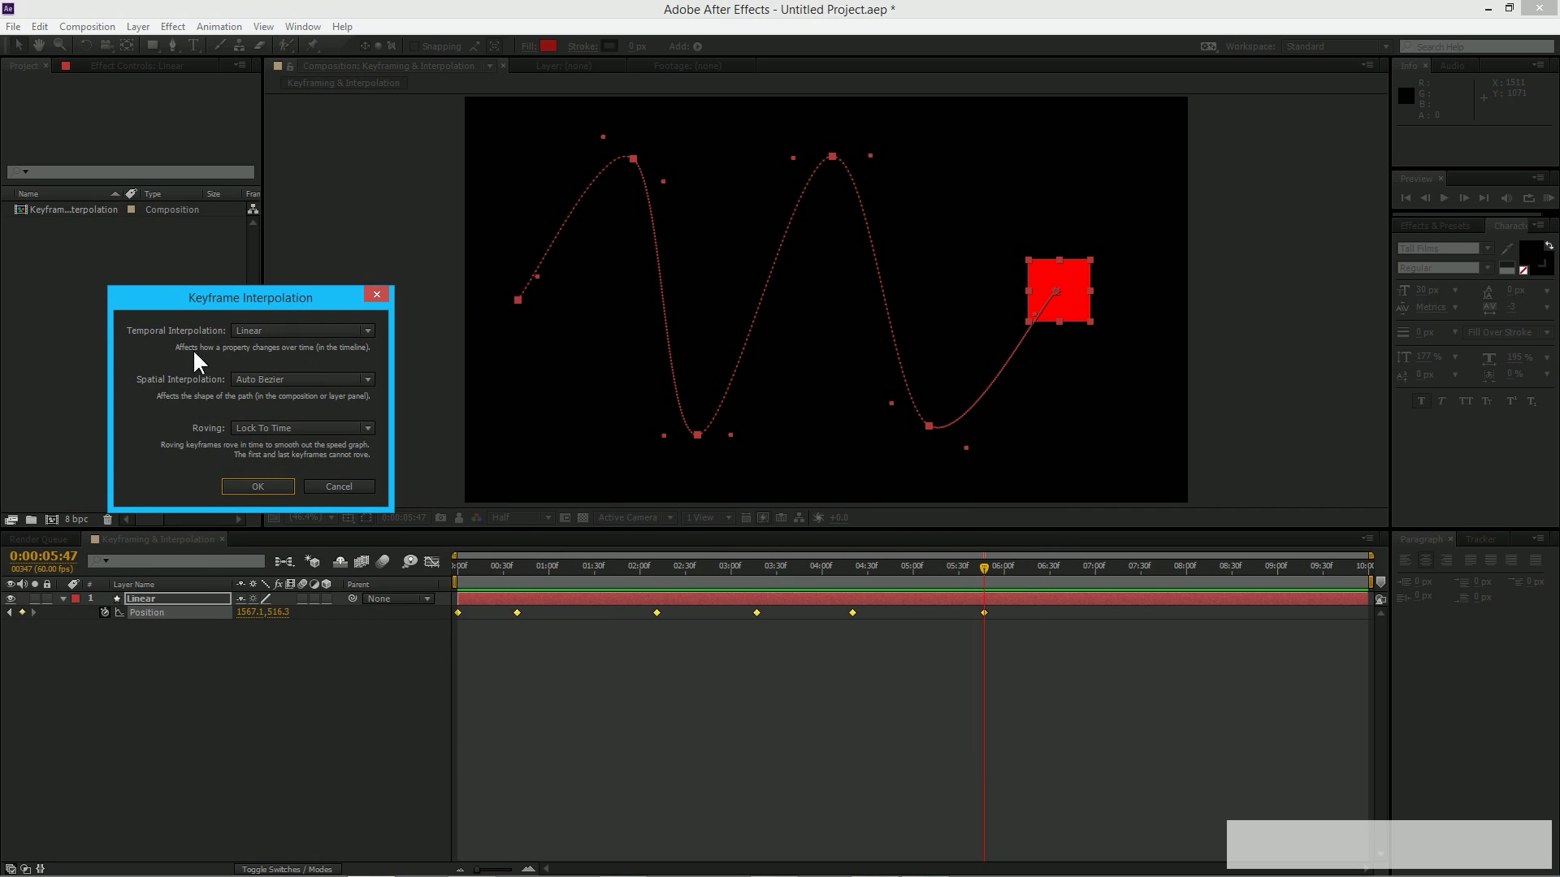
mouse_move(311, 361)
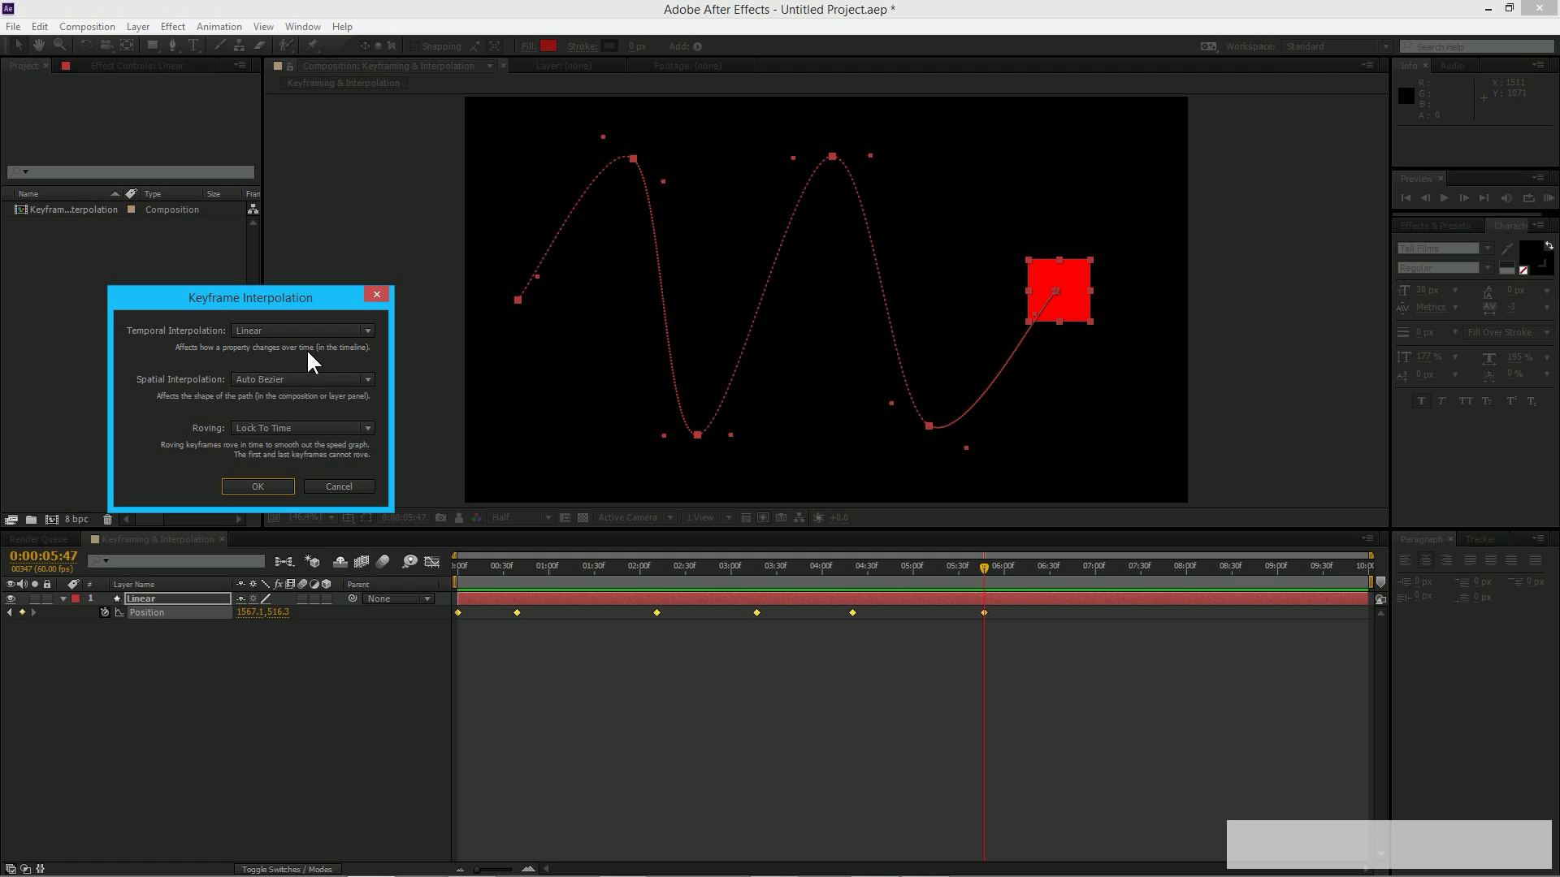
mouse_move(351, 370)
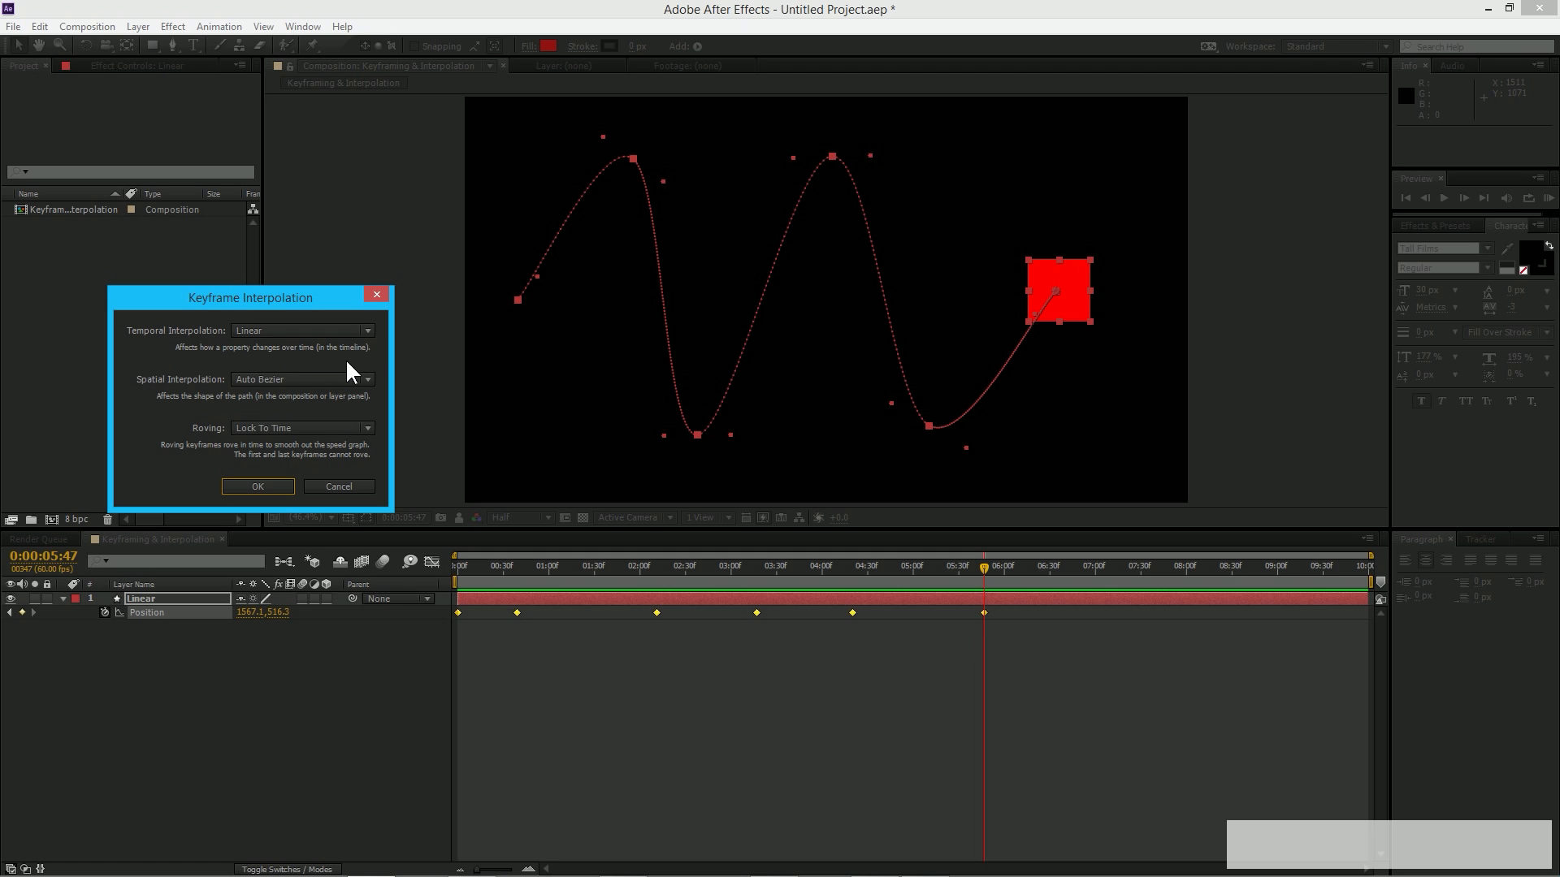
mouse_move(353, 408)
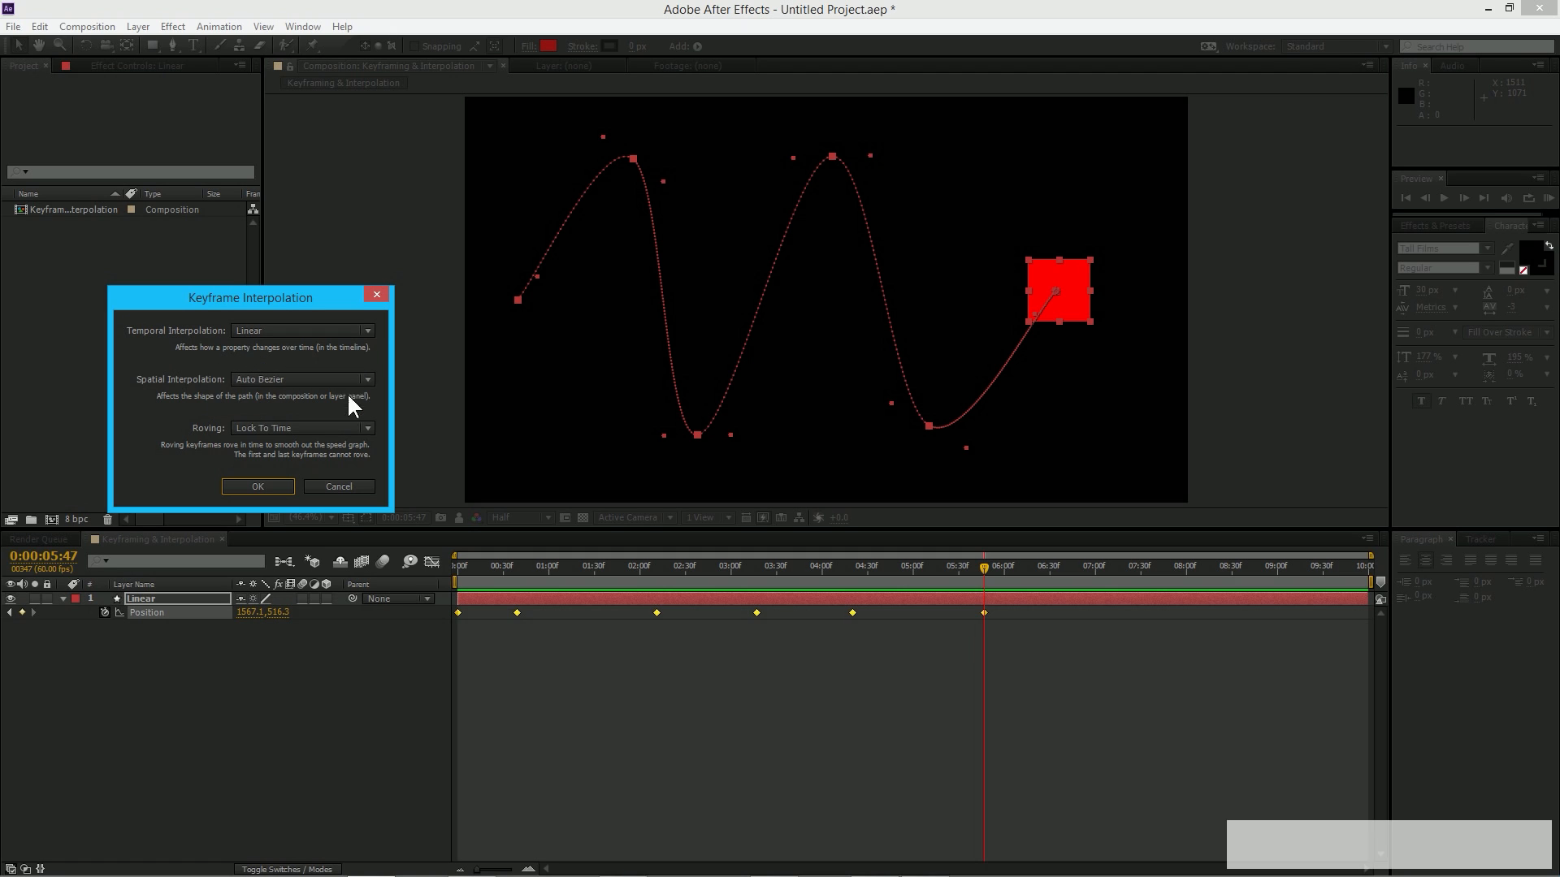
mouse_move(328, 348)
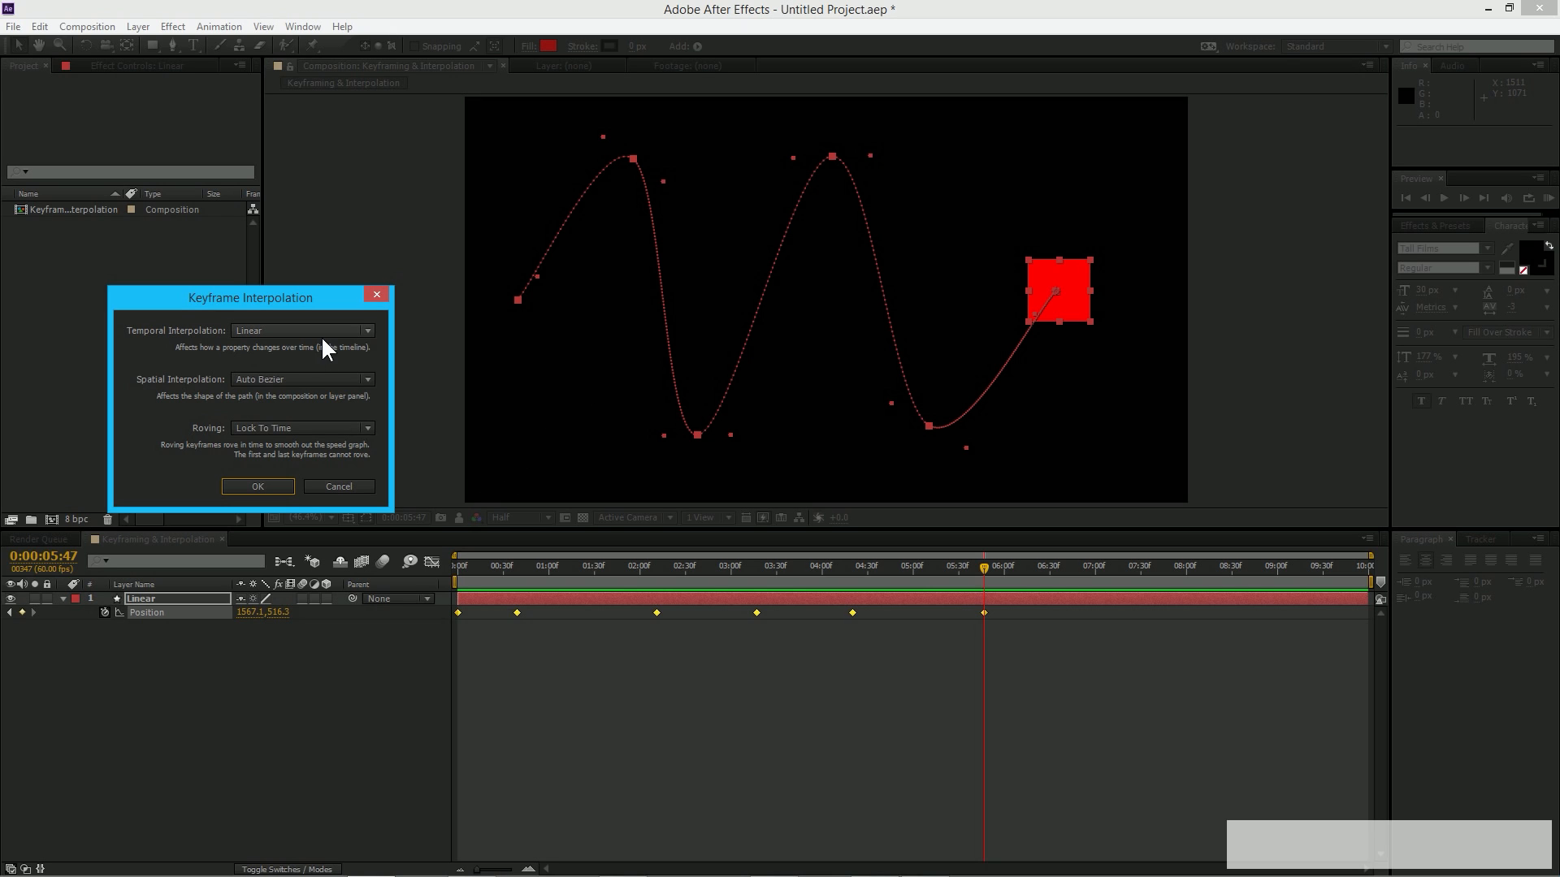
mouse_move(229, 392)
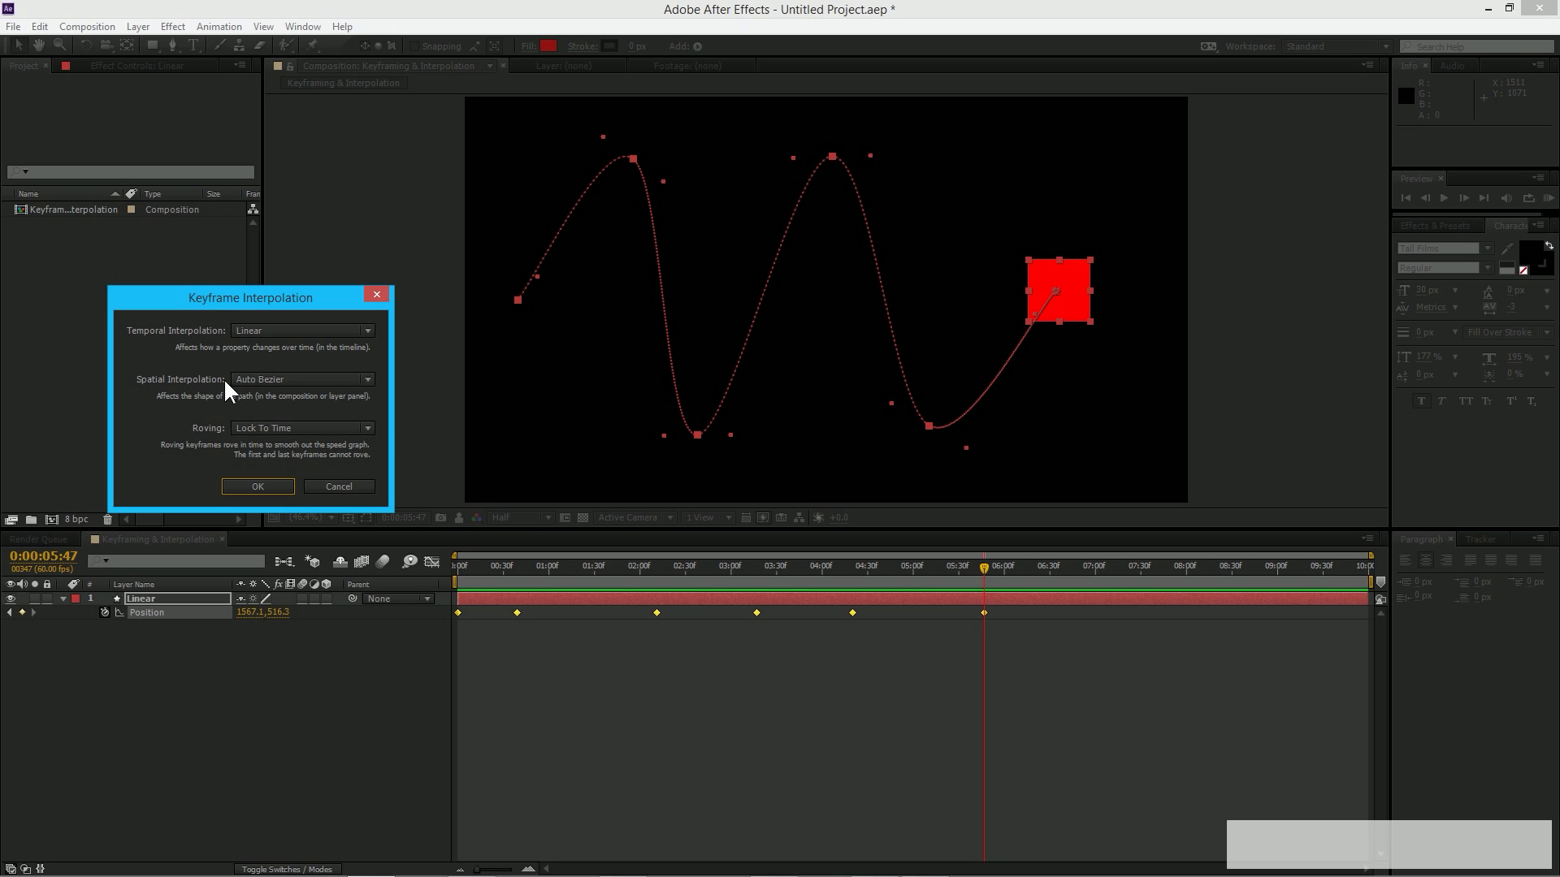
mouse_move(580, 171)
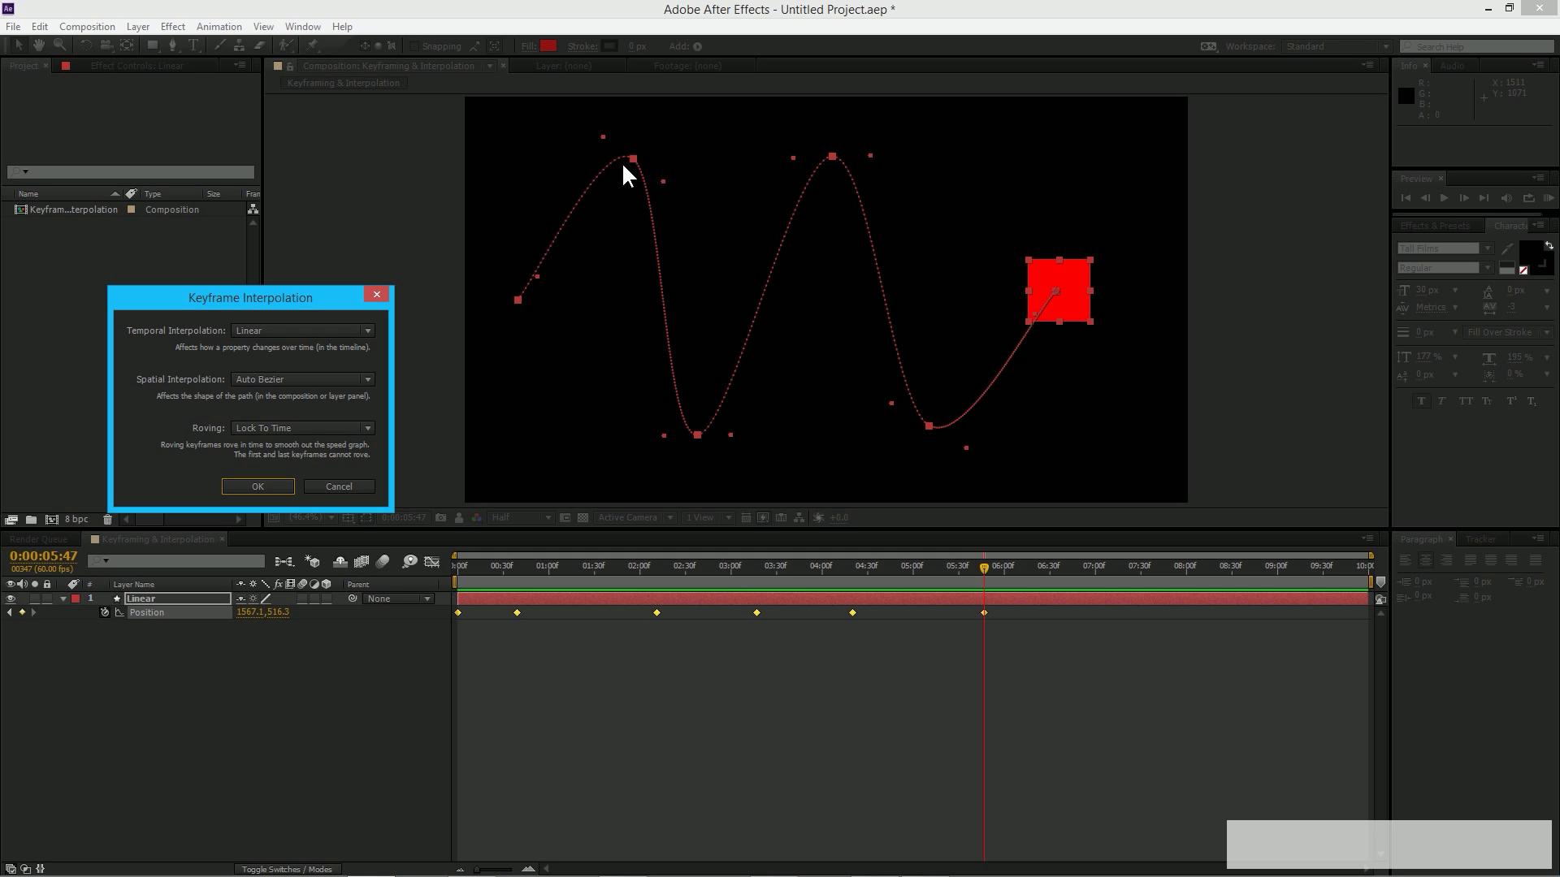
mouse_move(671, 265)
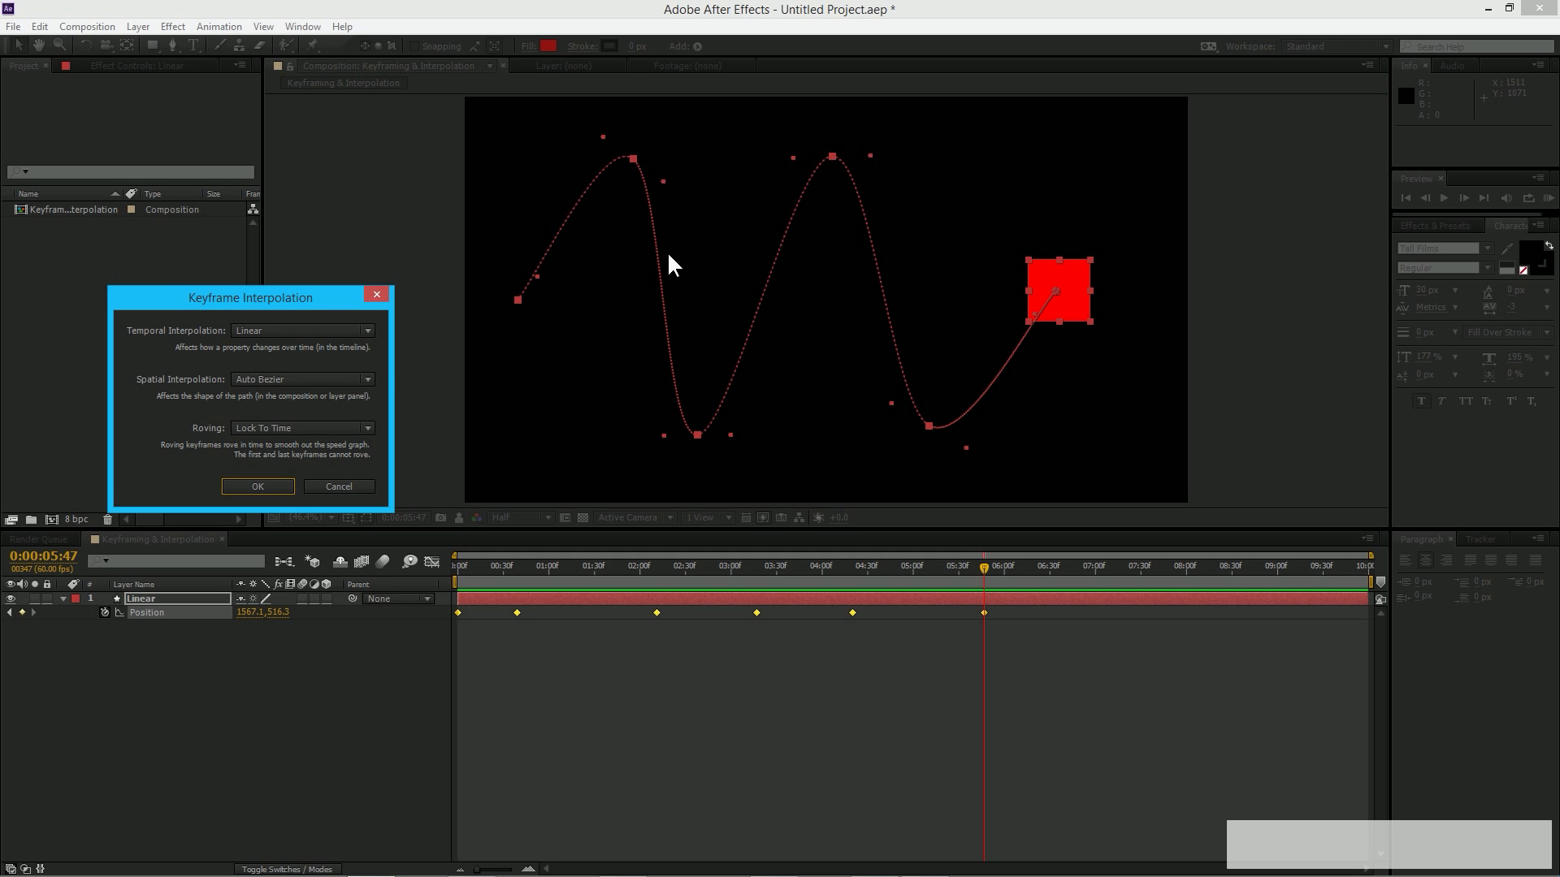
click(302, 379)
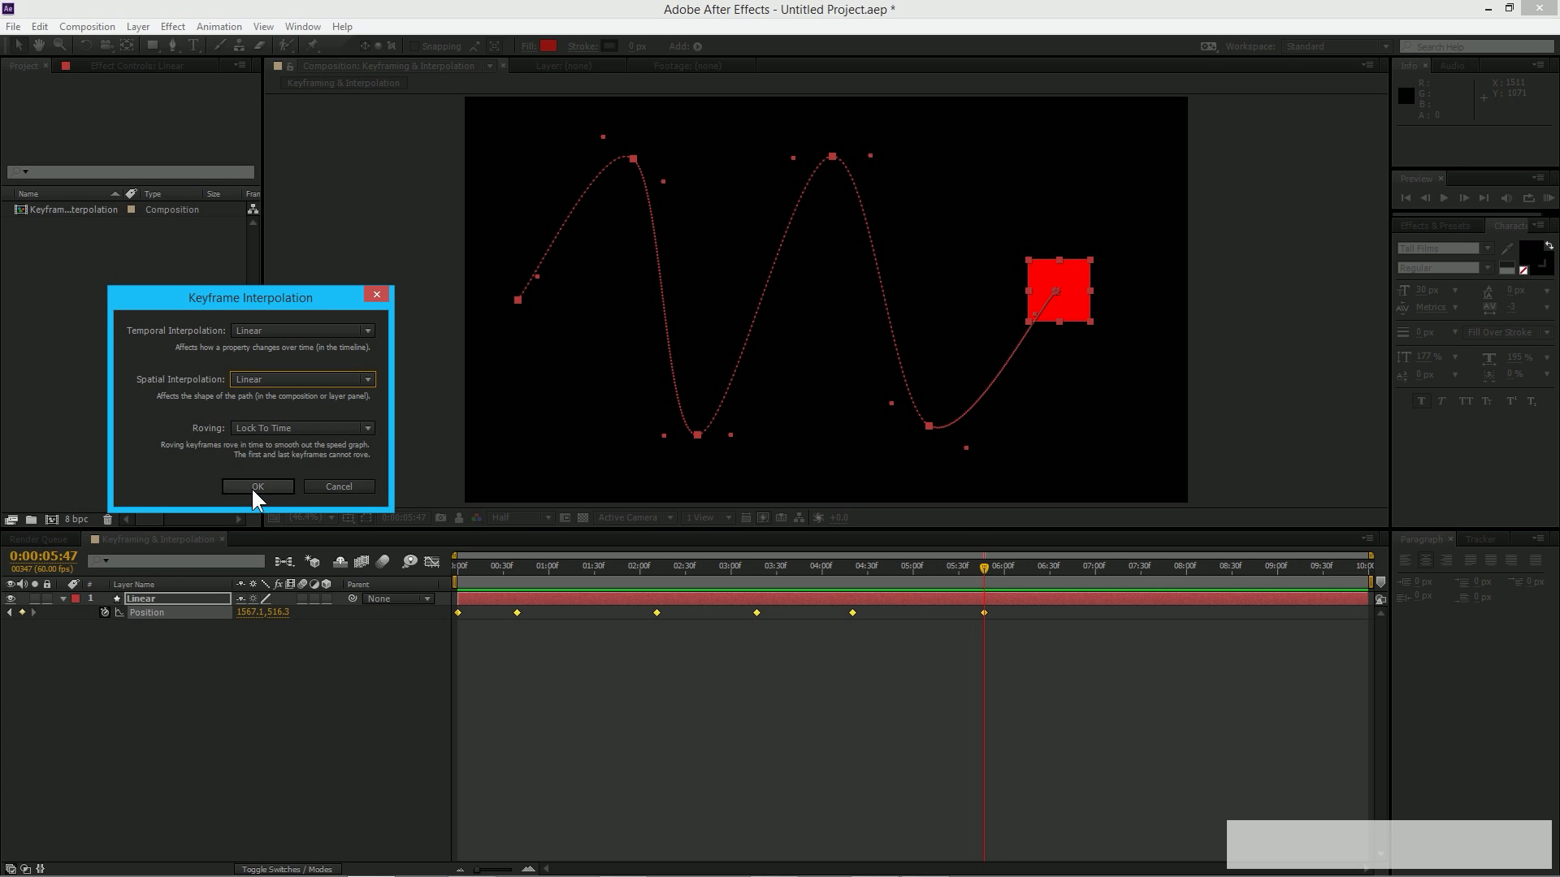
- Apply Linear, then switch the keyframes' spatial interpolation to Bezier for a curved path with handles
click(257, 486)
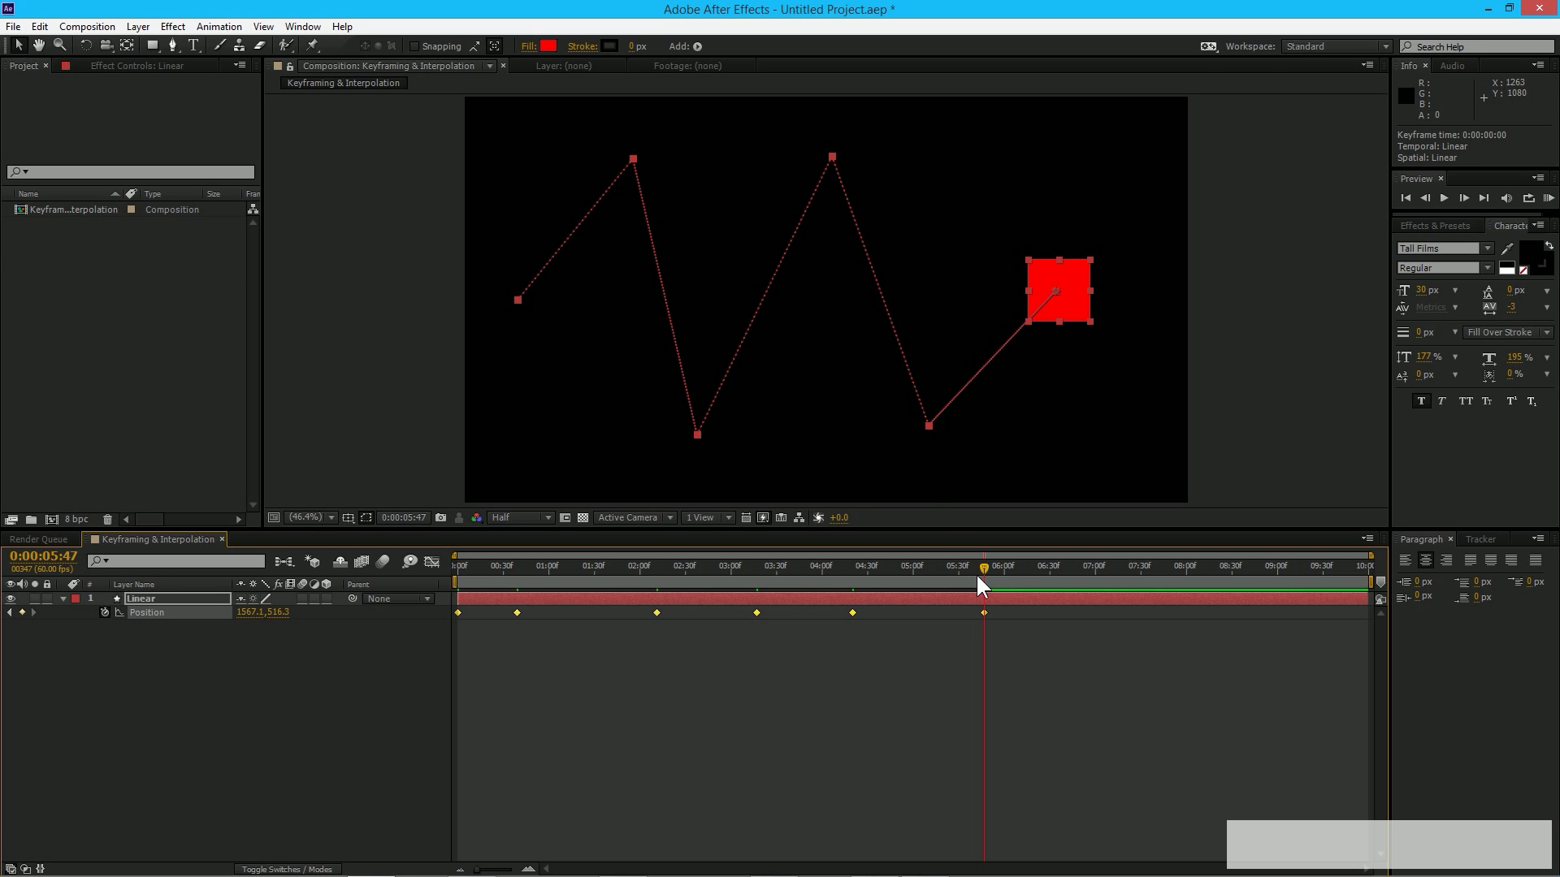
mouse_move(533, 631)
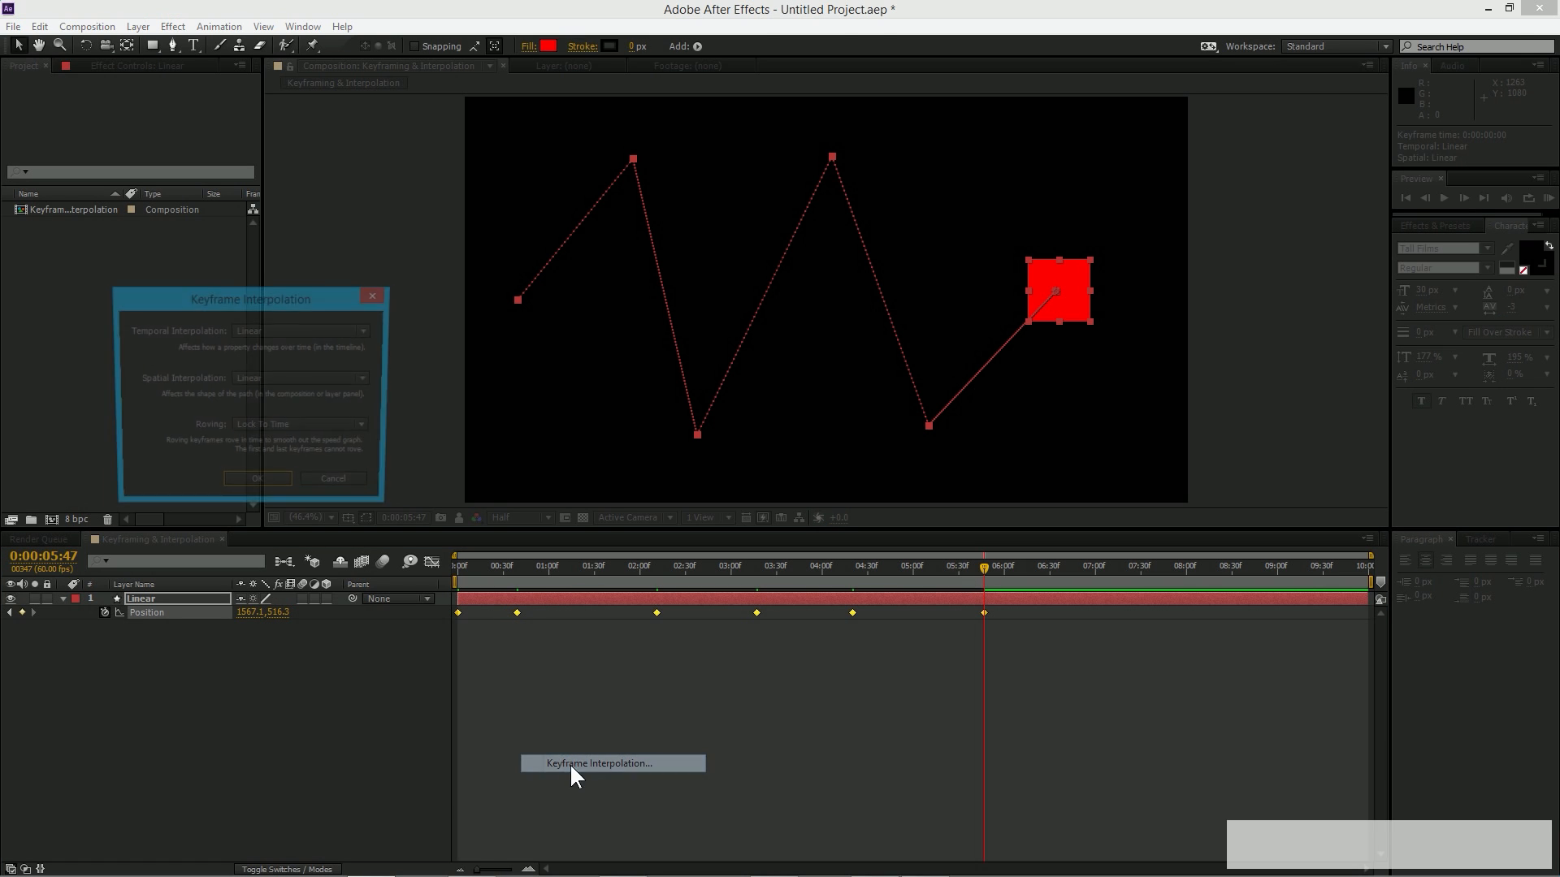
click(301, 378)
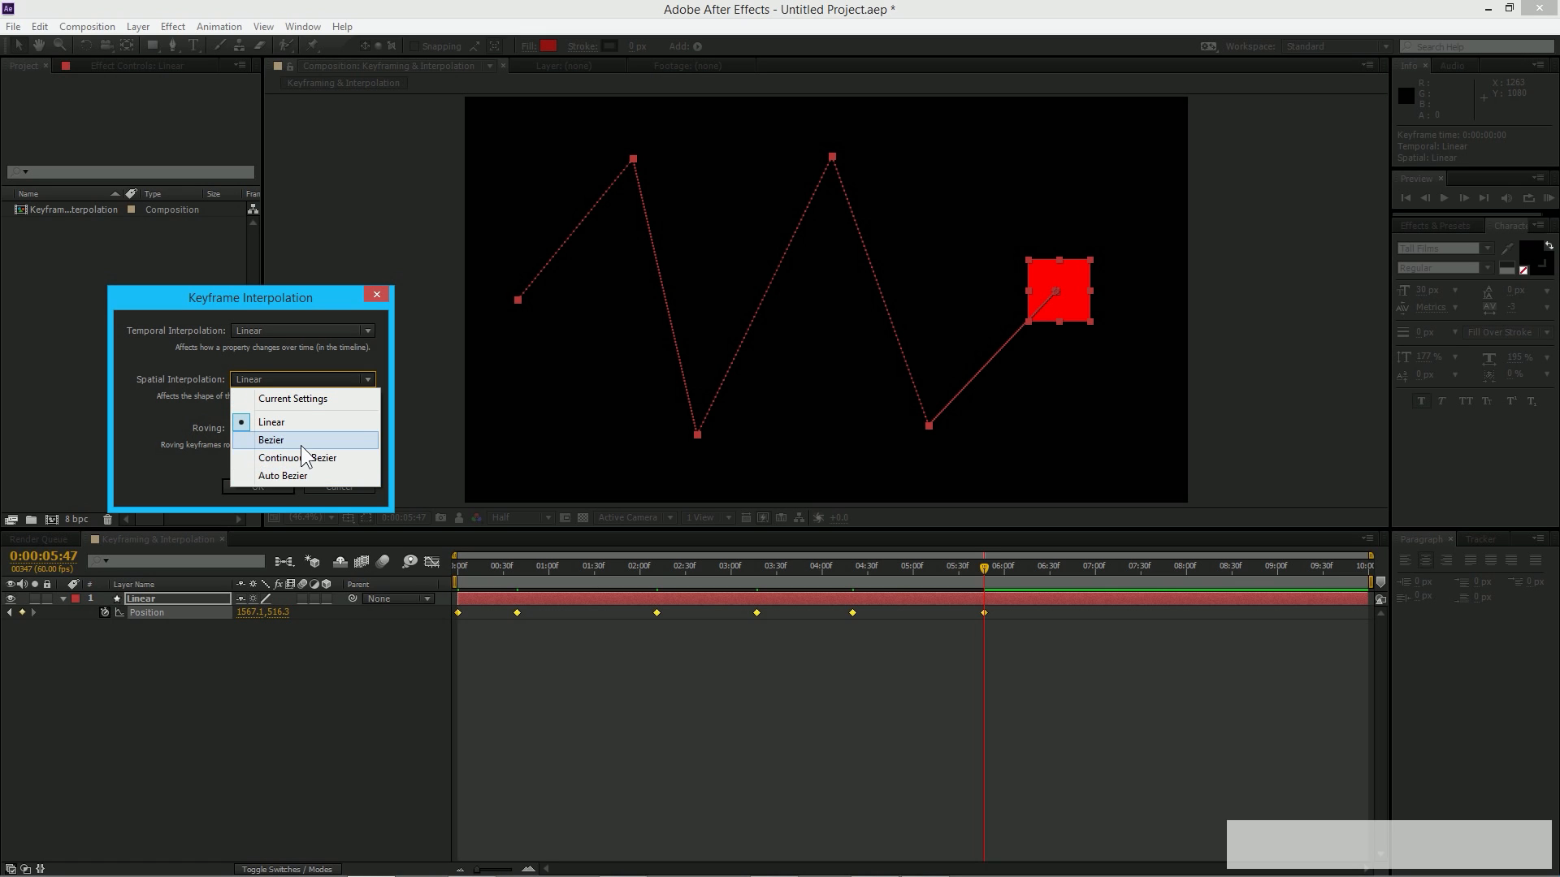
click(302, 330)
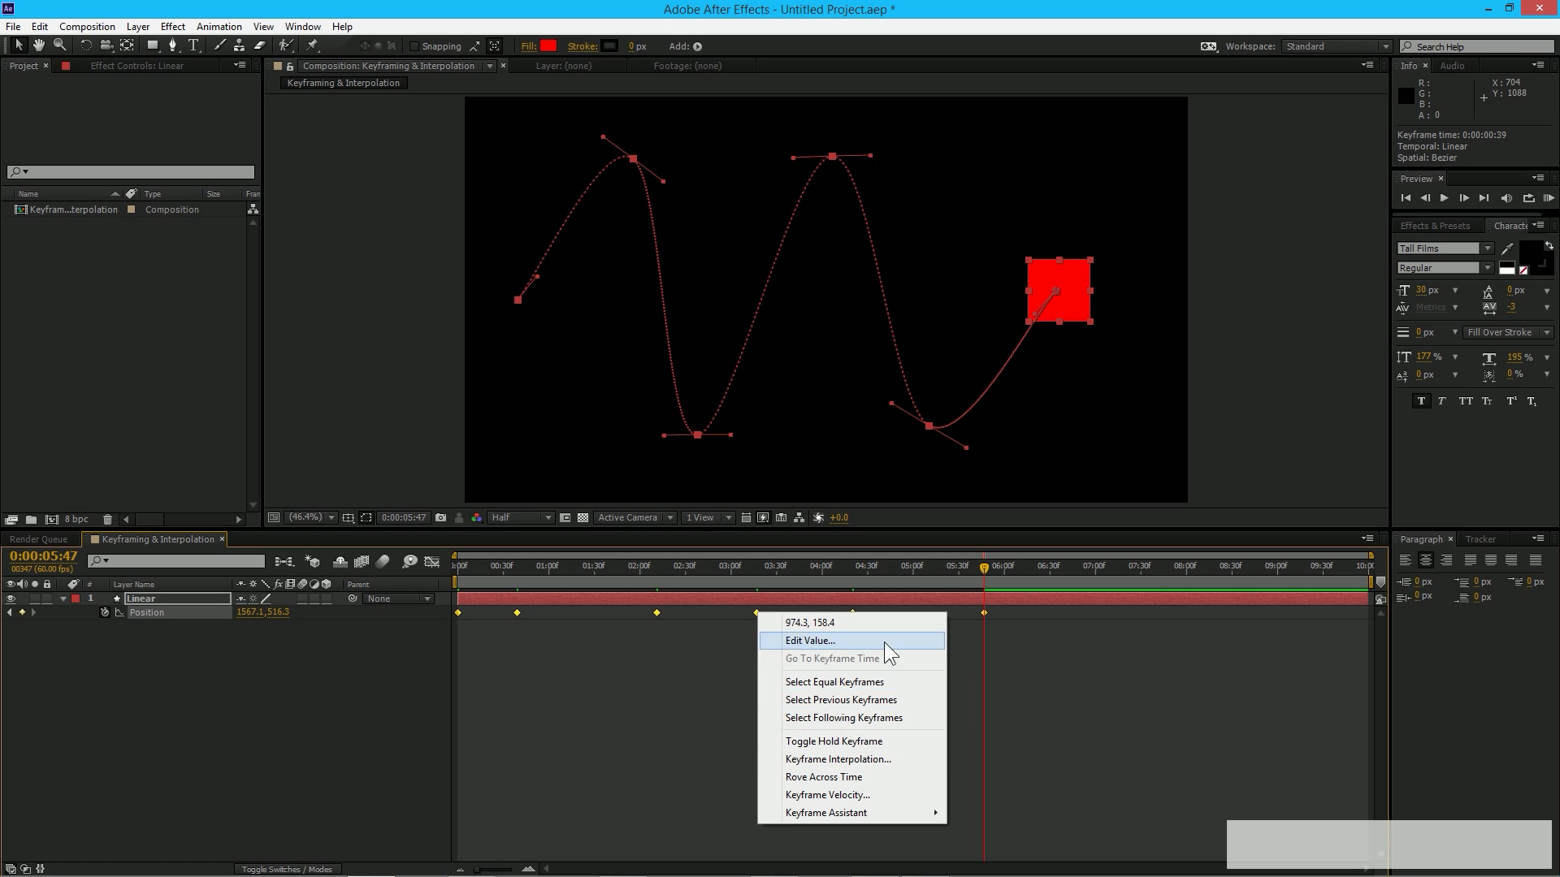
- In Keyframe Interpolation, set spatial interpolation to Linear and review the temporal options
click(839, 758)
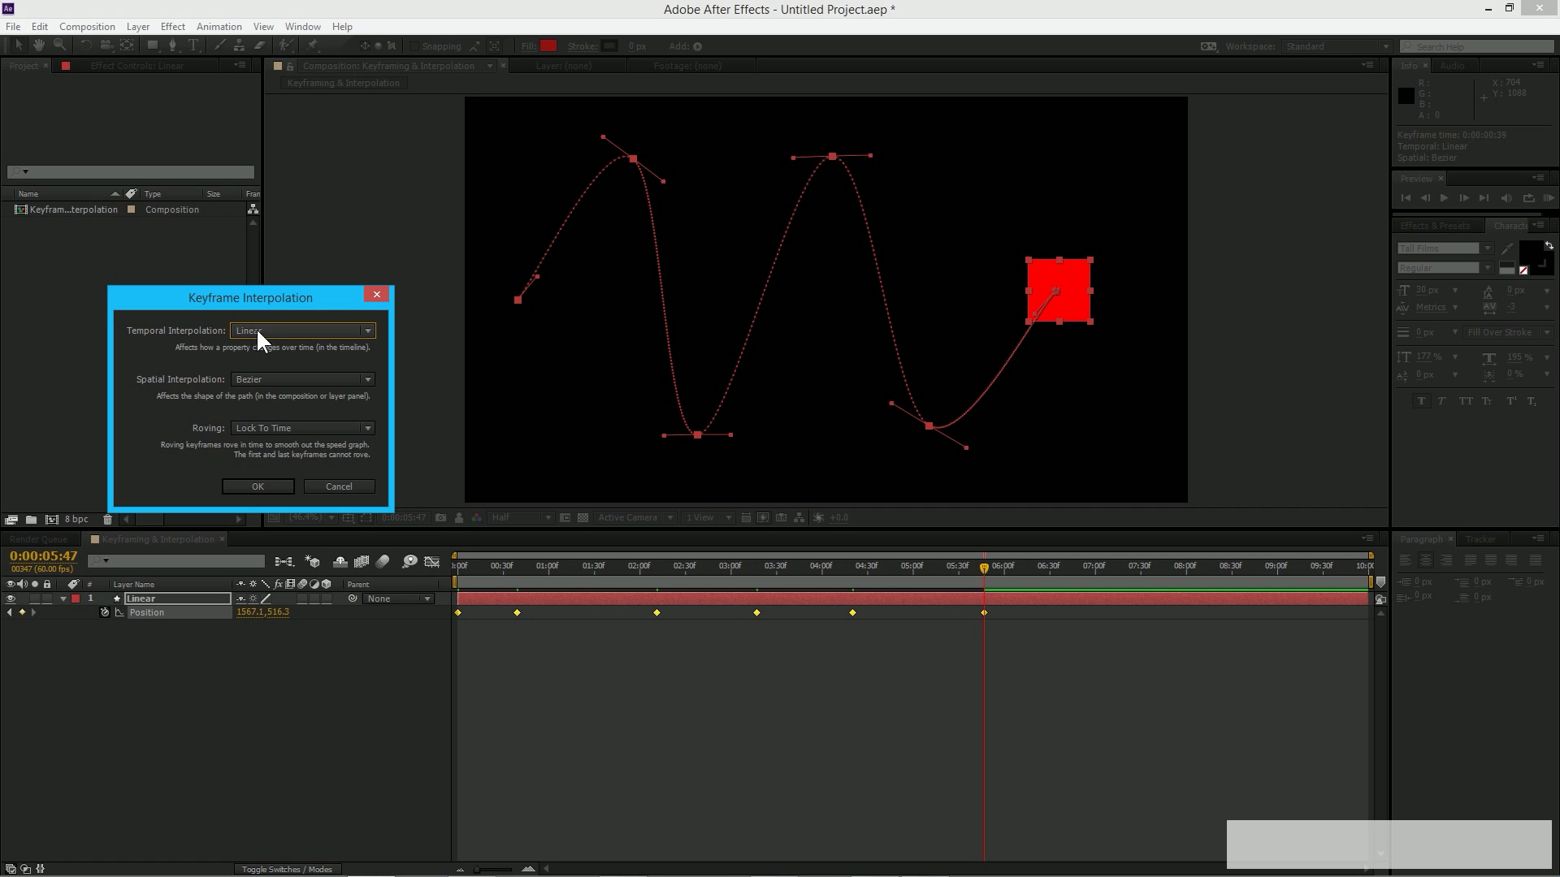
mouse_move(776, 225)
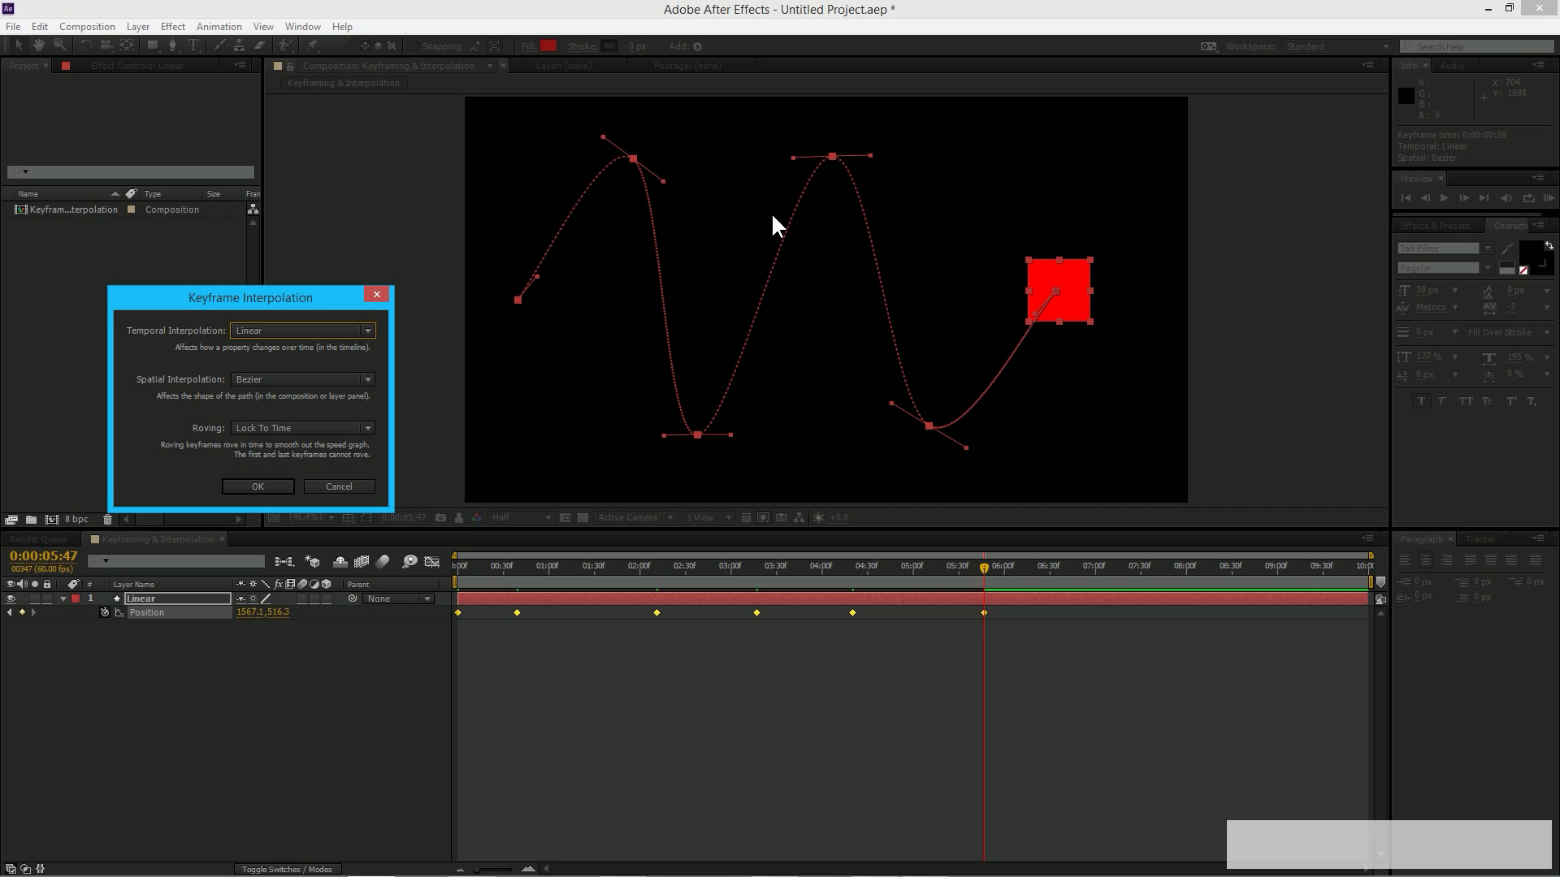
mouse_move(595, 183)
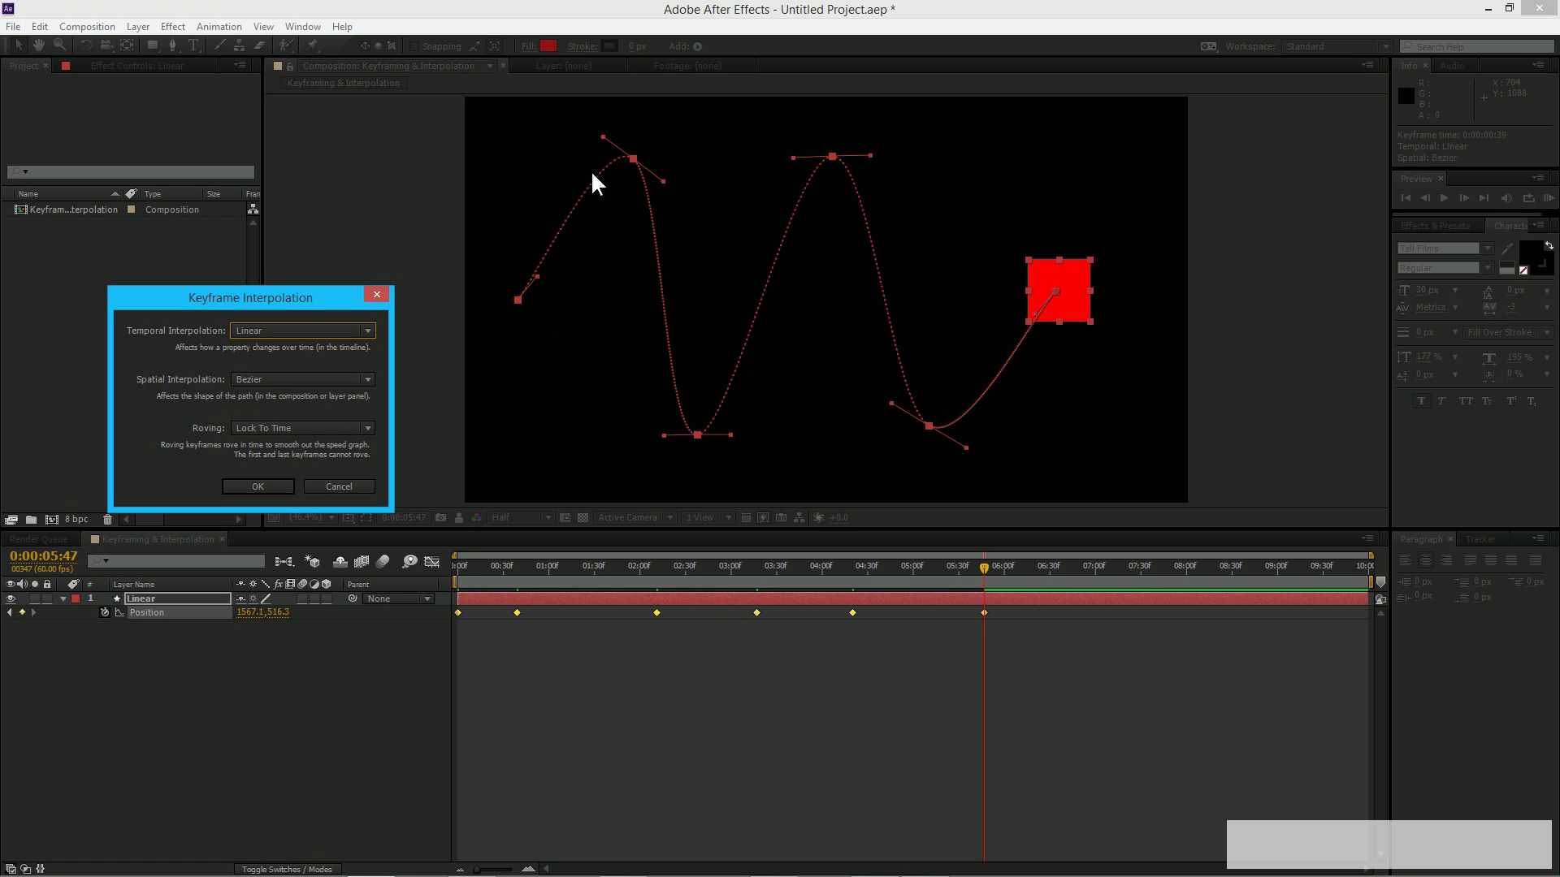
mouse_move(580, 247)
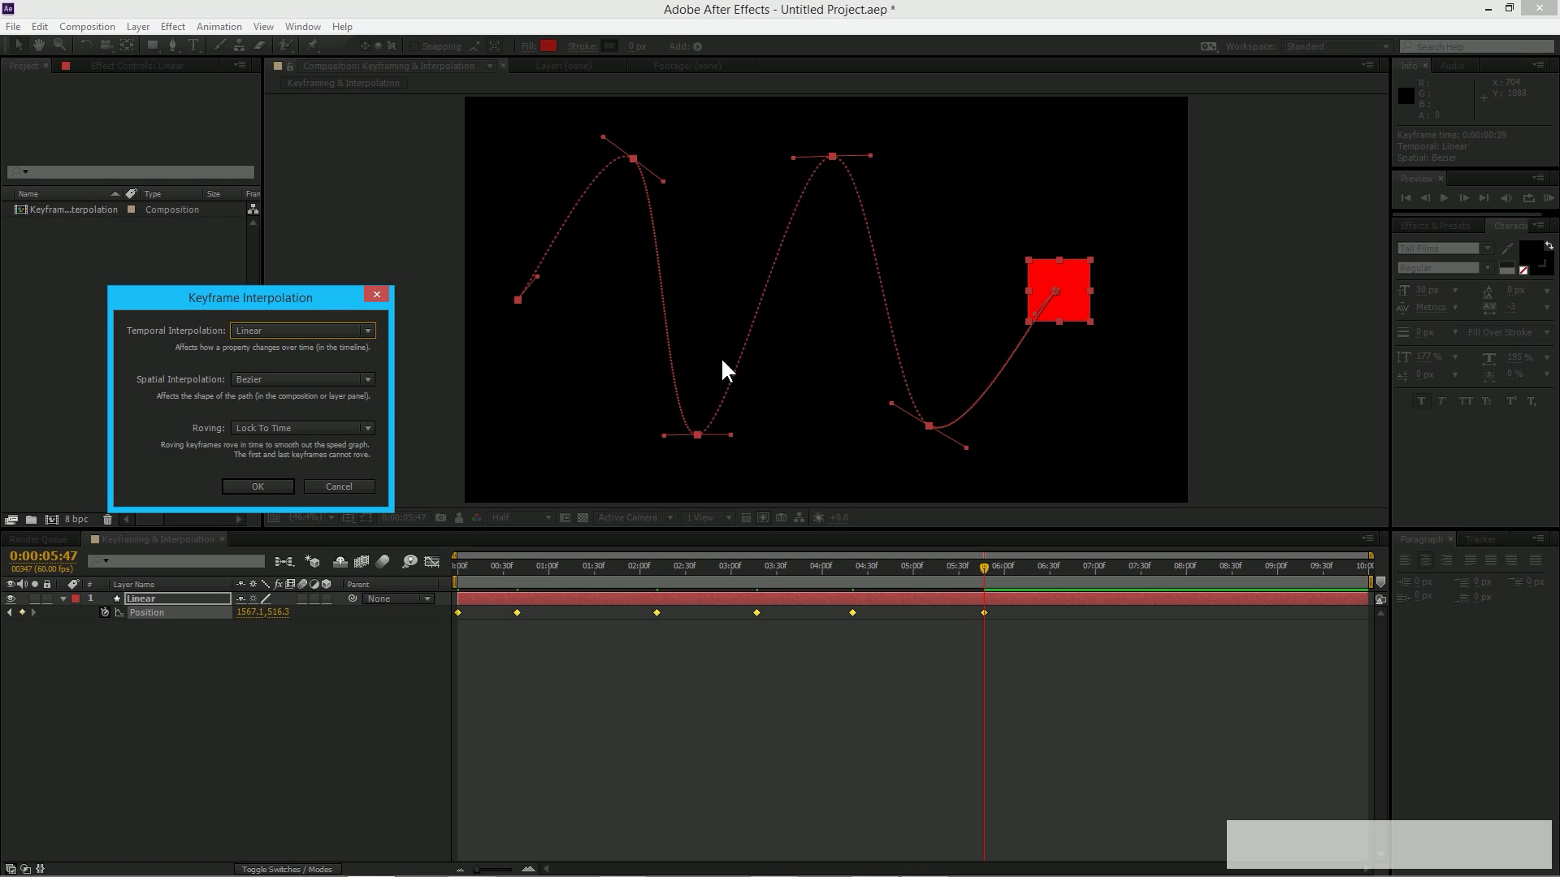
click(302, 379)
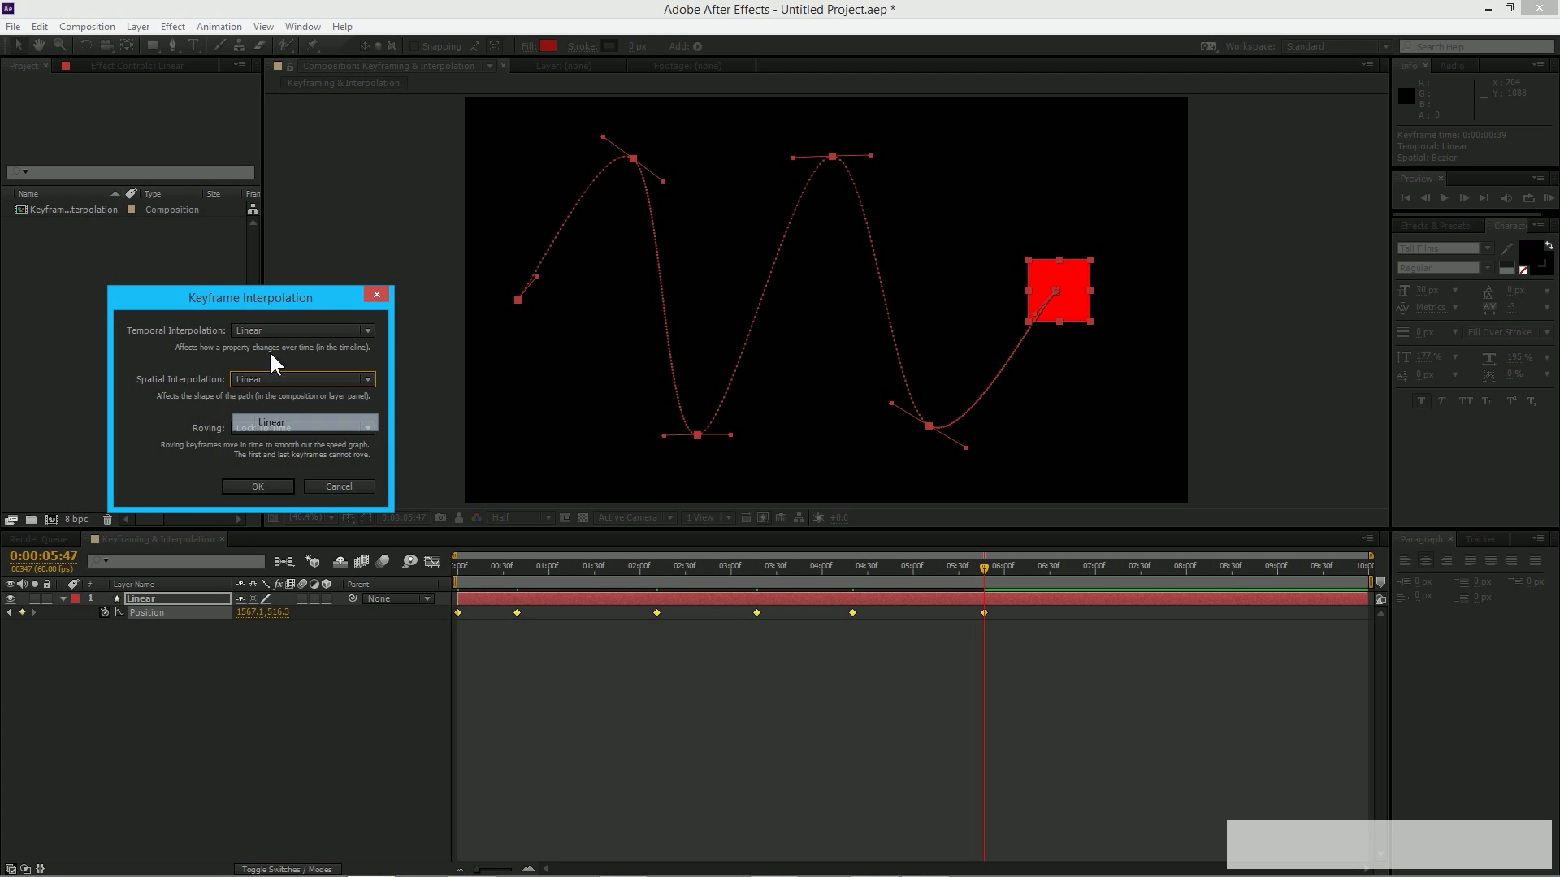
click(304, 427)
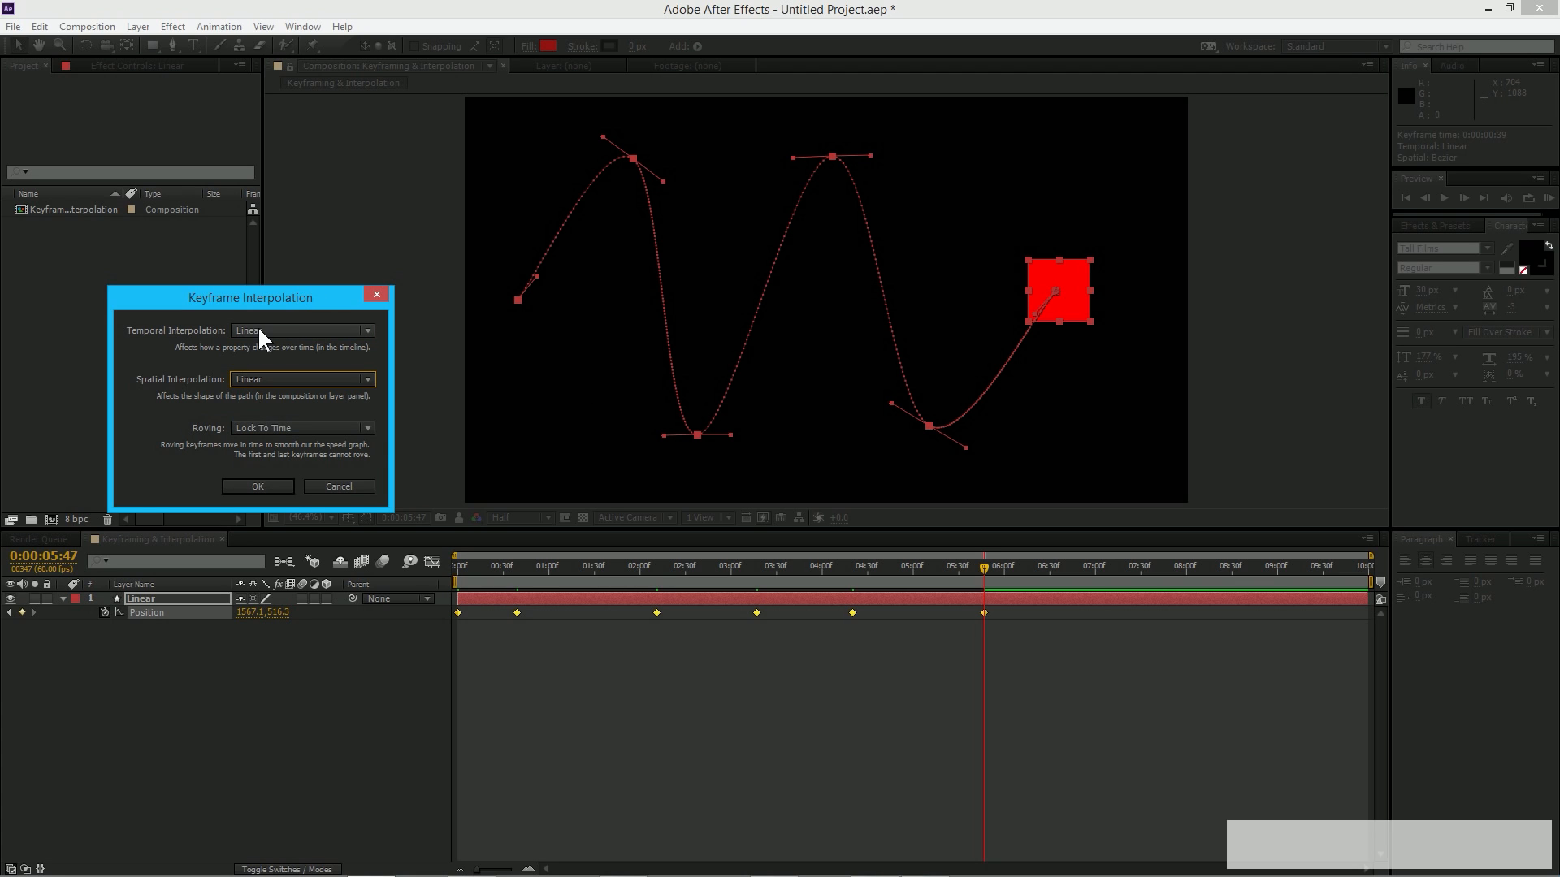
click(303, 329)
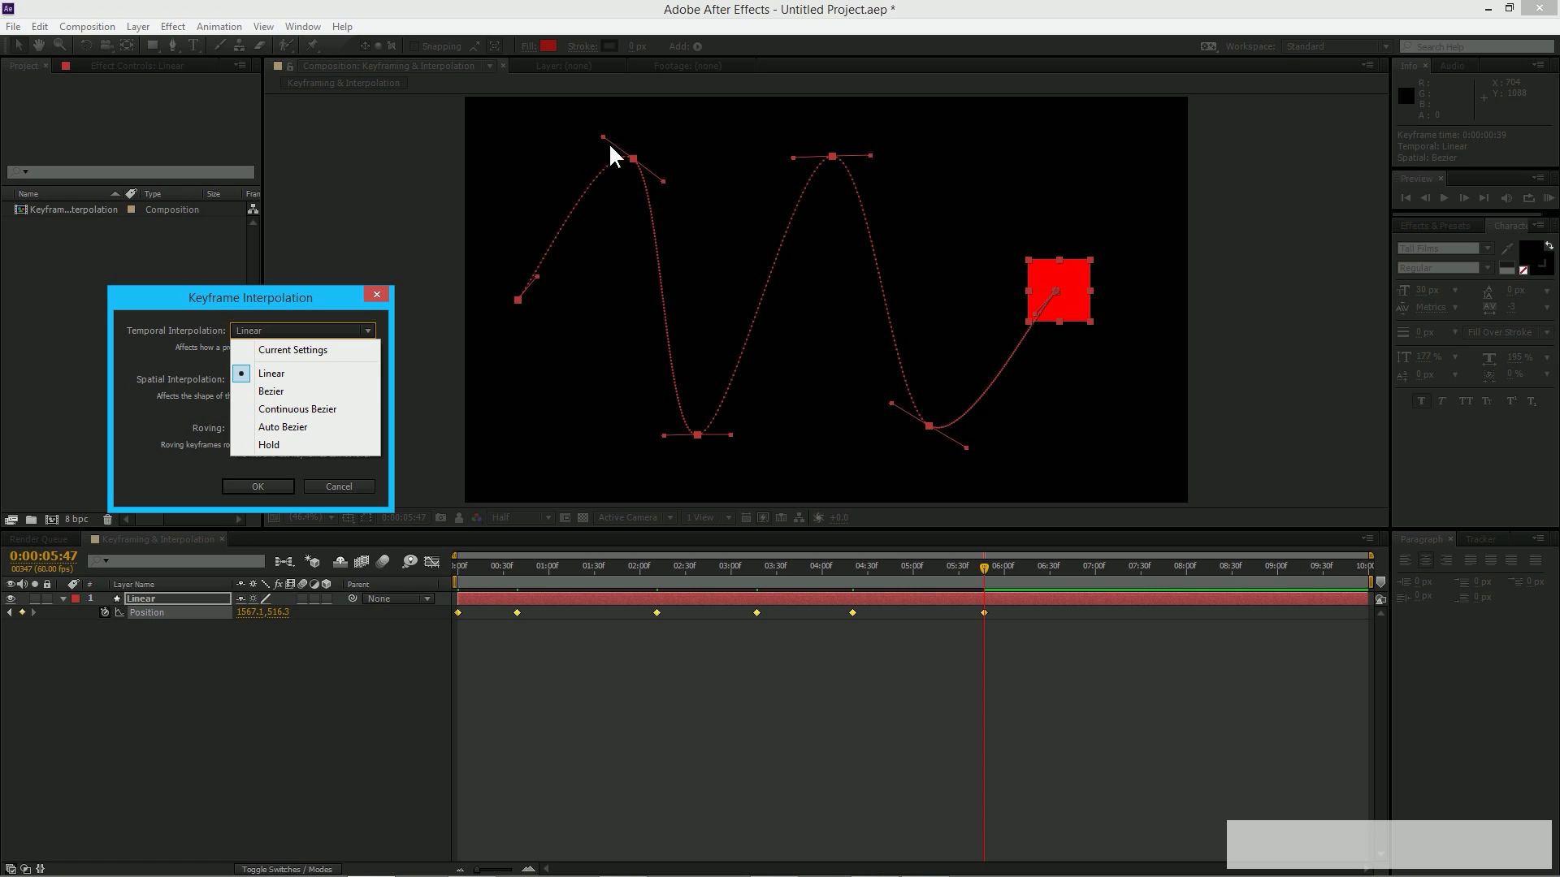
mouse_move(608, 187)
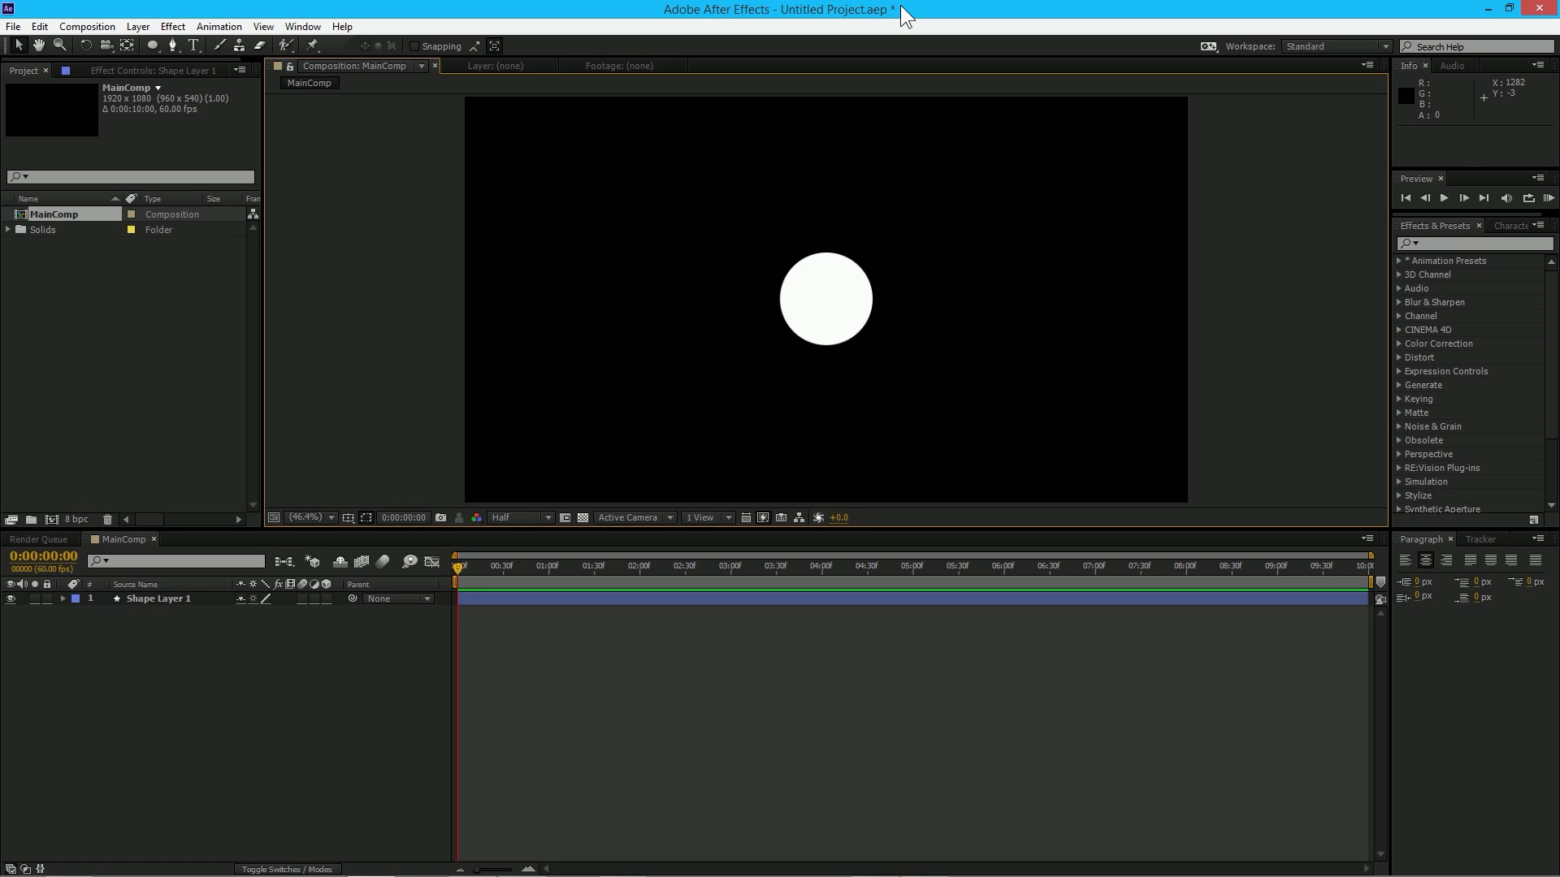
- Enable Position keyframing on Shape Layer 1 and record keyframes moving the circle rightward from the left
click(824, 299)
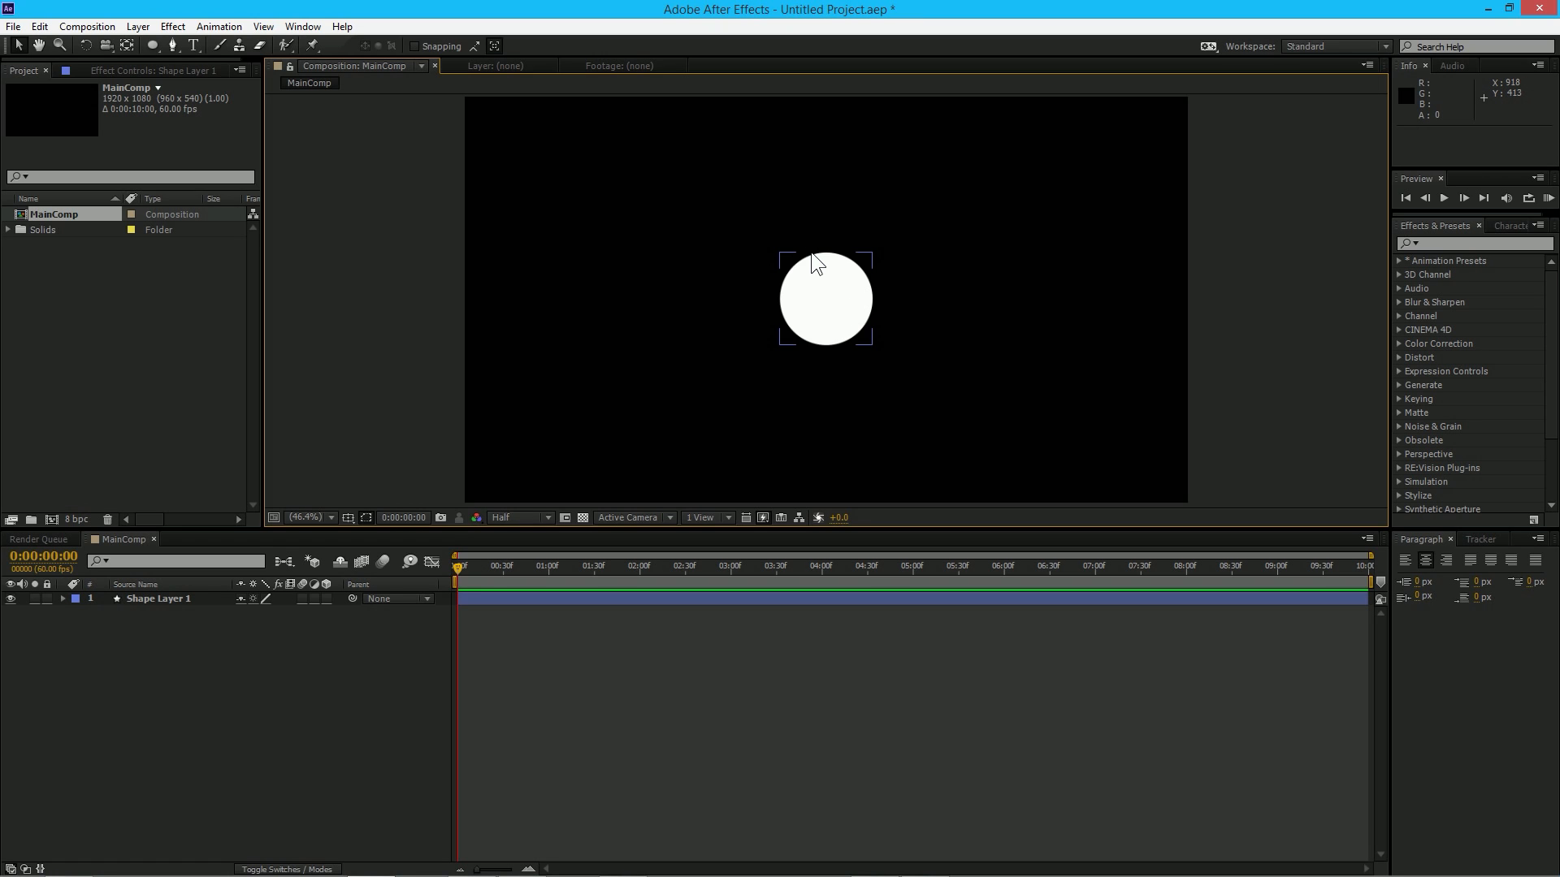
mouse_move(487, 608)
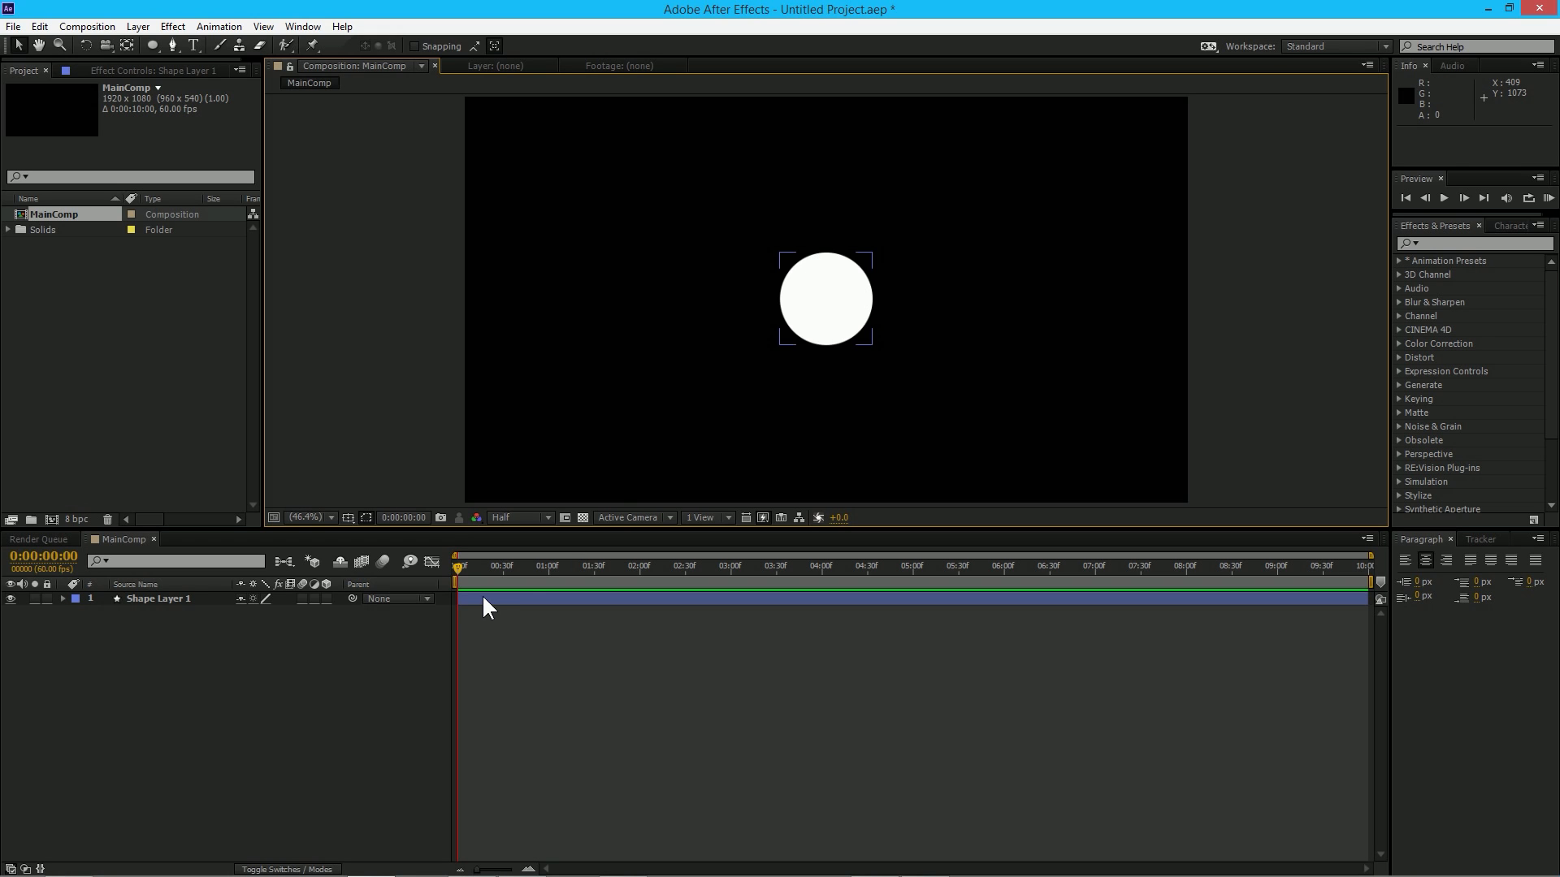
click(159, 598)
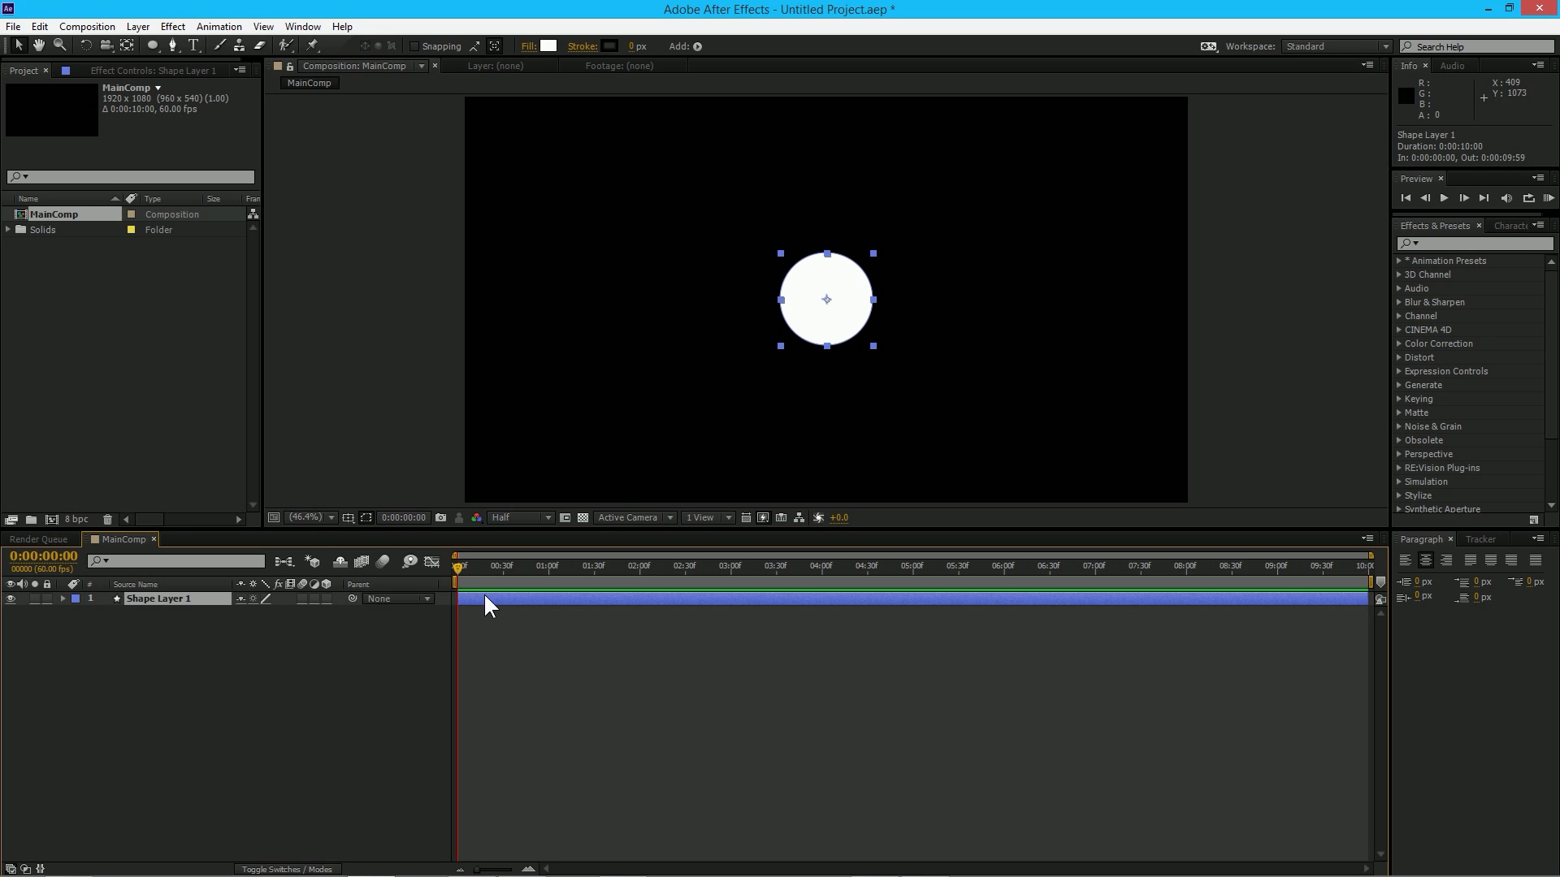
click(106, 600)
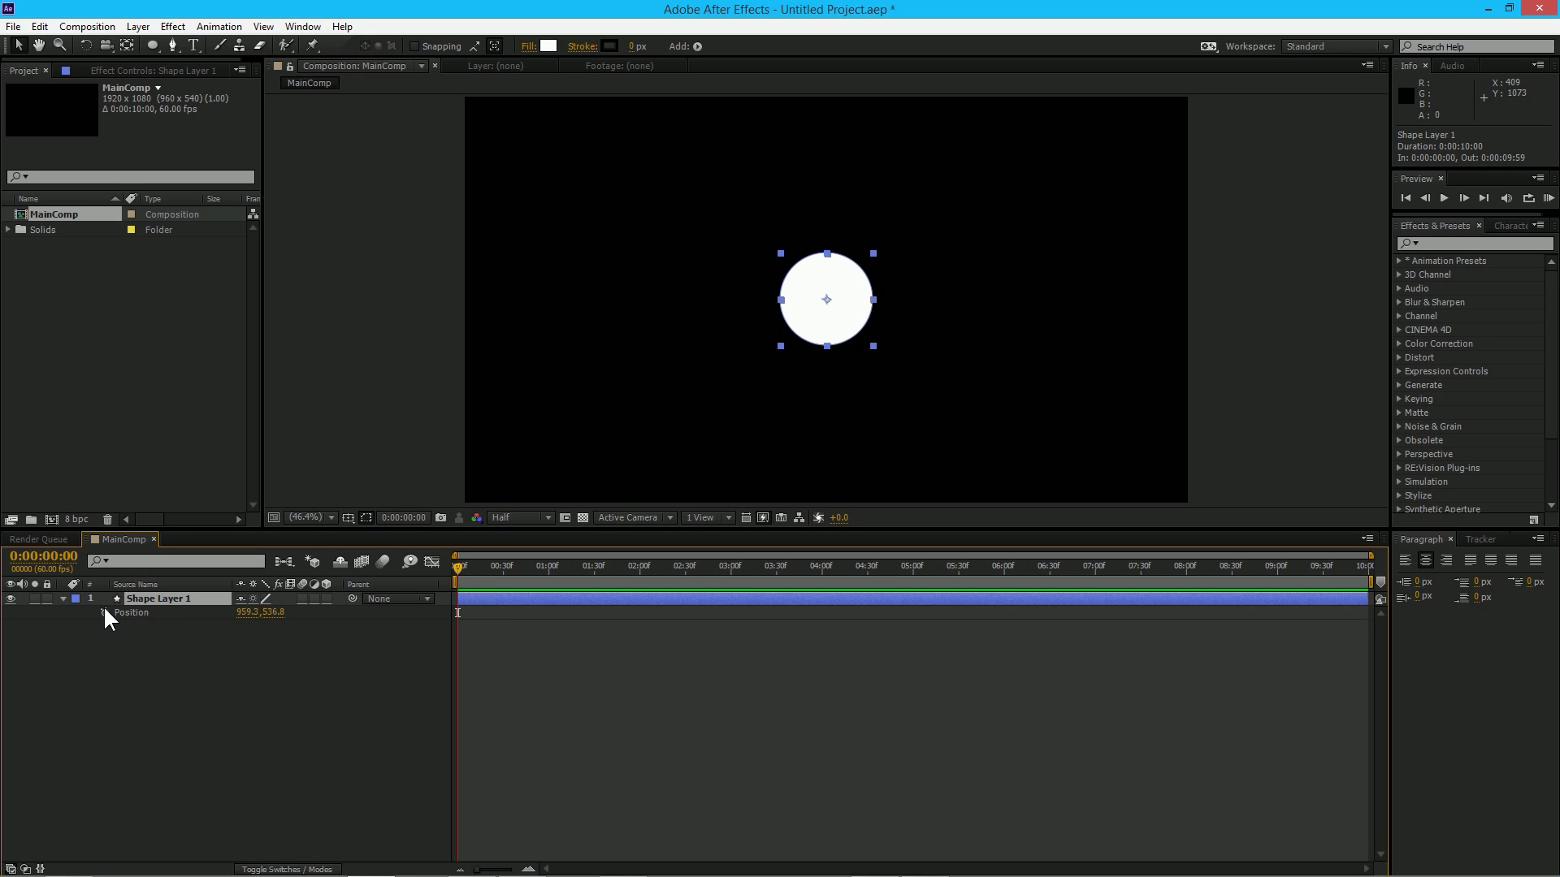
click(104, 612)
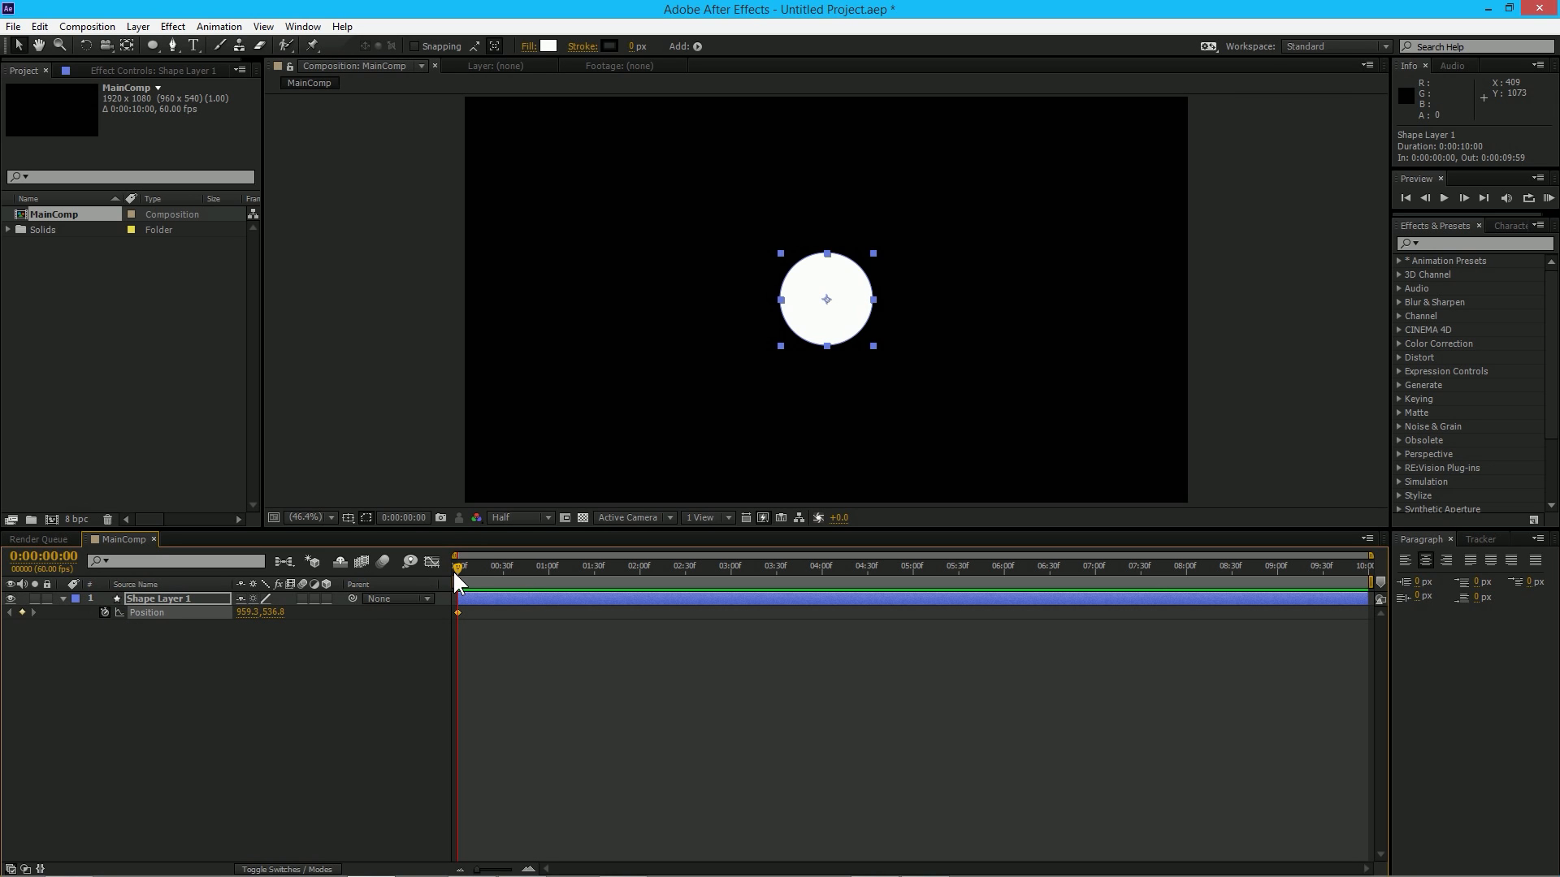
drag(825, 299, 563, 299)
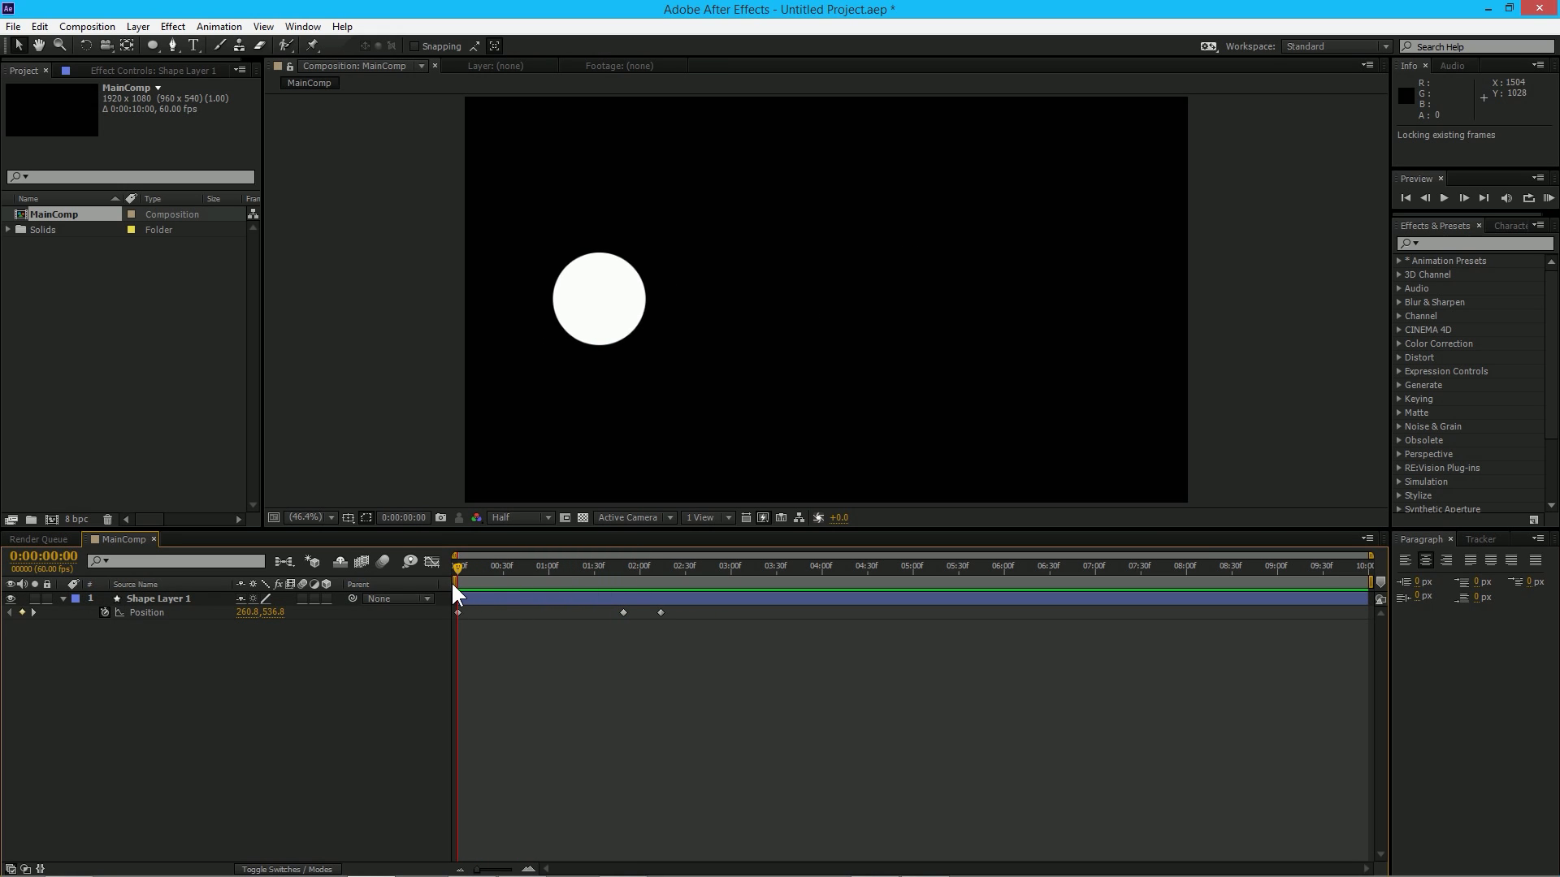
key(Space)
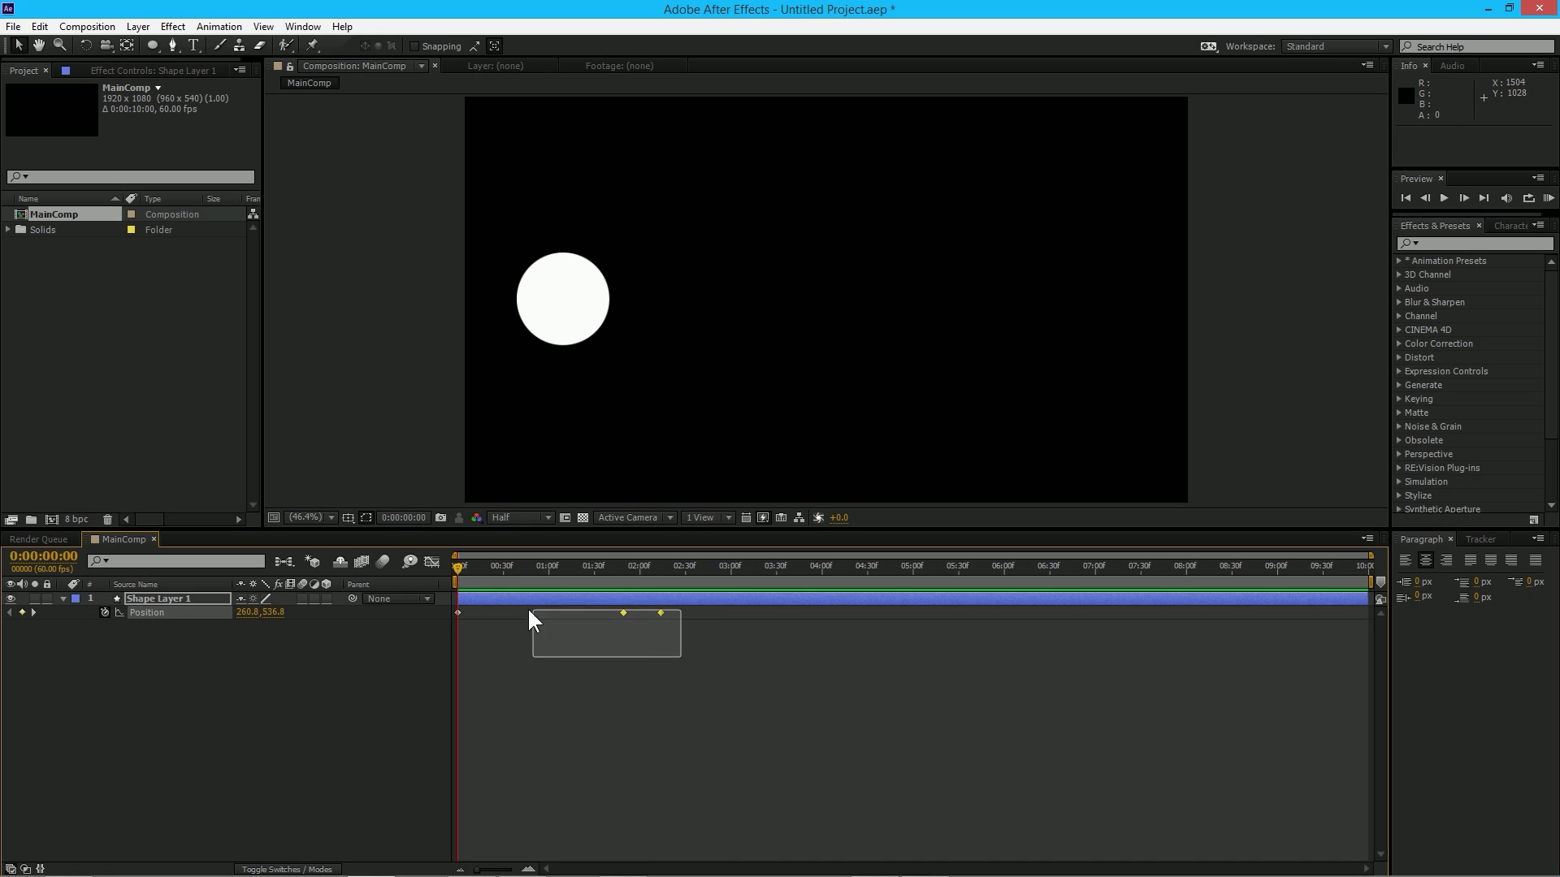
- Set the middle Position keyframe to Rove Across Time via Keyframe Interpolation and confirm
right_click(458, 612)
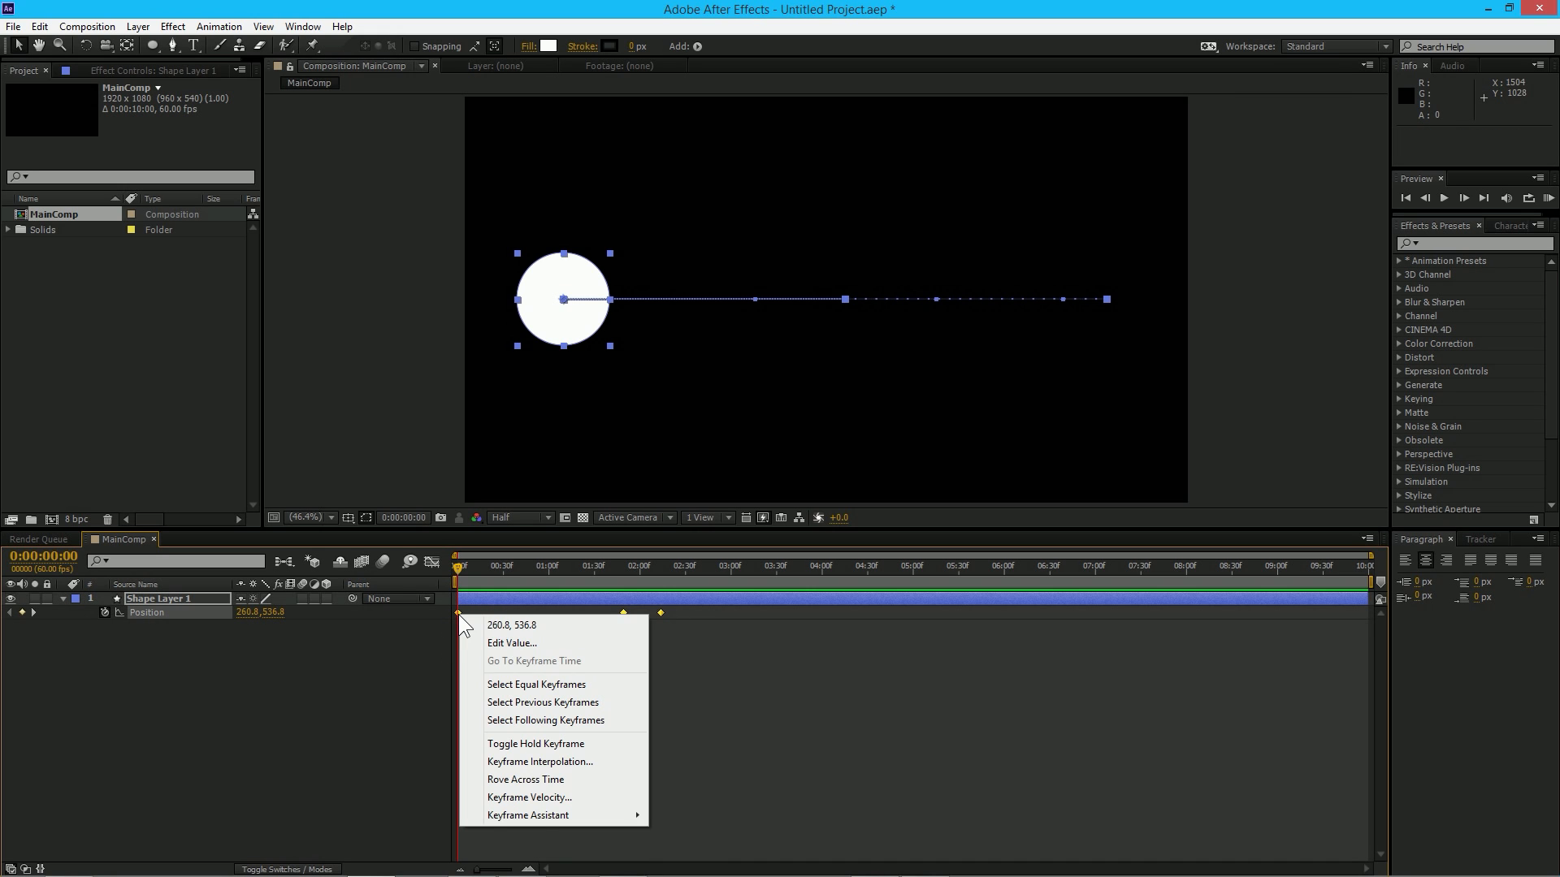
mouse_move(524, 778)
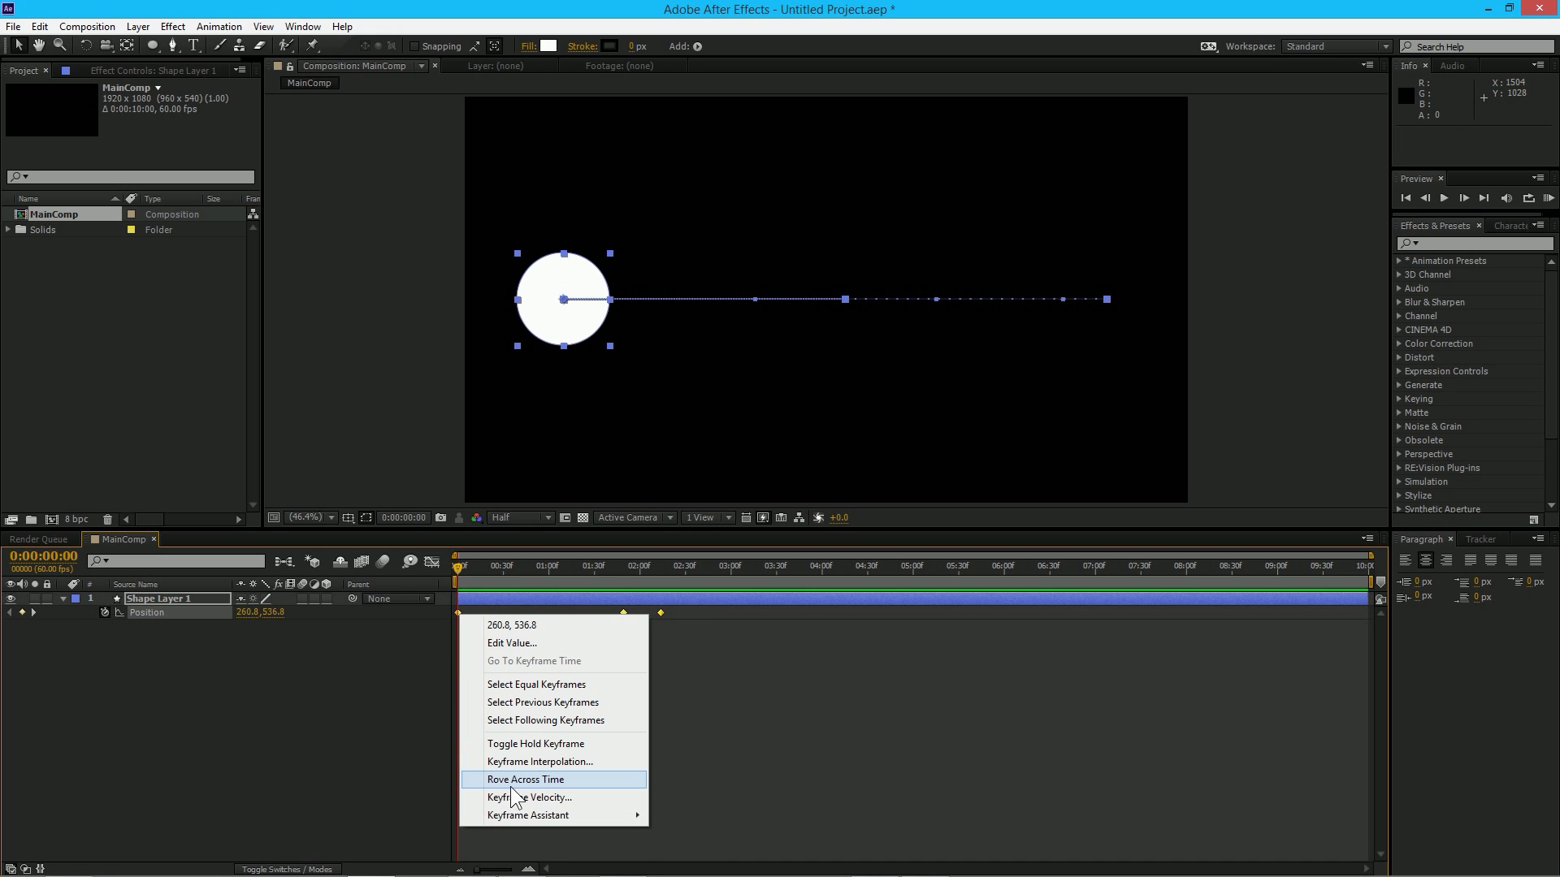
click(526, 778)
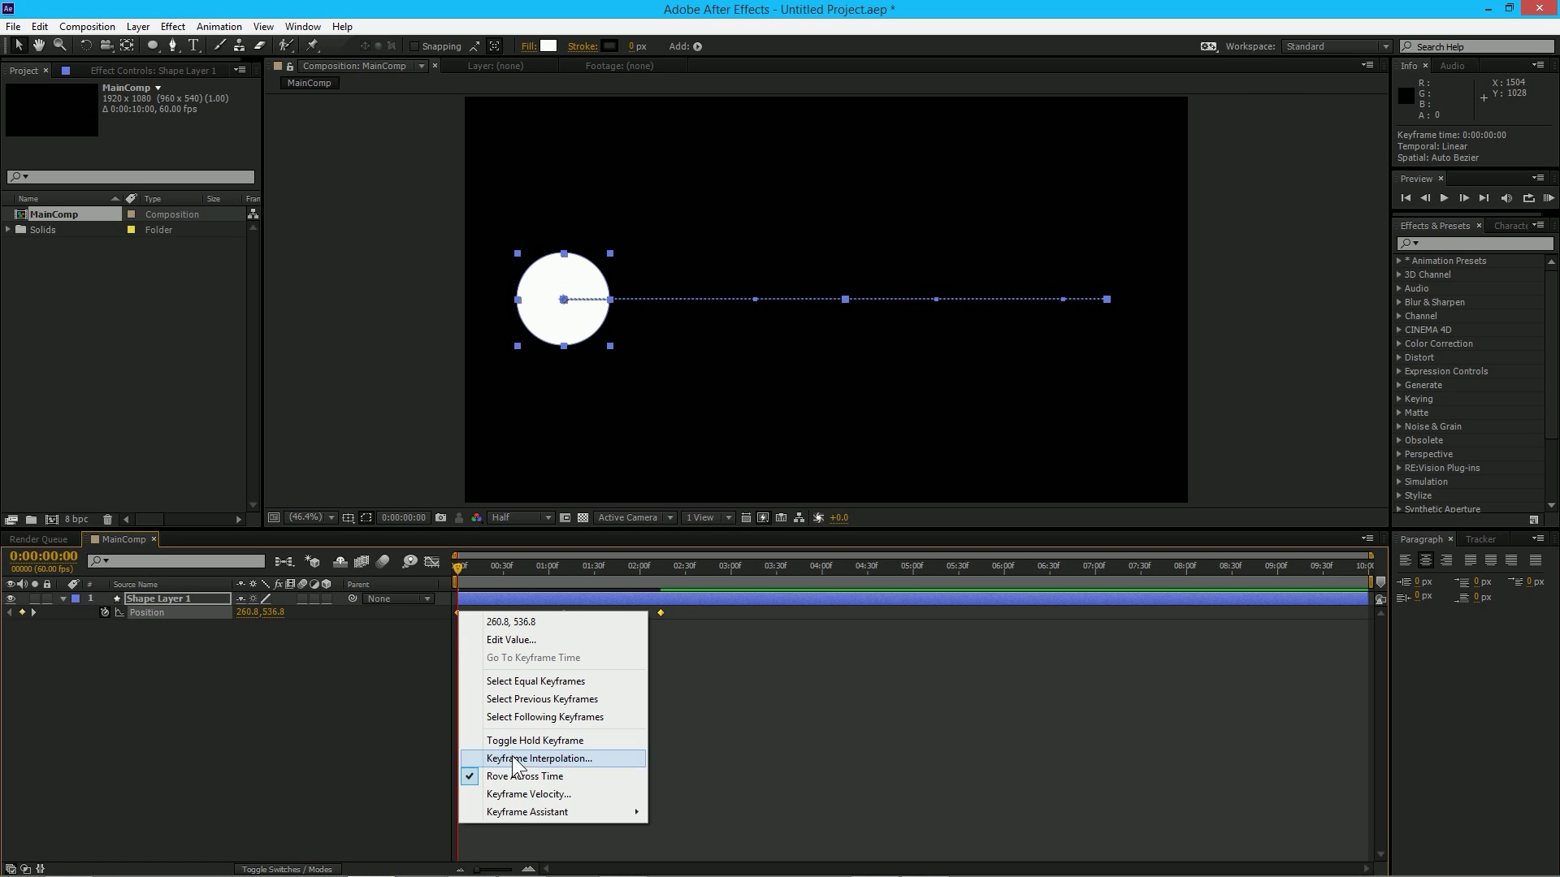
click(540, 759)
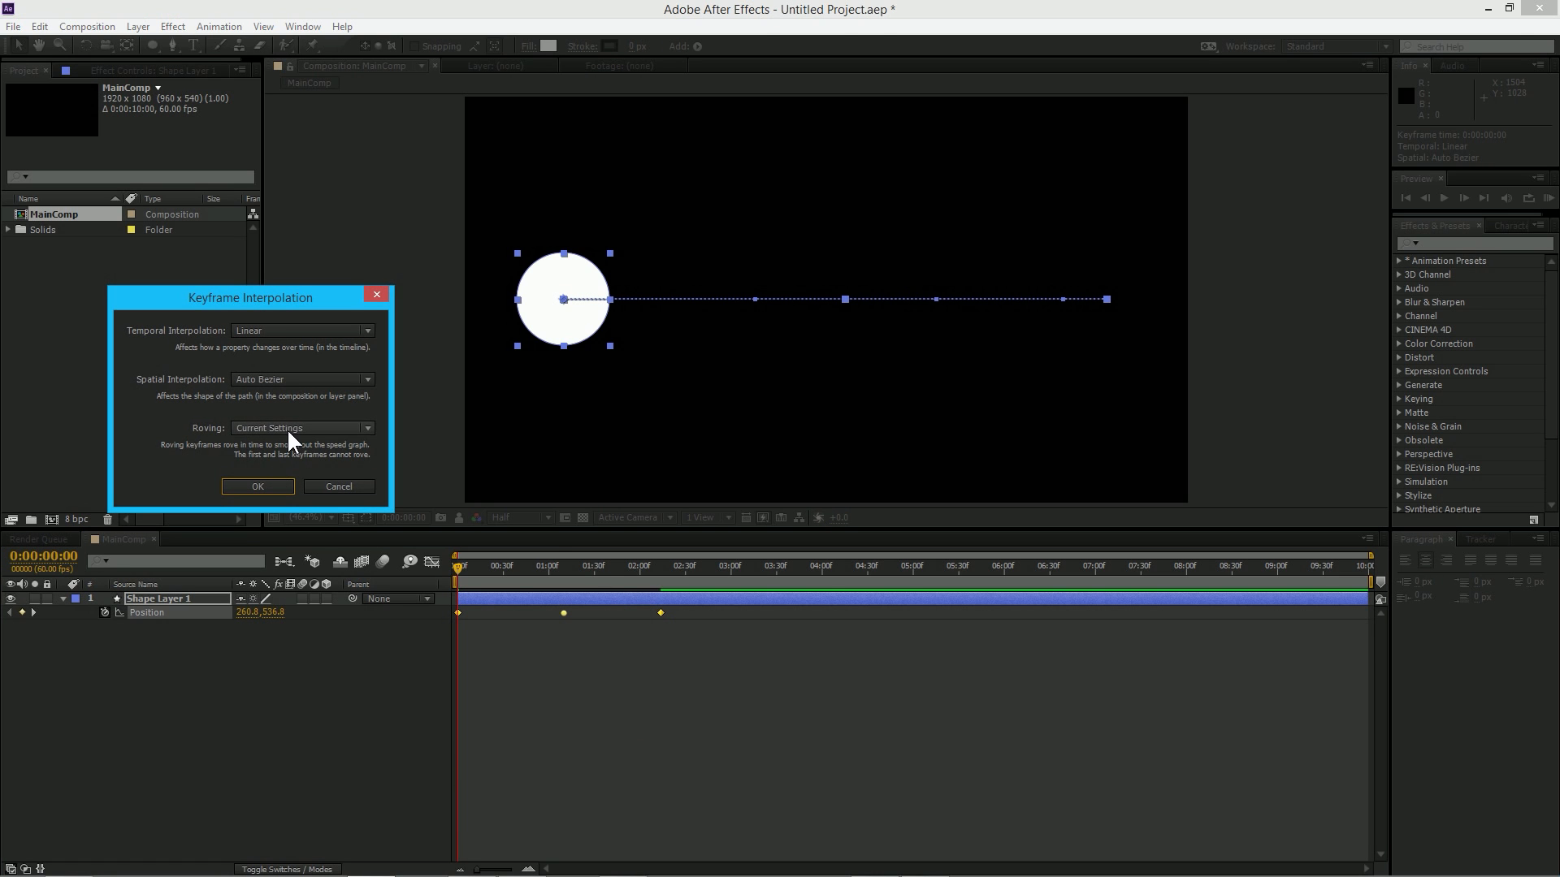
click(303, 427)
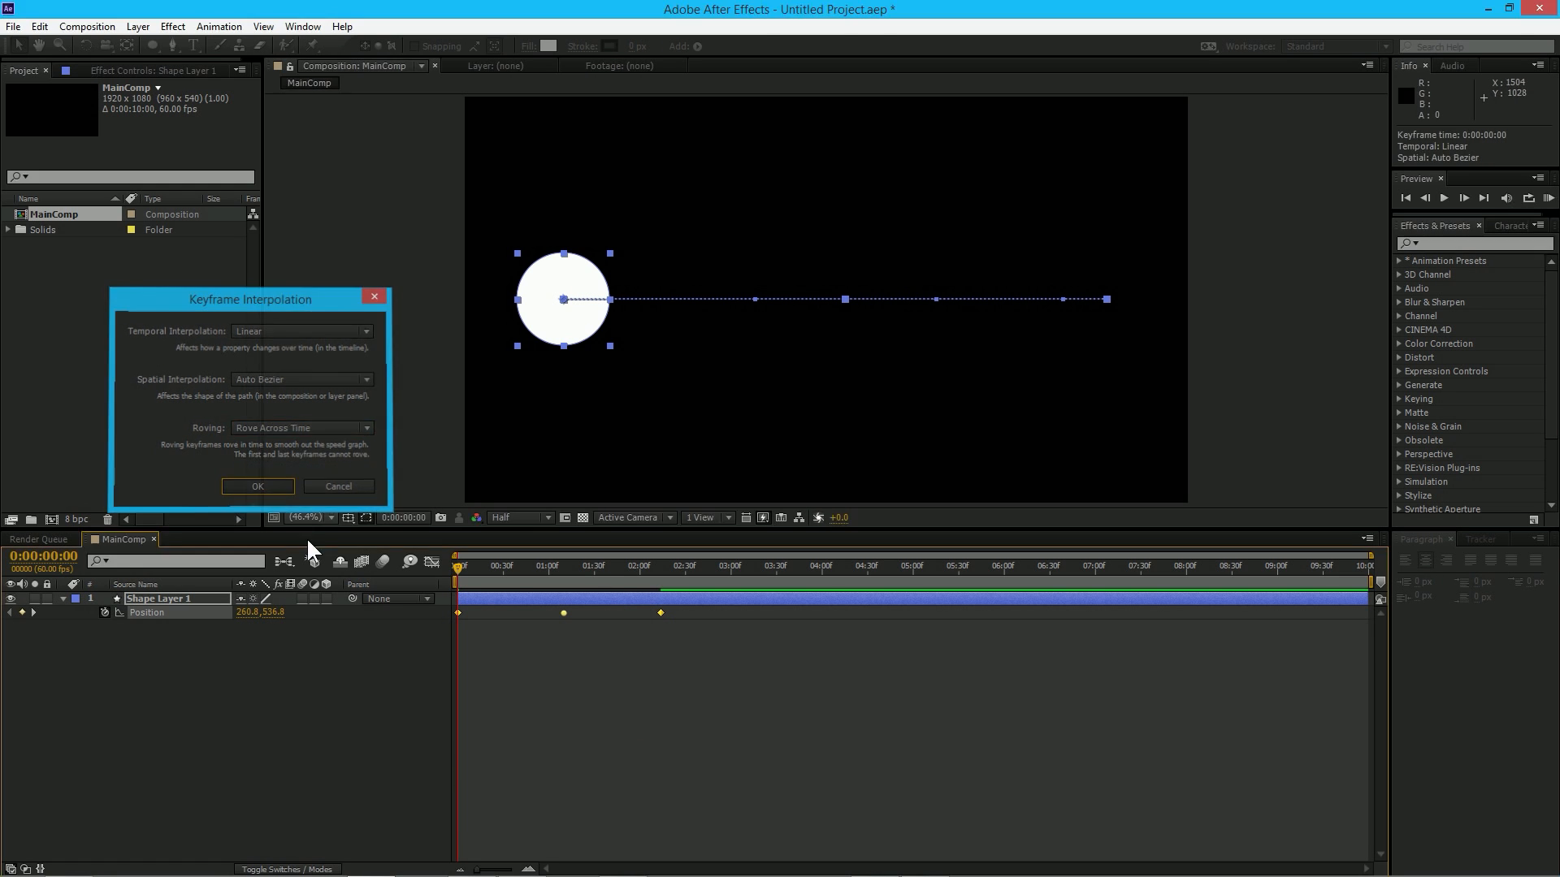
click(258, 486)
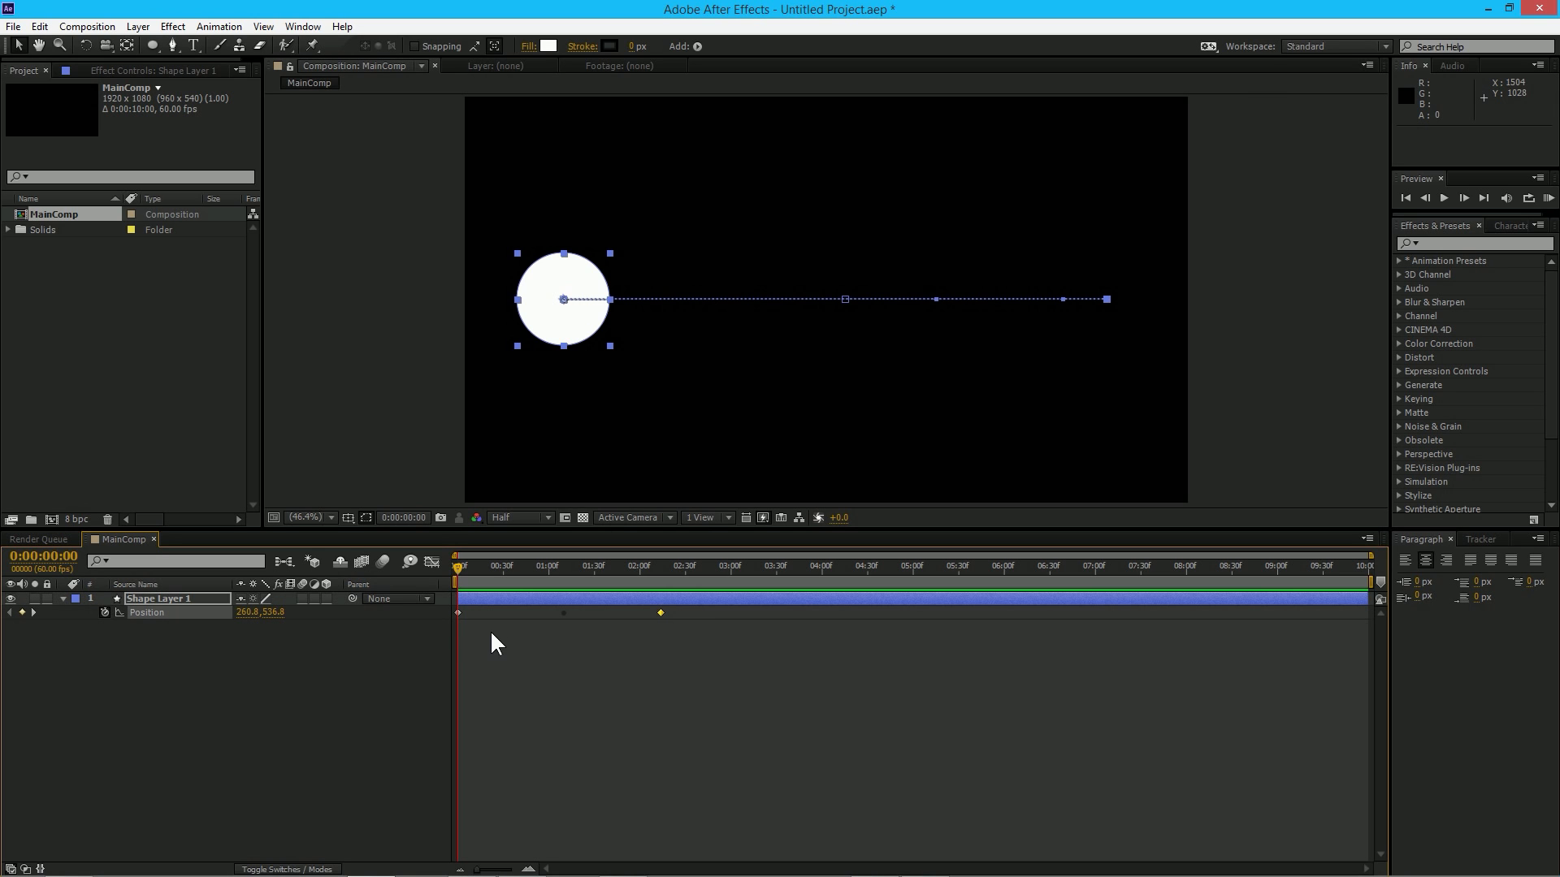
- Apply Keyframe Assistant Easy Ease to the Position keyframes and move the playhead to about 1:09
right_click(458, 612)
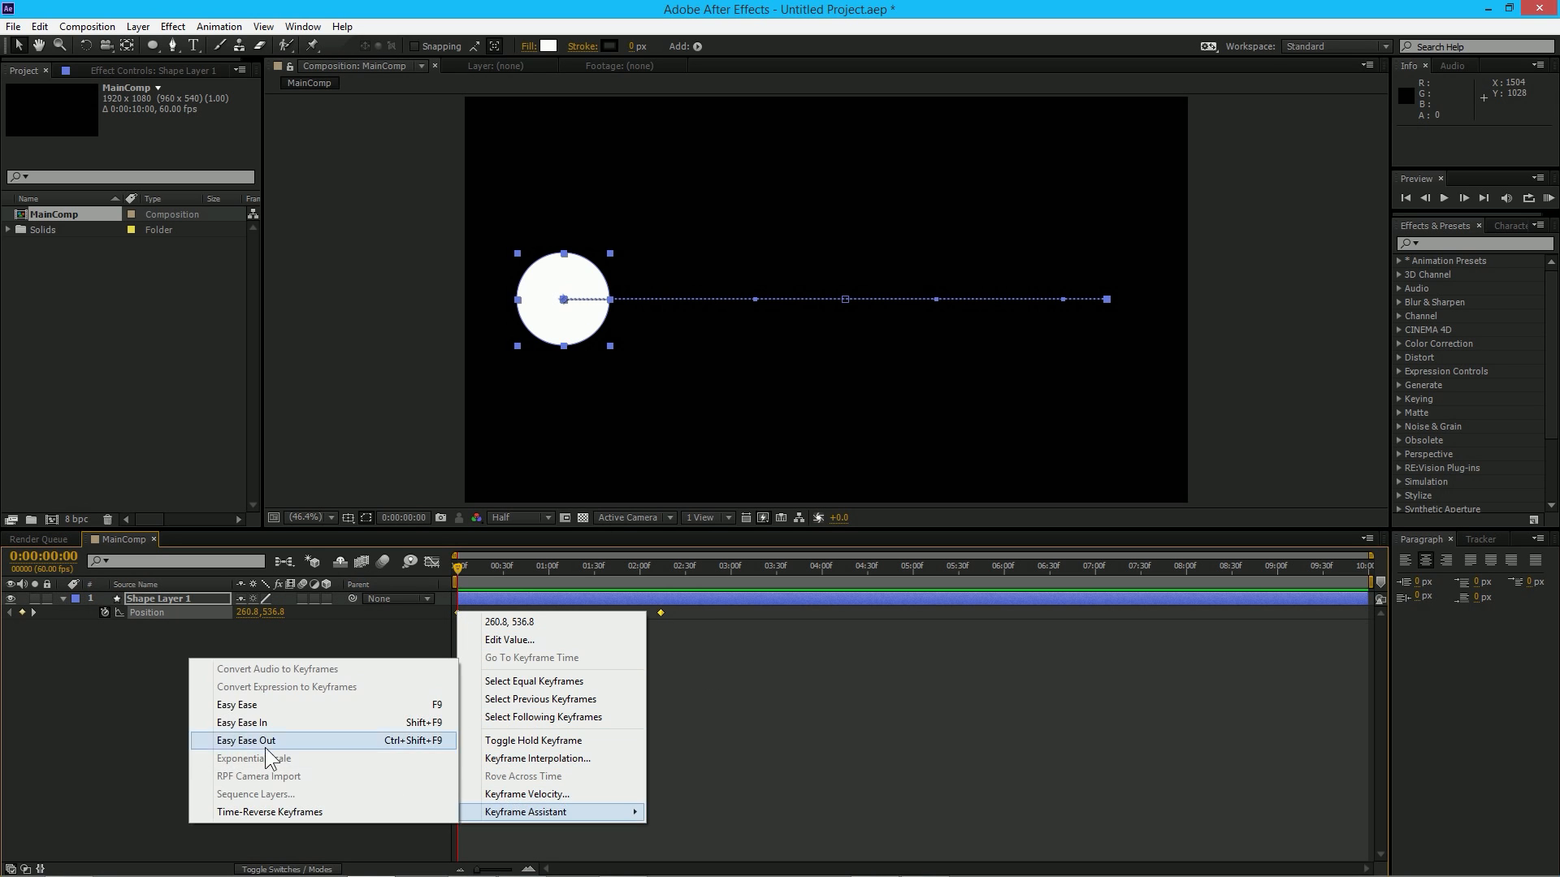
click(243, 740)
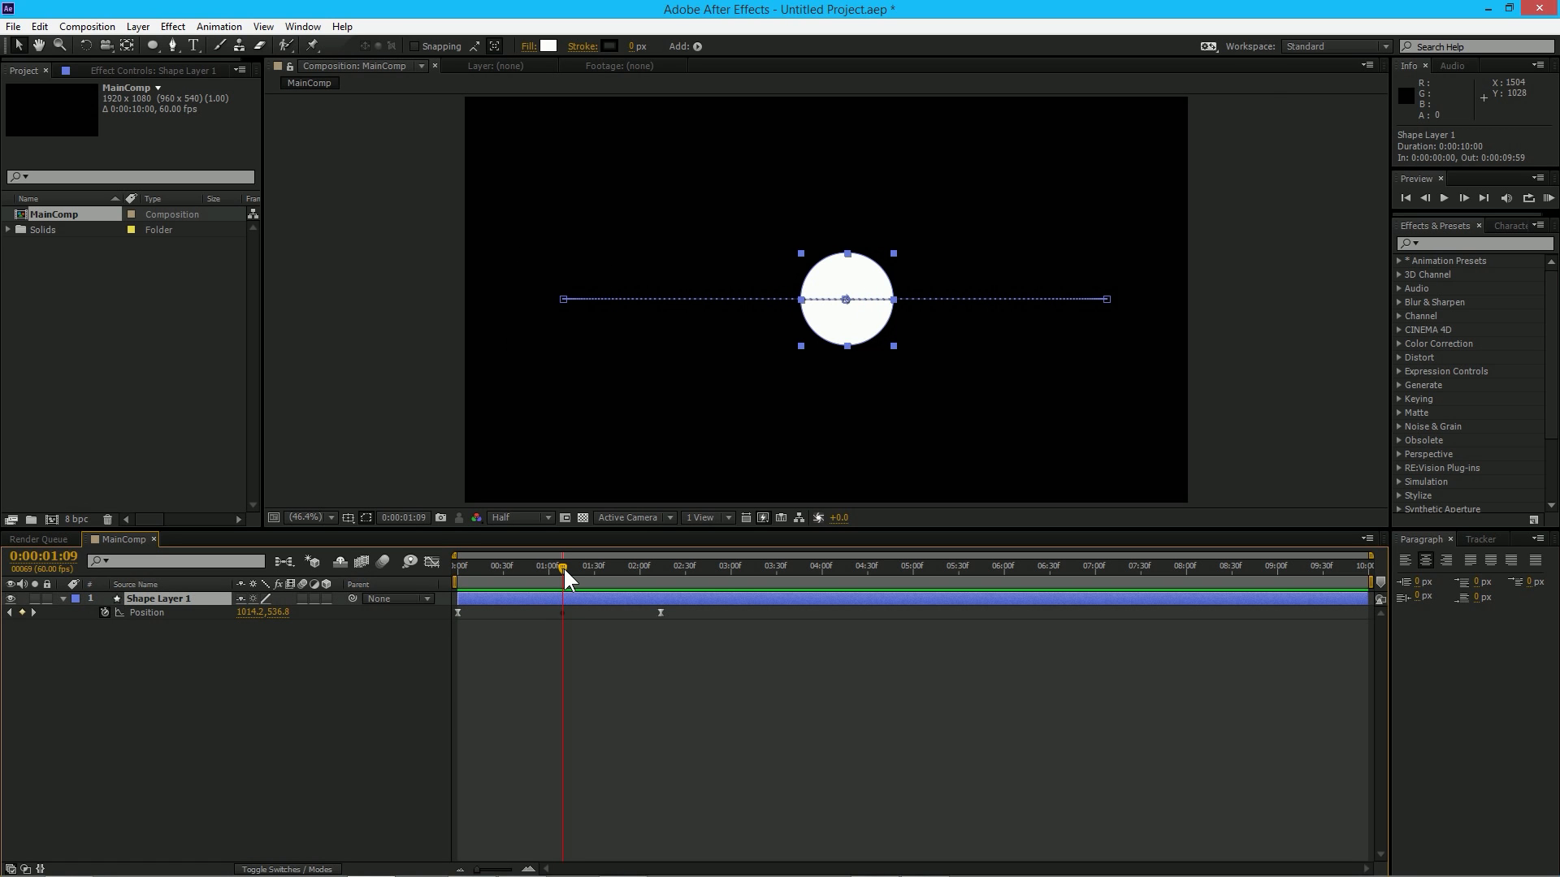
drag(845, 299, 845, 243)
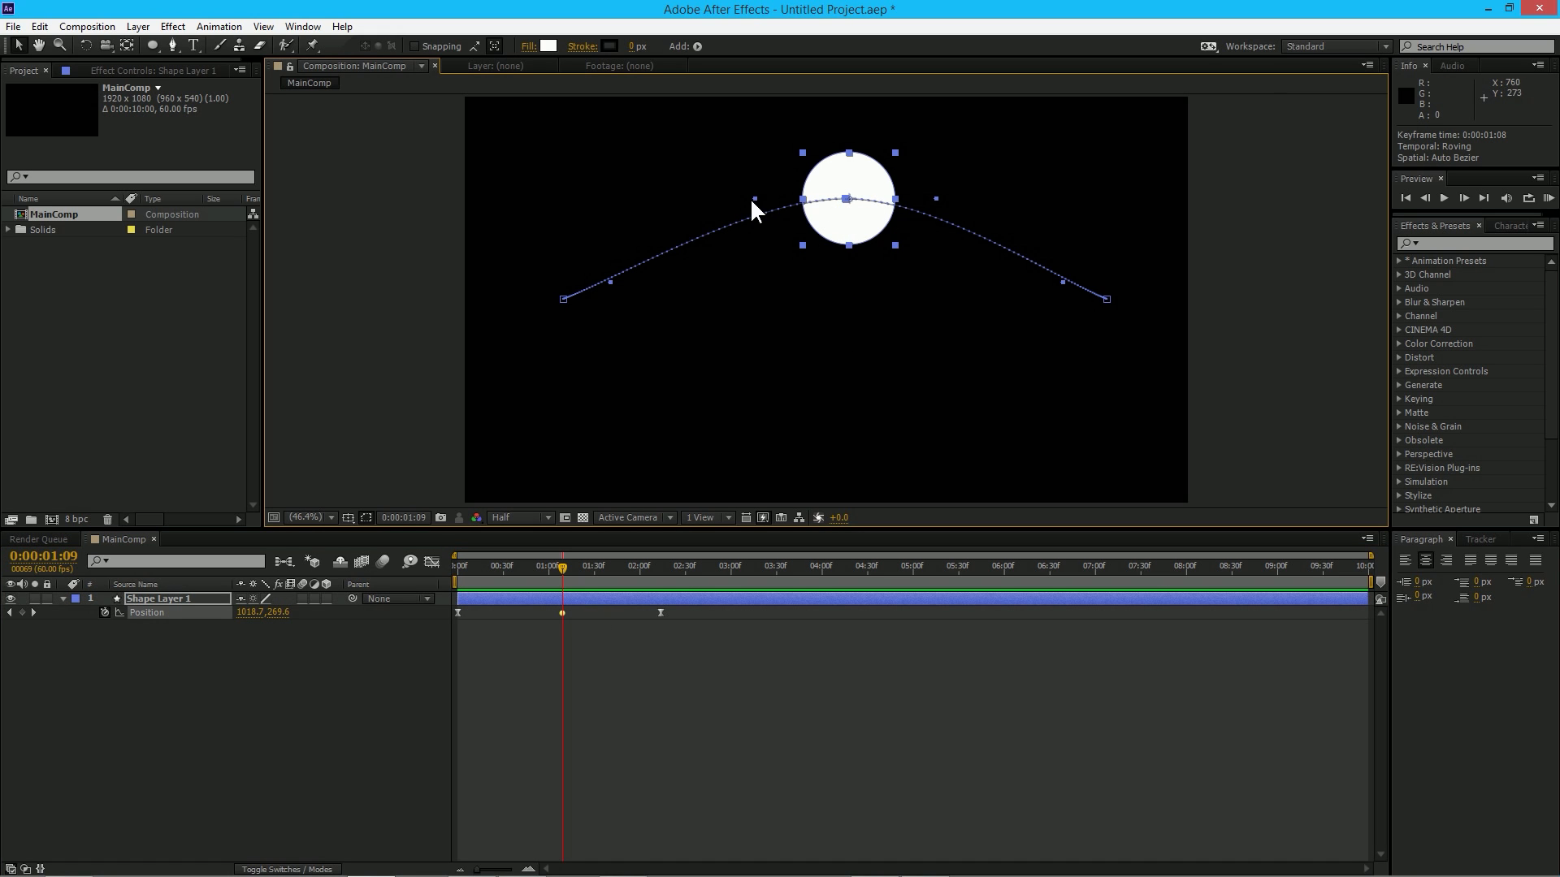
mouse_move(760, 212)
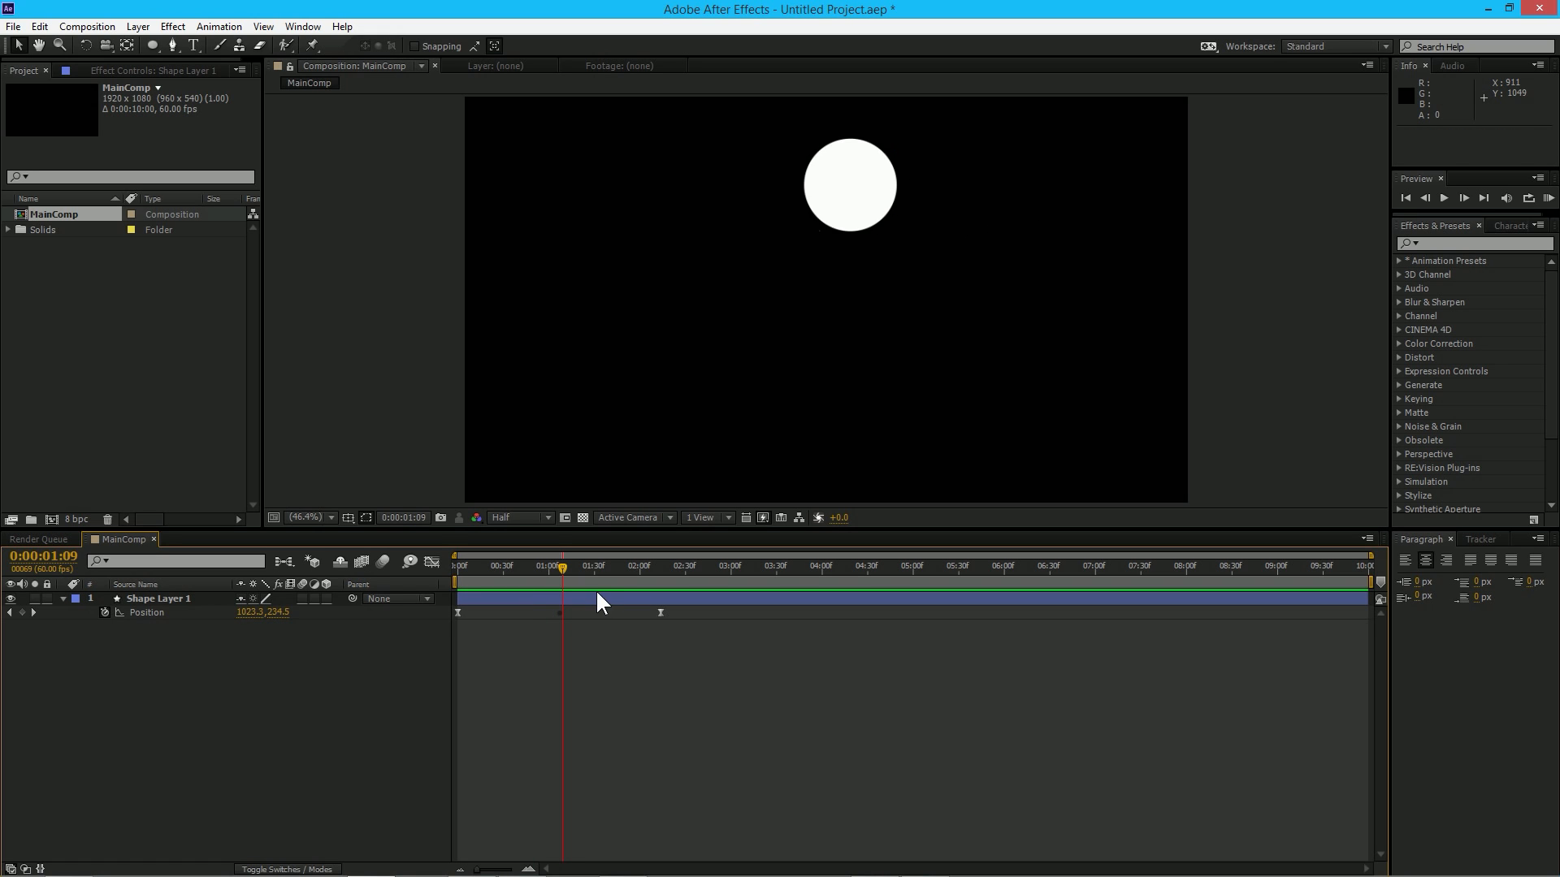
- Reposition the mid-point keyframe and bend the motion path's Bezier handles into an upward arch
click(159, 598)
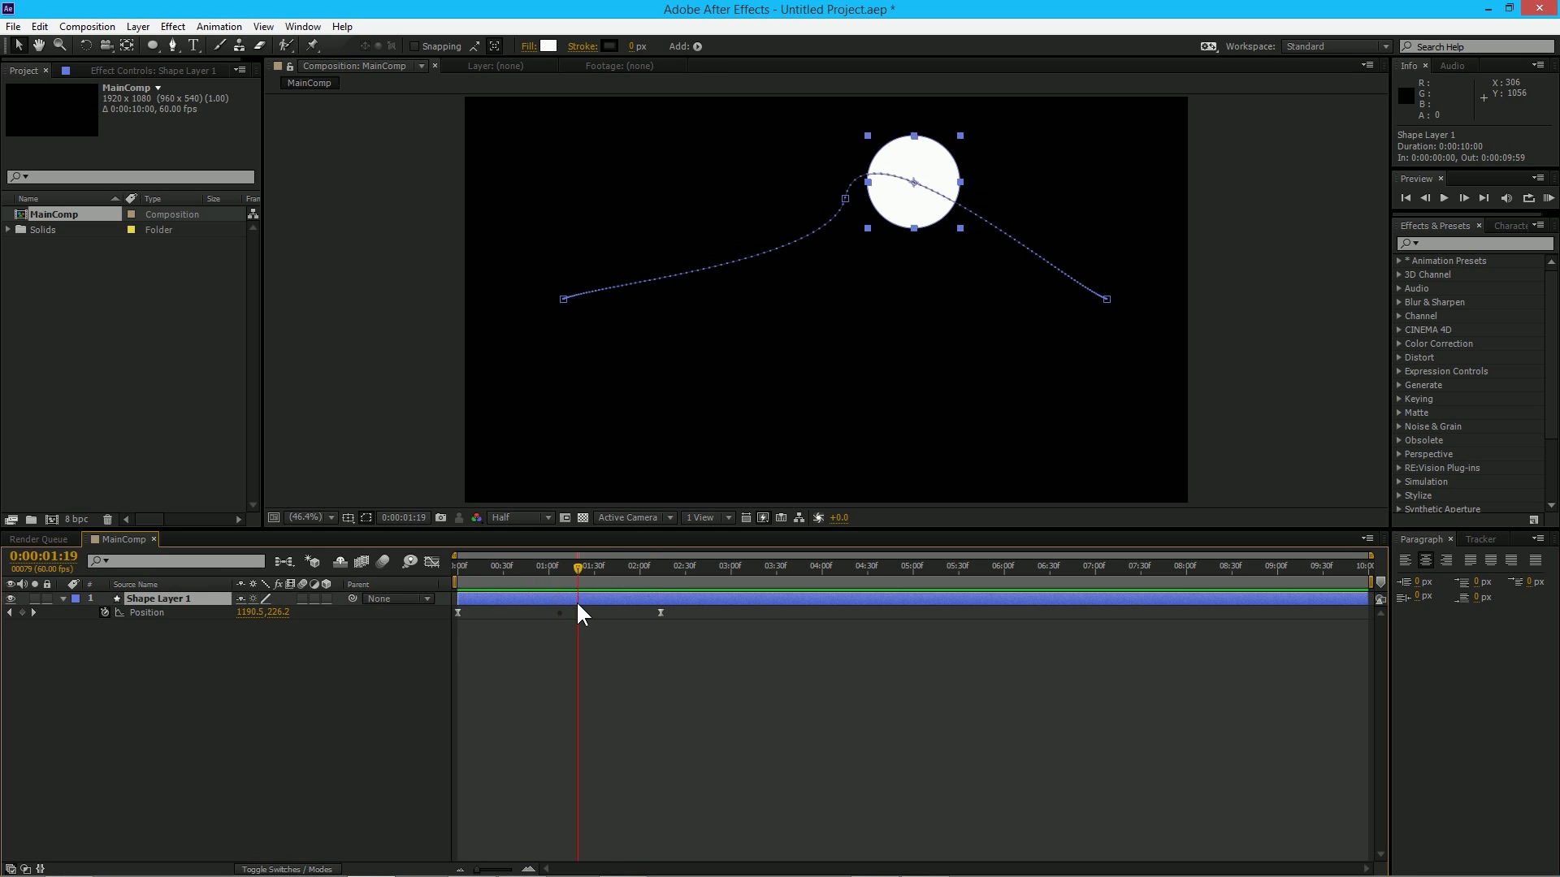
drag(577, 582, 560, 581)
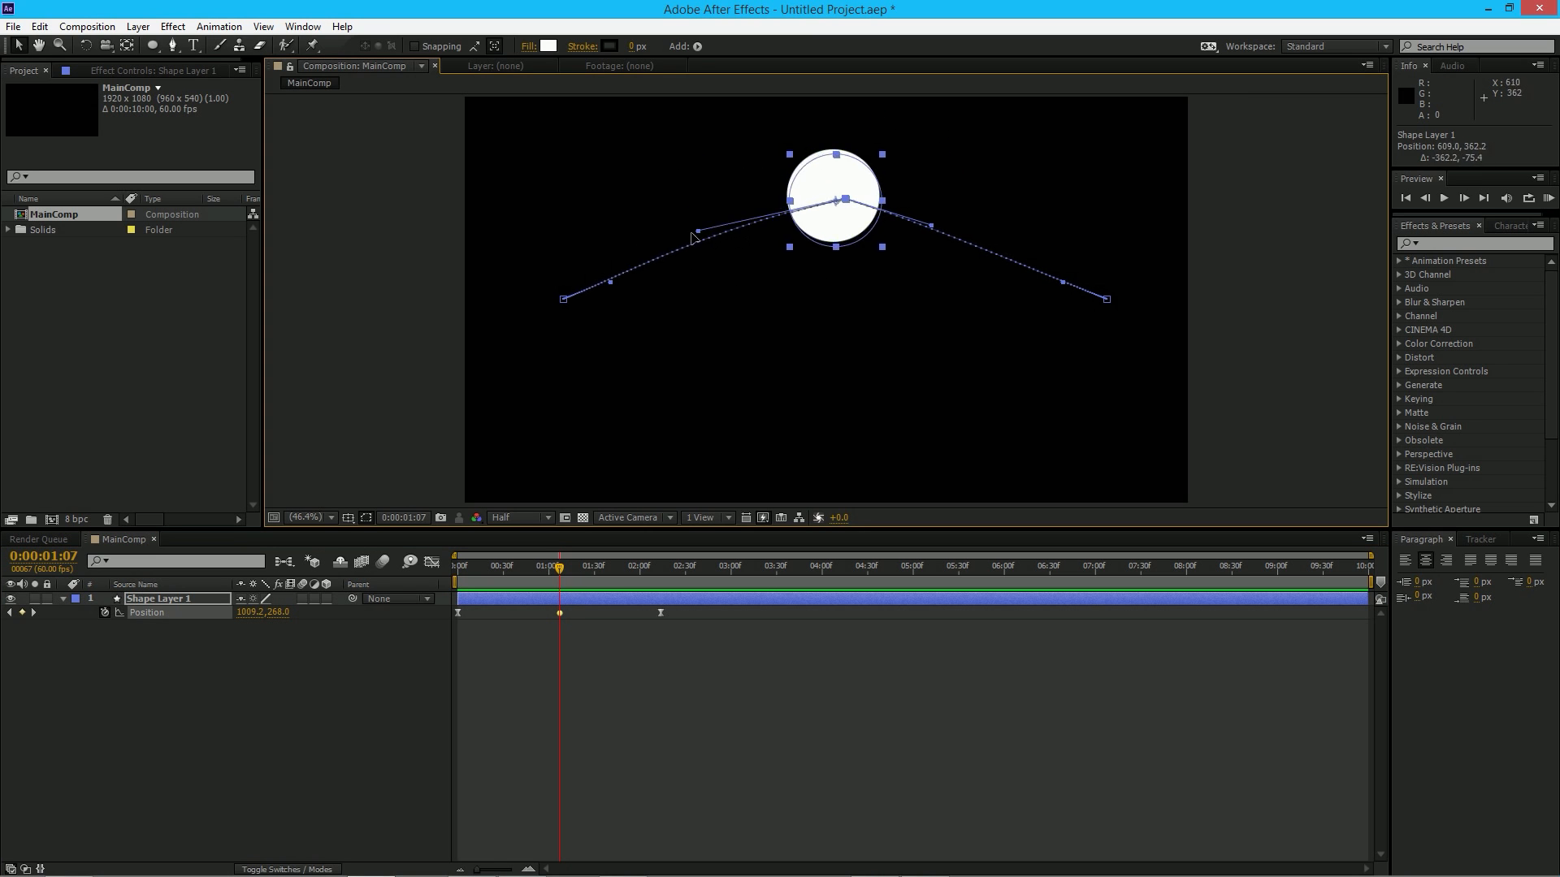
drag(693, 234, 925, 221)
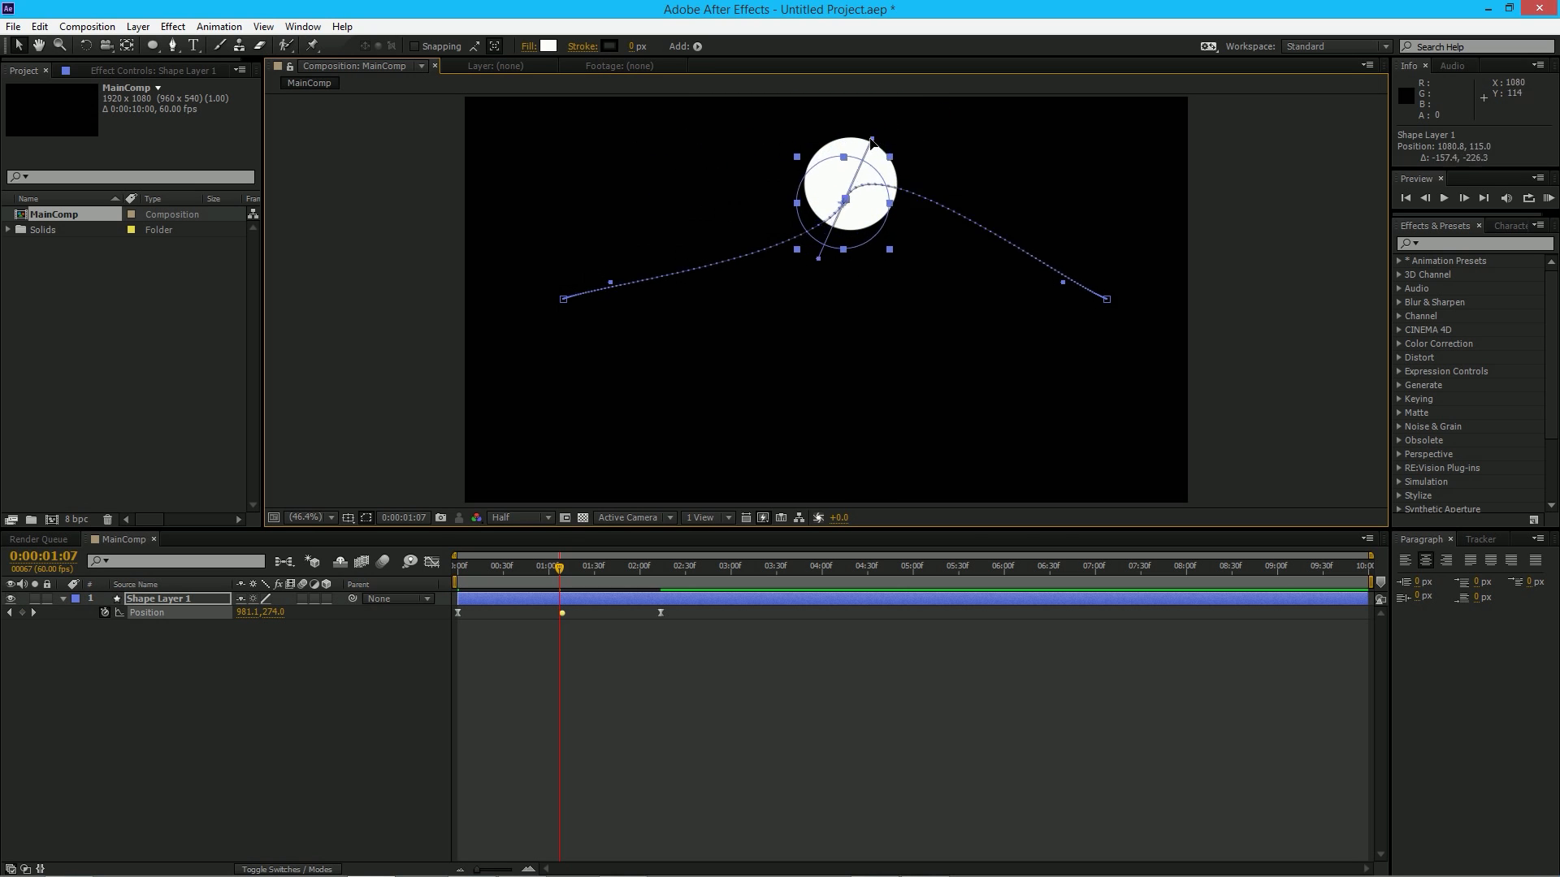
click(834, 745)
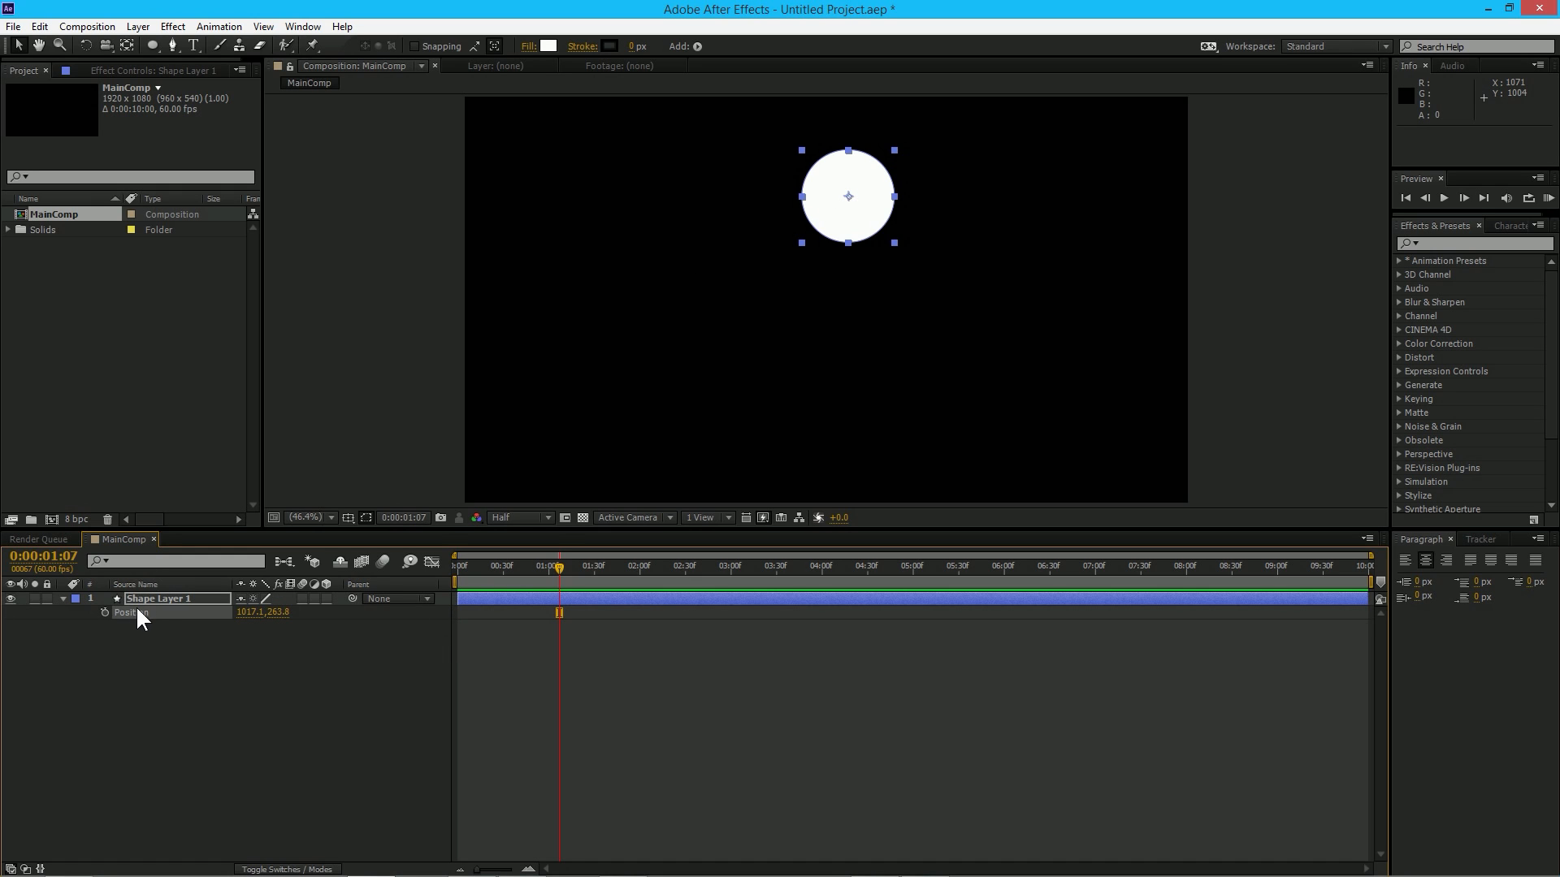
- Expand Transform, move its keyframes to 0:00, and undo a trial move of the circle to the lower left
click(116, 598)
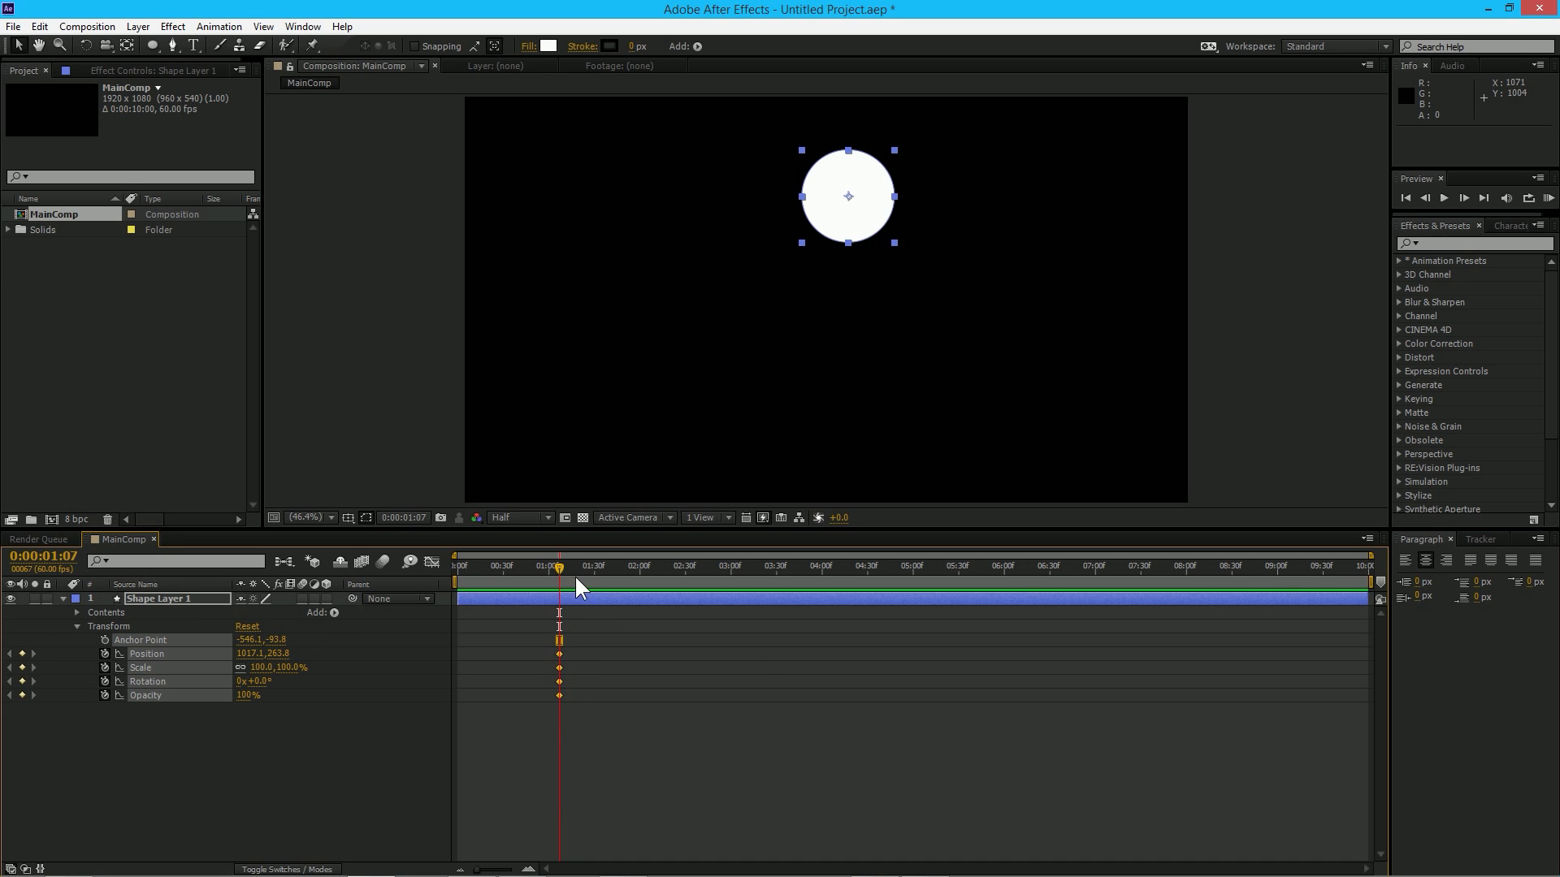
mouse_move(562, 676)
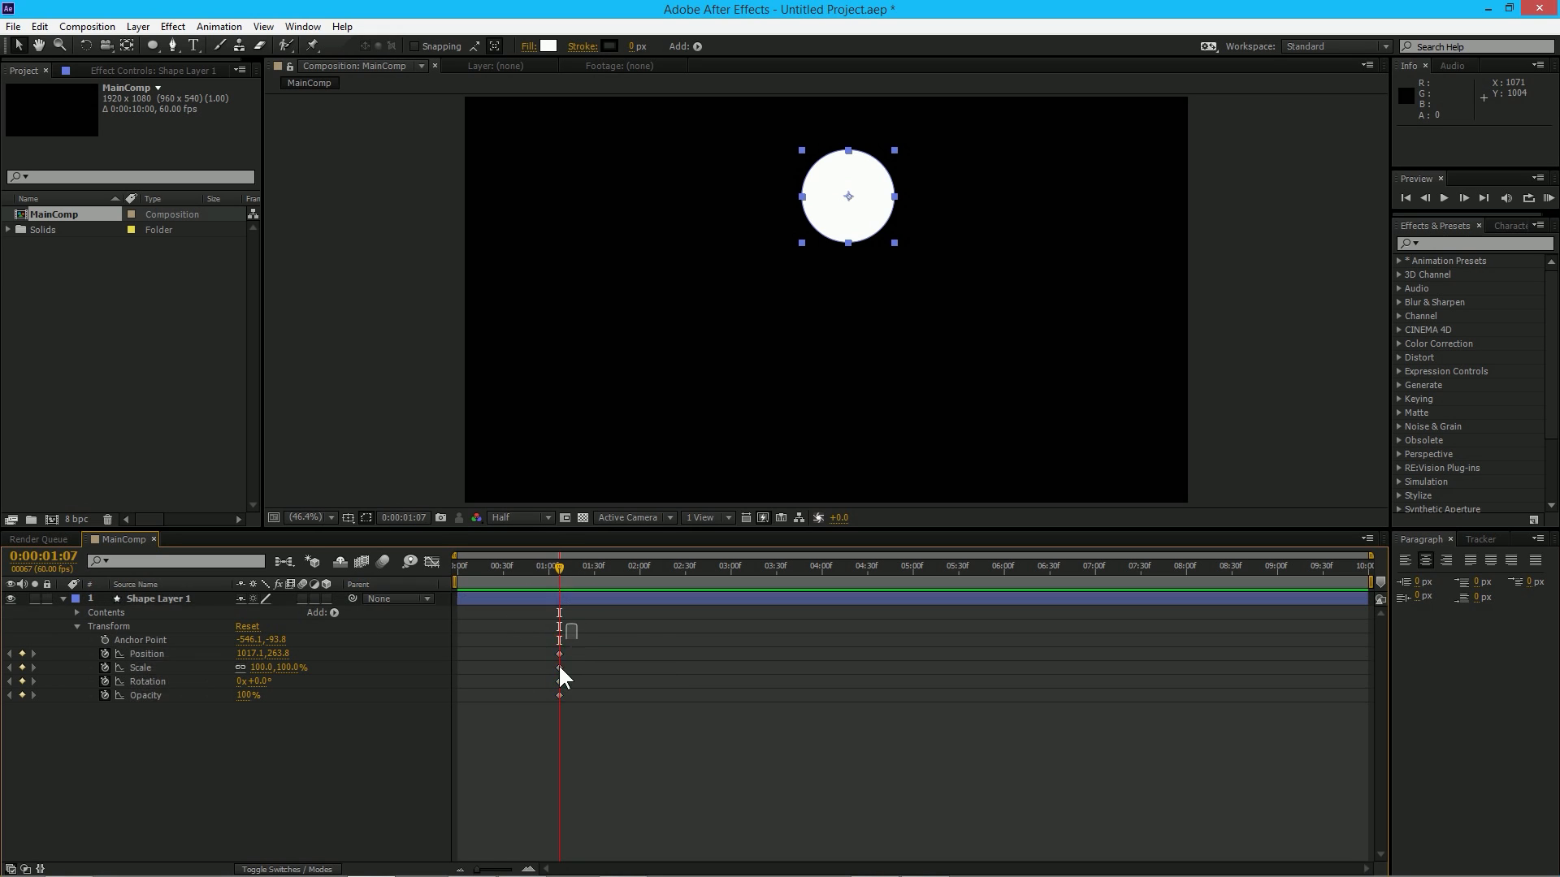
click(557, 640)
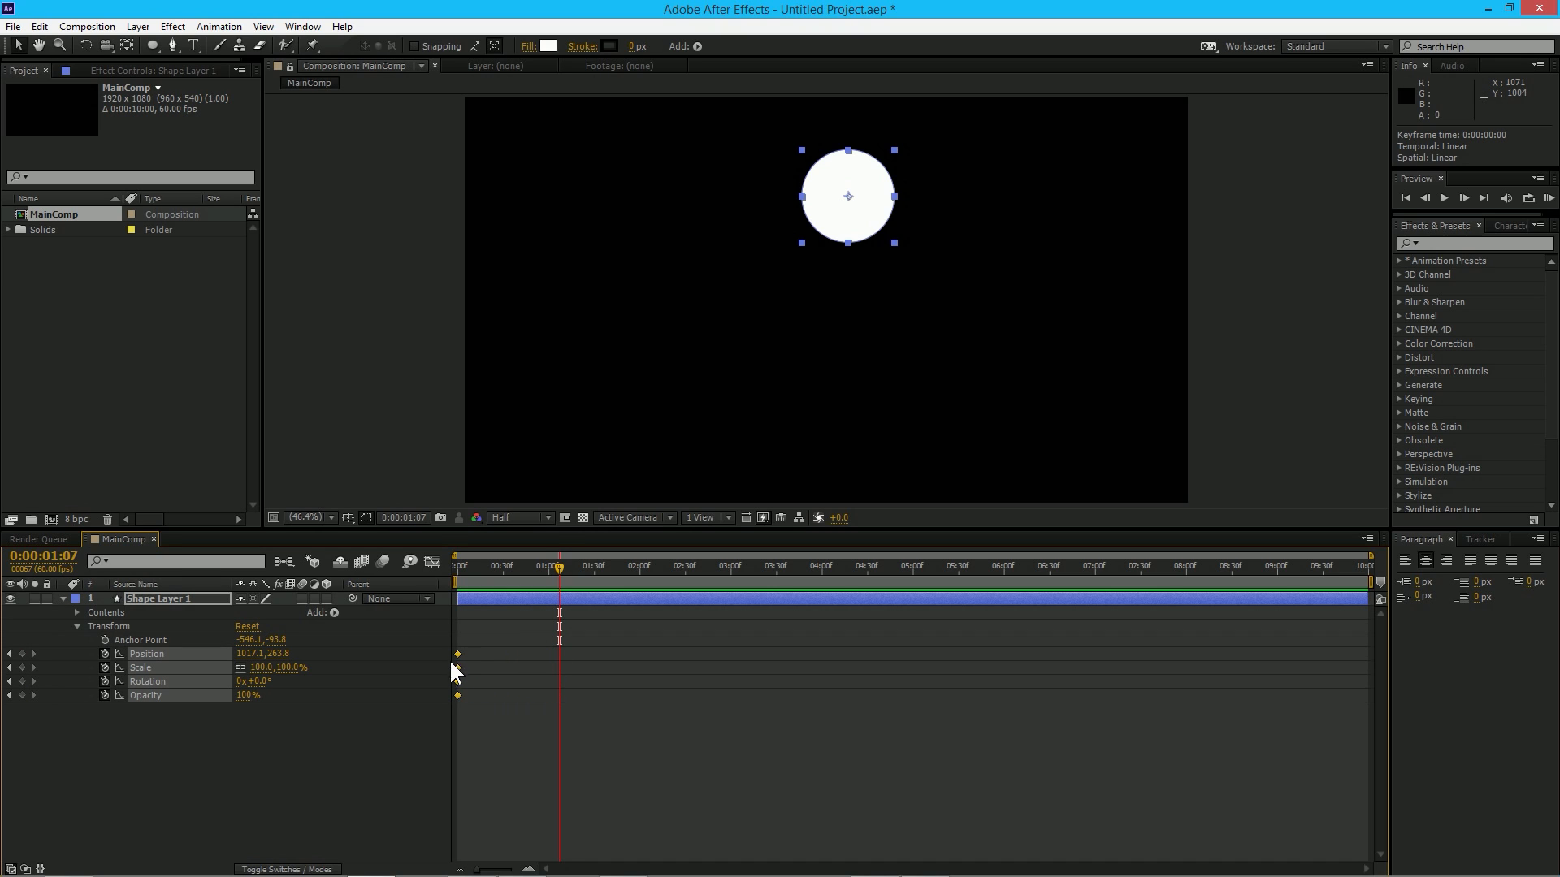
mouse_move(458, 671)
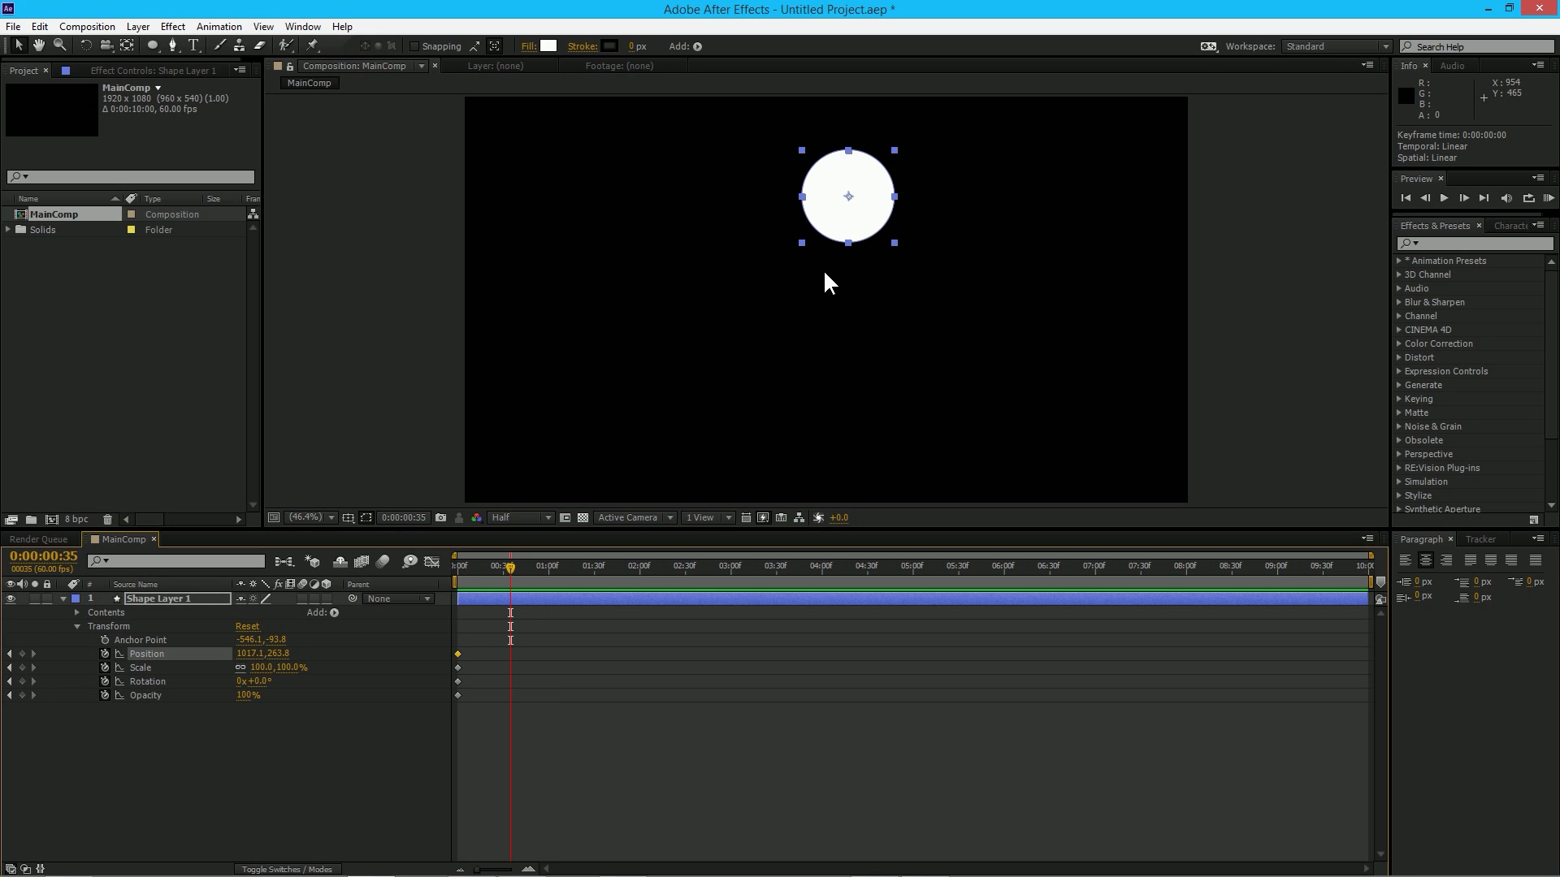
drag(848, 196, 597, 309)
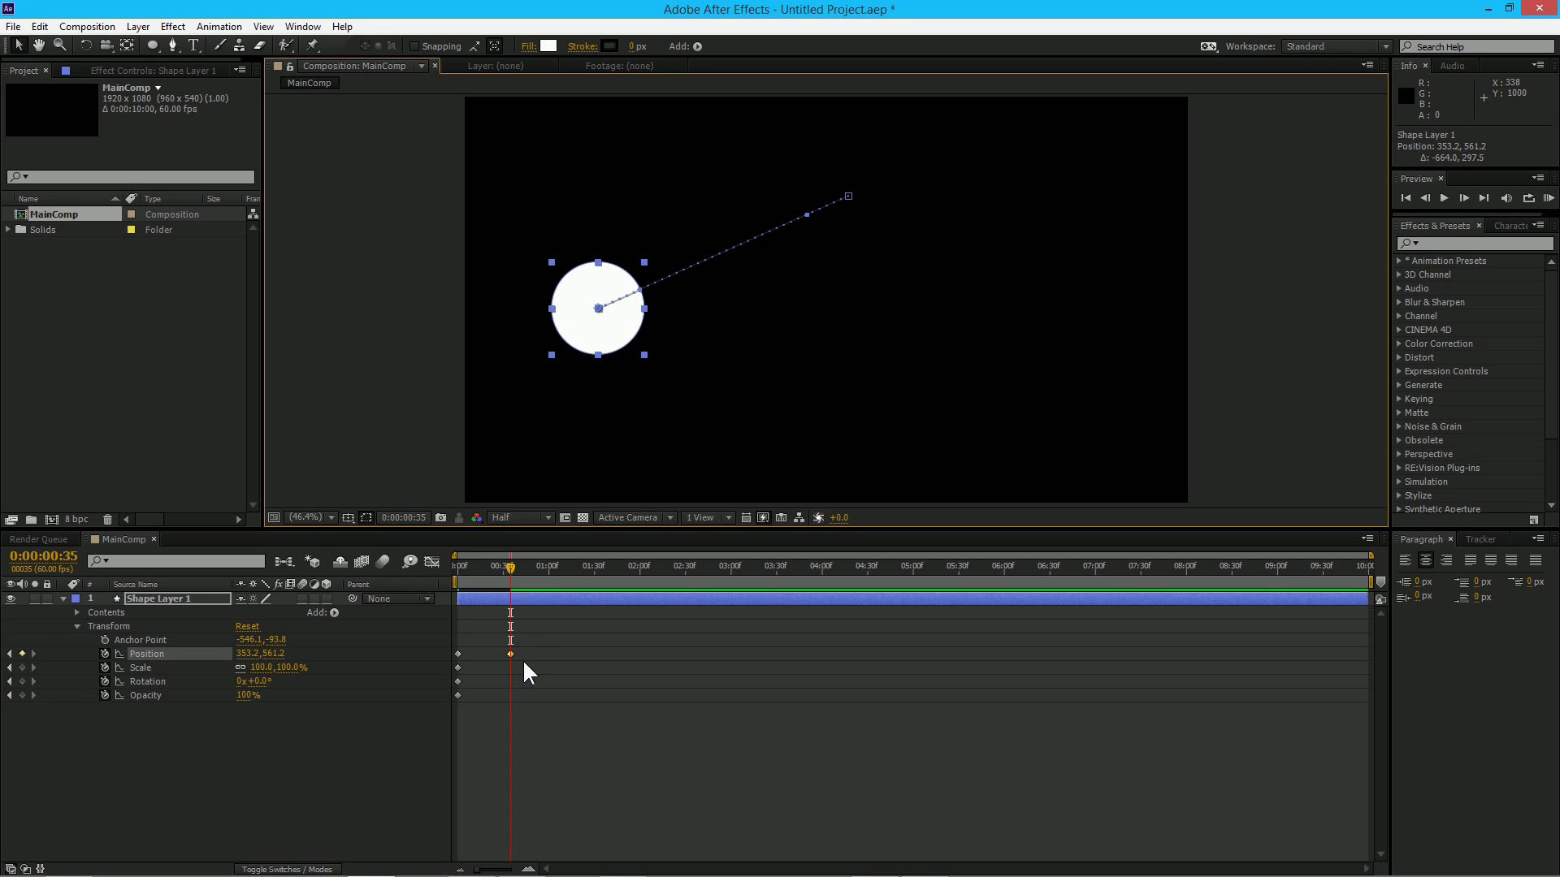
drag(596, 307, 848, 196)
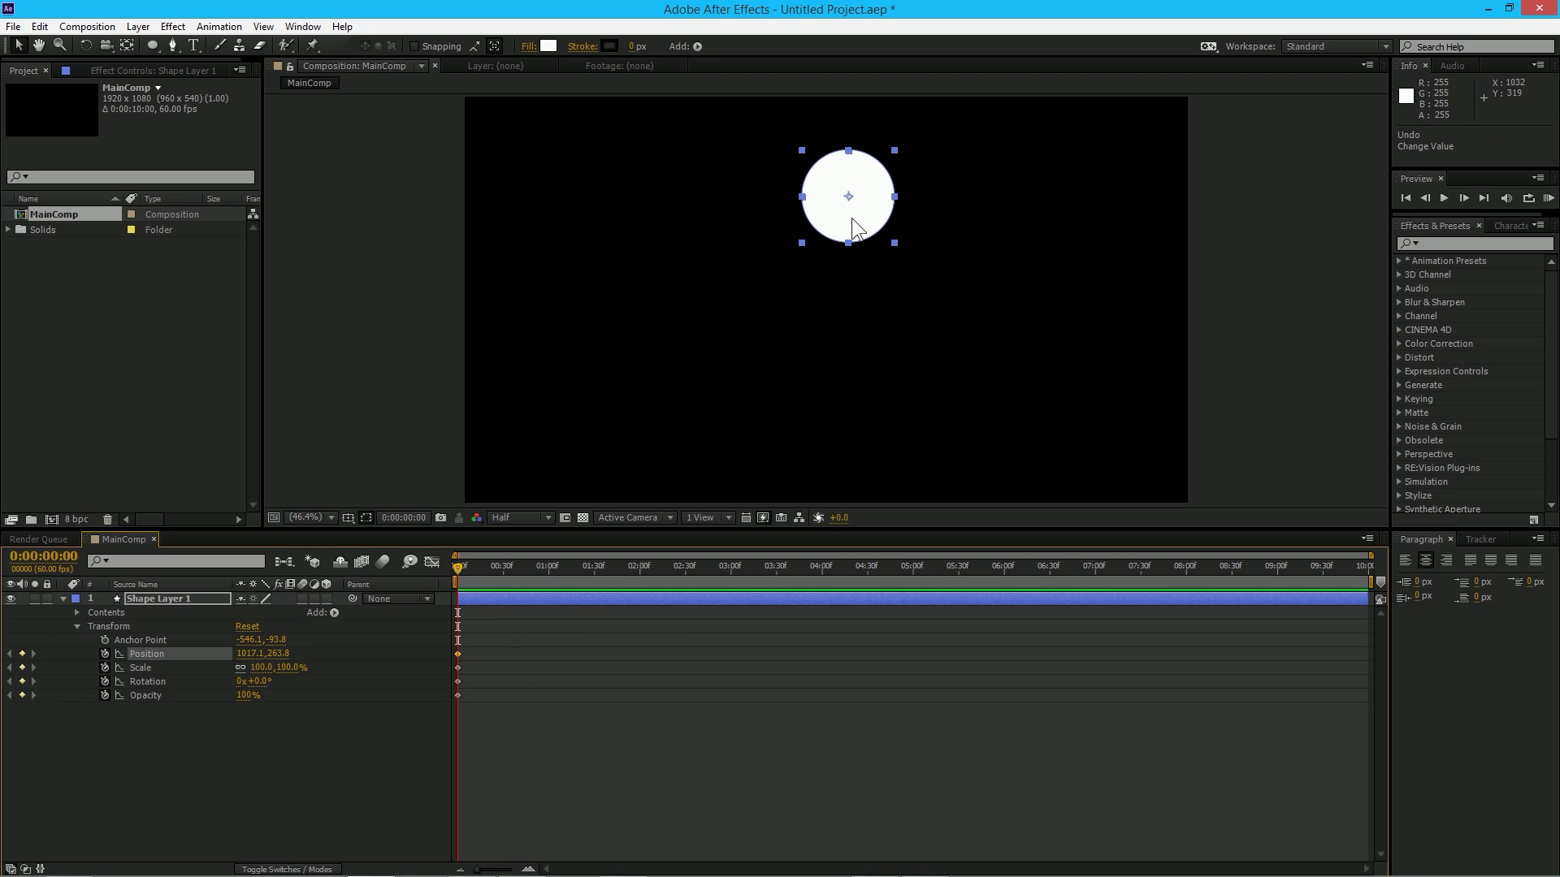
- Add a Position keyframe near one second moving the circle from lower left up toward the frame centre
drag(847, 197, 525, 303)
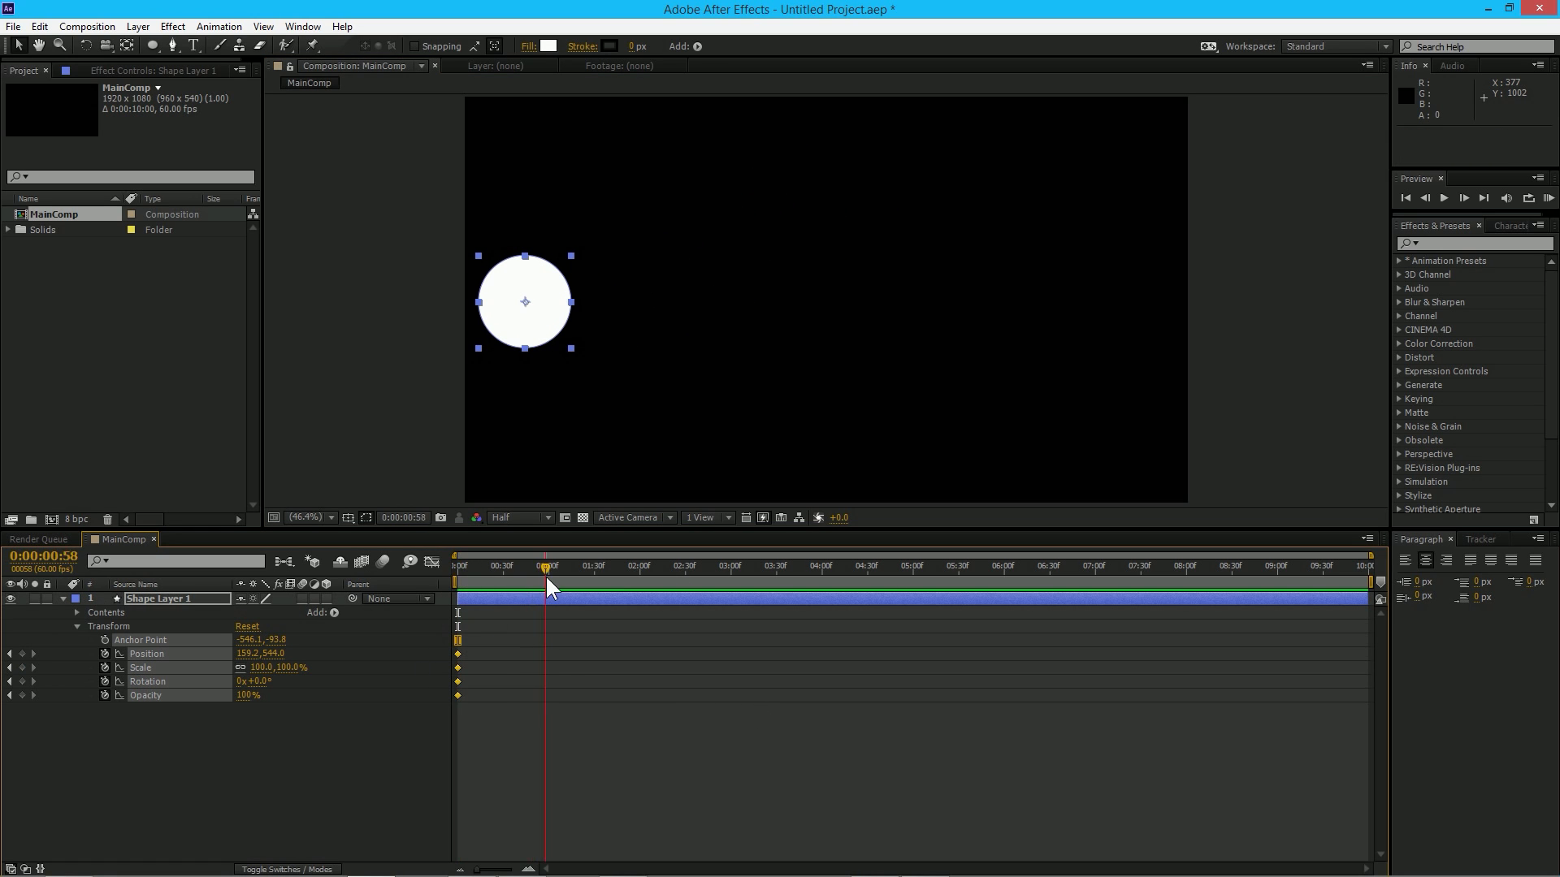
drag(525, 302, 699, 247)
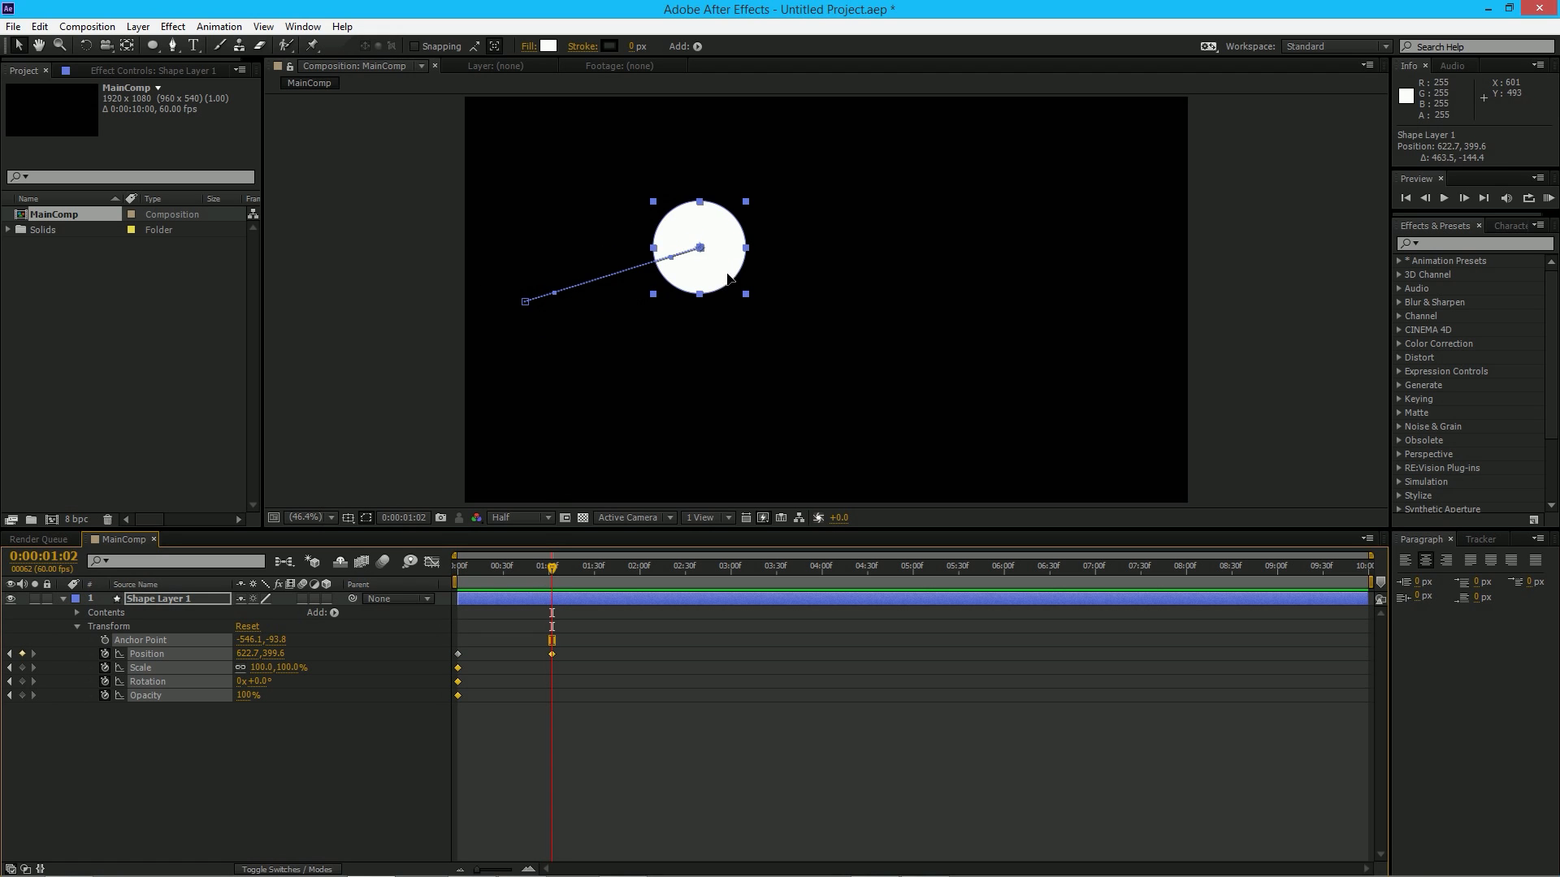
drag(699, 247, 754, 238)
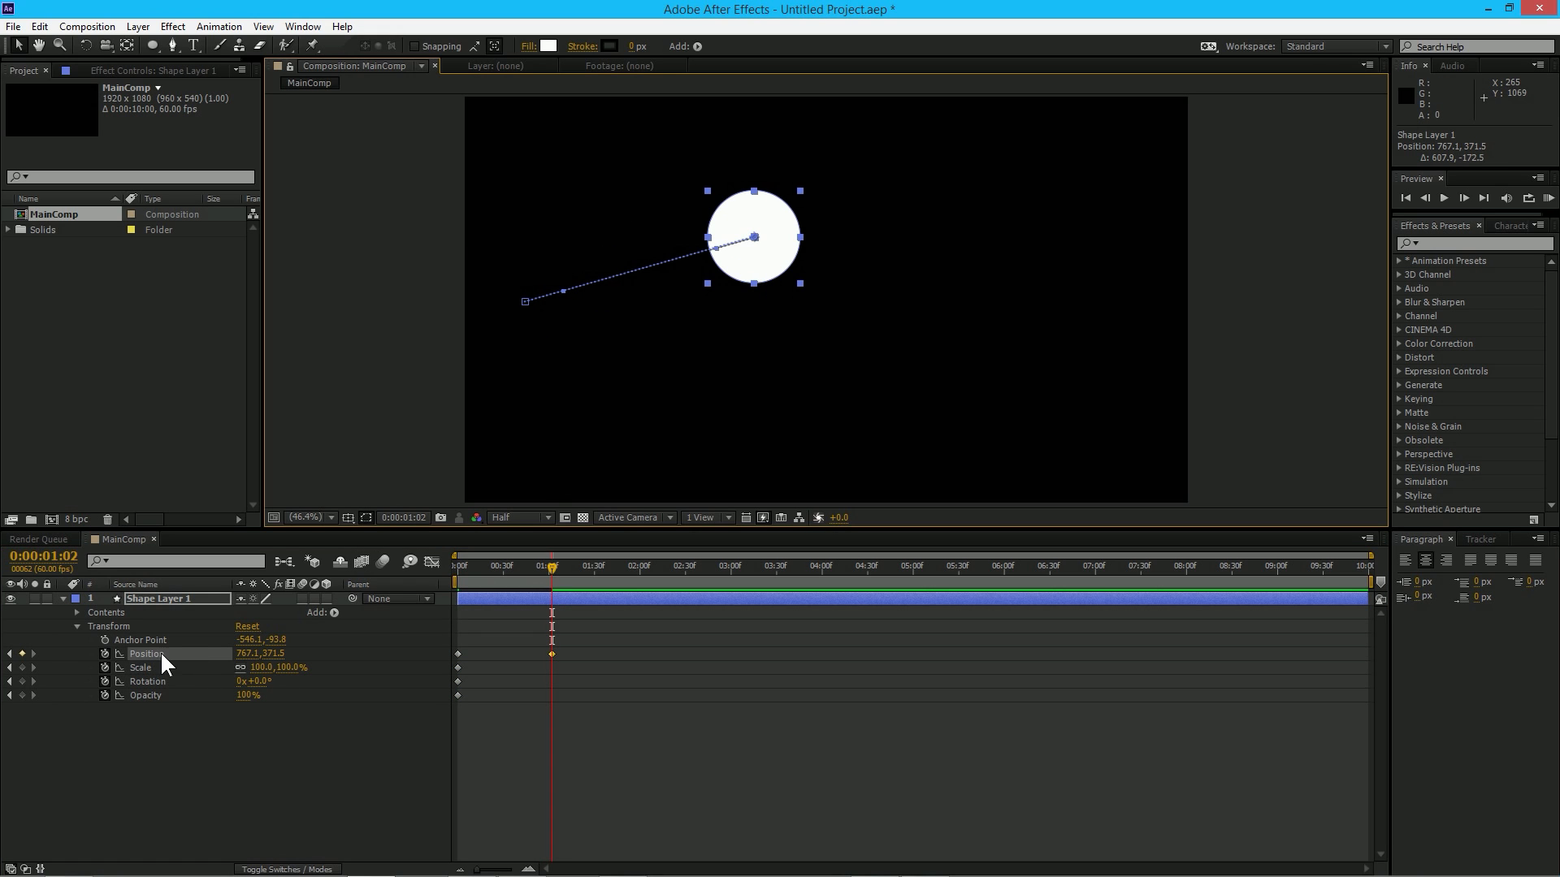
mouse_move(113, 699)
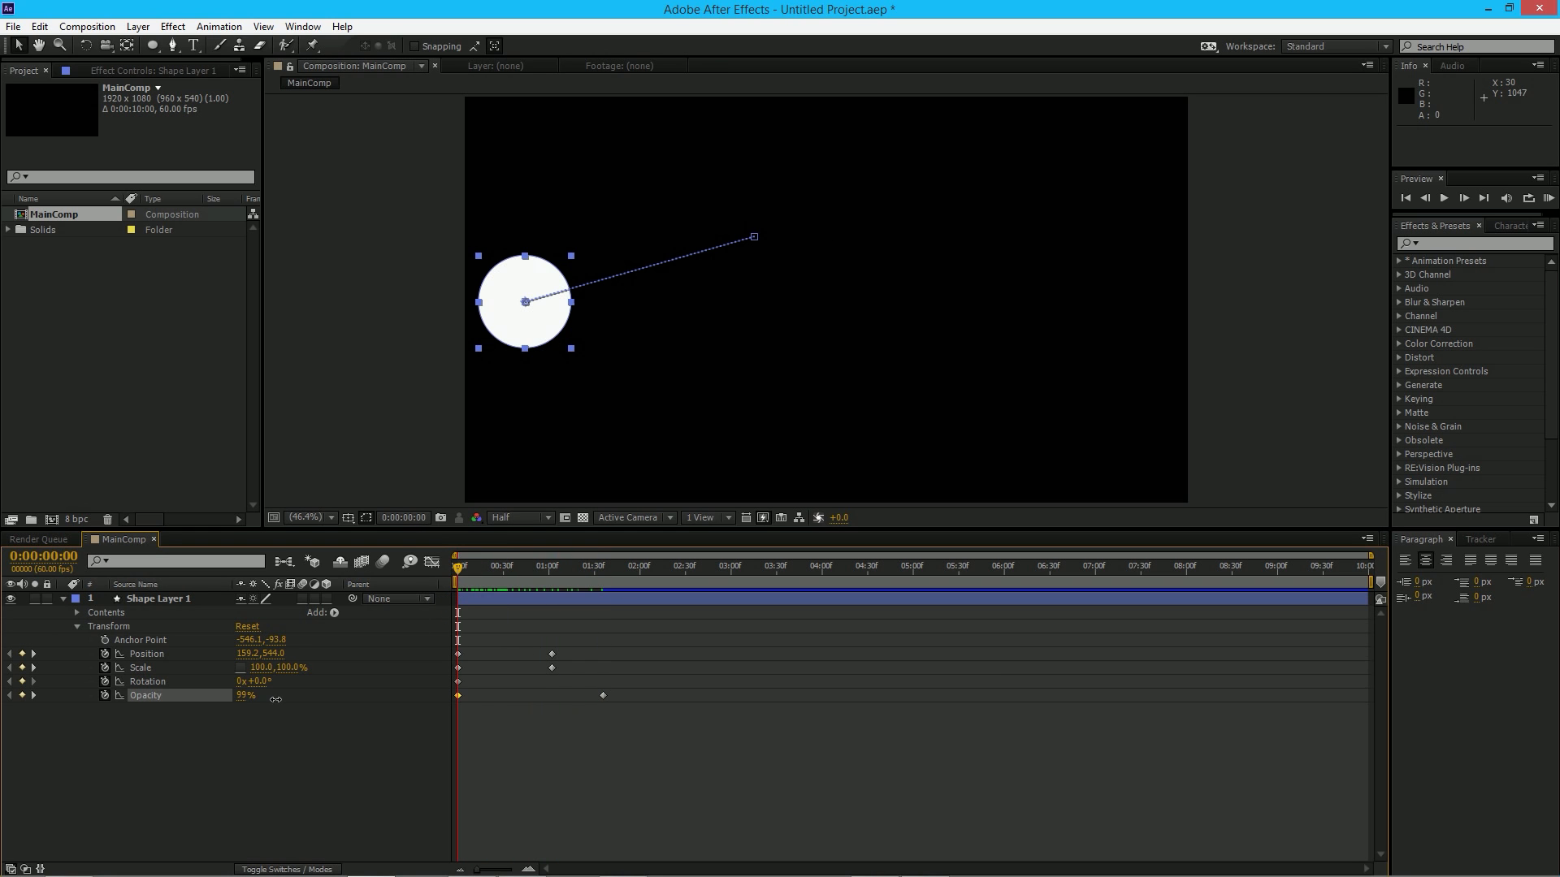
- Set Scale to about 164,-99% at the second keyframe, stretching the circle into a wide ellipse fading to 0% opacity
drag(457, 577, 484, 577)
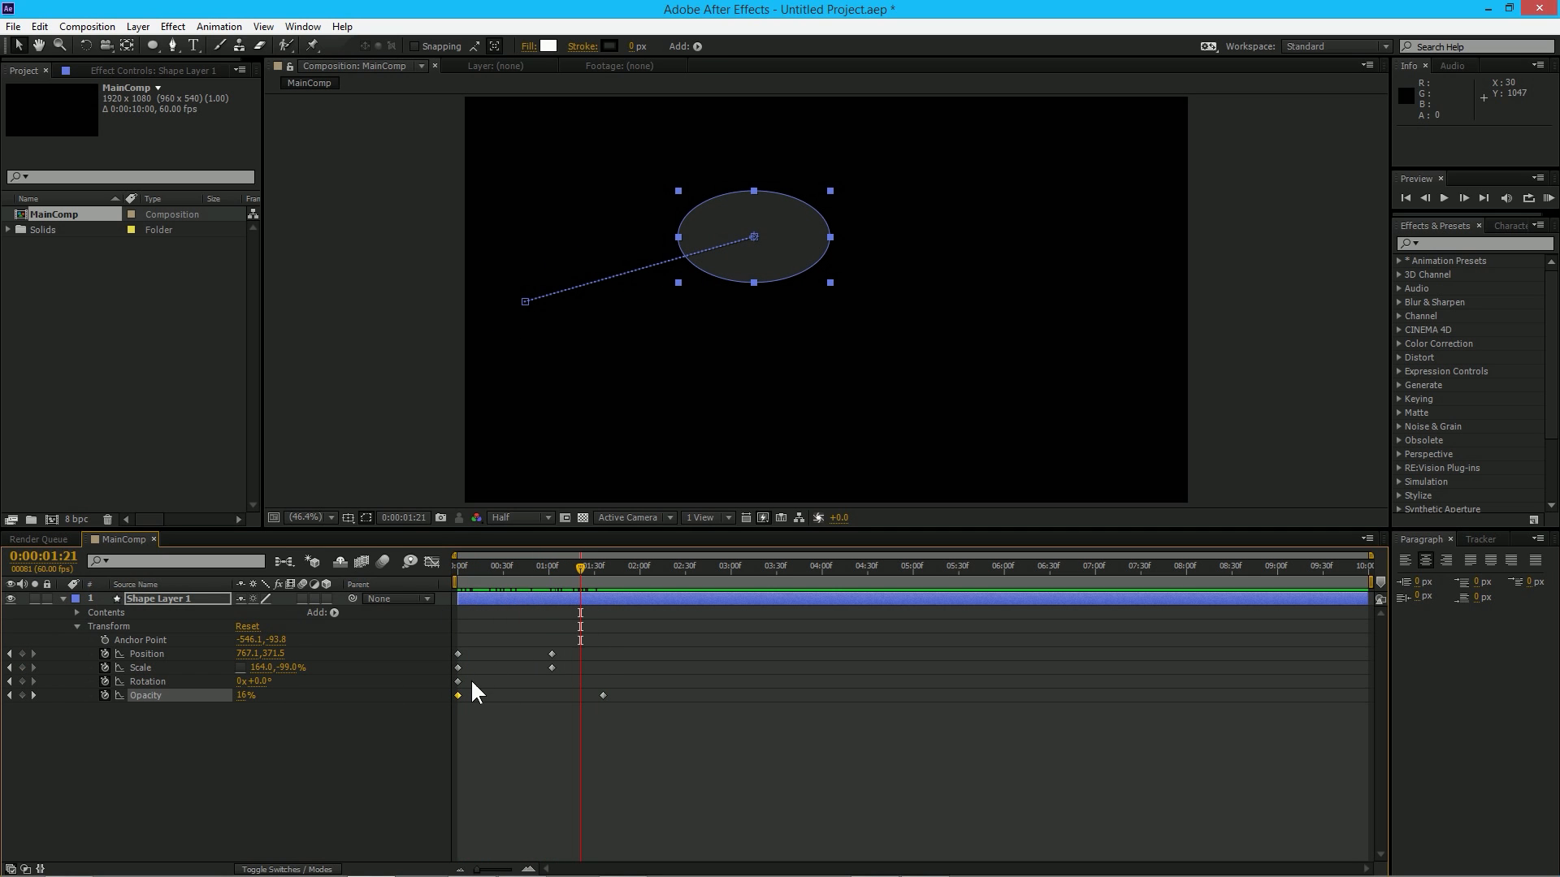
mouse_move(458, 697)
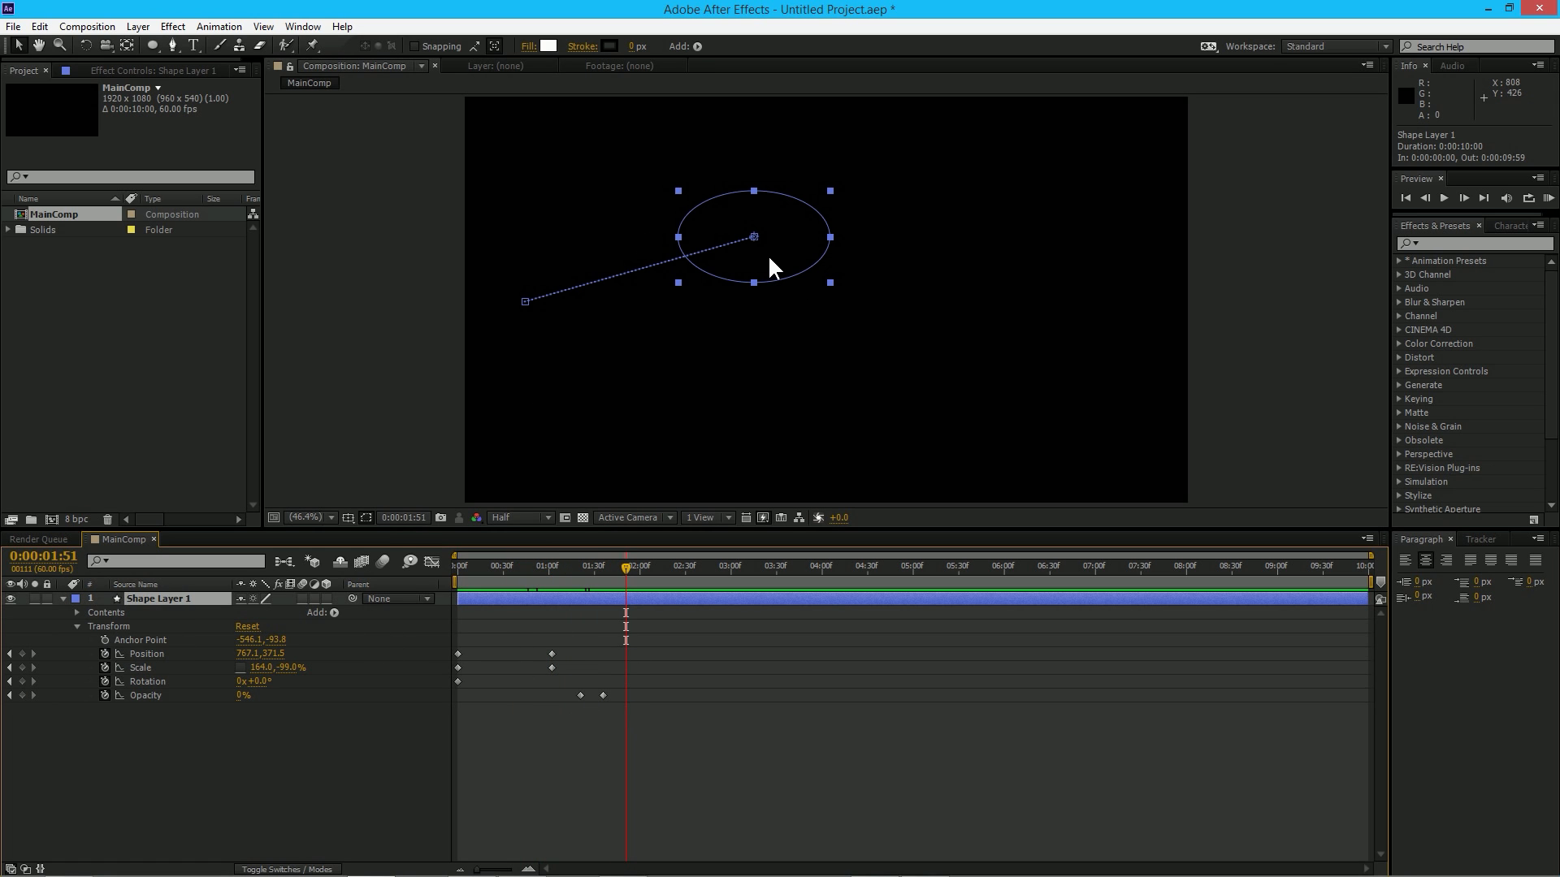
- Add a two-second Position keyframe curving the circle down to the lower right, with rotation
drag(753, 237, 959, 346)
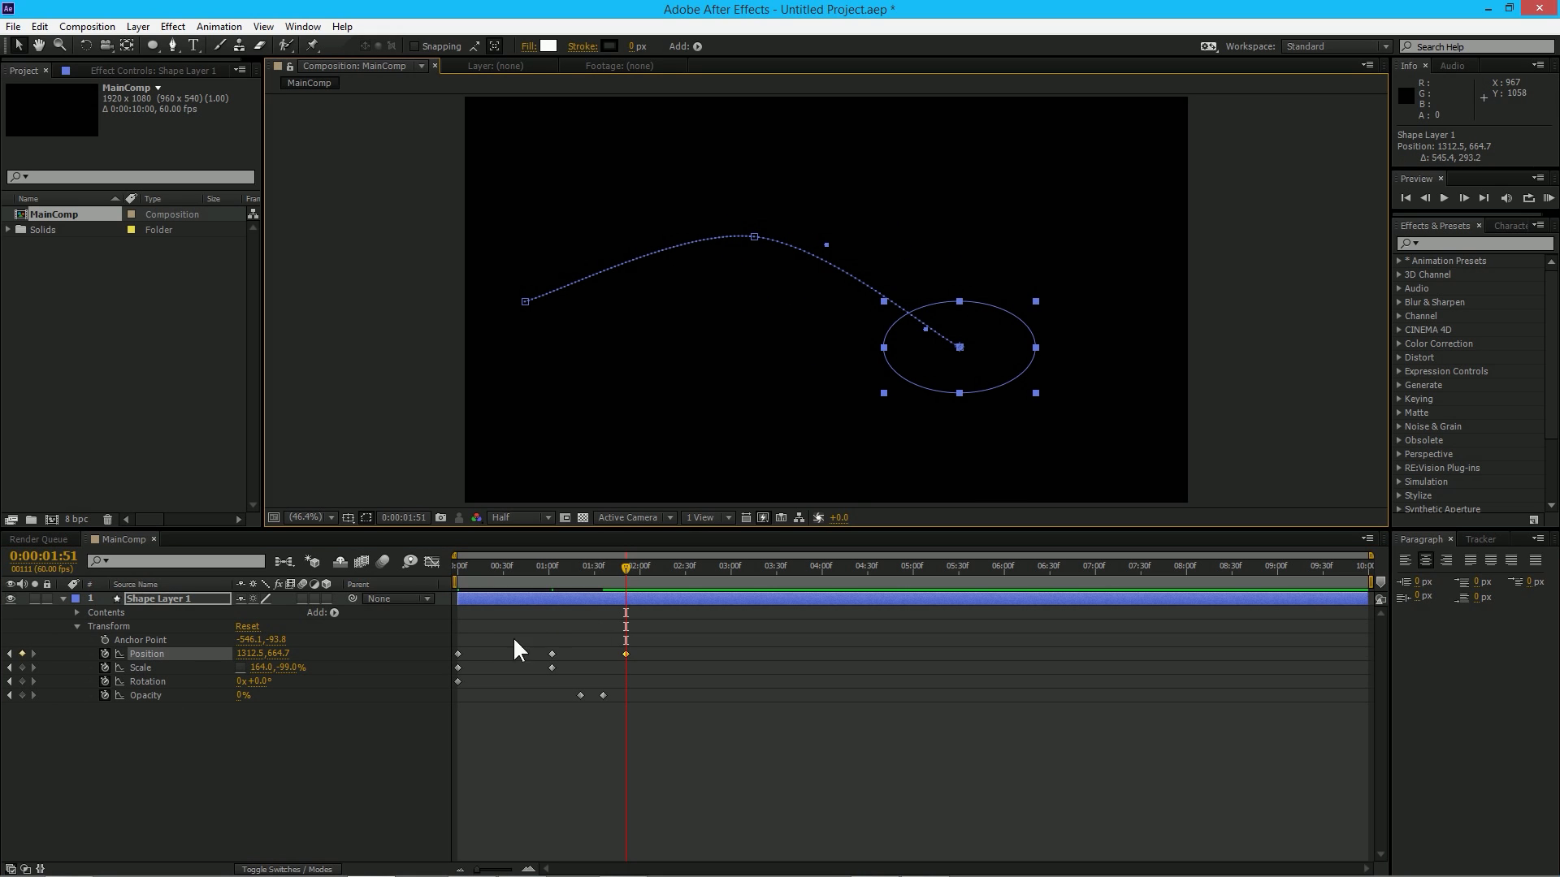
mouse_move(276, 658)
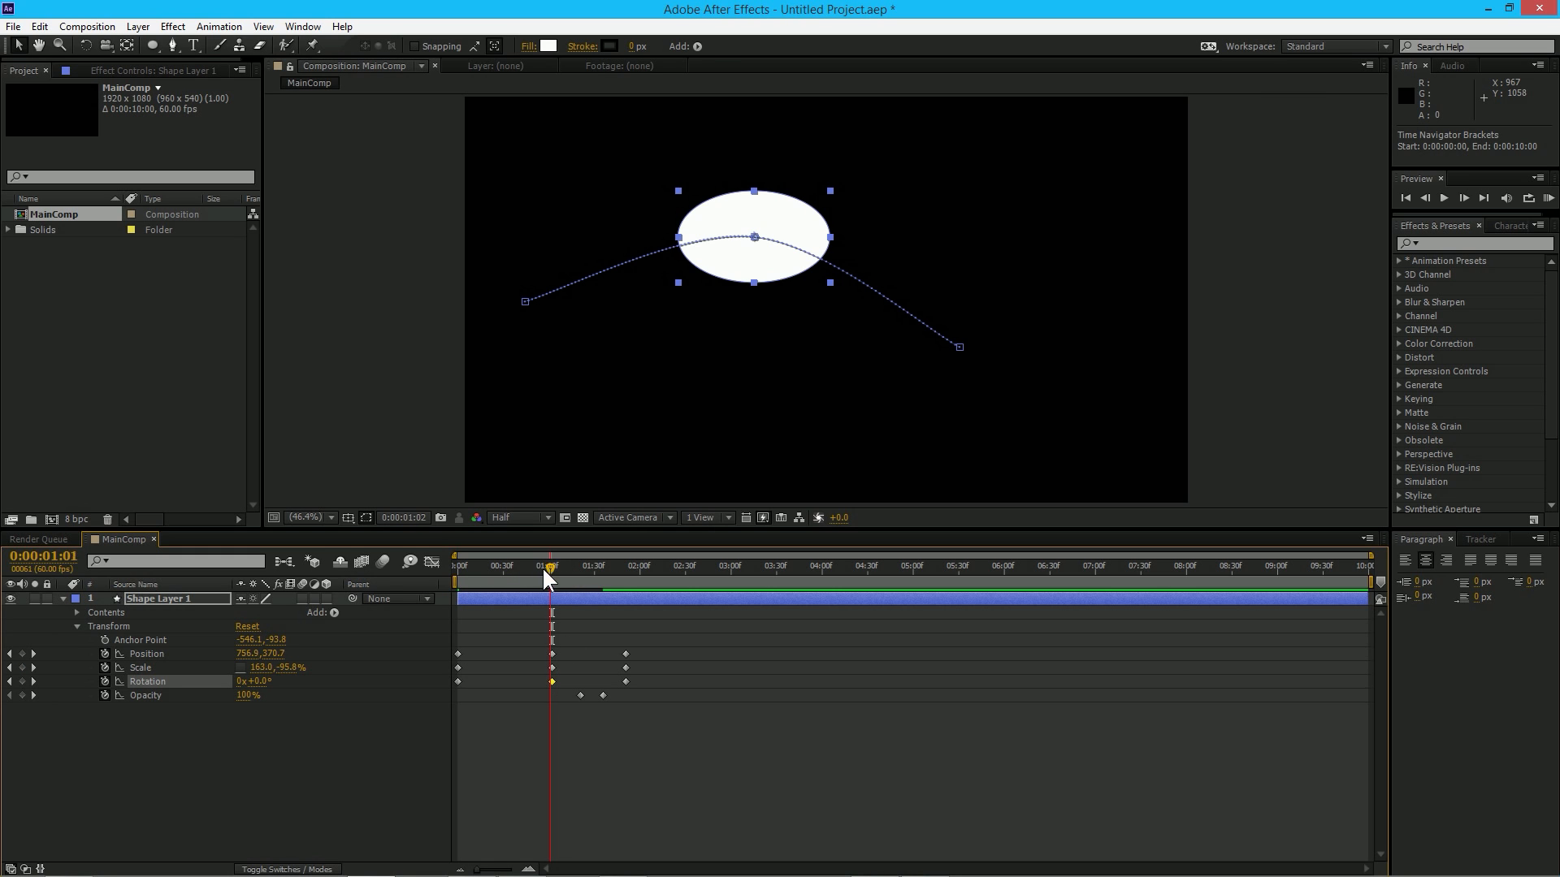
click(503, 565)
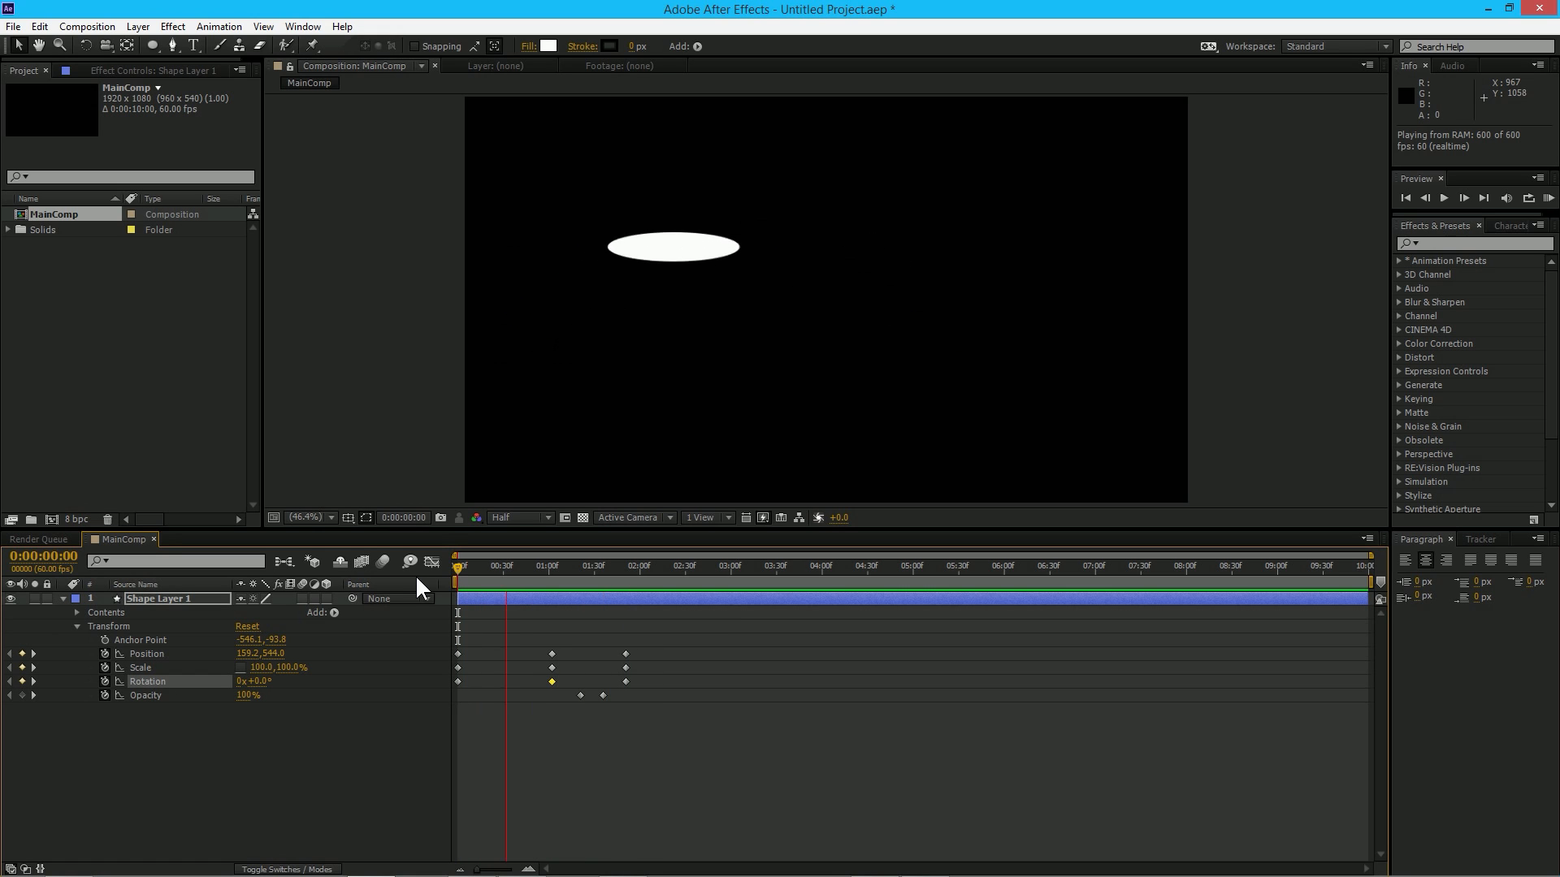
- Set the work area end to about 2 seconds and run a RAM preview of the animation
click(676, 565)
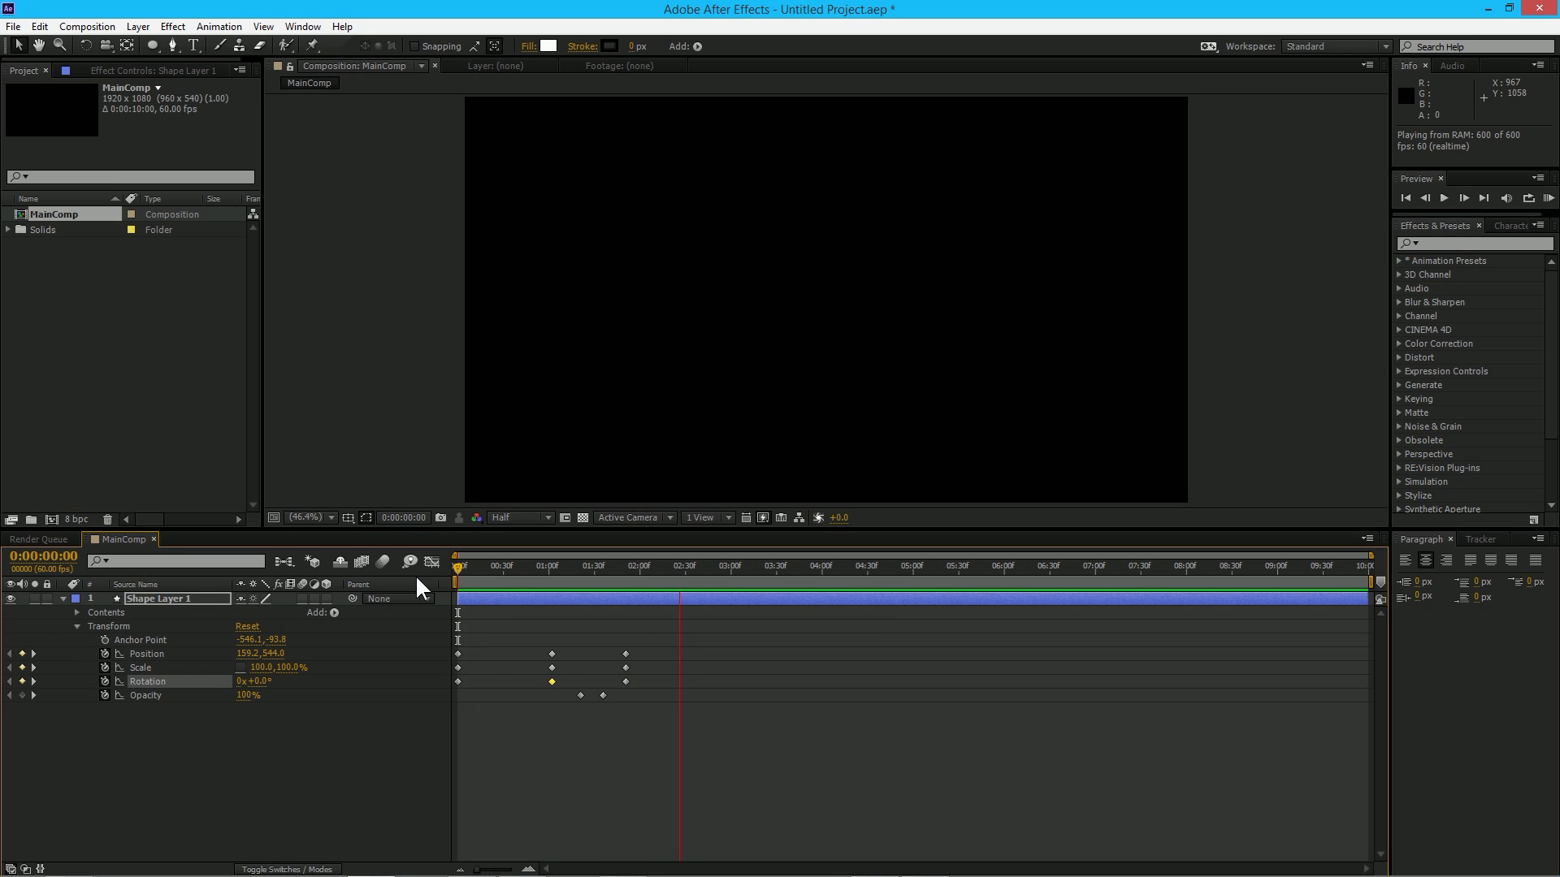
click(871, 566)
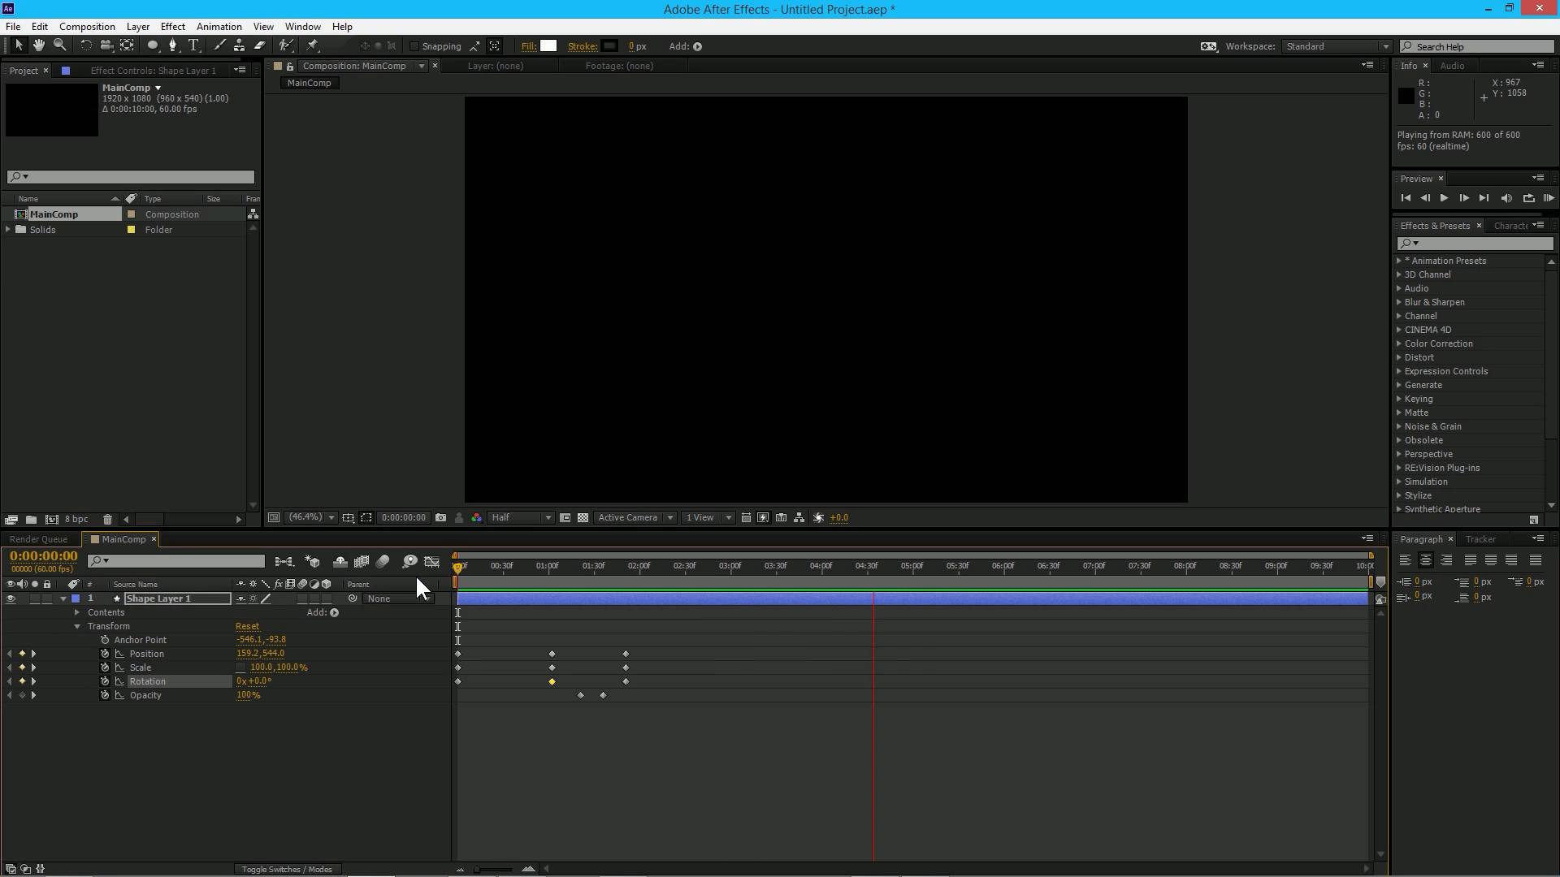
click(1238, 566)
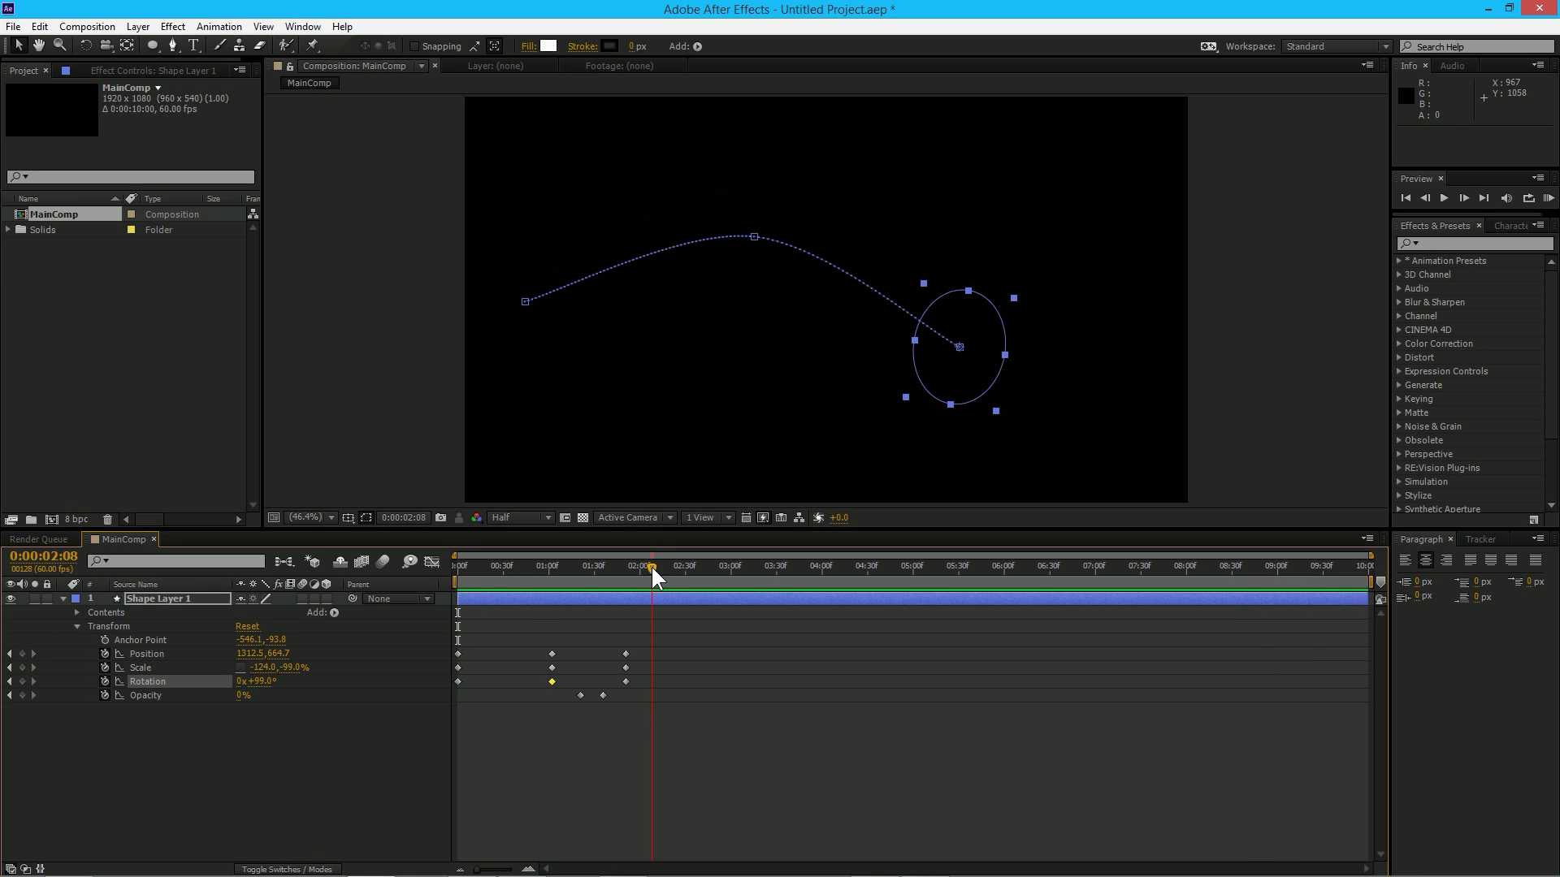
mouse_move(653, 574)
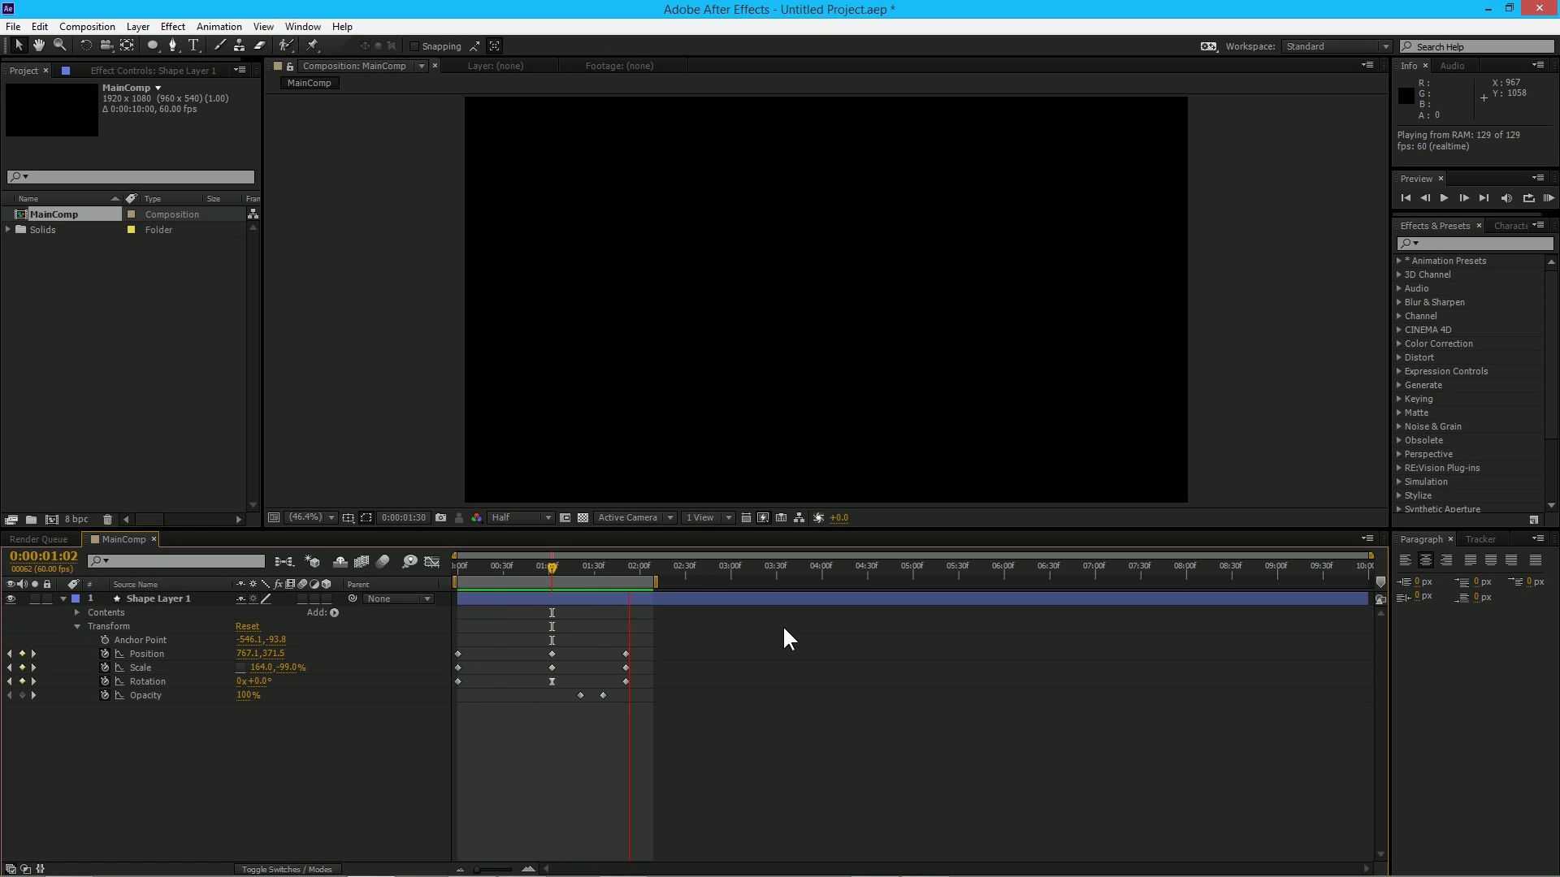
- Apply Easy Ease to the middle position and scale keyframes via Keyframe Assistant
click(516, 566)
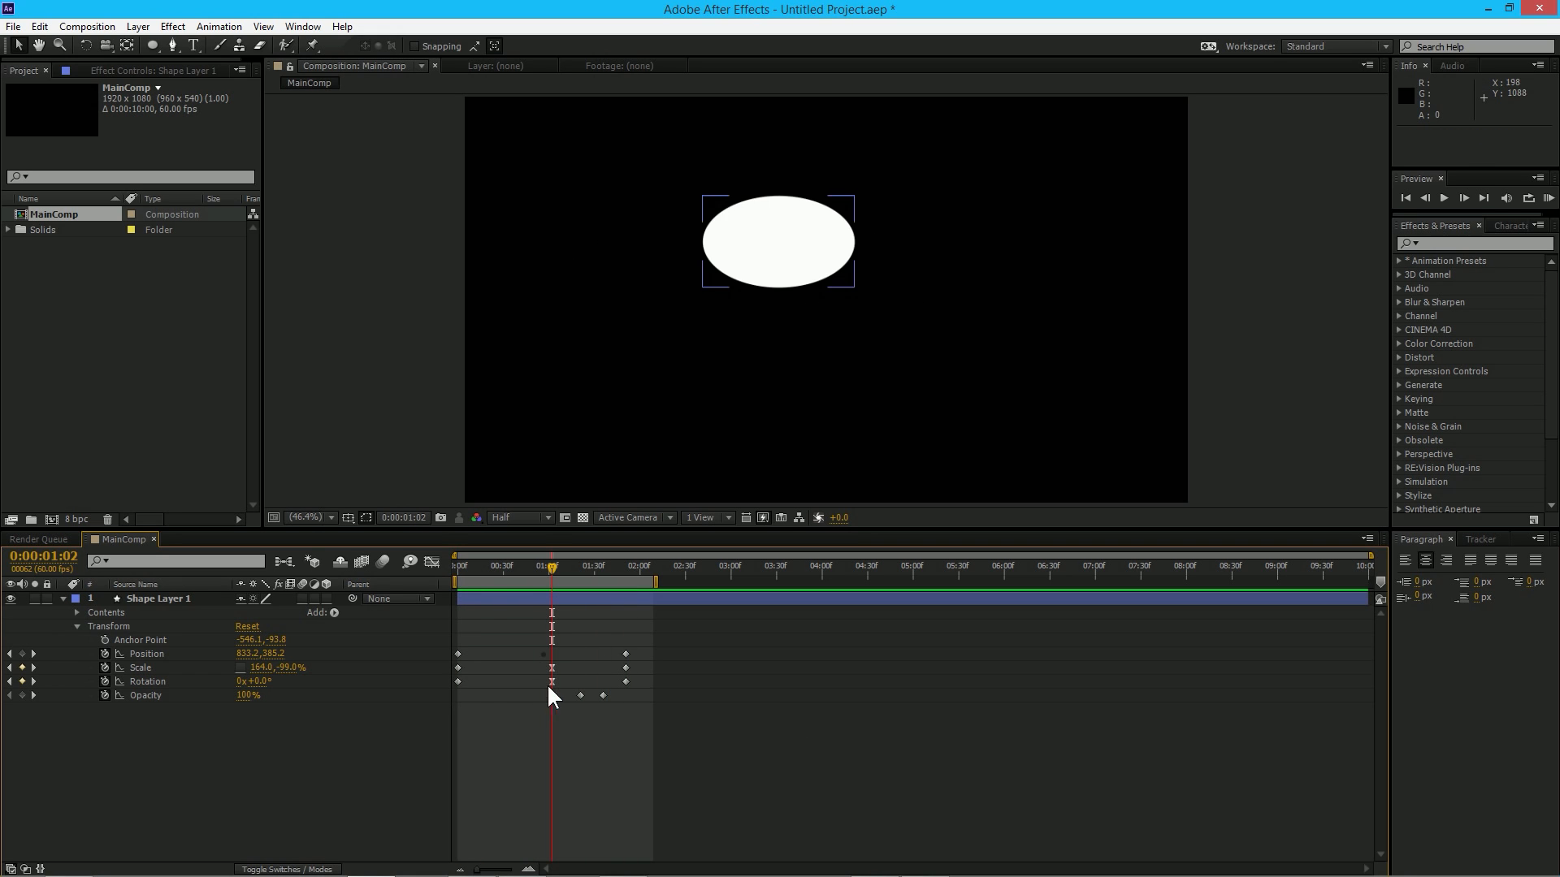
mouse_move(662, 689)
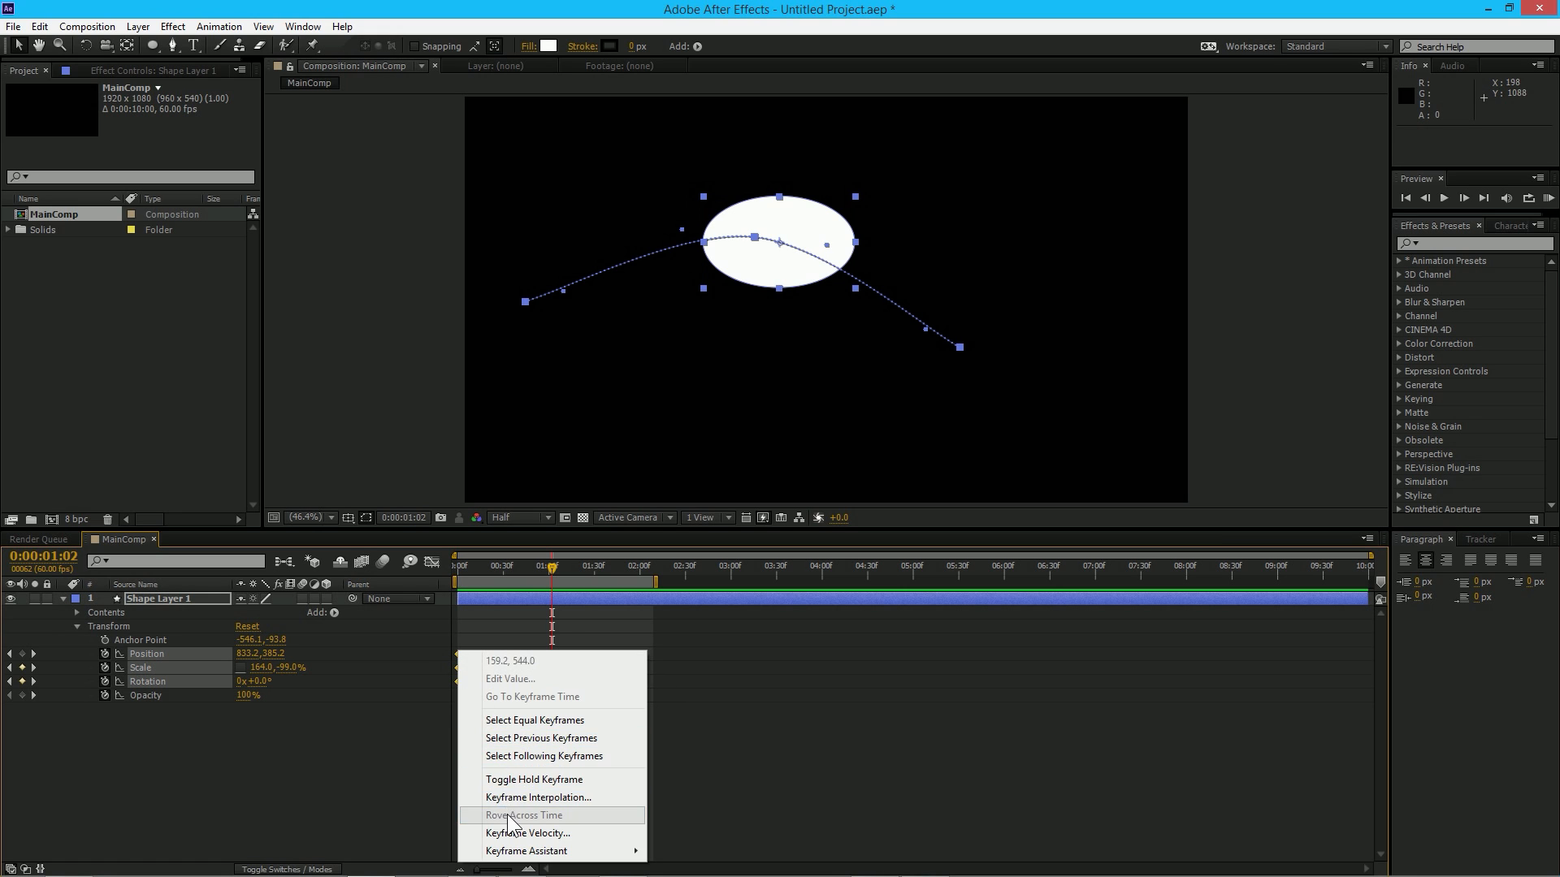
click(525, 814)
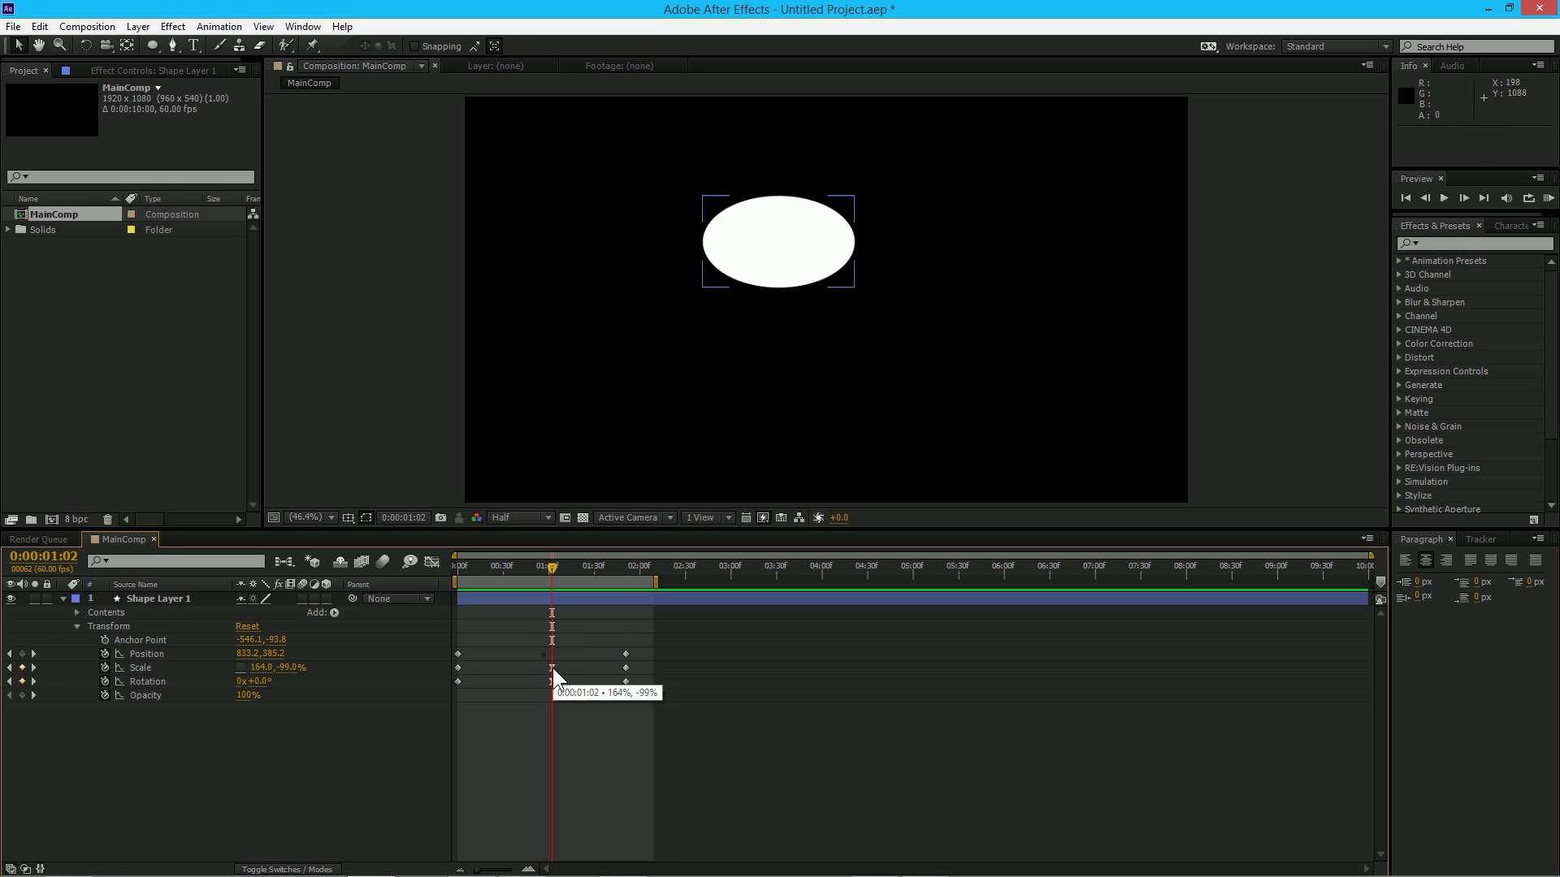
click(551, 667)
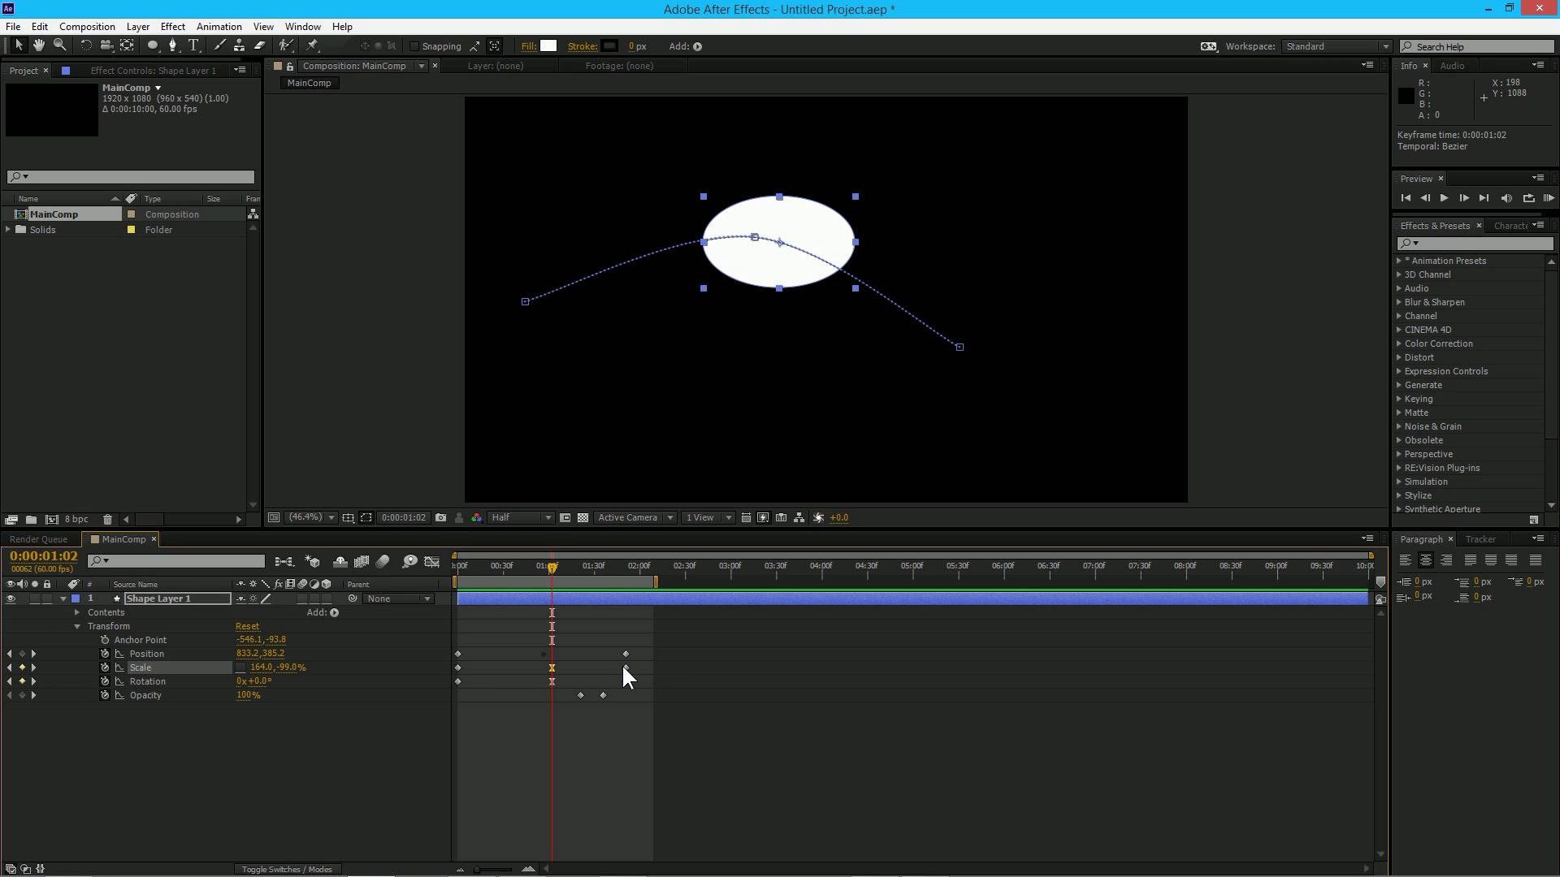
mouse_move(588, 720)
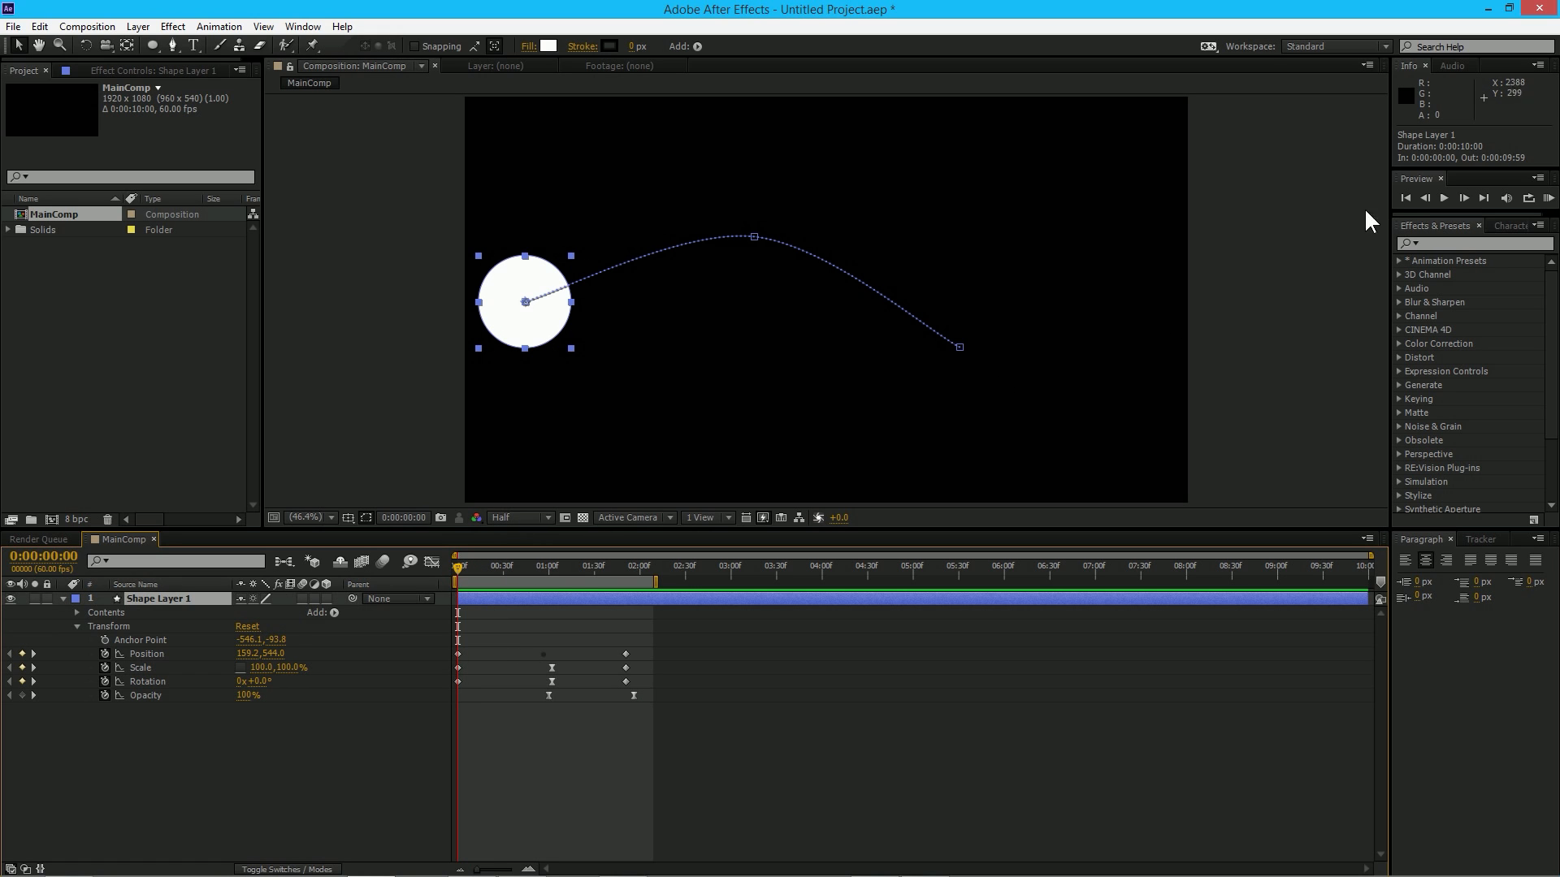
- Add a Hue/Saturation effect to the shape layer (searched 'h') and enable Colorize
click(1472, 243)
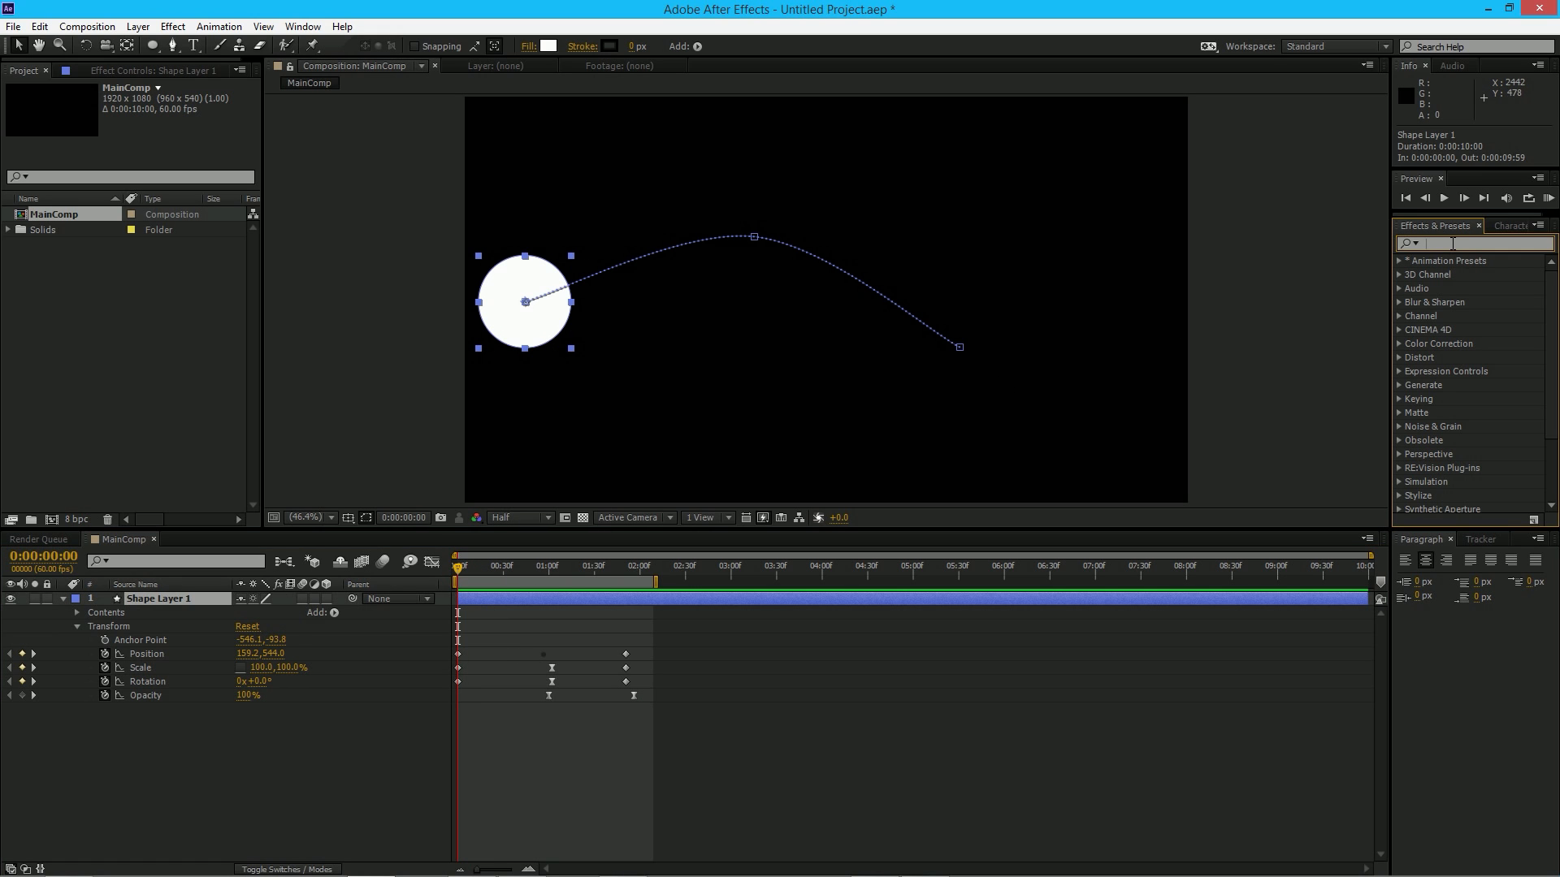
text(hue)
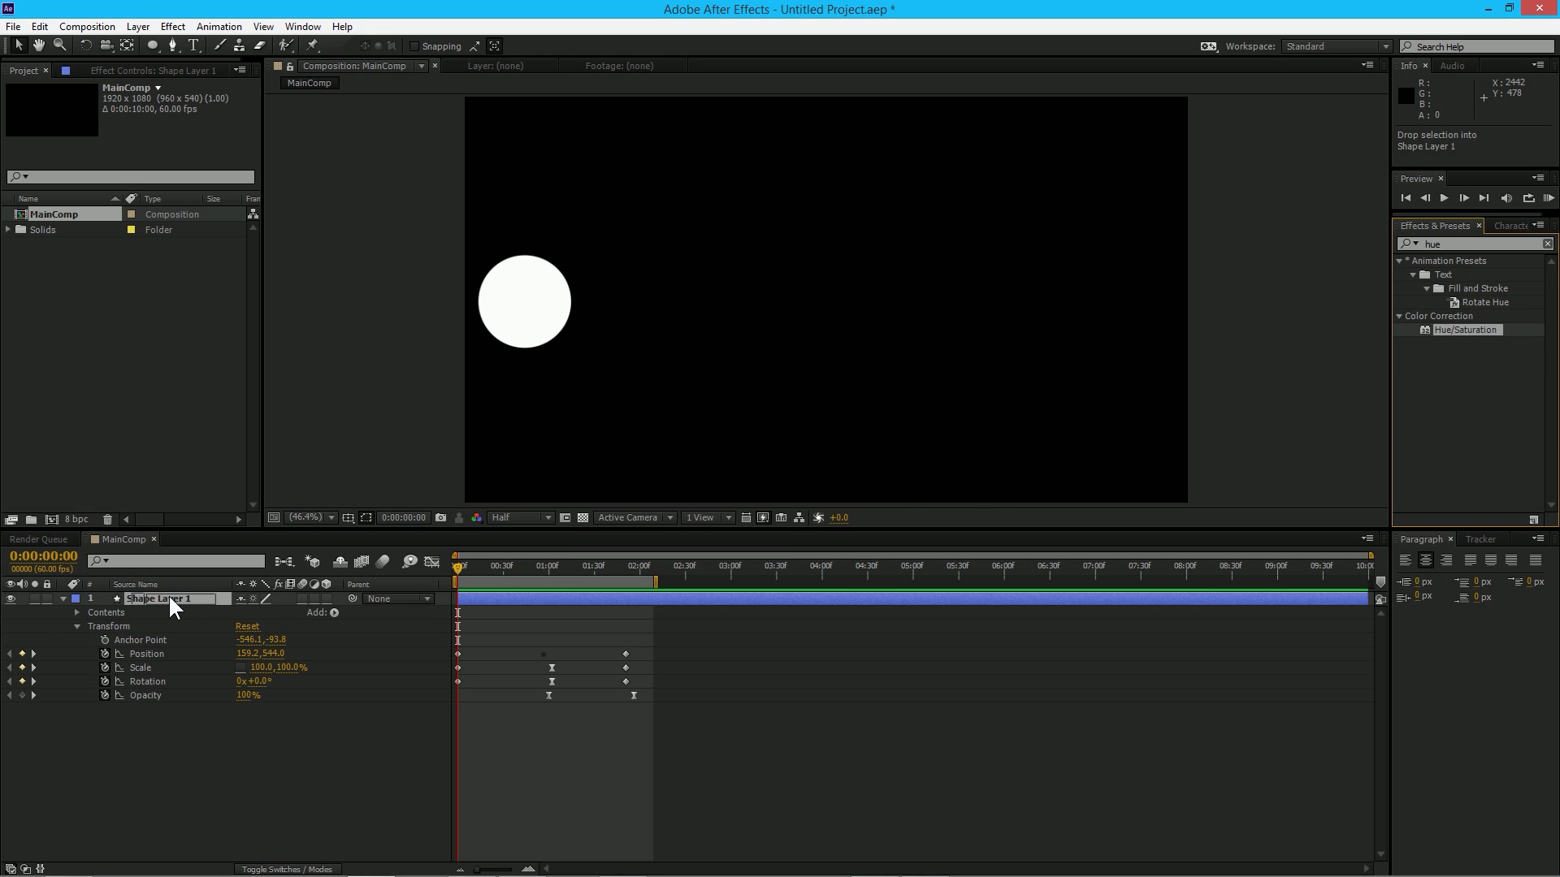
double_click(1456, 330)
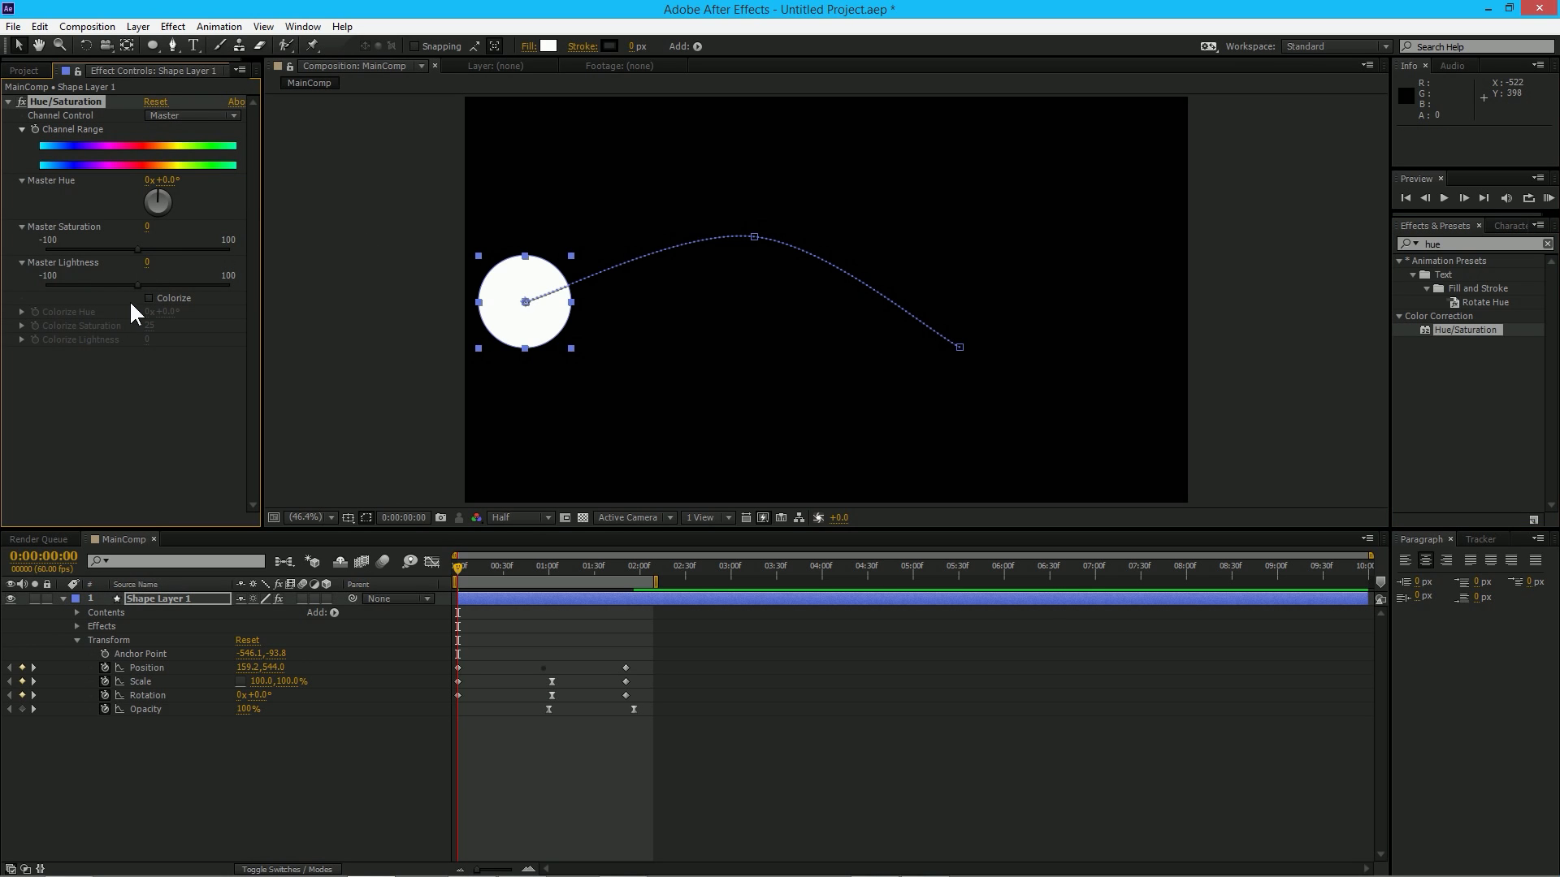
click(150, 299)
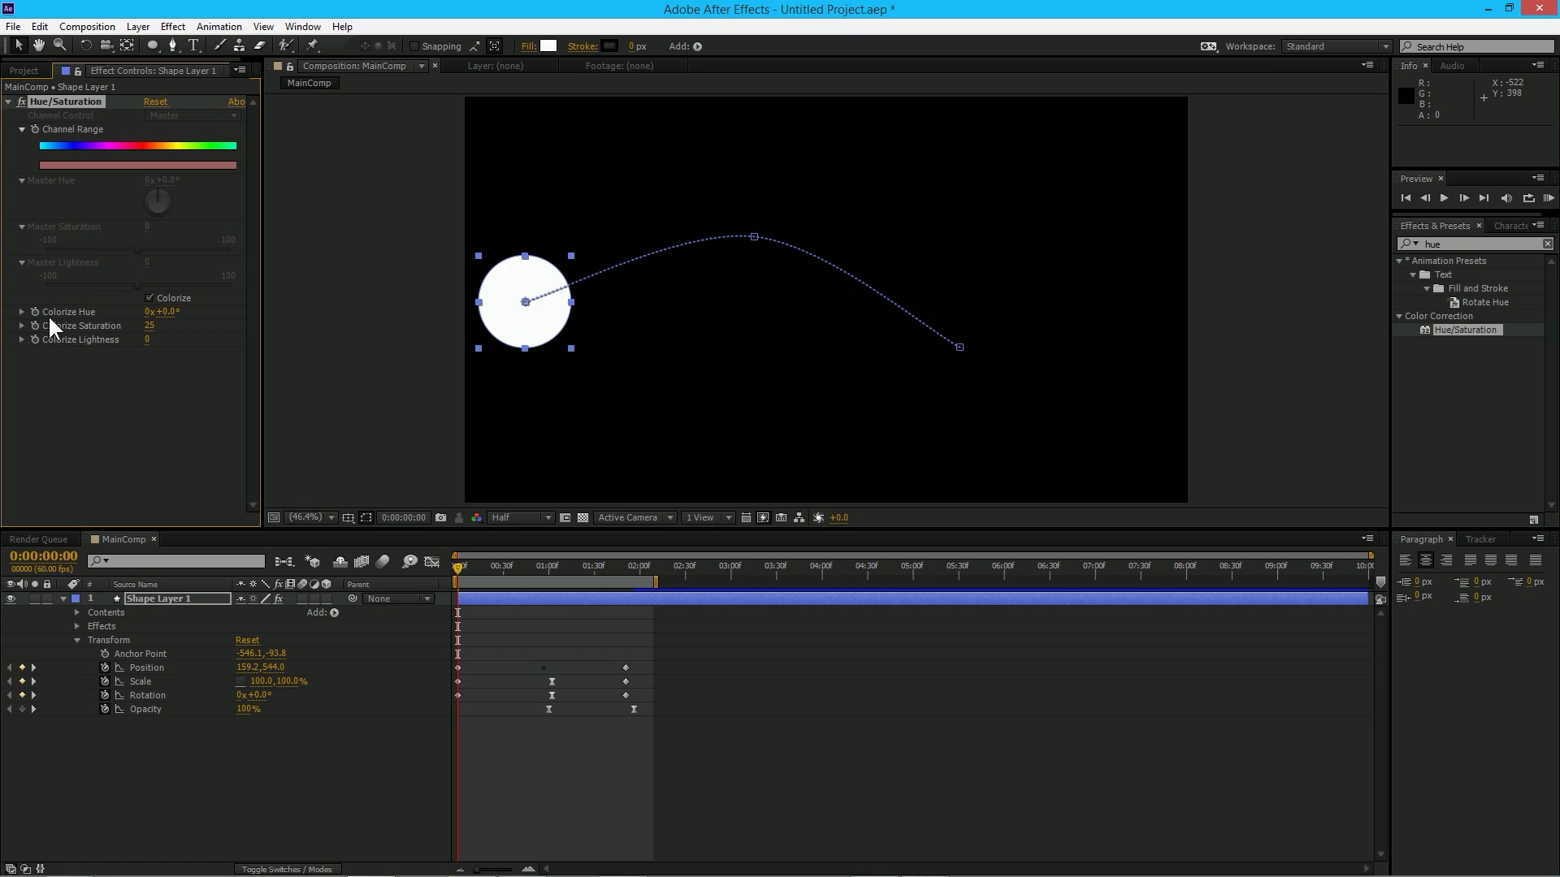
- Scrub Colorize Saturation up to 100 so the white circle turns red
drag(148, 340, 183, 339)
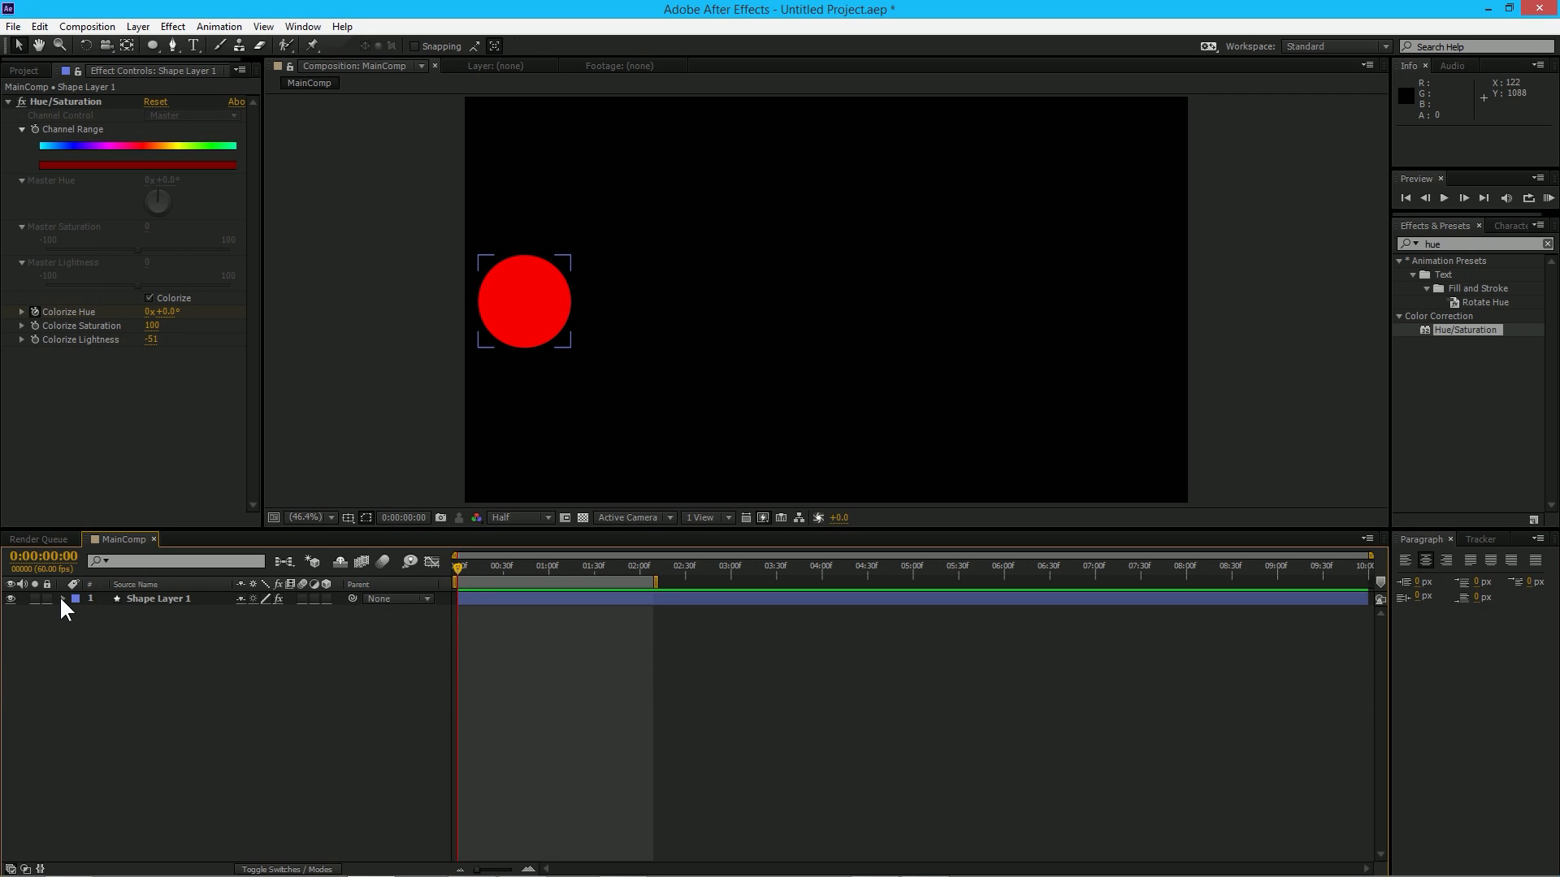
click(64, 598)
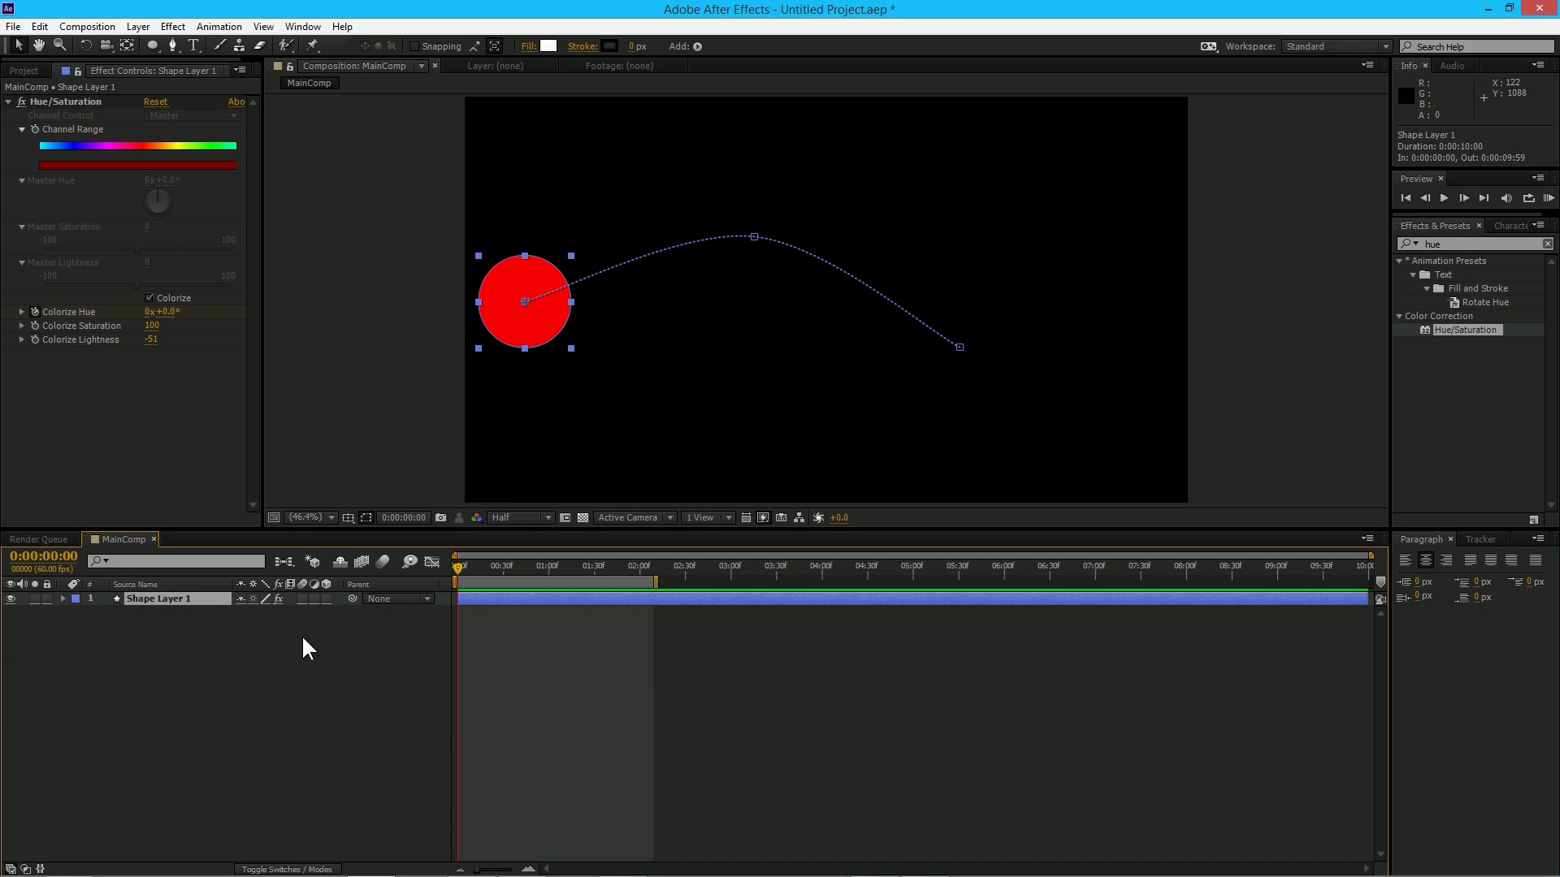
click(63, 598)
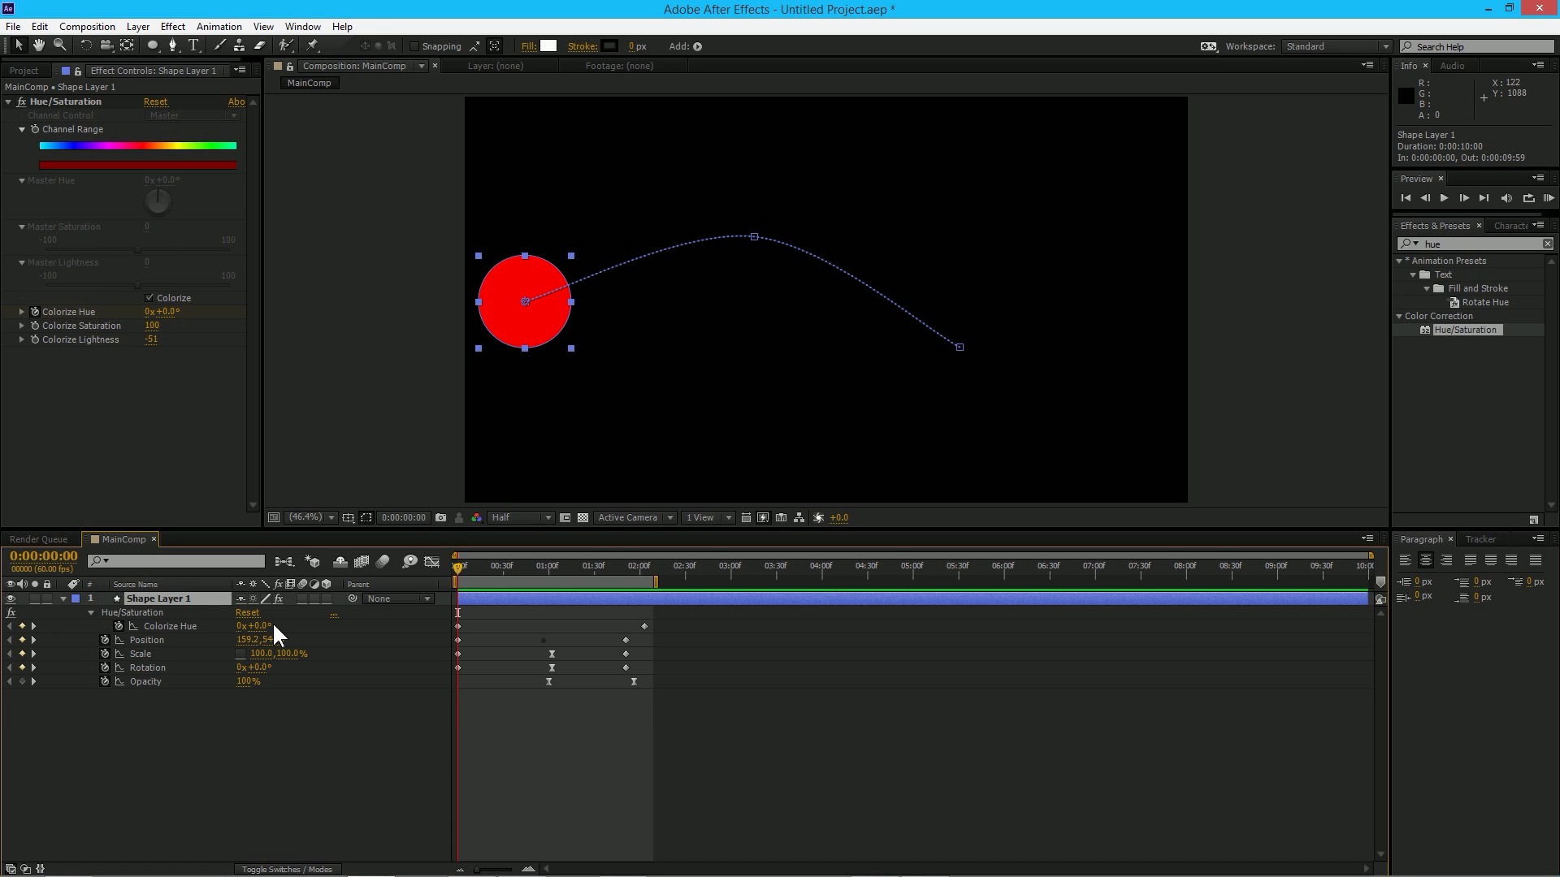
mouse_move(130, 720)
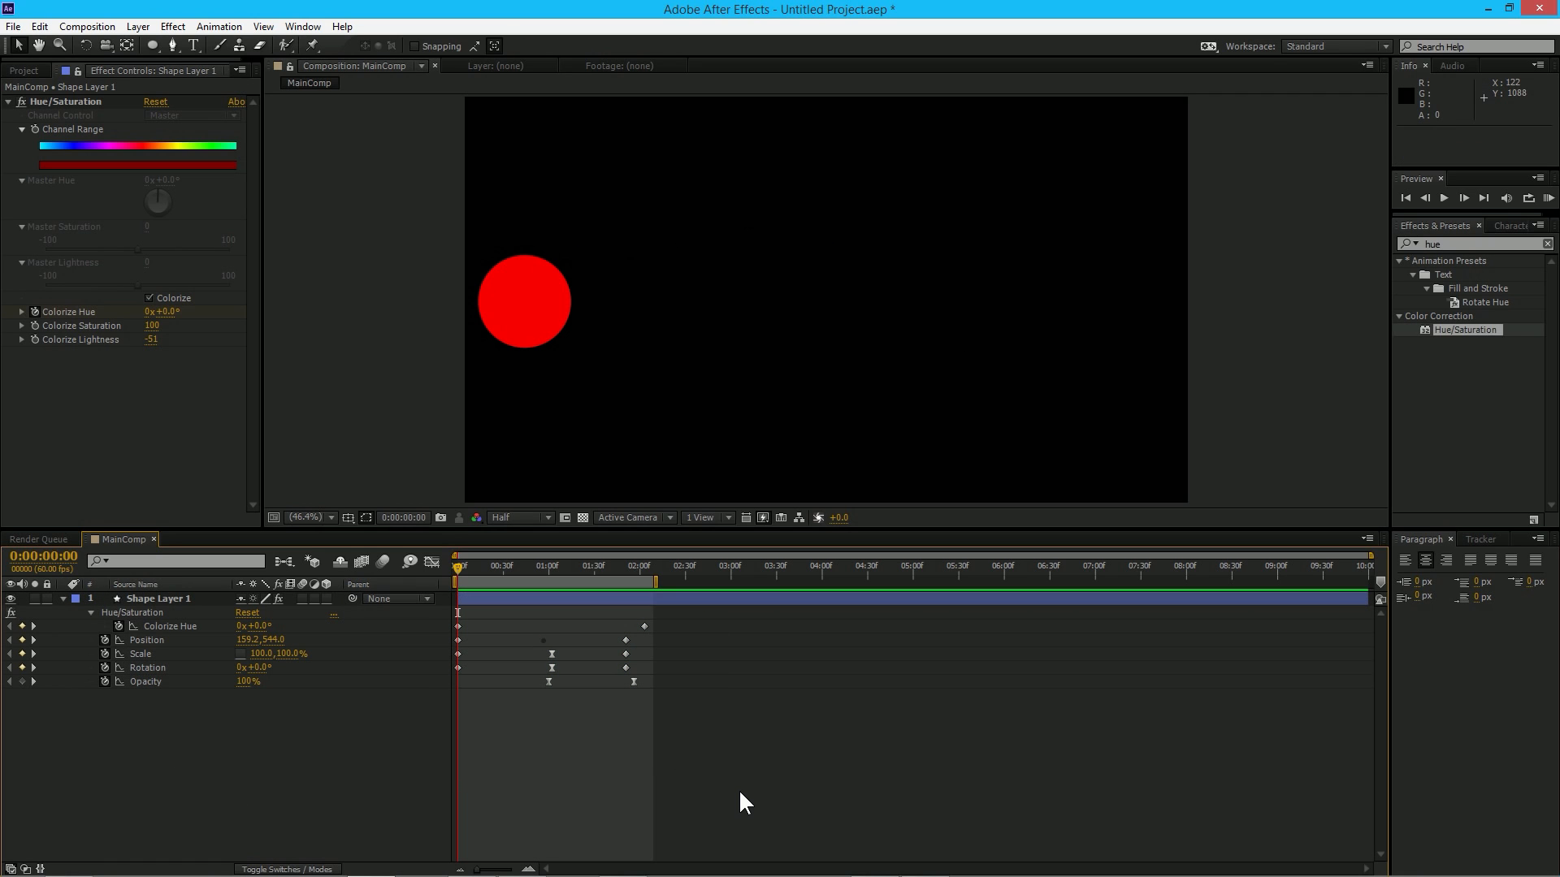
mouse_move(487, 585)
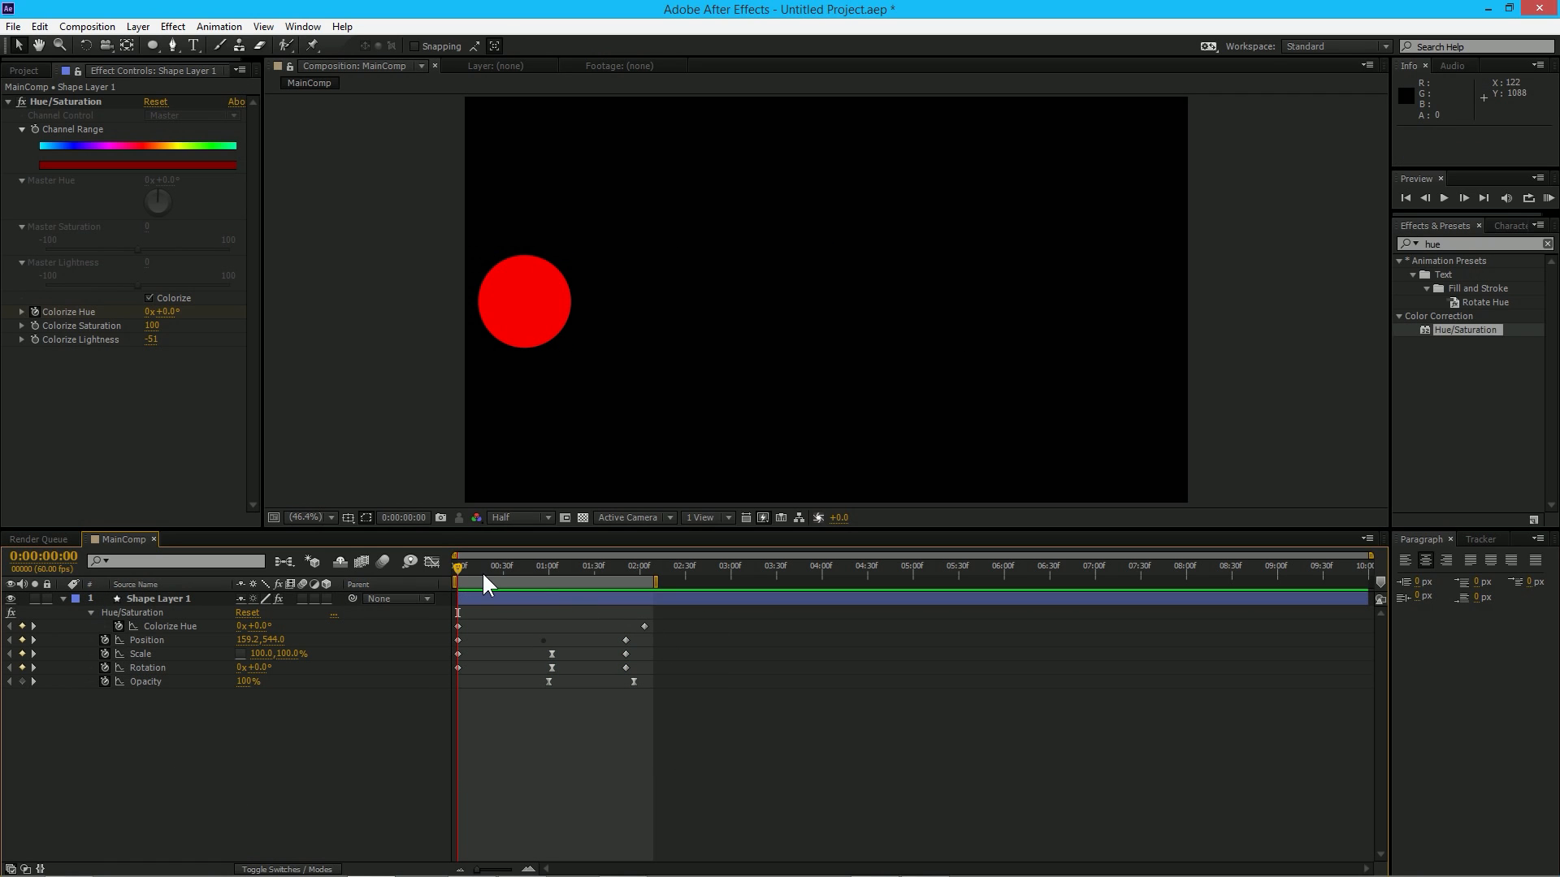